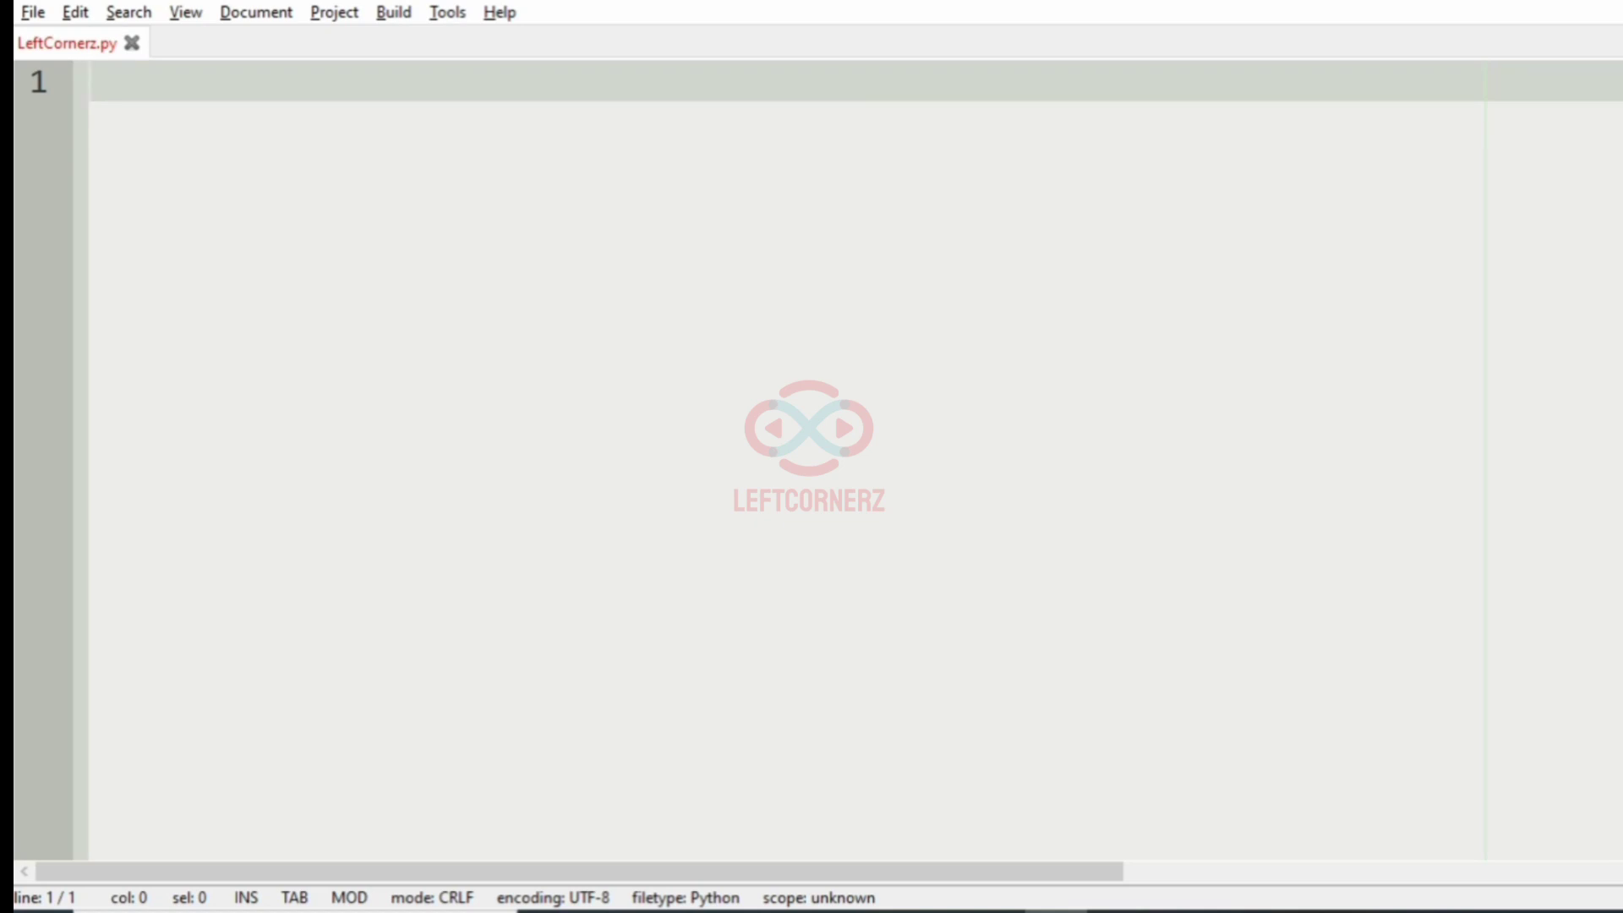
Step: Write 'String S1 and S2' and 'Print the number of characters to be removed', fixing a misspelling
{"action": "type", "text": "String"}
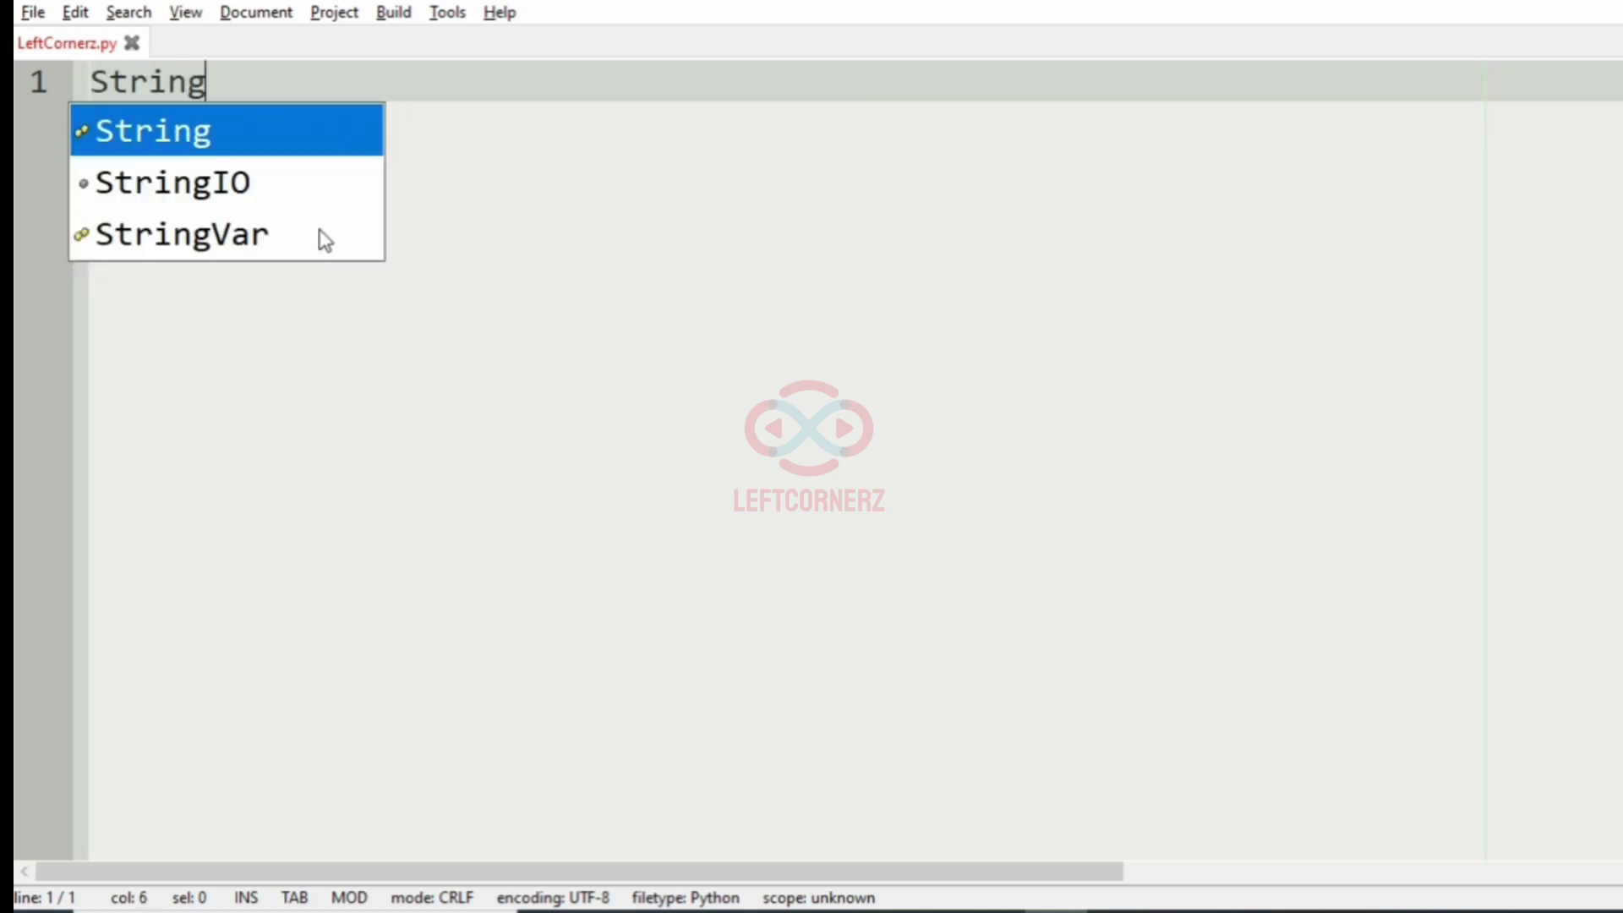
{"action": "type", "text": "S1"}
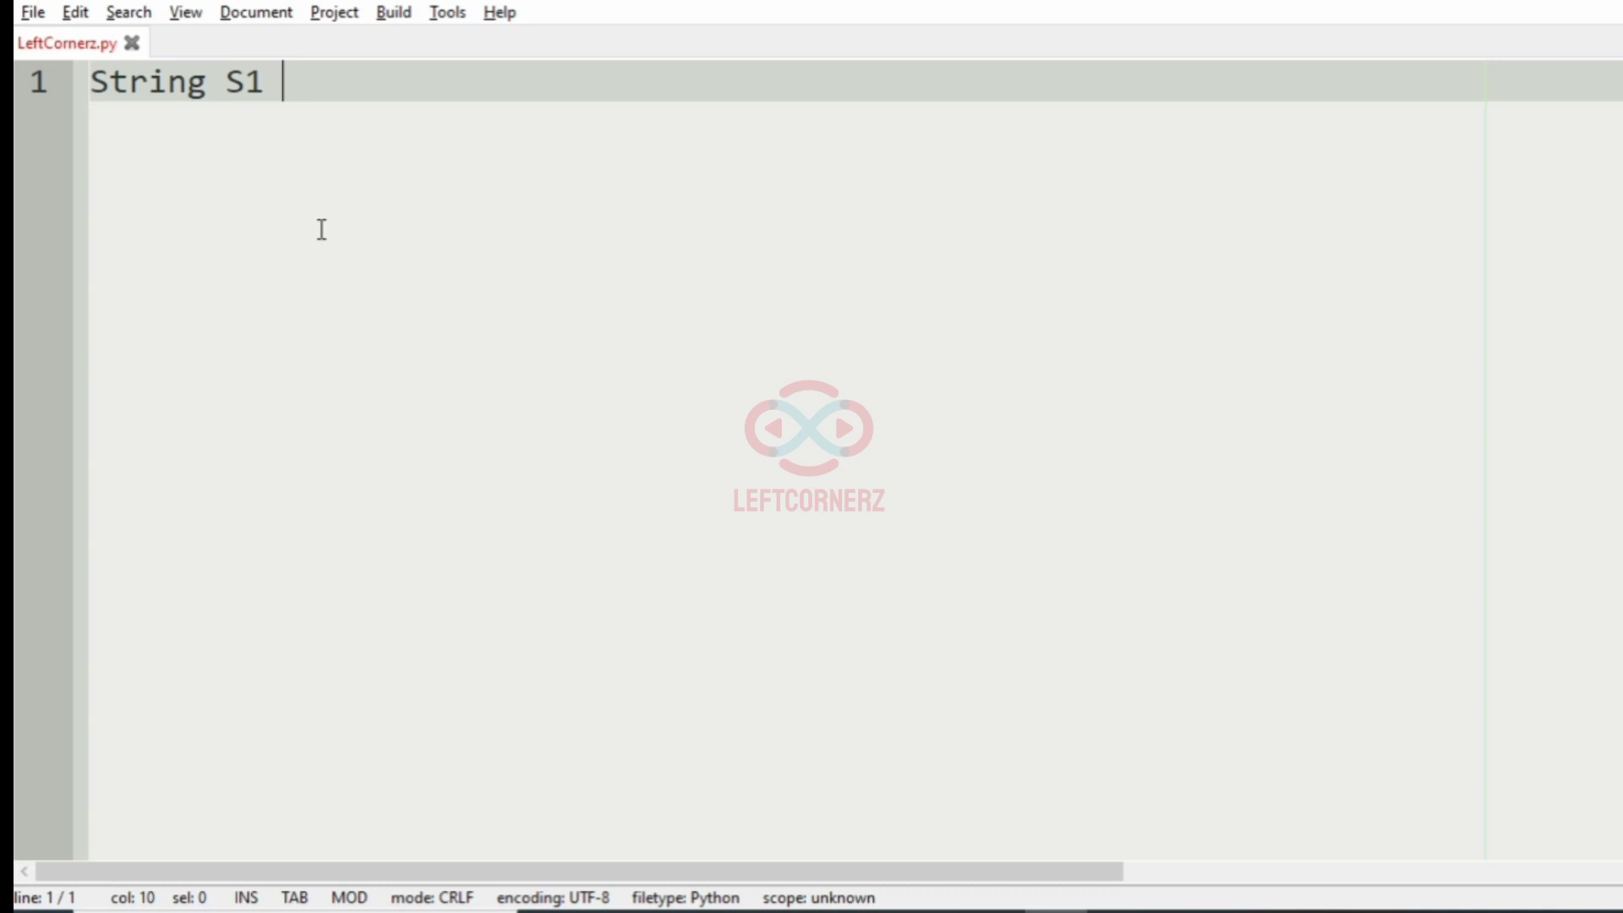
{"action": "type", "text": "and S2"}
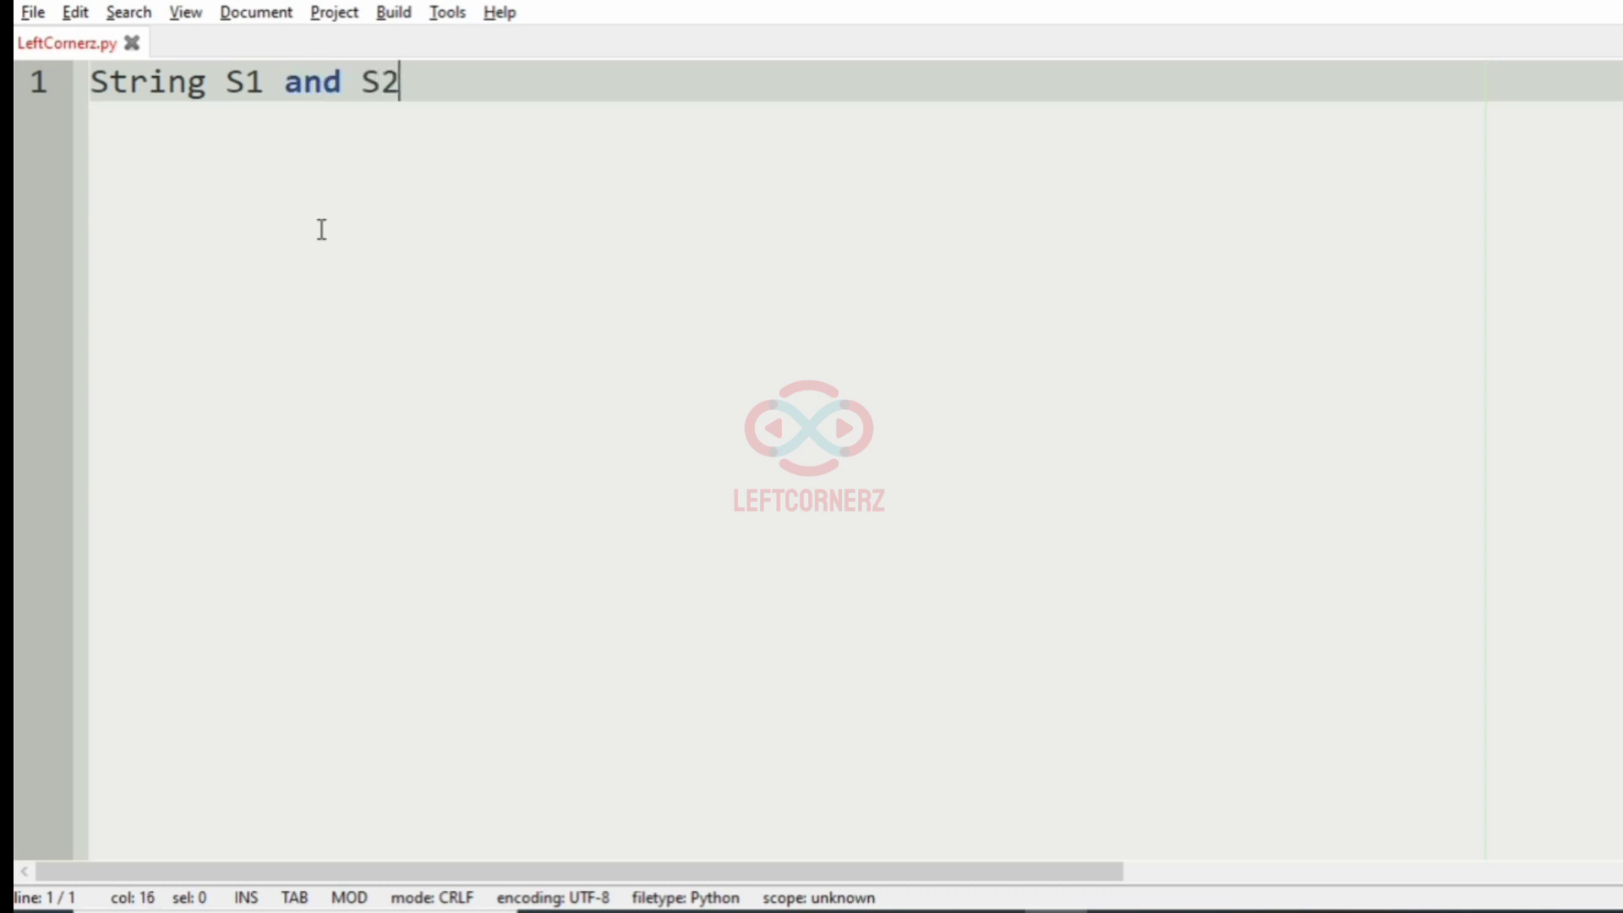
{"action": "type", "text": "P"}
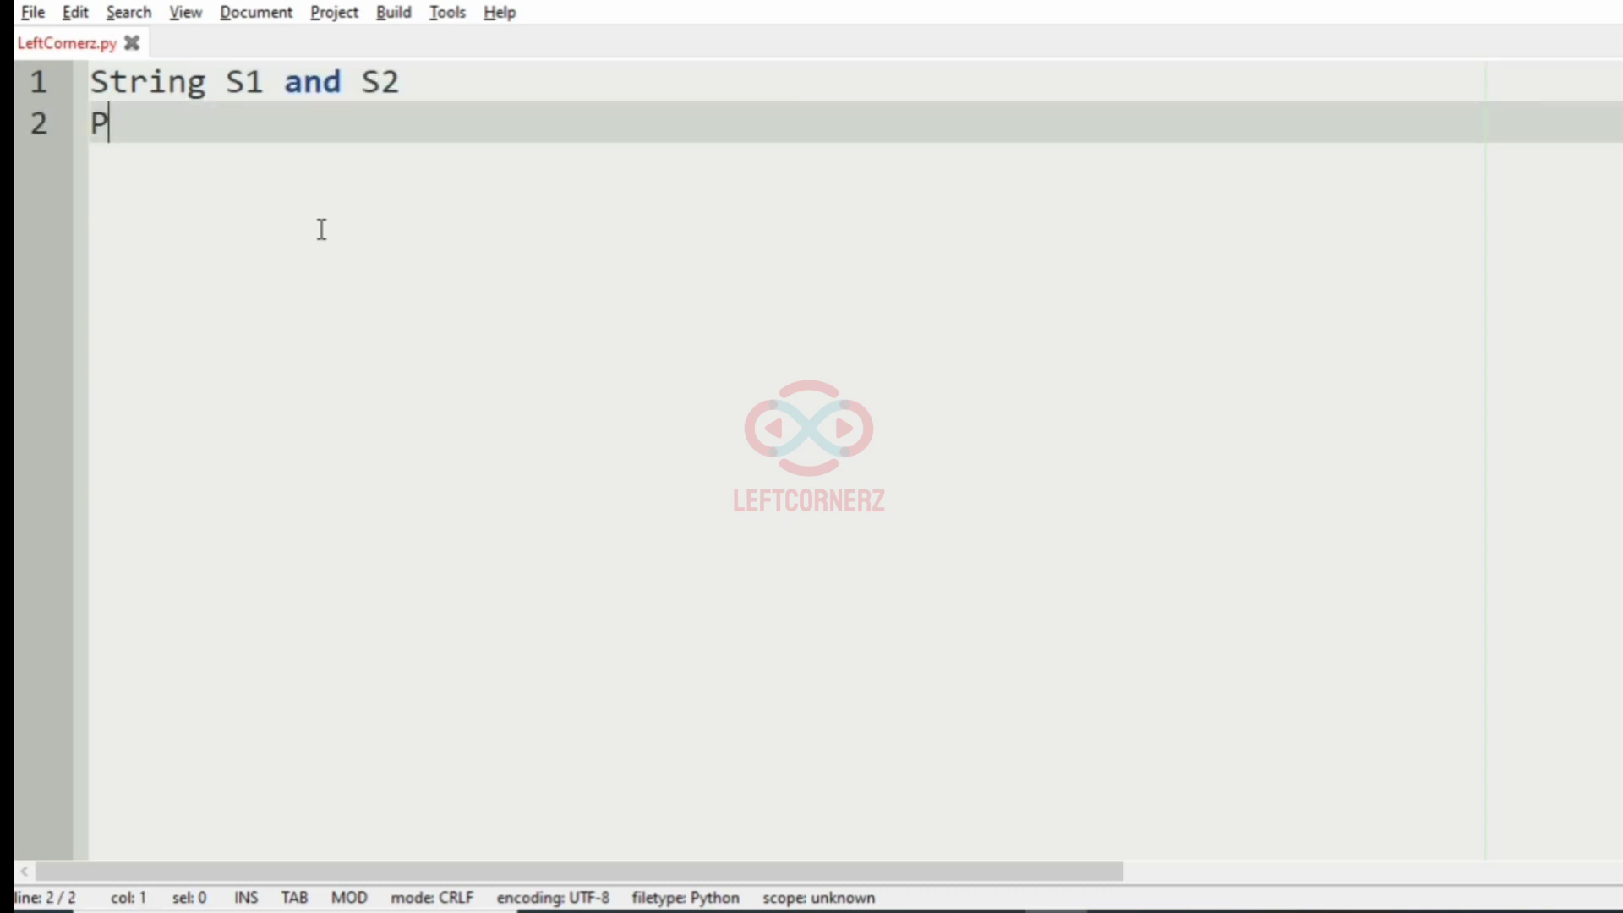
{"action": "type", "text": "rint the"}
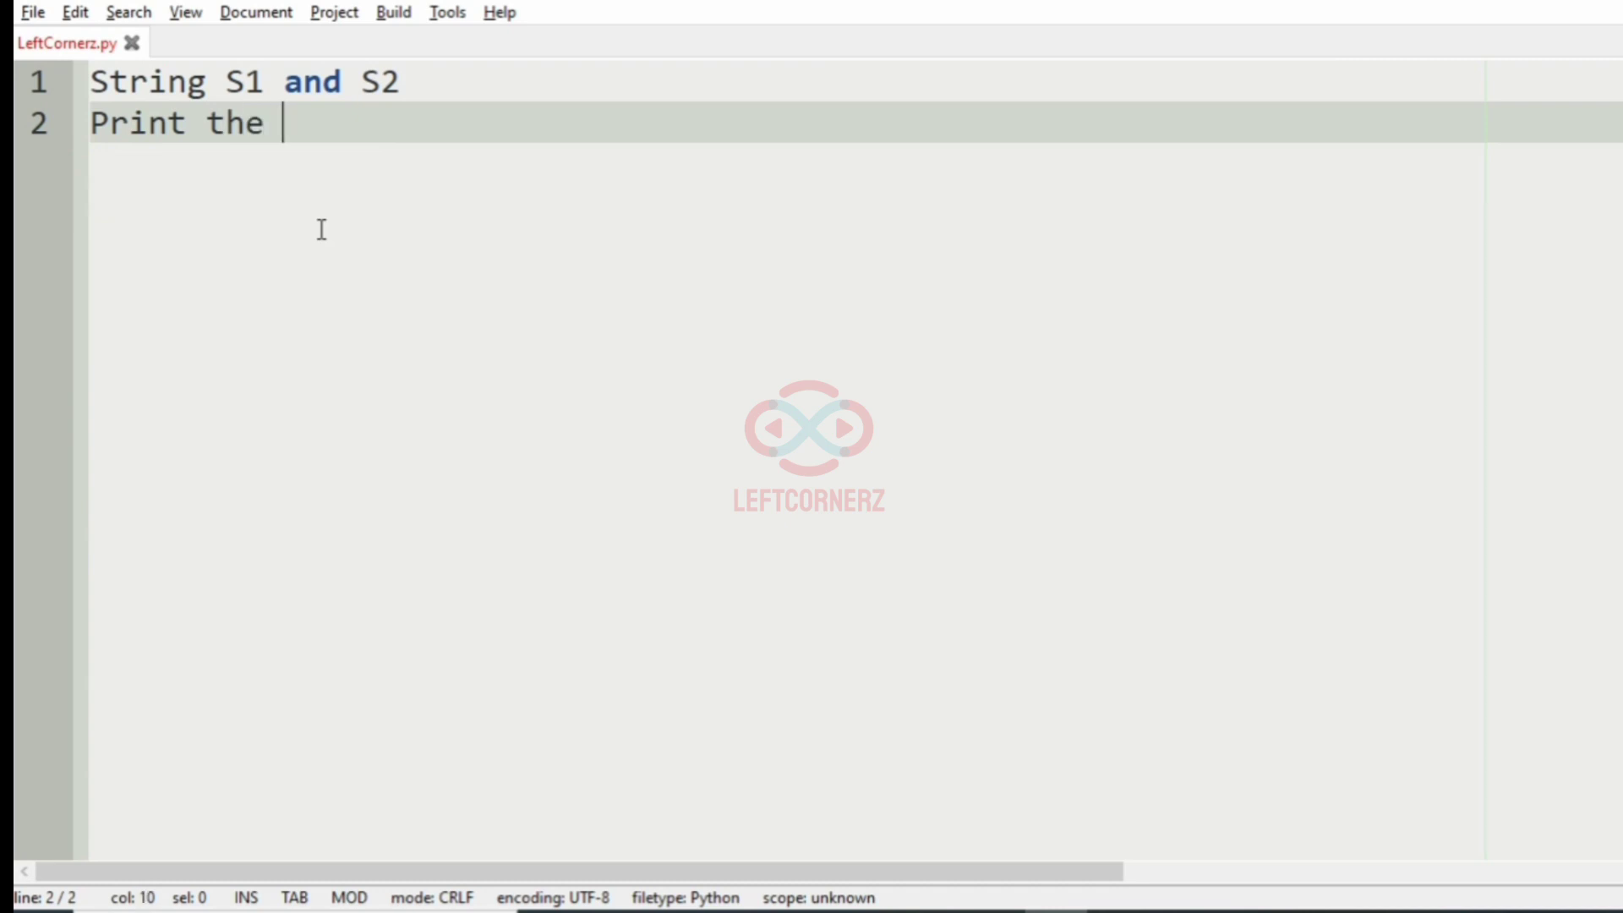
{"action": "type", "text": "number of"}
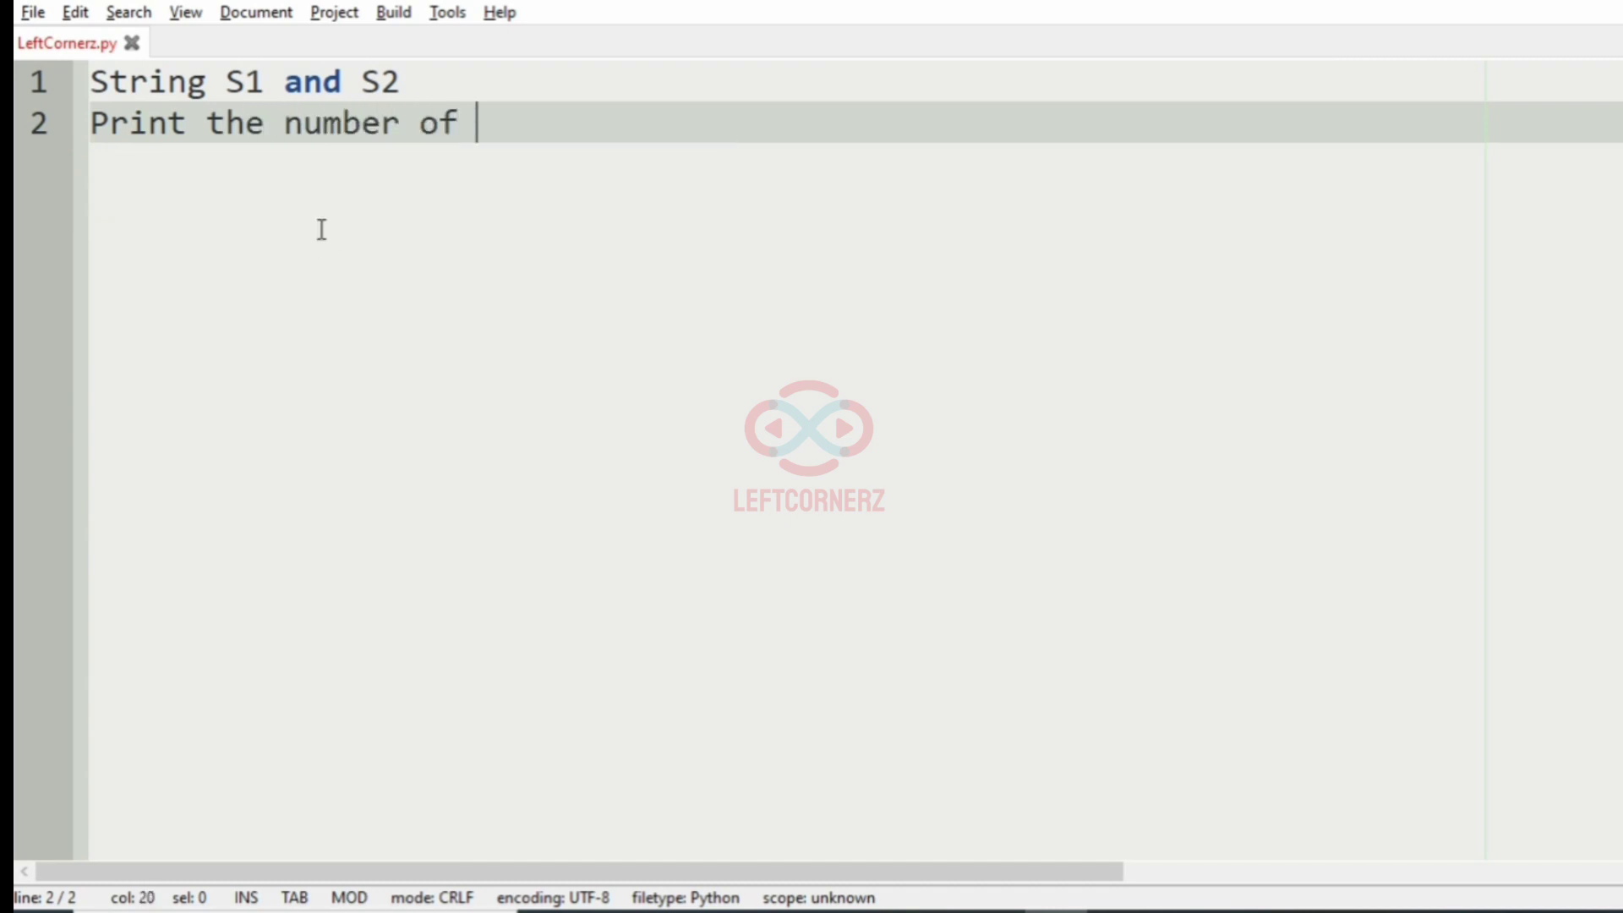
{"action": "type", "text": "chrcate"}
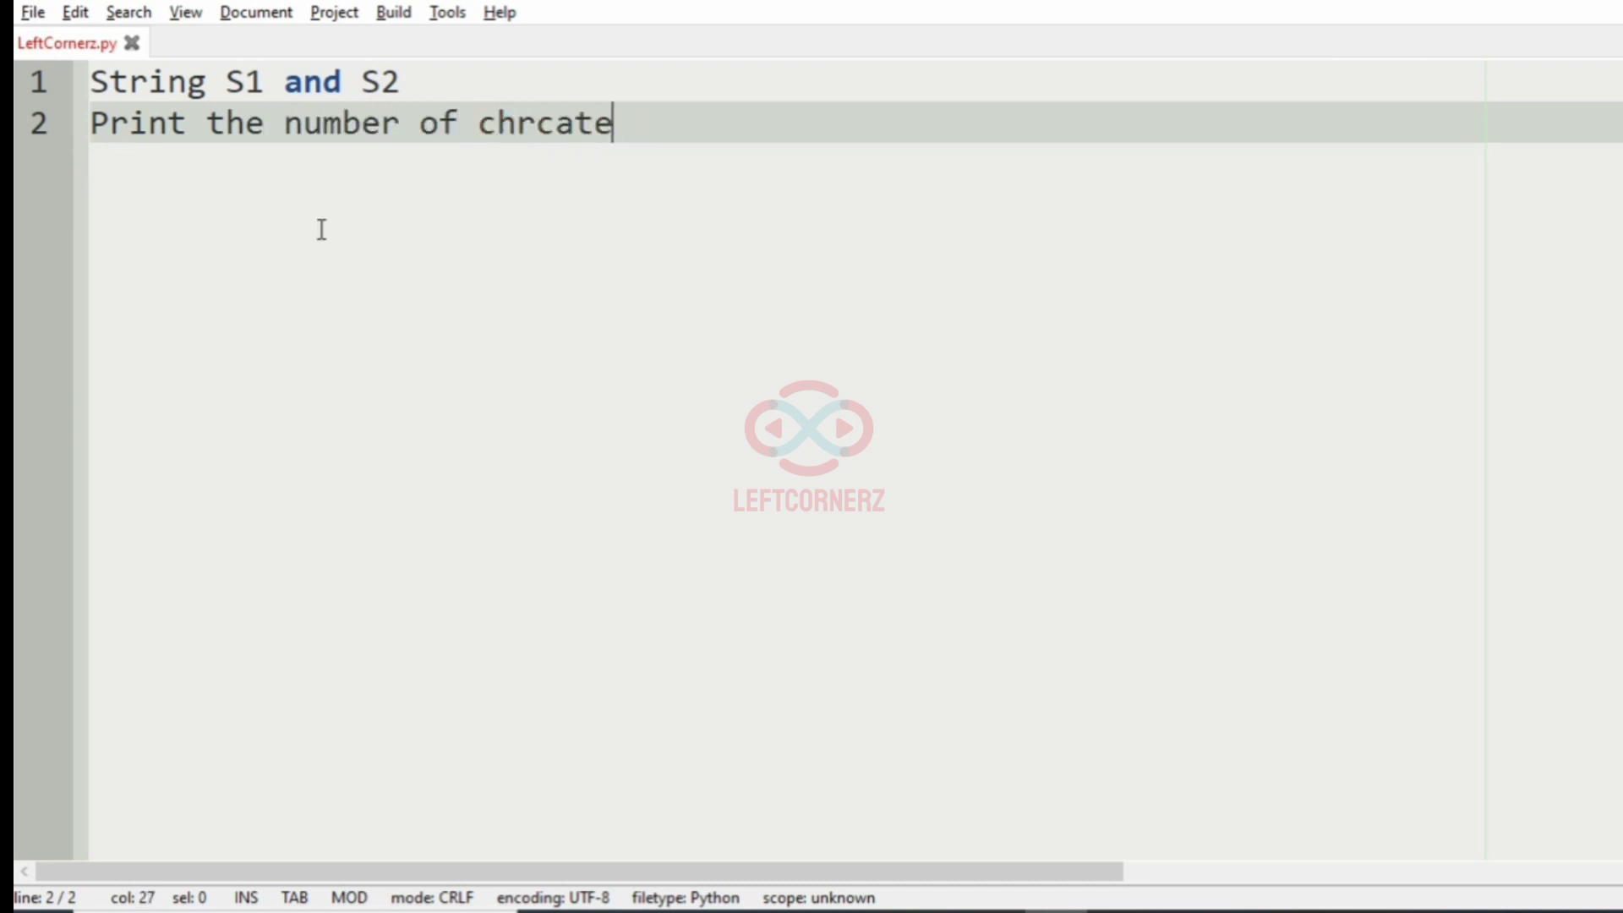
{"action": "type", "text": "chacra"}
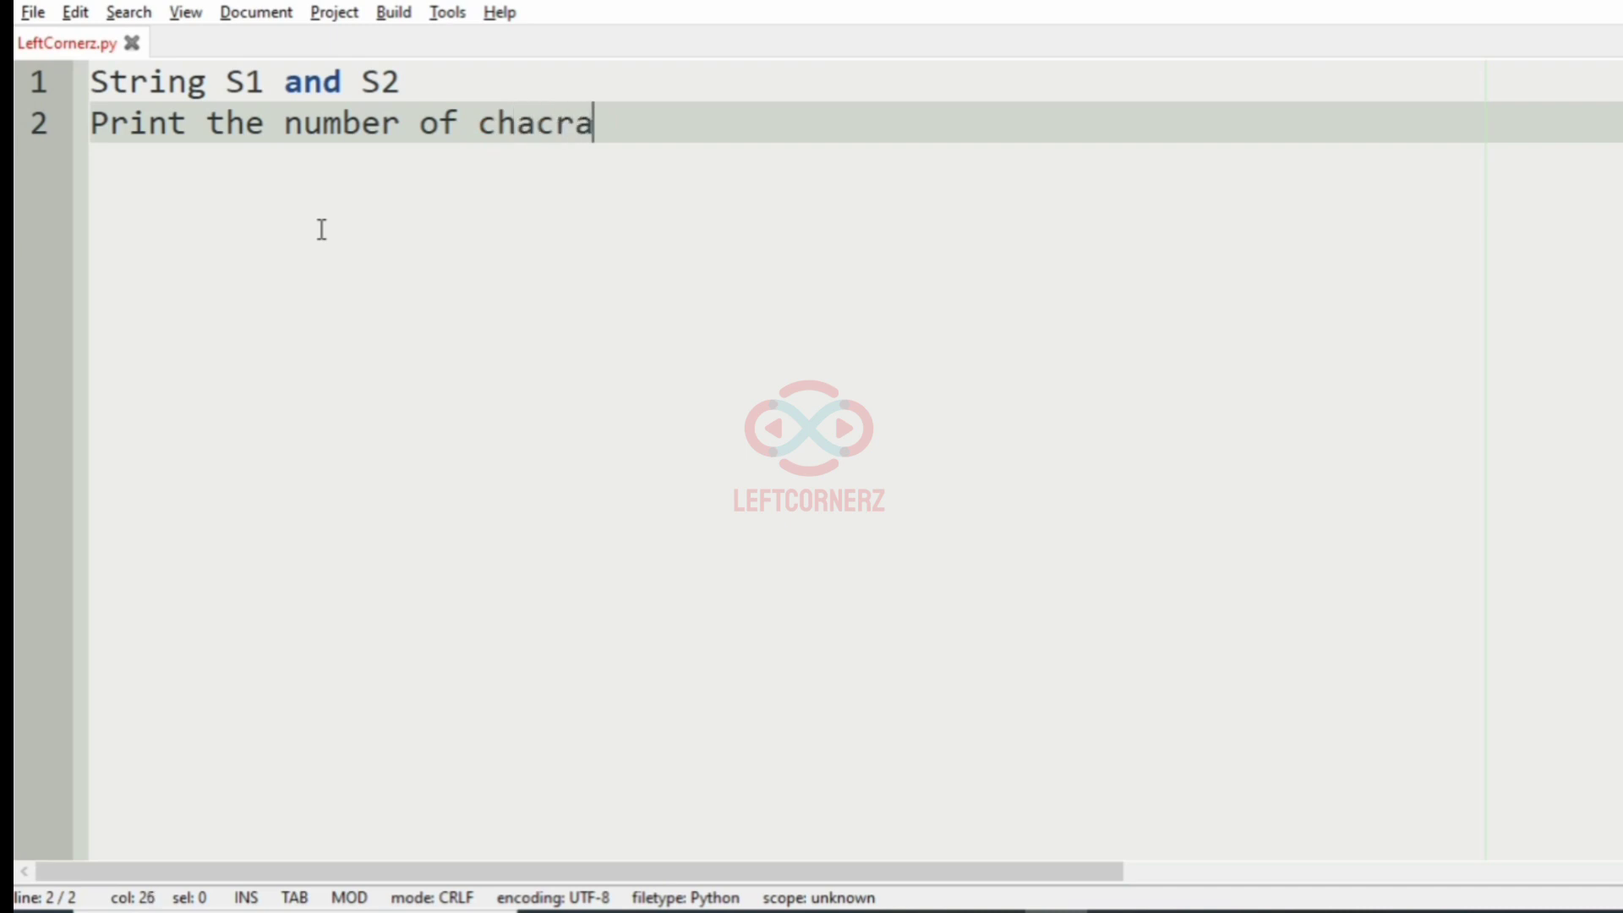
{"action": "key", "text": "BackSpace"}
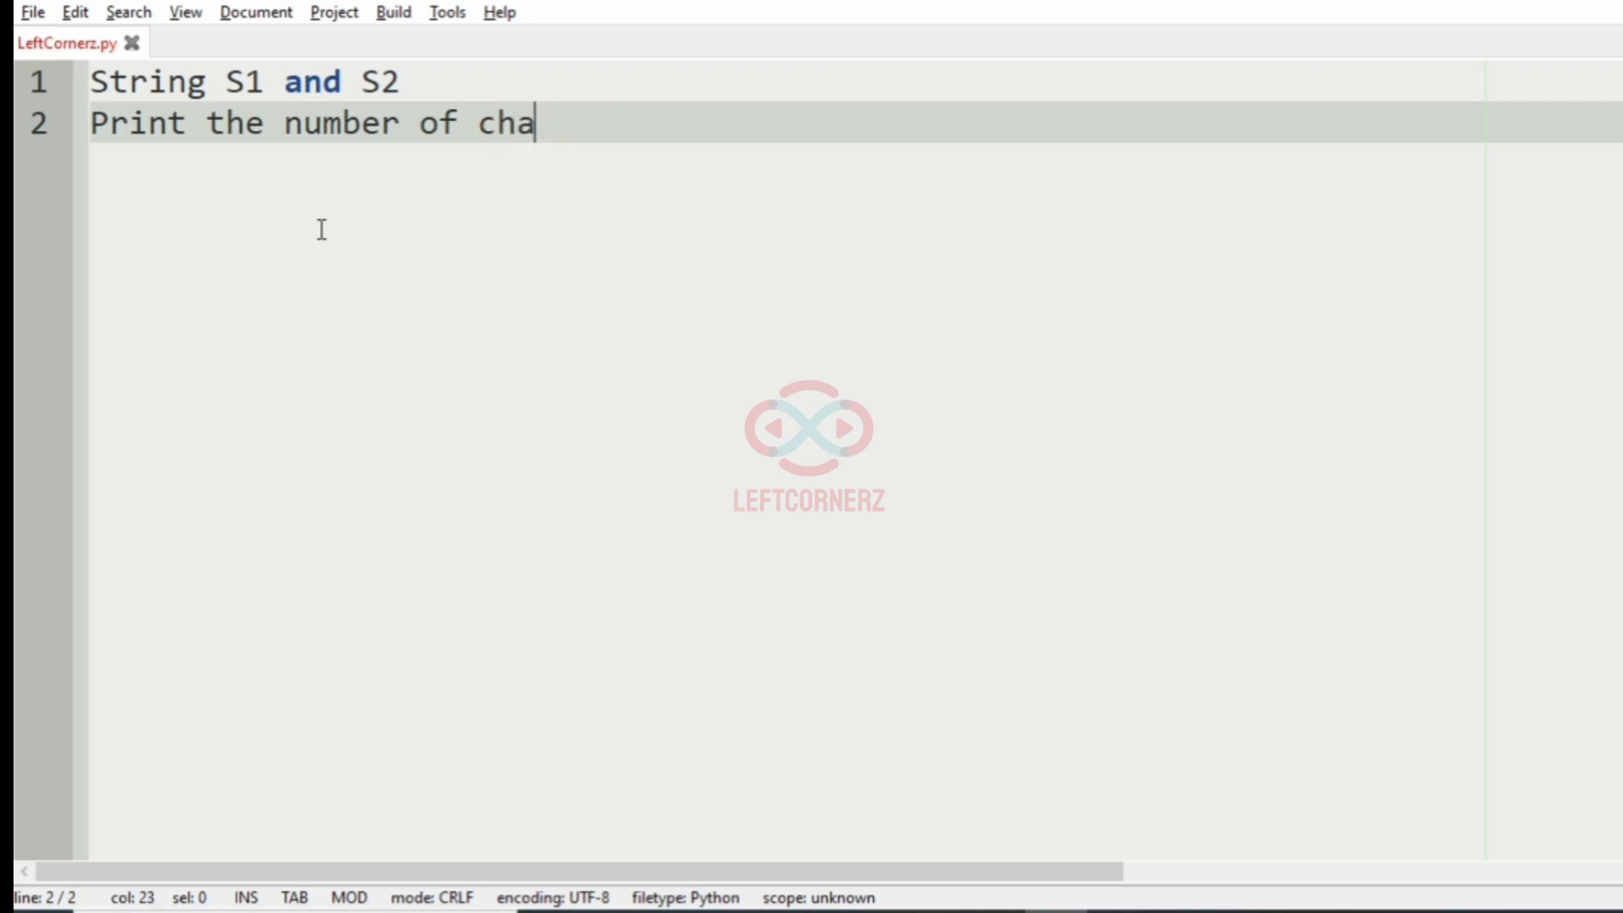
{"action": "type", "text": "racters to"}
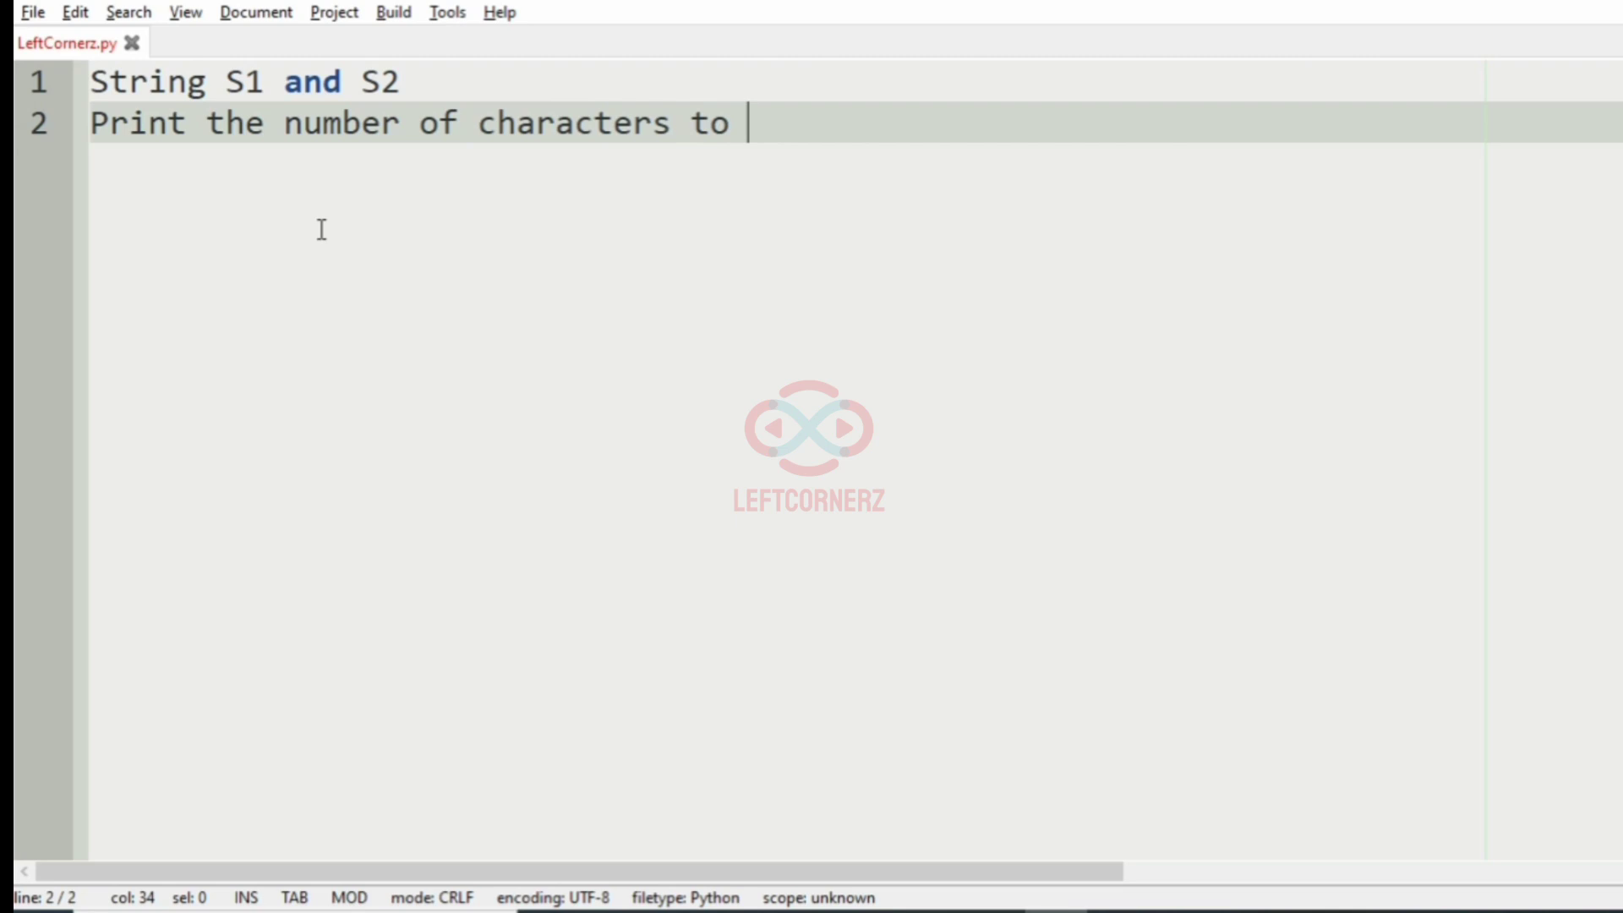
{"action": "type", "text": "be removed"}
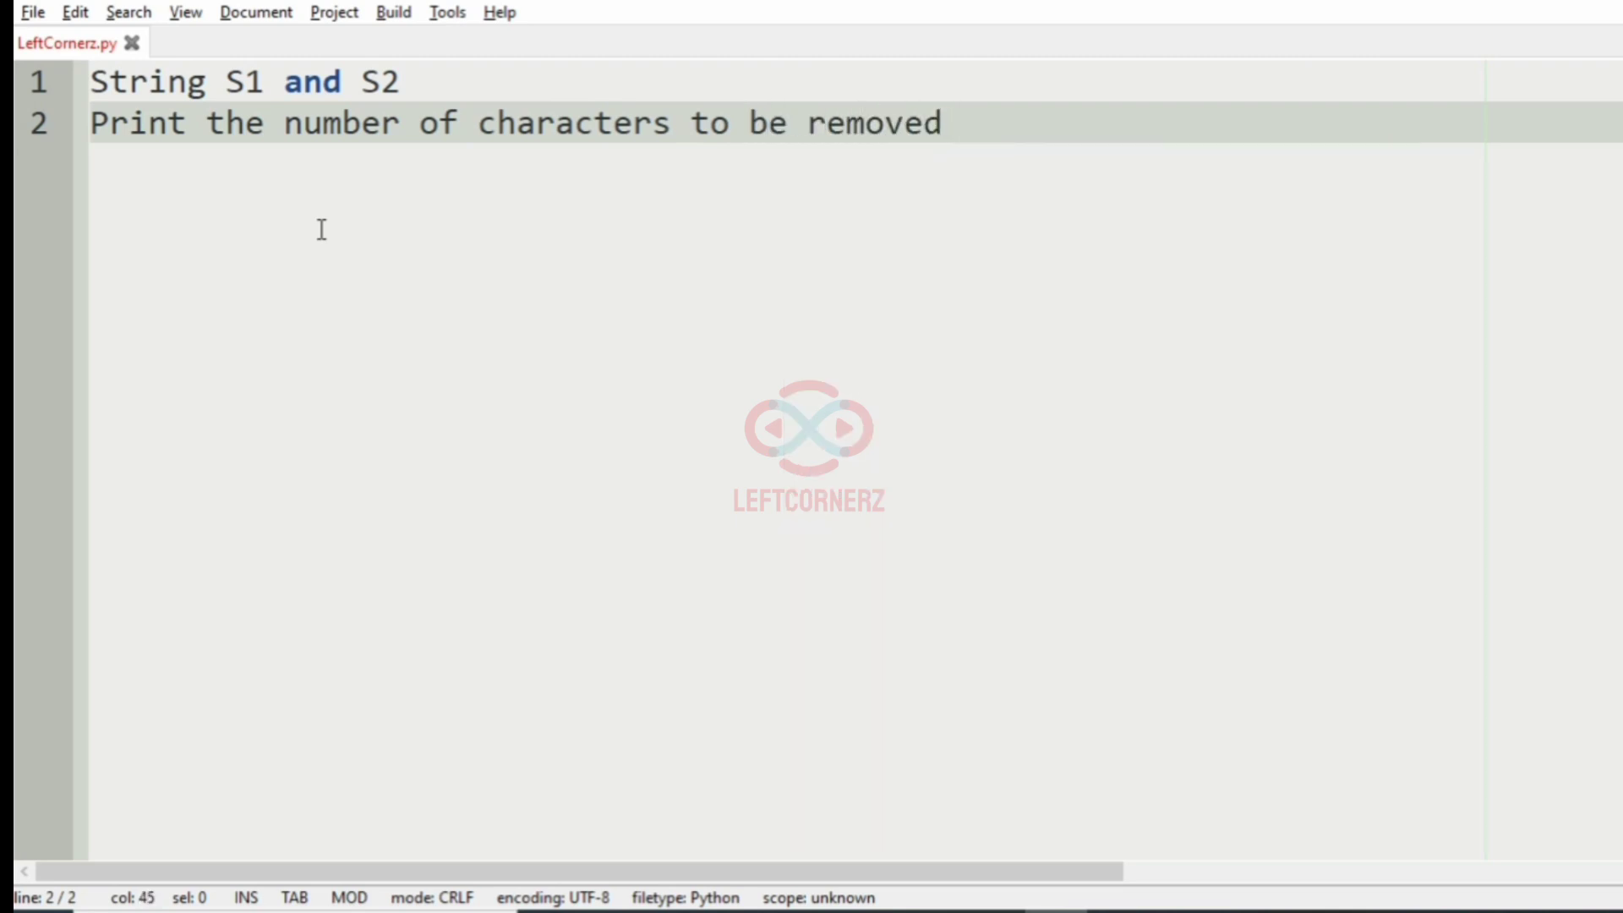
Step: Continue the sentence: 'from the left in any of the string to make S1 and S2 equal'
{"action": "type", "text": "from t"}
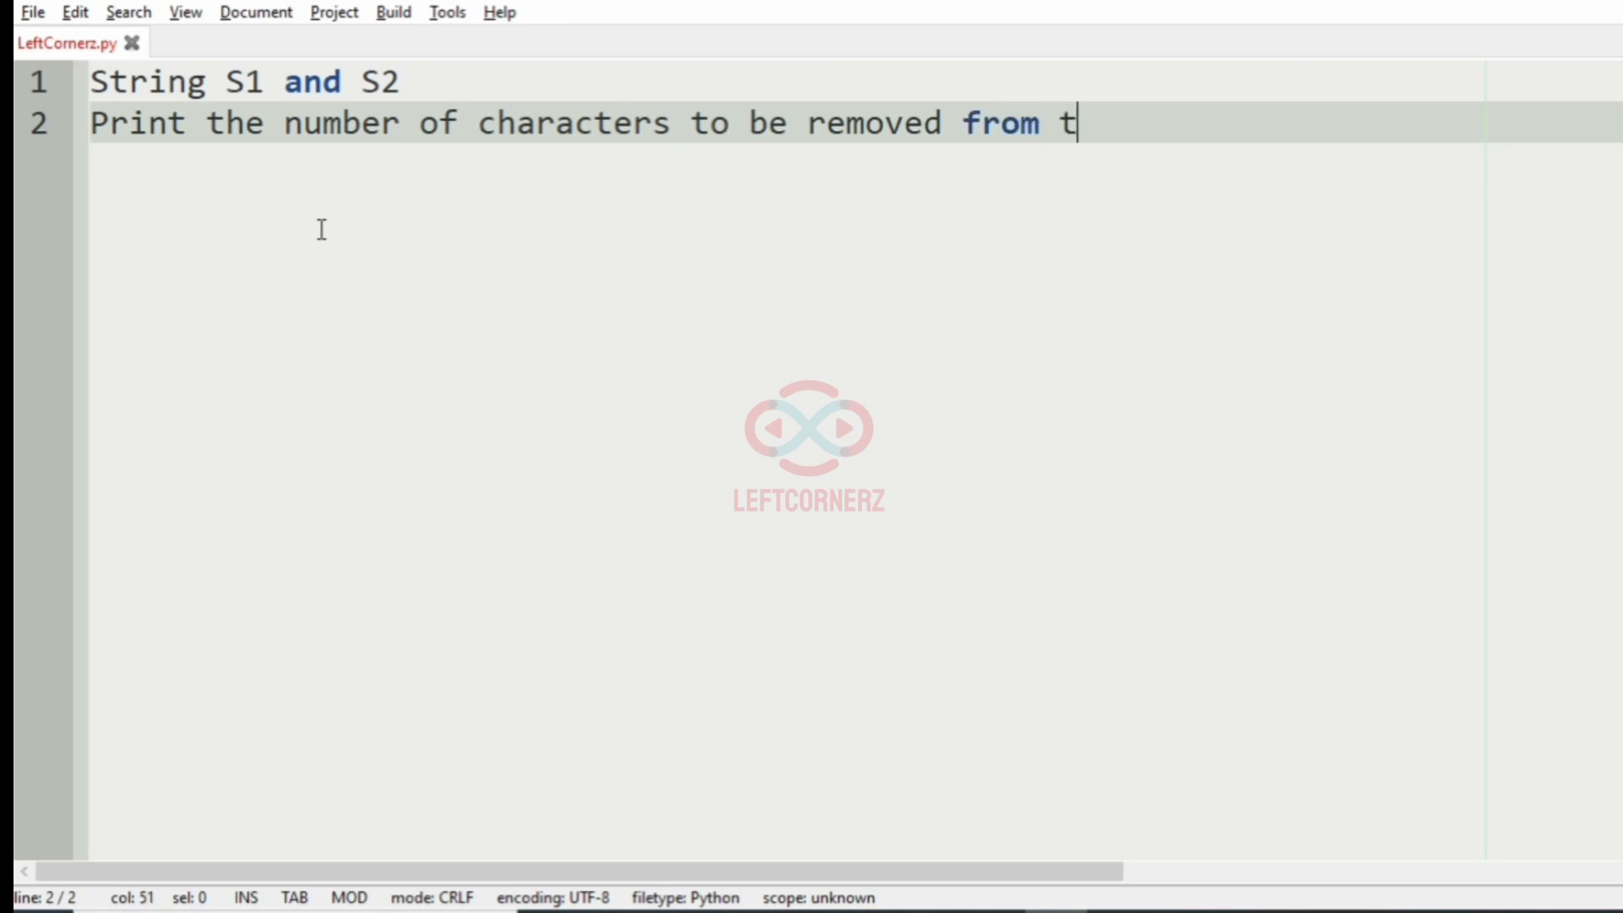
{"action": "type", "text": "he left"}
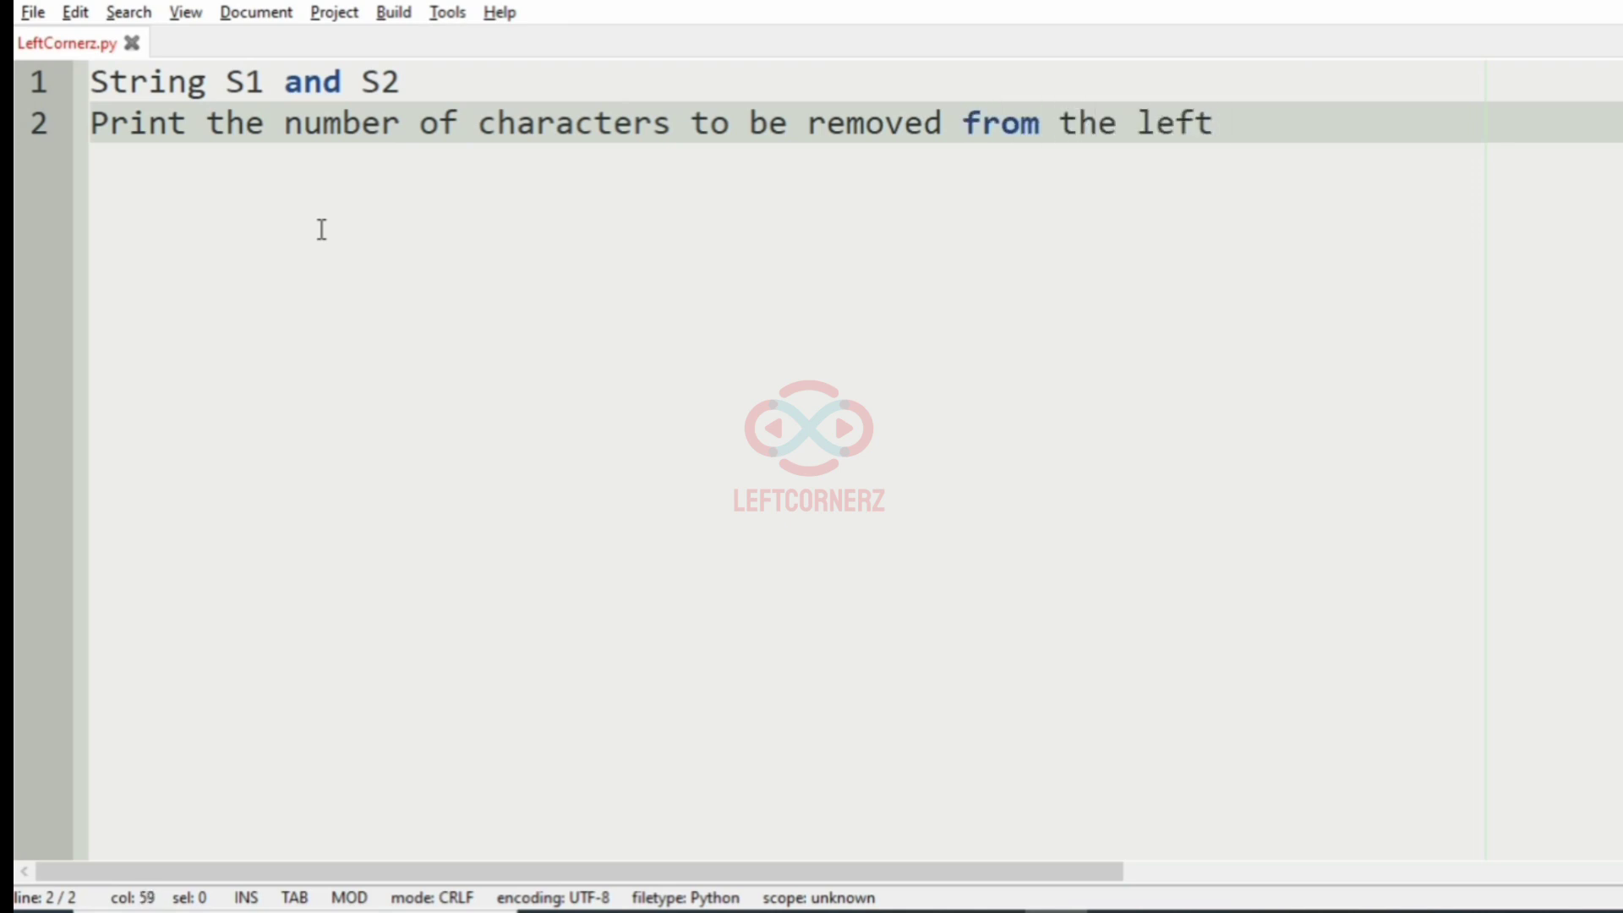
{"action": "type", "text": "in any"}
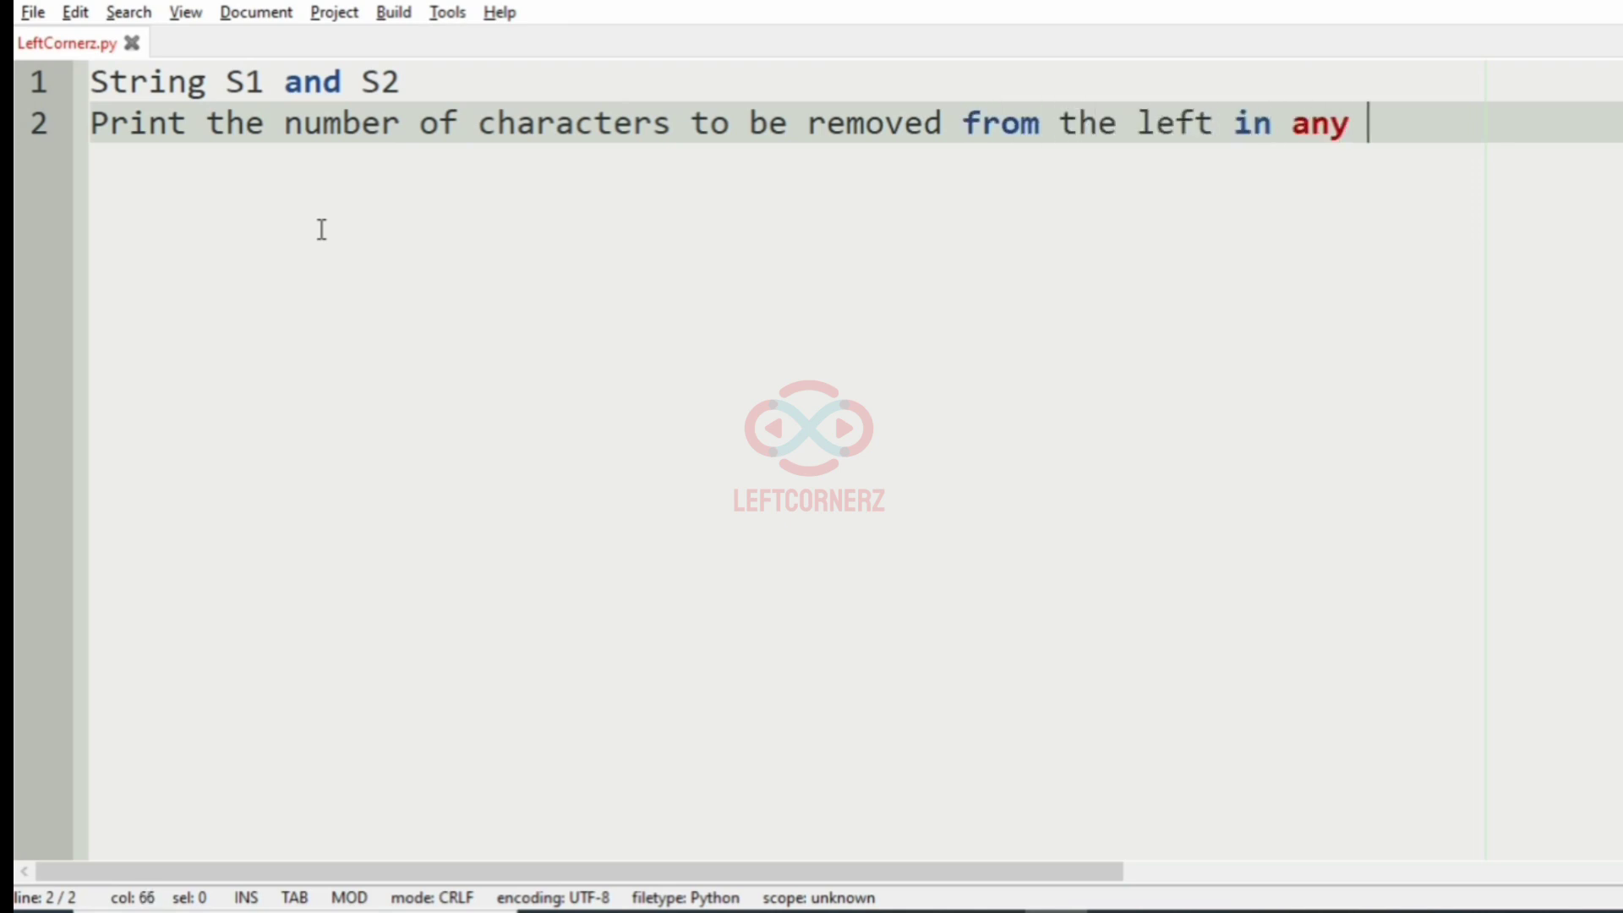
{"action": "type", "text": "of the"}
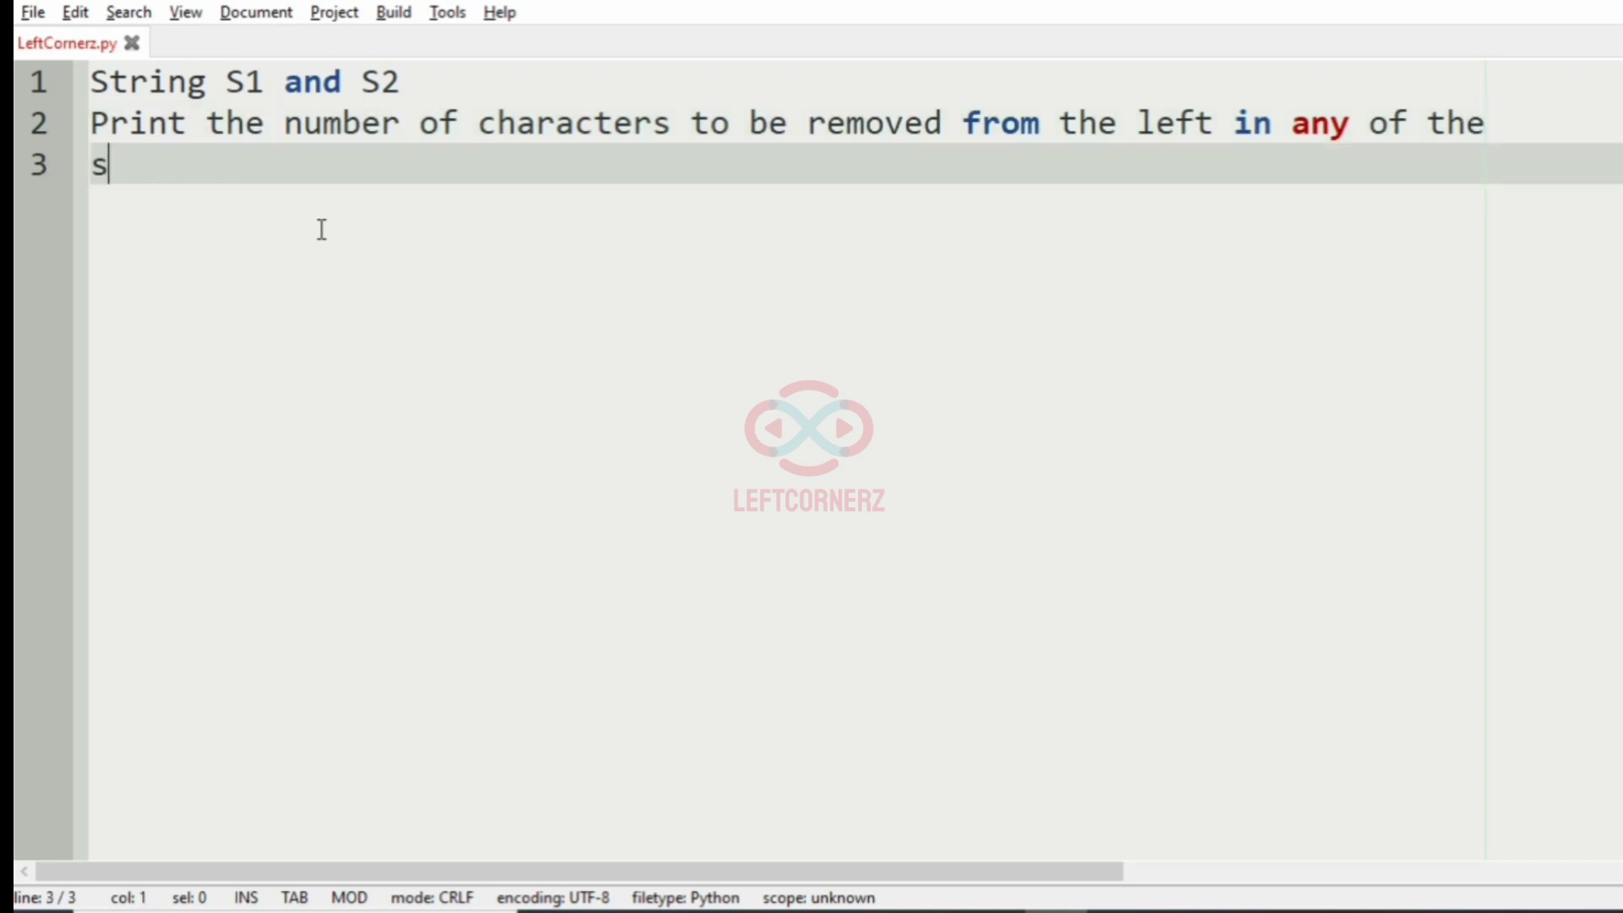
{"action": "type", "text": "tring to"}
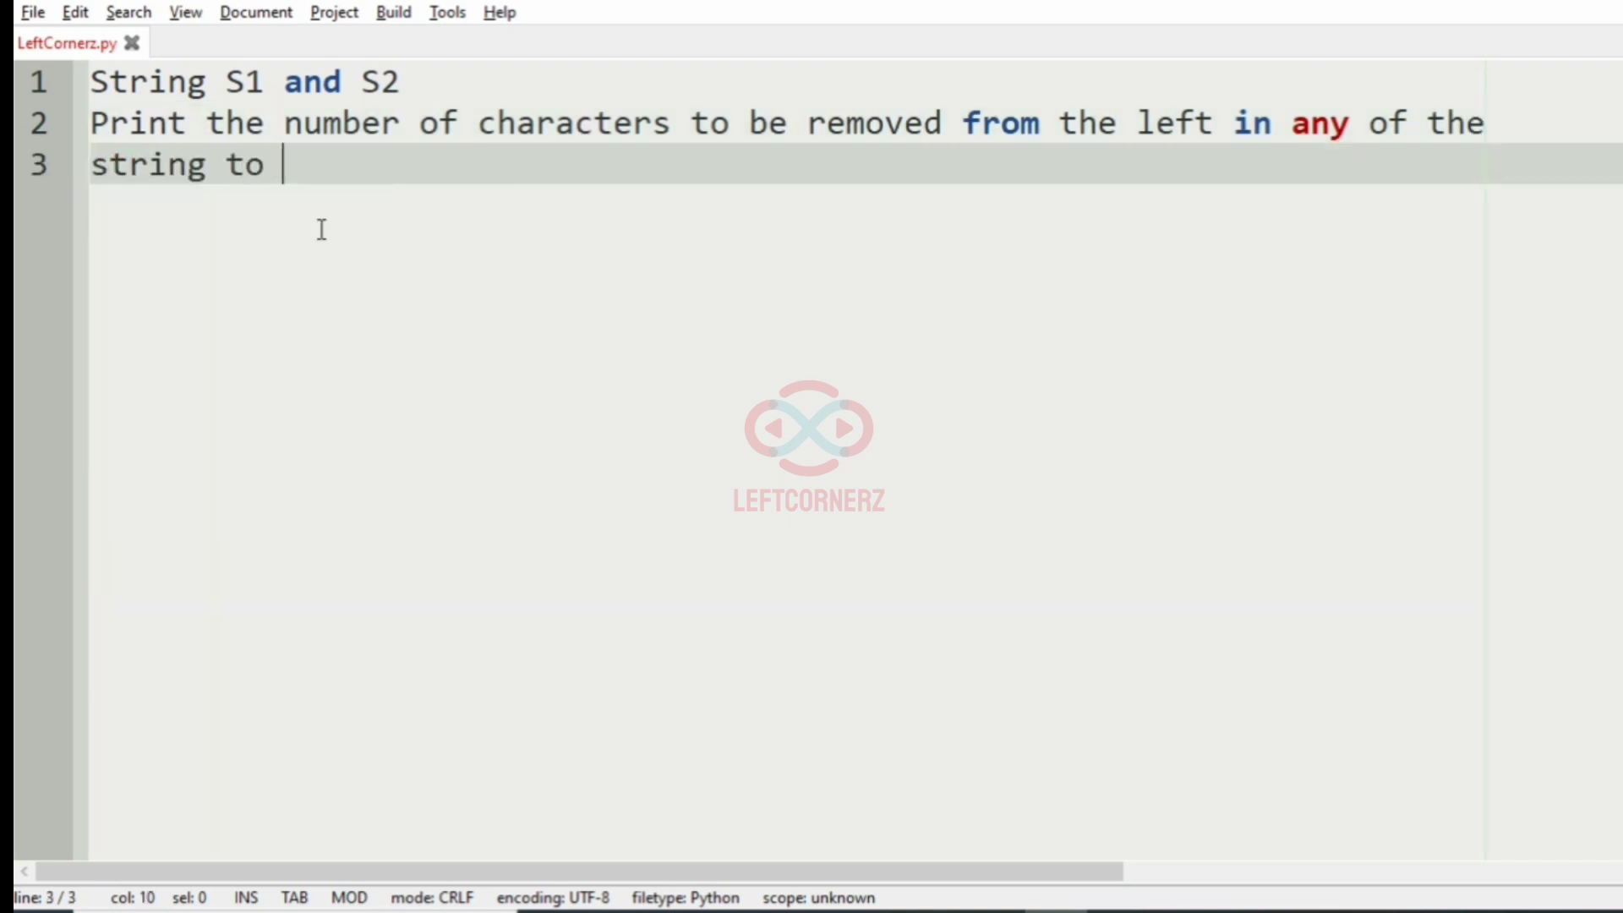
{"action": "type", "text": "make S"}
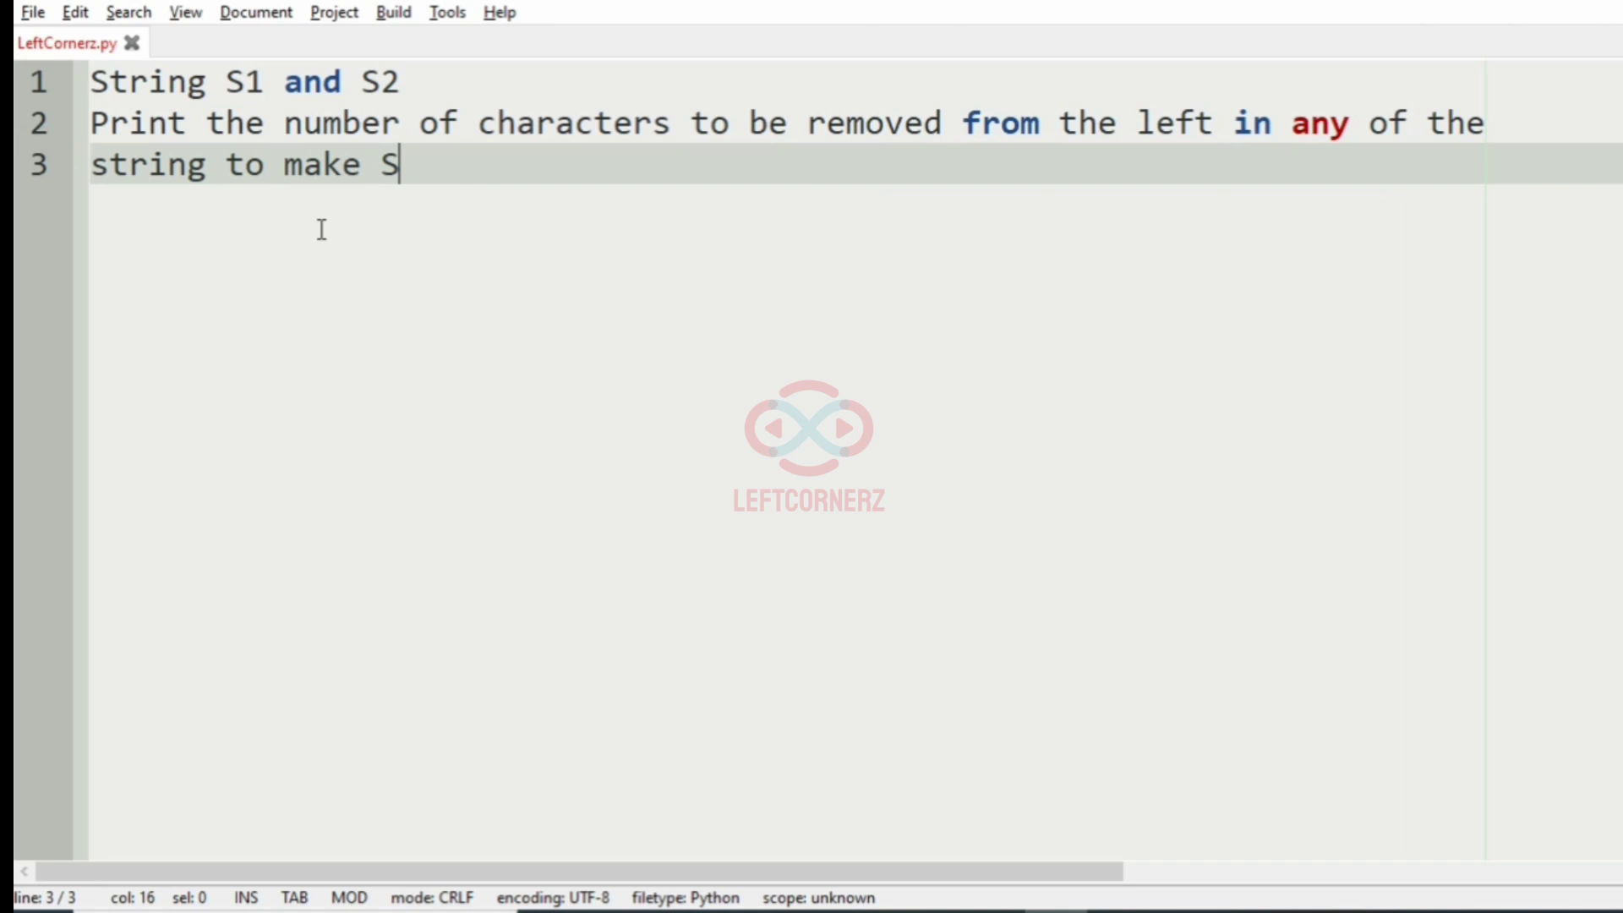
{"action": "type", "text": "1 and S1"}
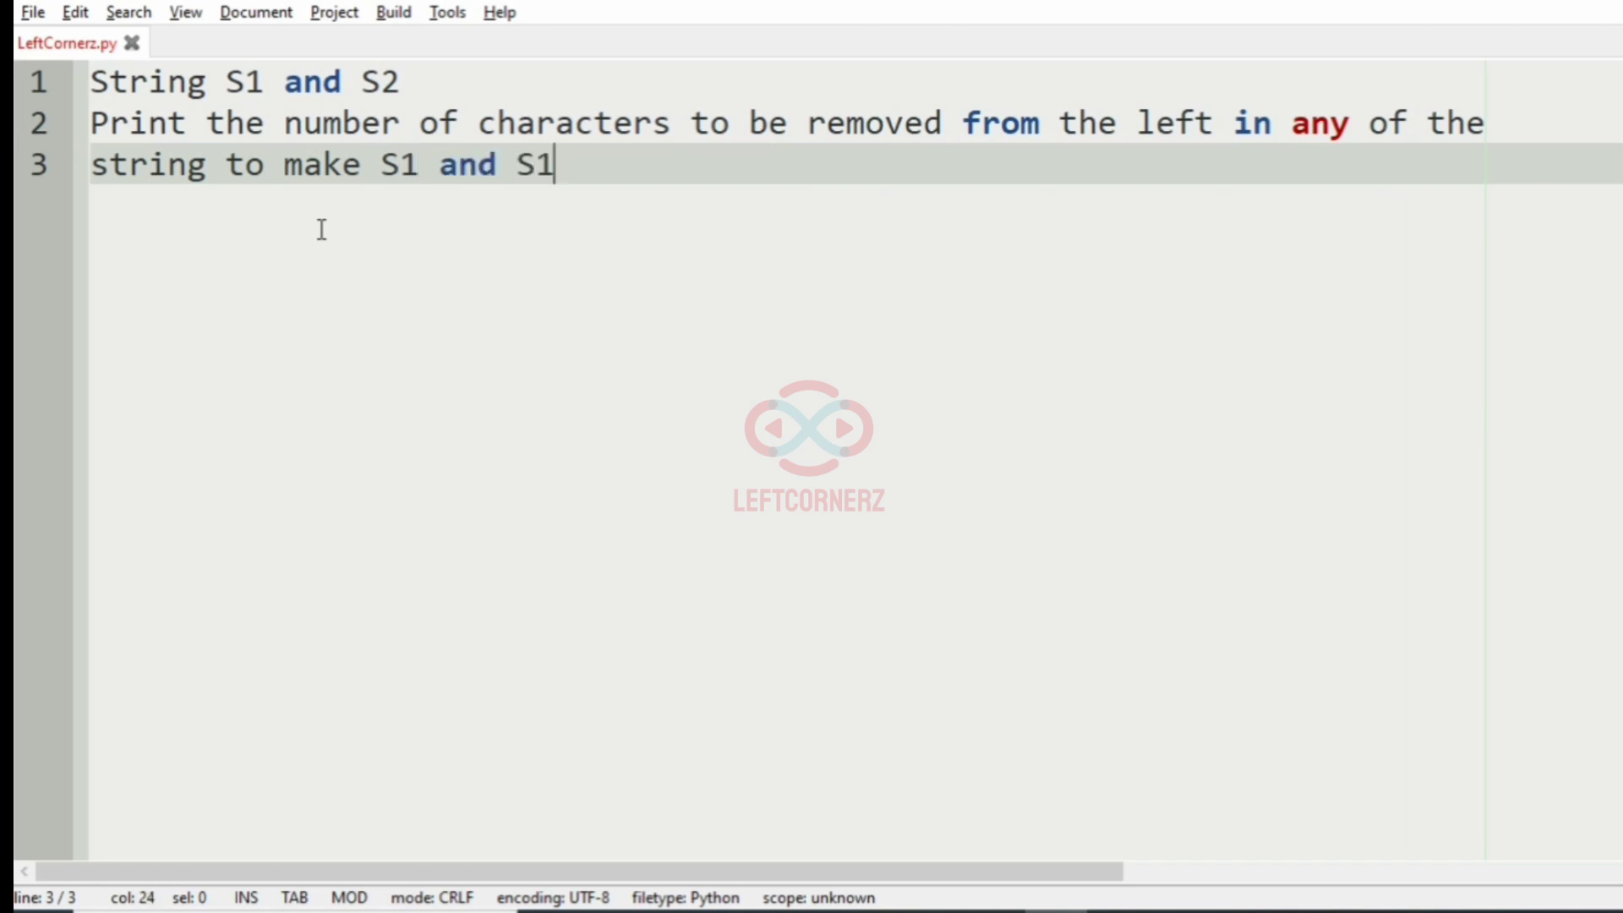
{"action": "type", "text": "2 e"}
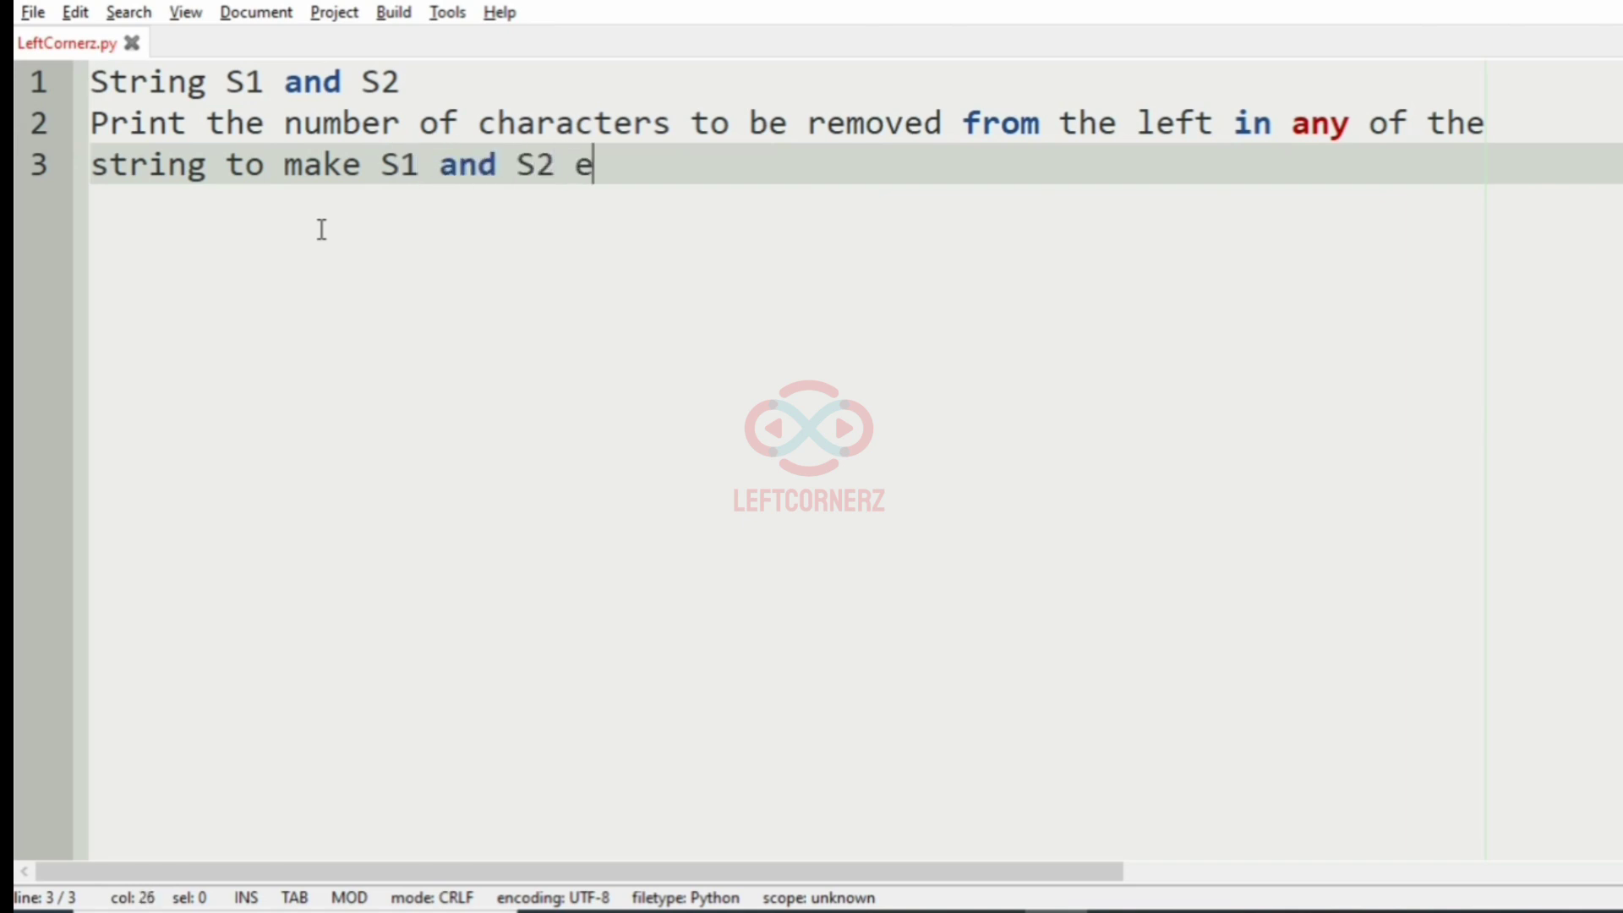
{"action": "type", "text": "qual"}
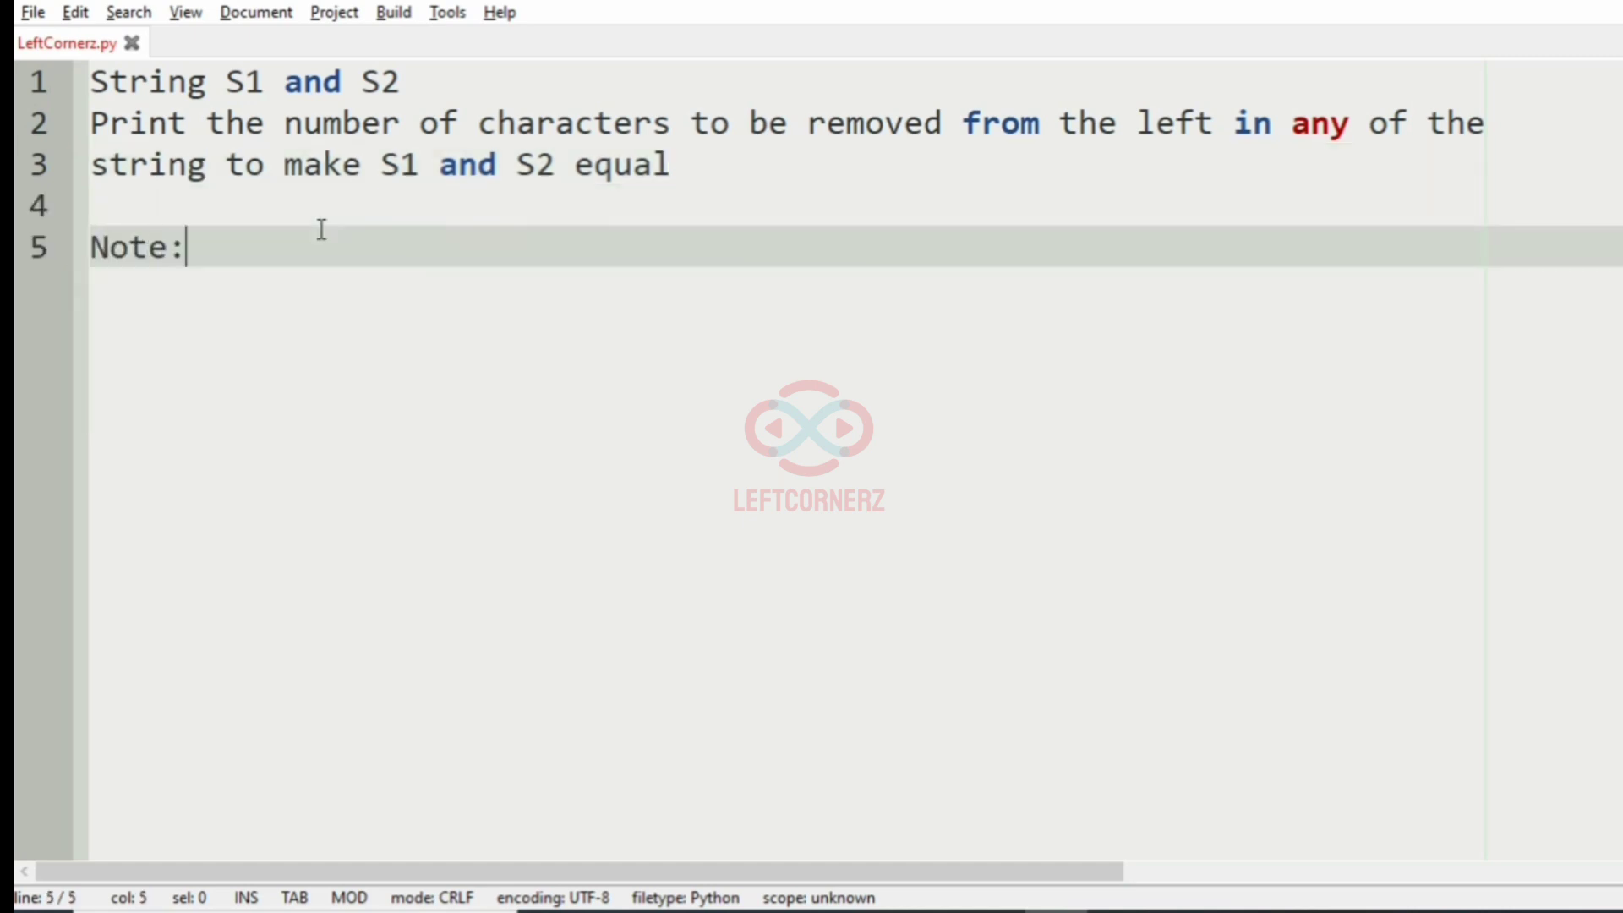
Step: Write 'Strings are case insensitive' under the Note heading and return to the statement's end
{"action": "type", "text": "S"}
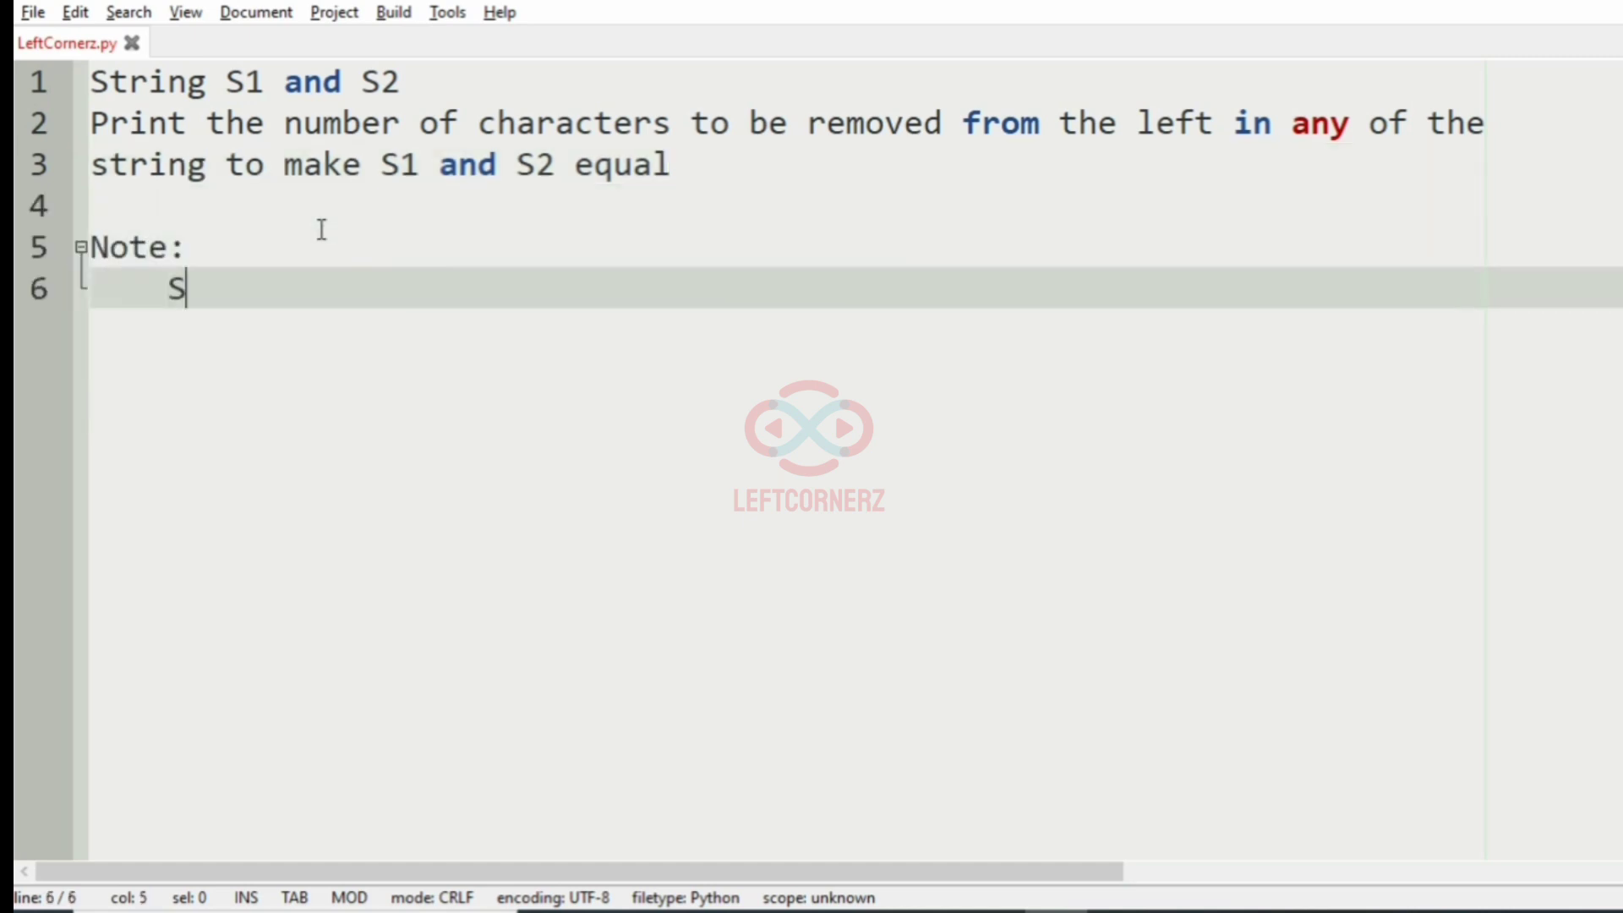
{"action": "type", "text": "tring are"}
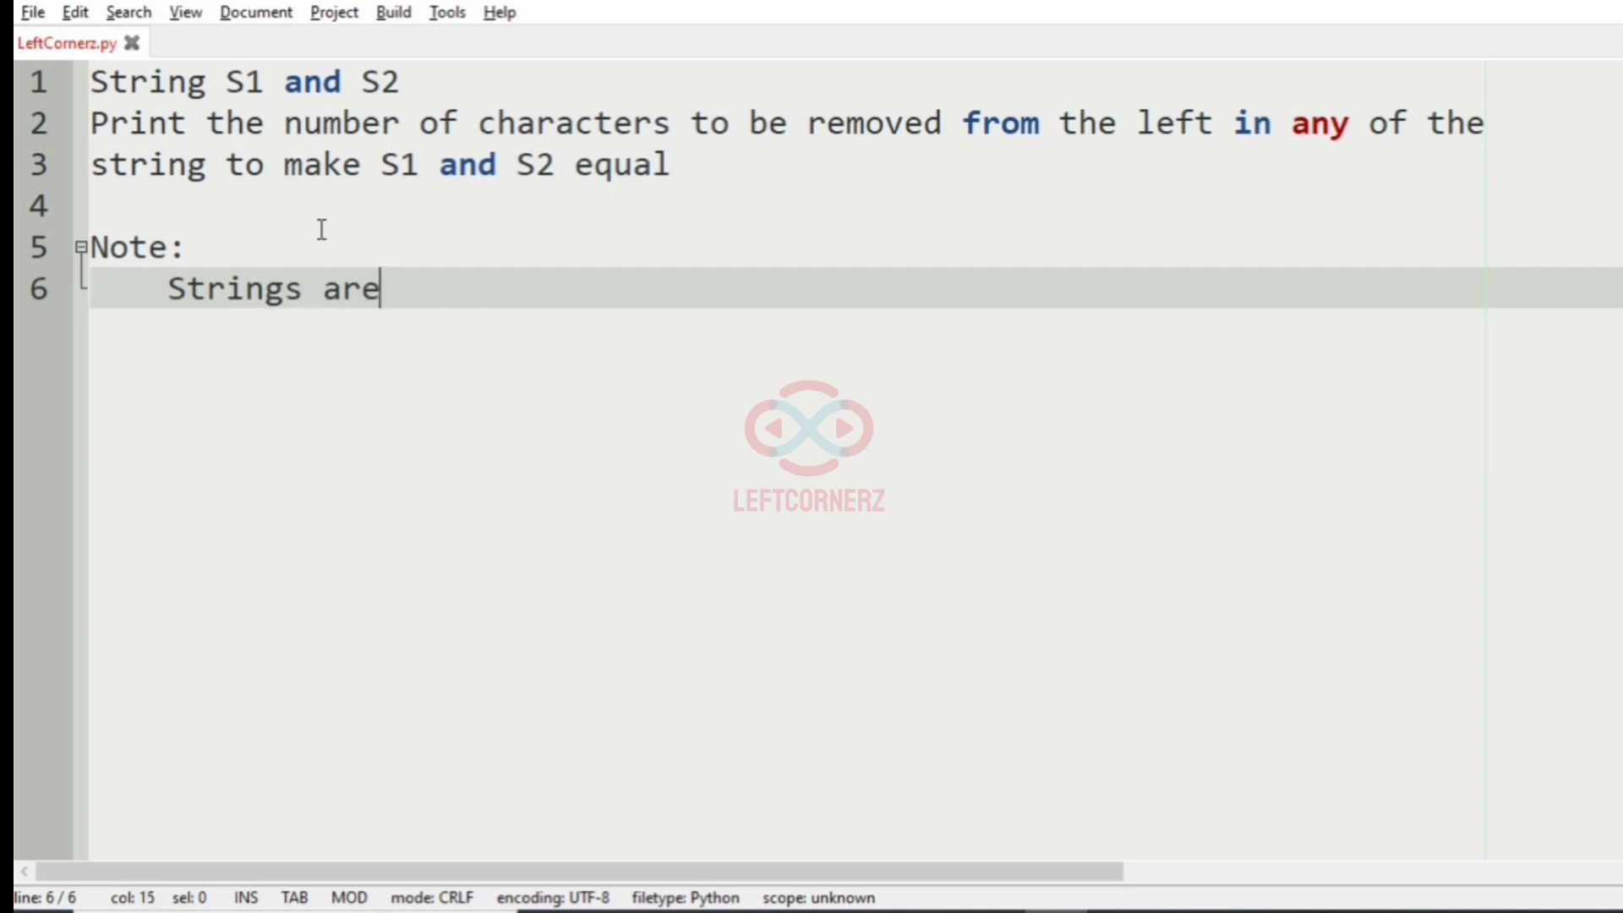
{"action": "type", "text": "case inse"}
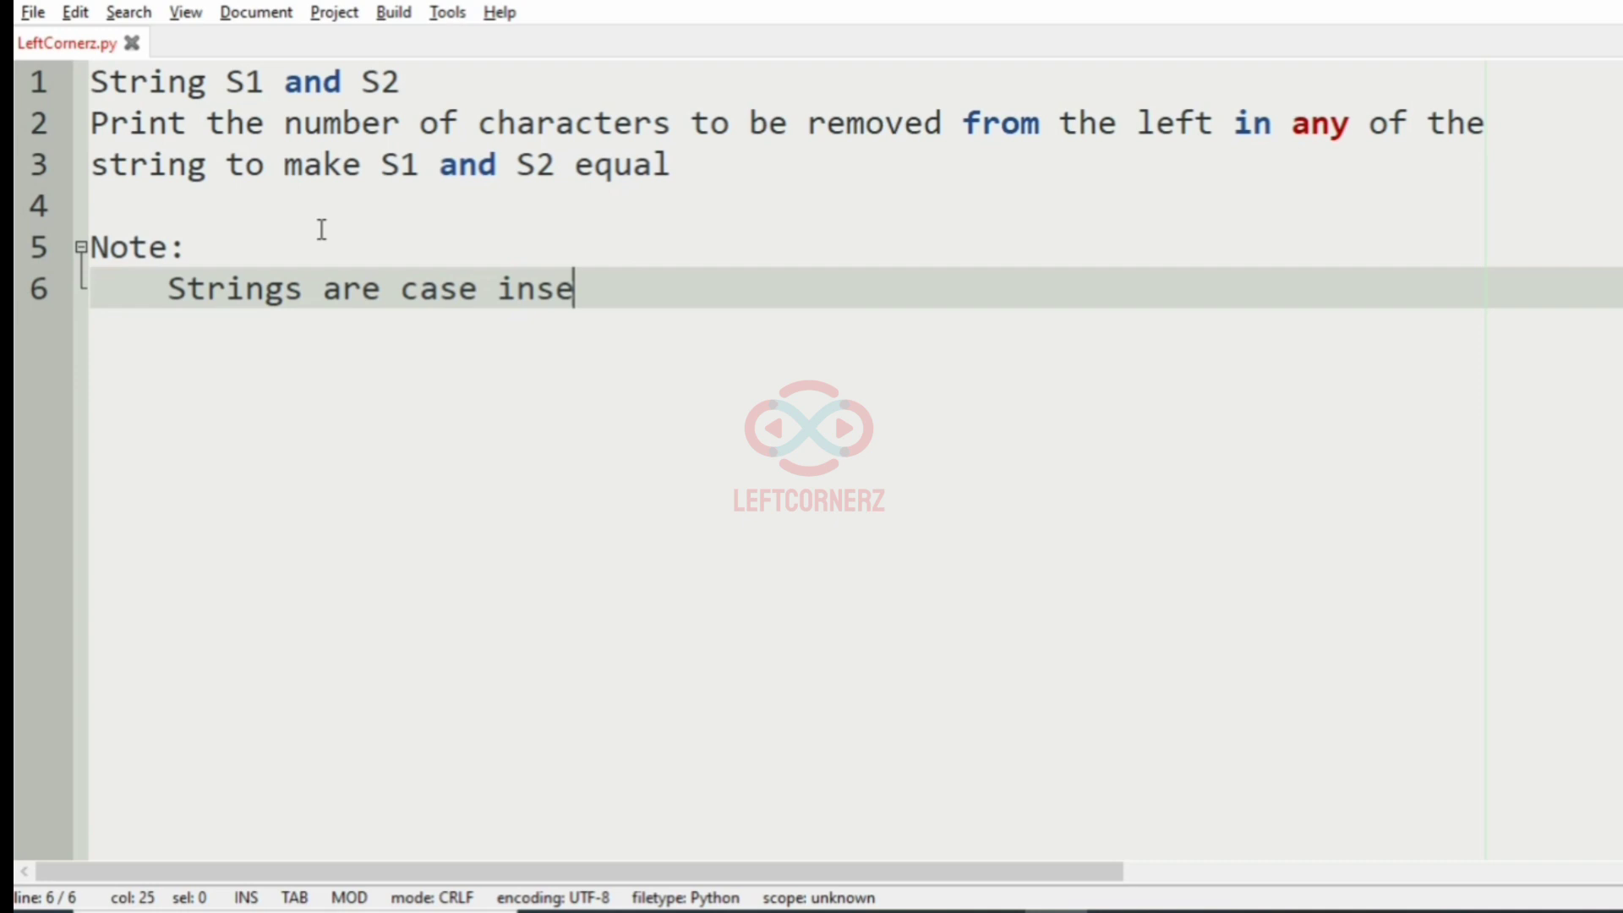
{"action": "type", "text": "nsi"}
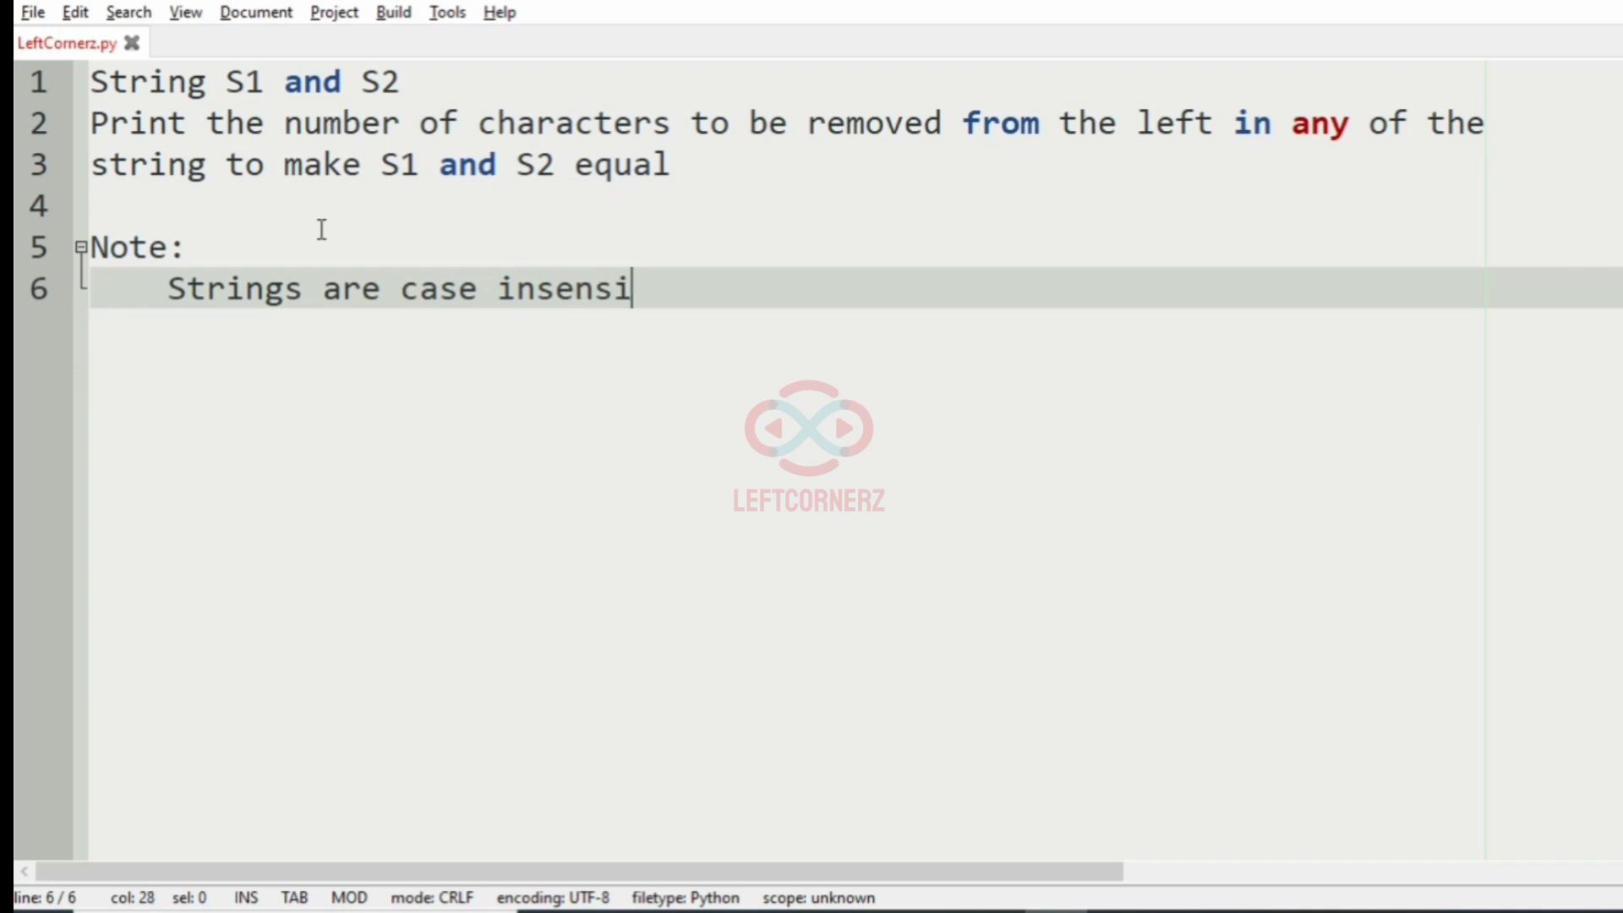
{"action": "type", "text": "tive"}
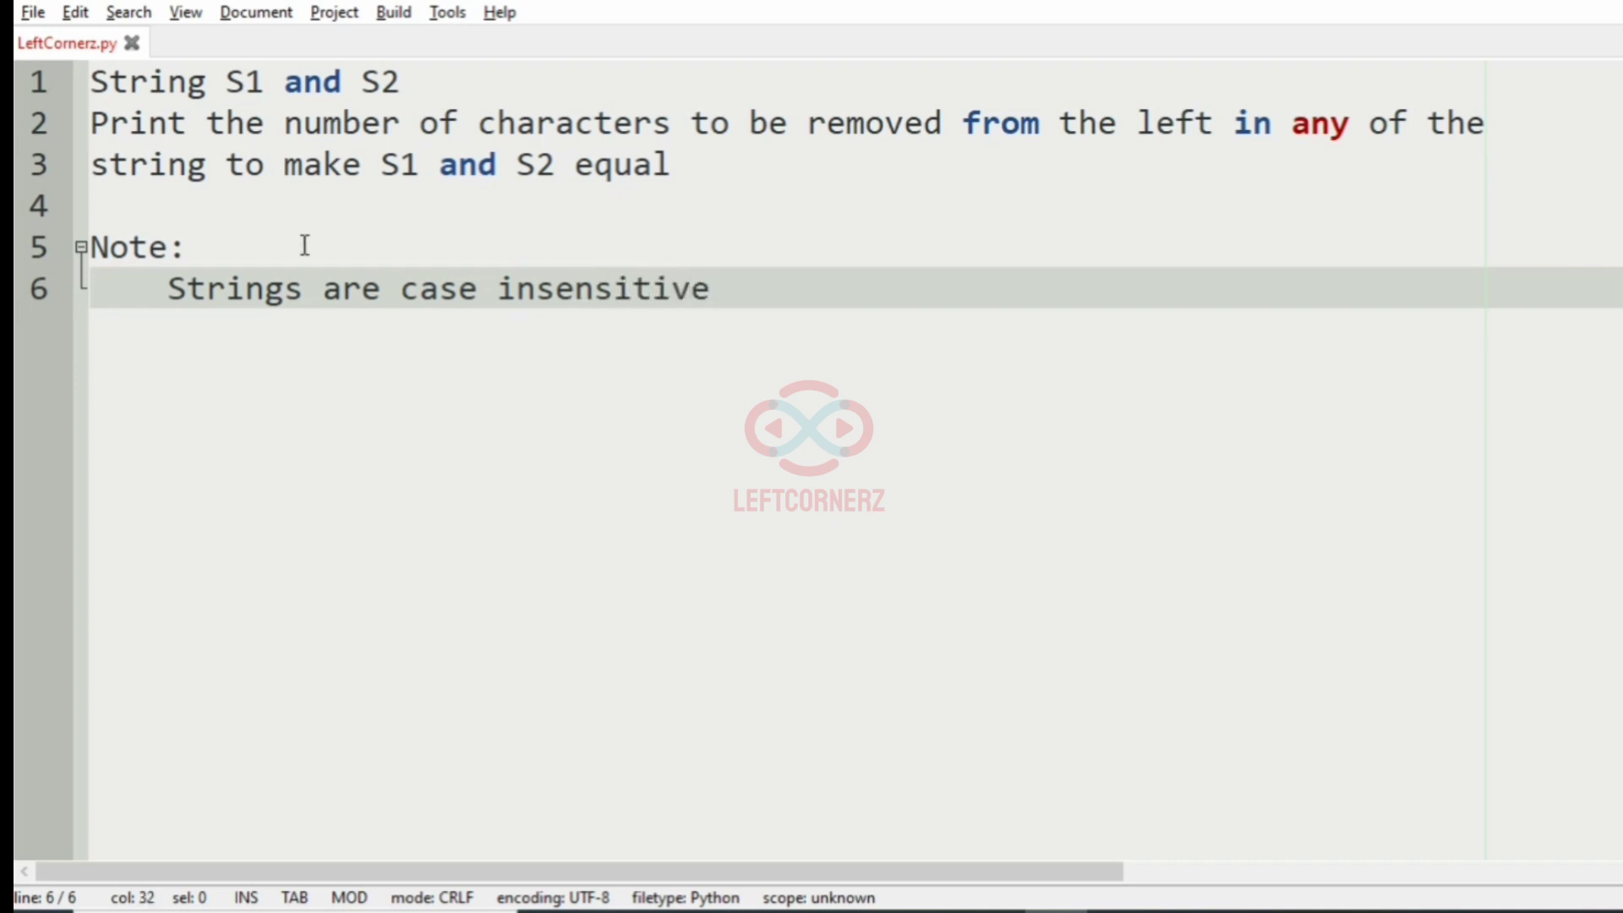
{"action": "left_click", "coordinate": [496, 287]}
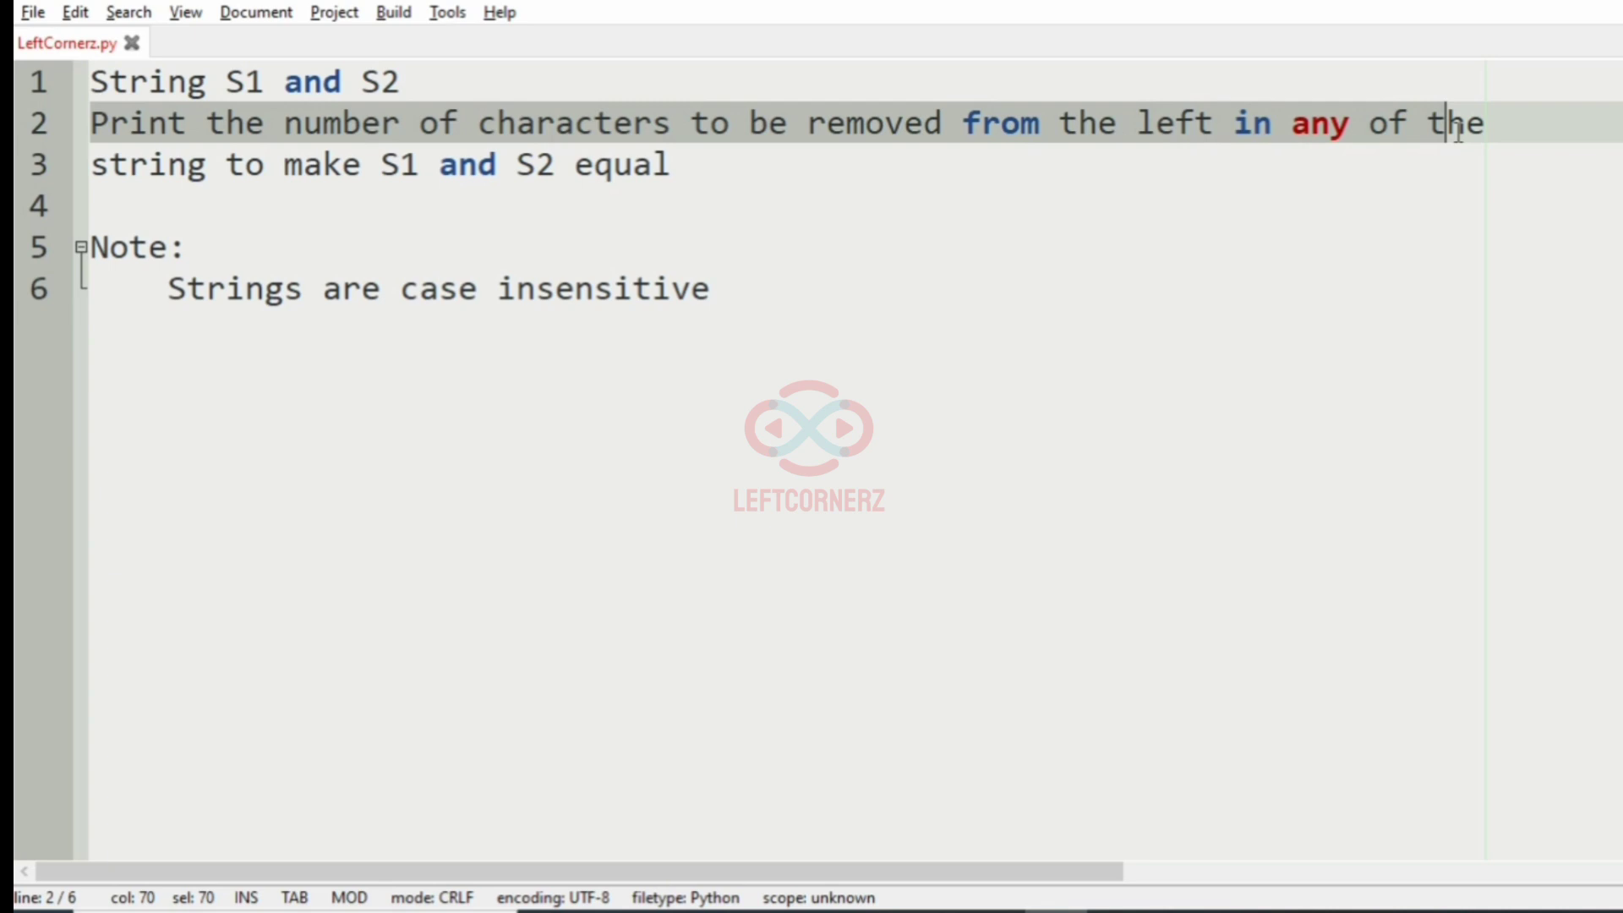
{"action": "mouse_move", "coordinate": [215, 164]}
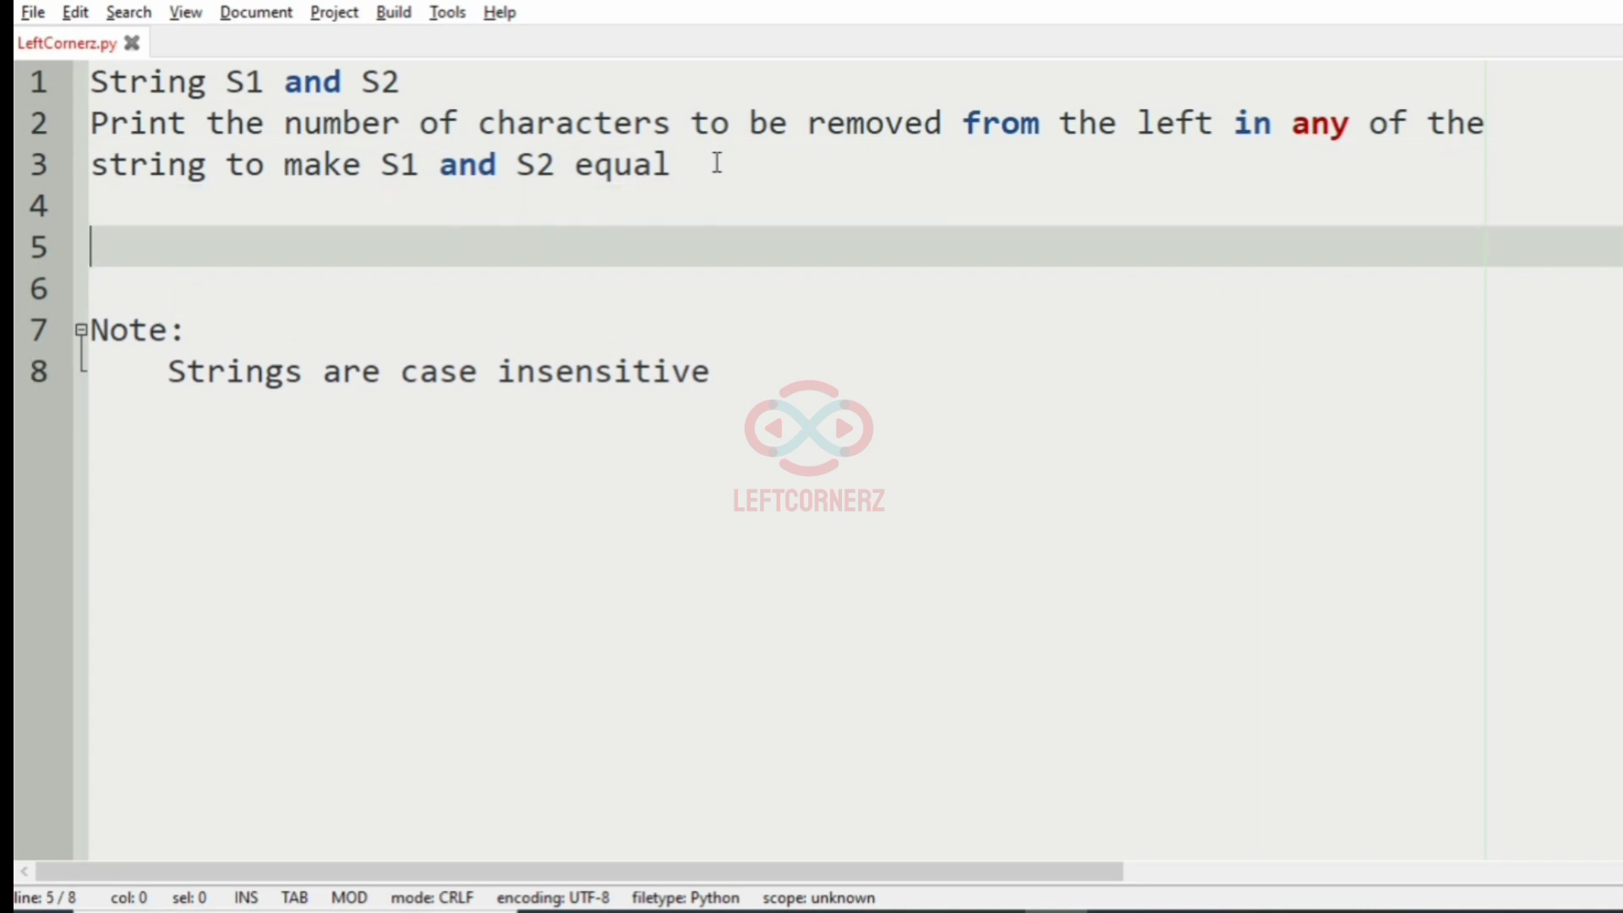
Step: Write the note 'If there is no possibilty -> -1'
{"action": "type", "text": "If there"}
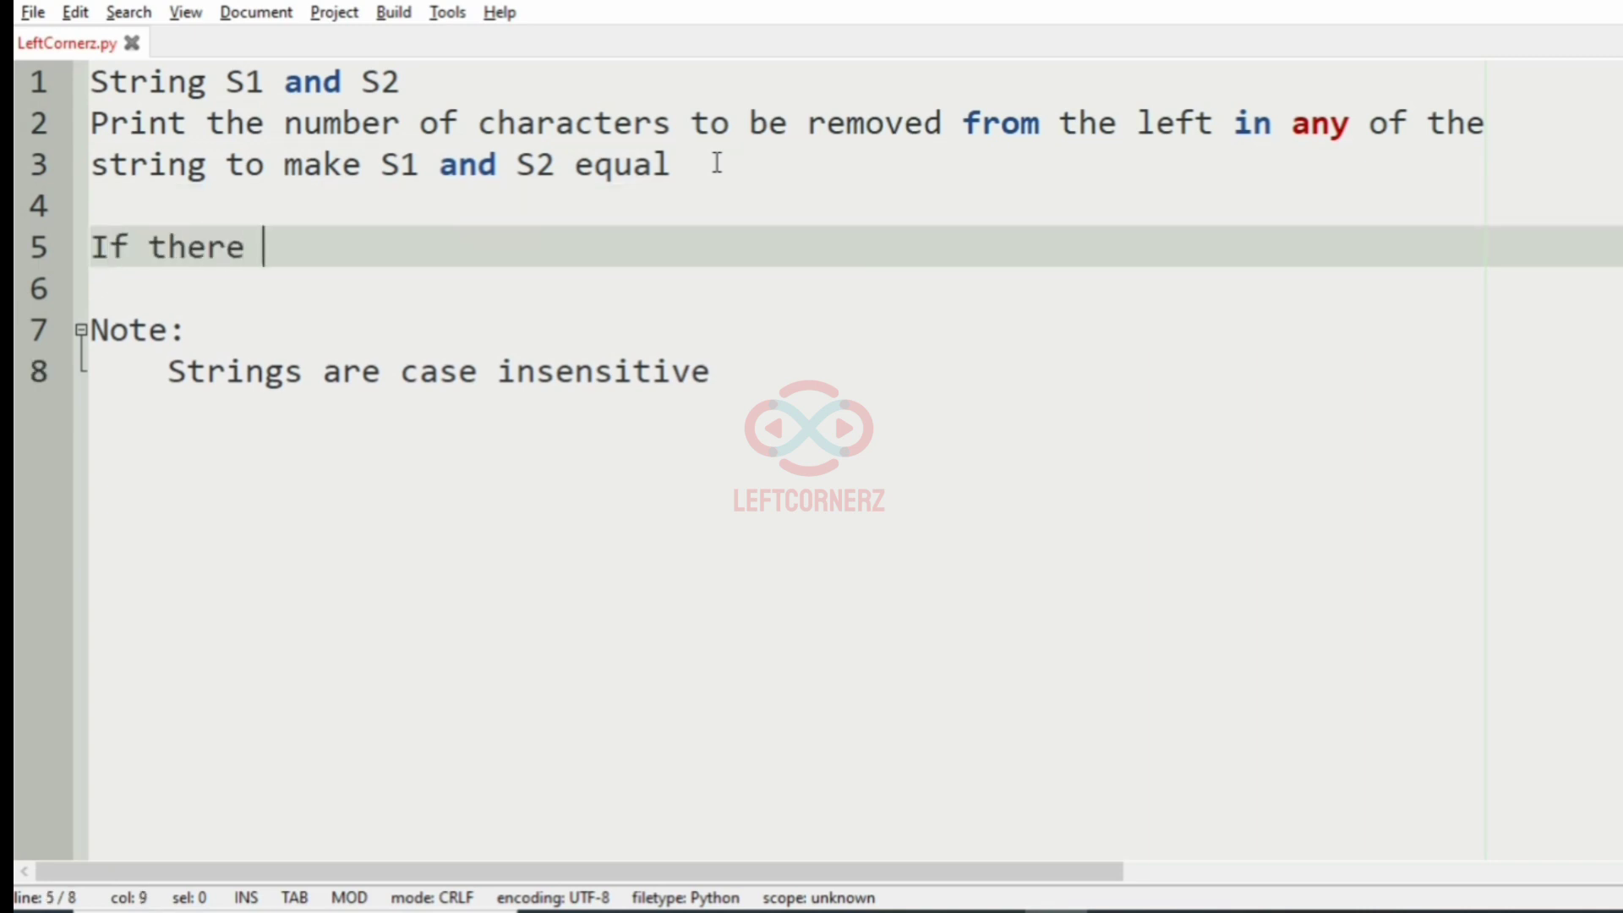
{"action": "type", "text": "is no po"}
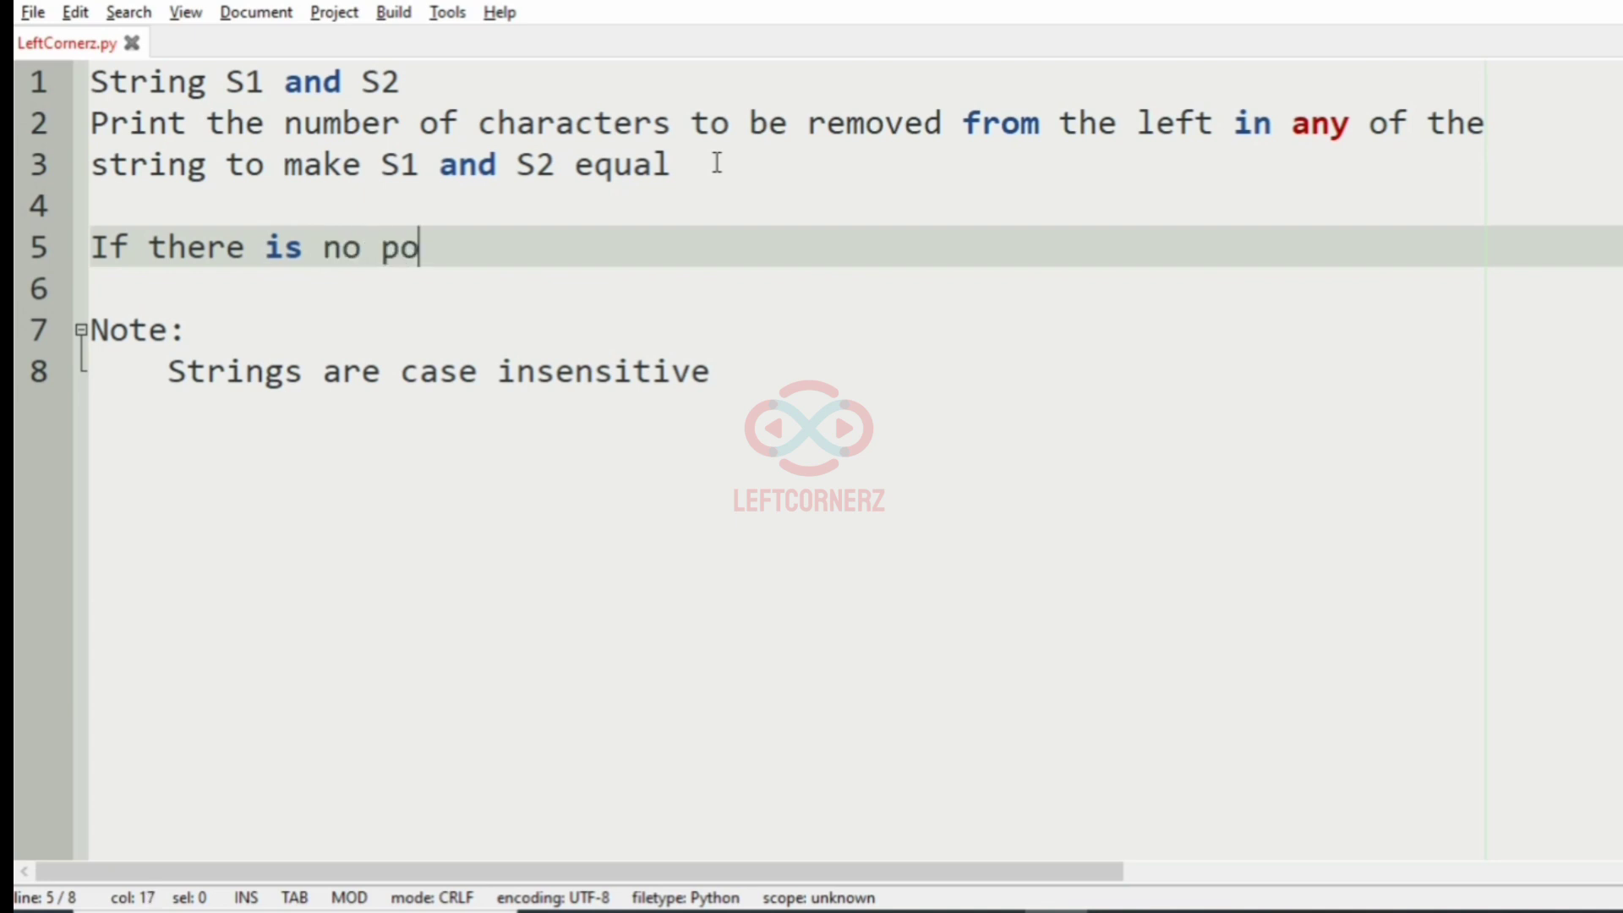
{"action": "type", "text": "ssibli"}
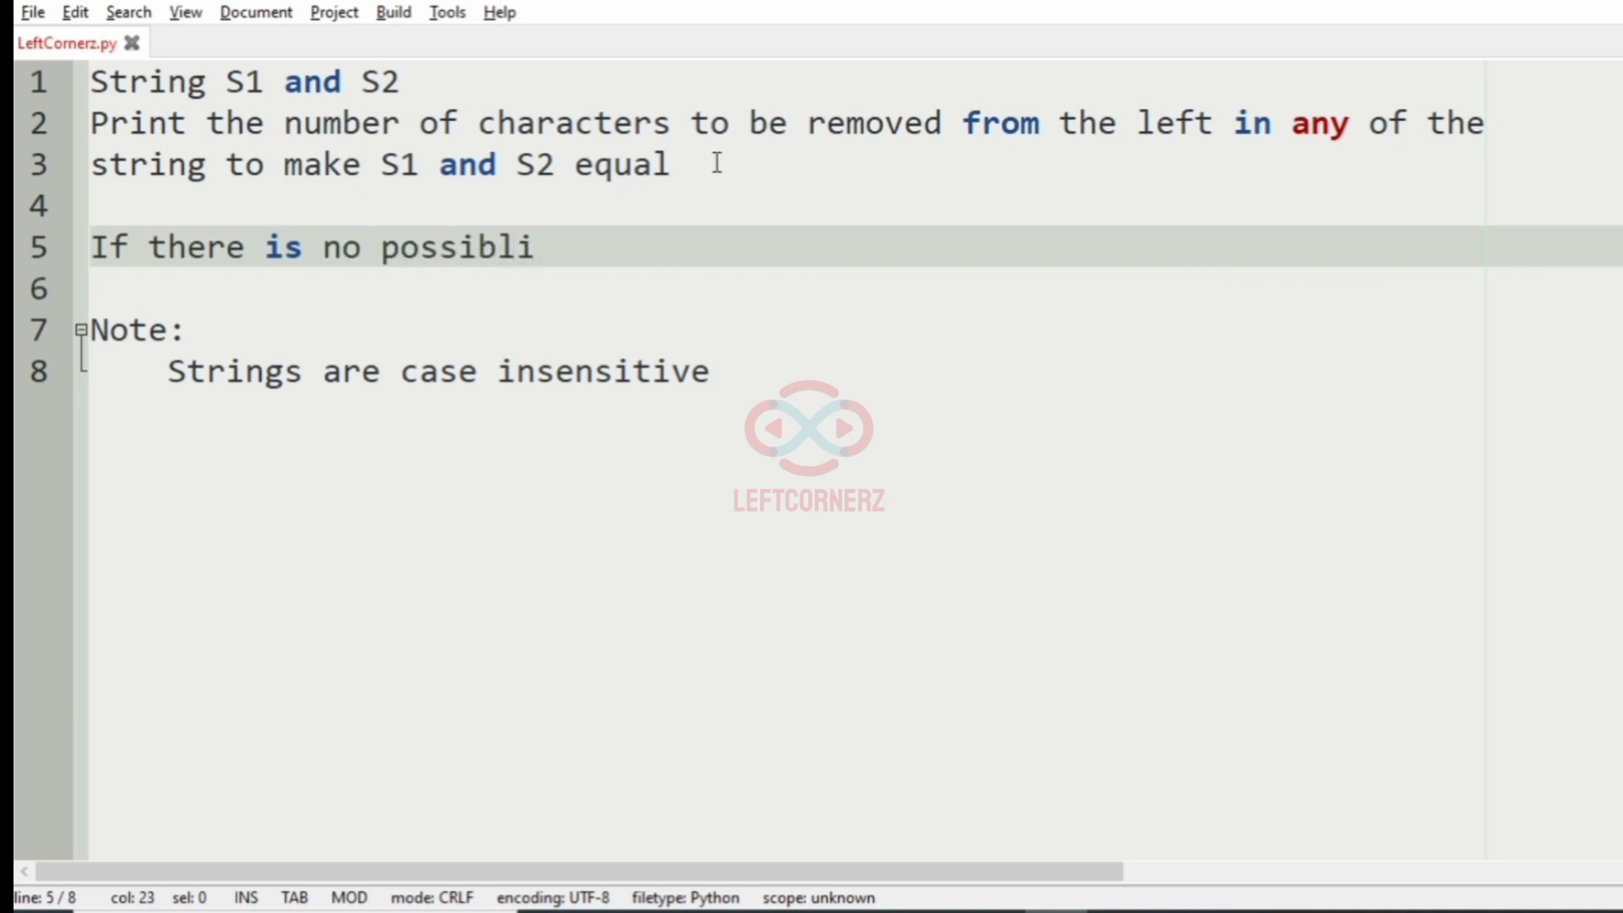
{"action": "type", "text": "ti"}
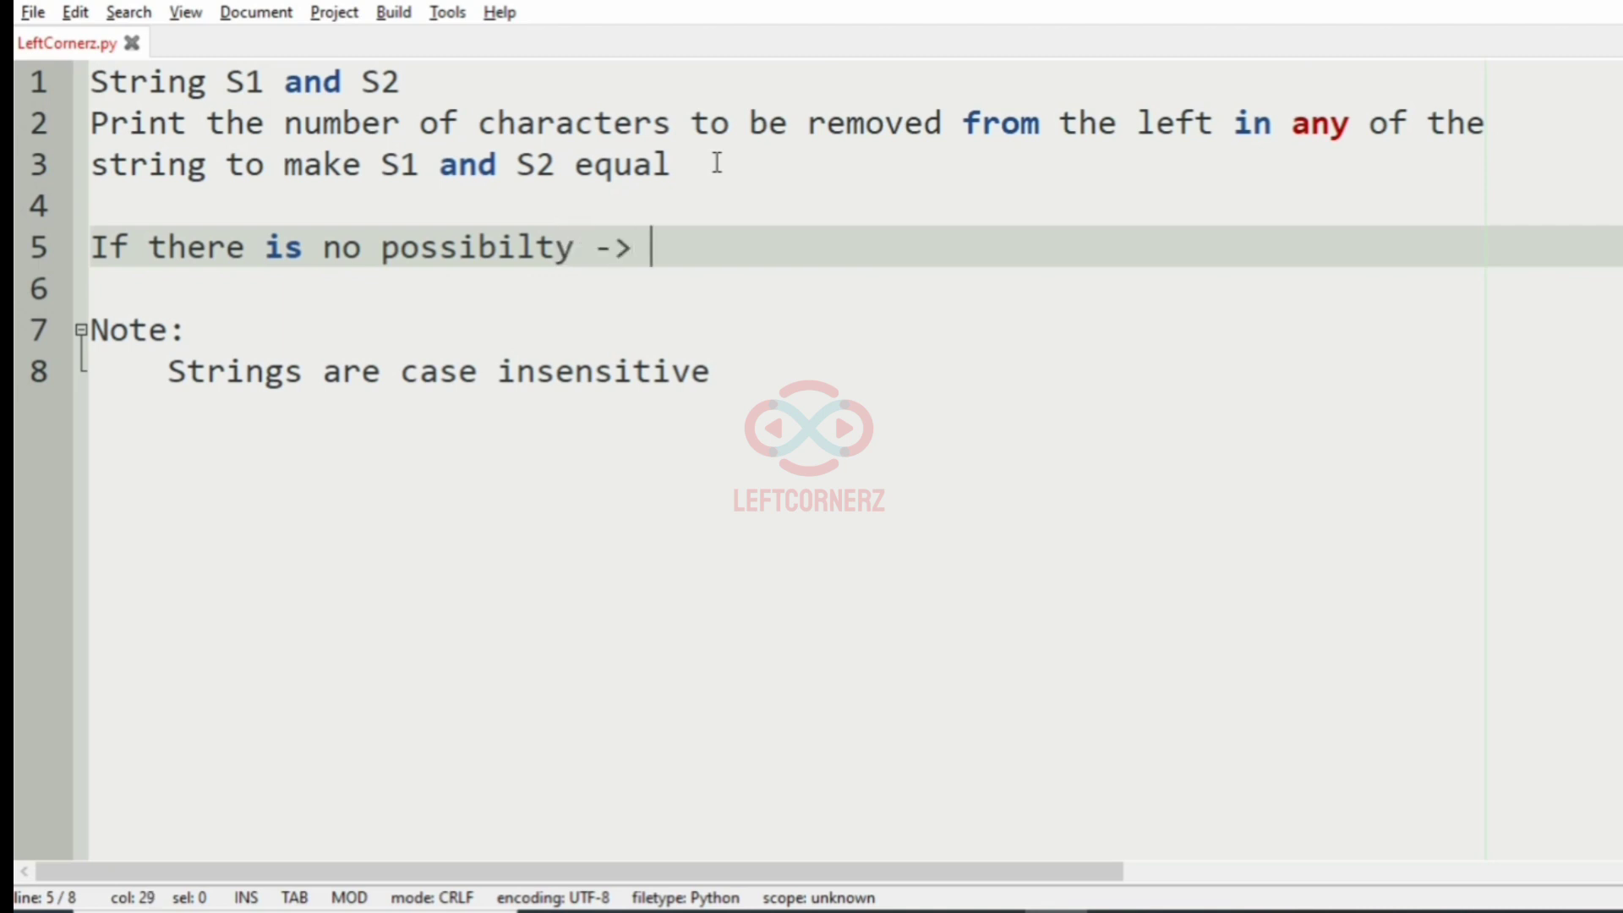
{"action": "type", "text": "-1"}
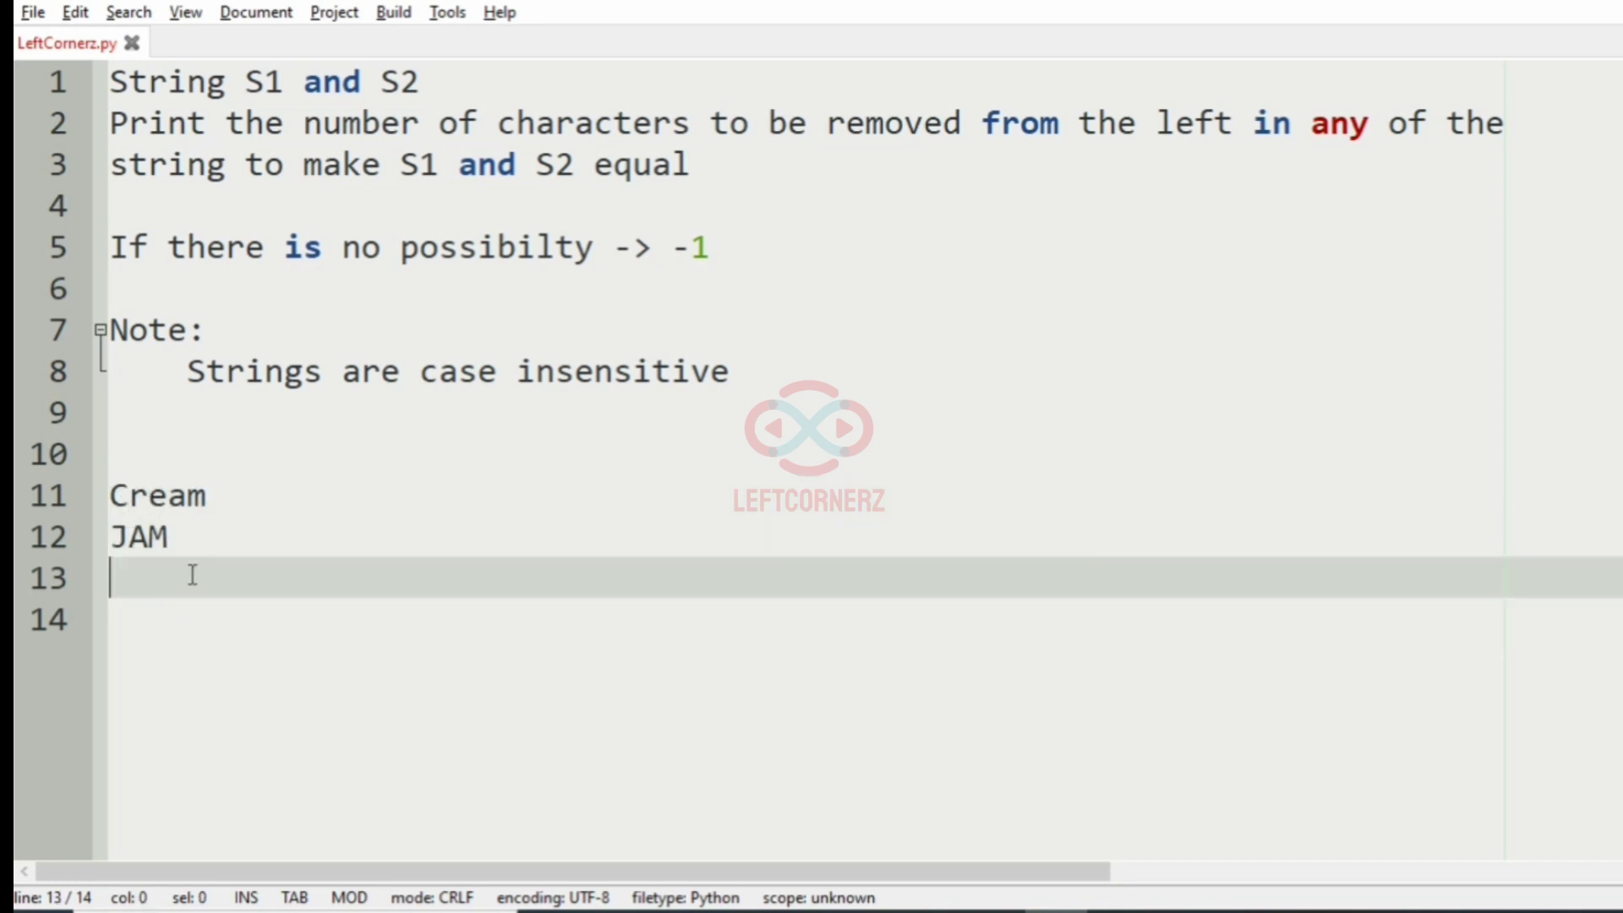
Step: Add the lowercase traces 'S1 -> cream' and 'S2 -> jam' under the example
{"action": "key", "text": "enter"}
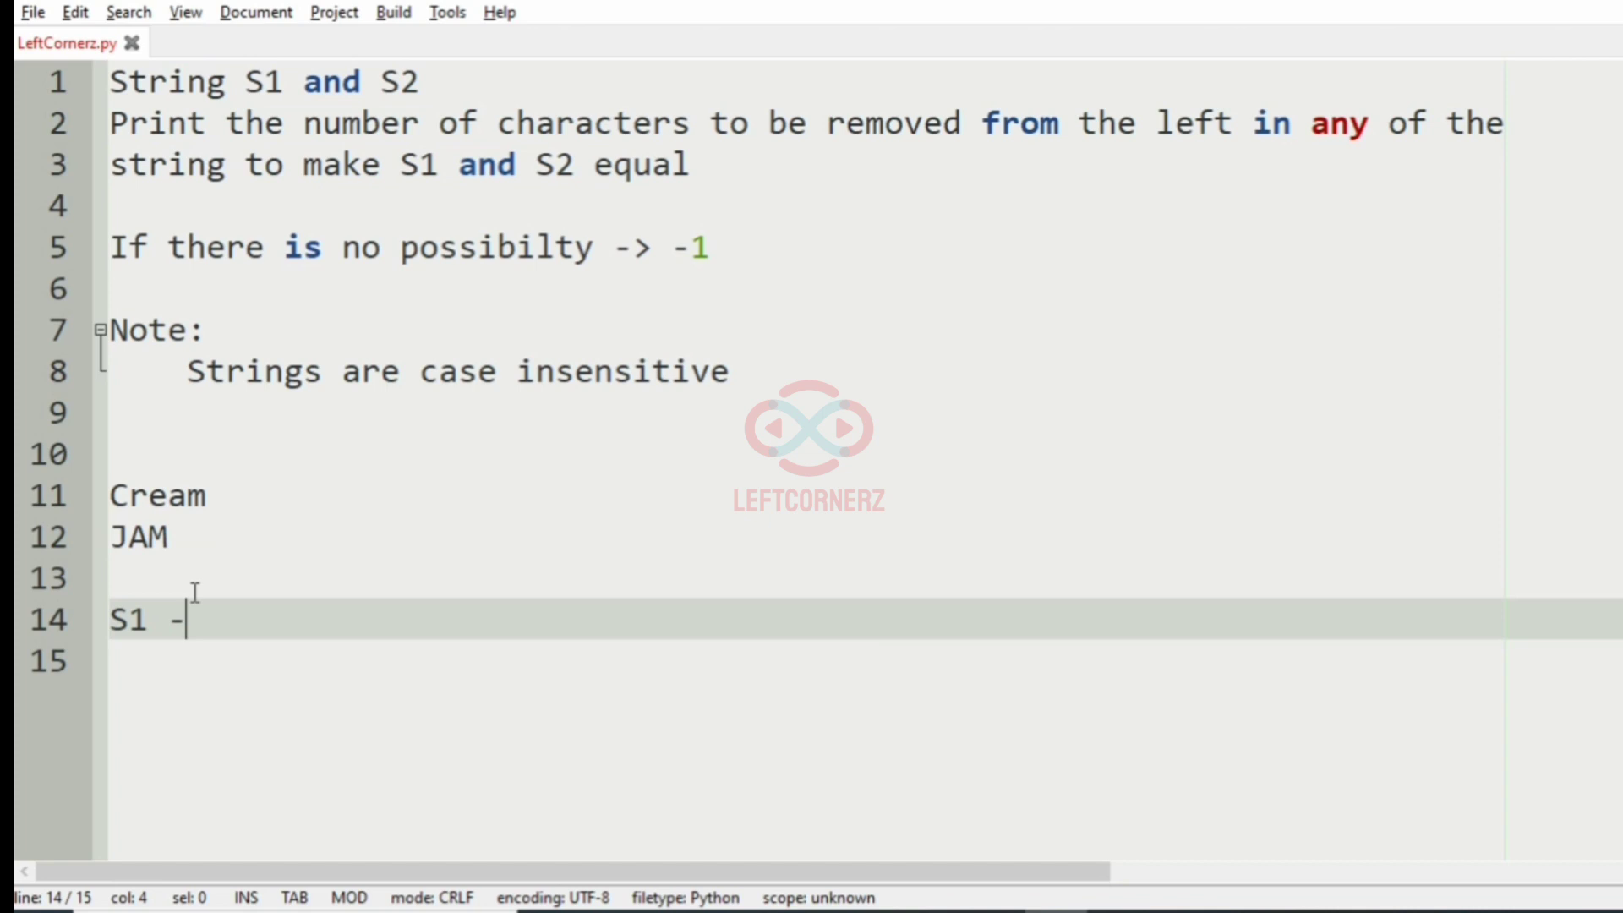
{"action": "type", "text": "> crea"}
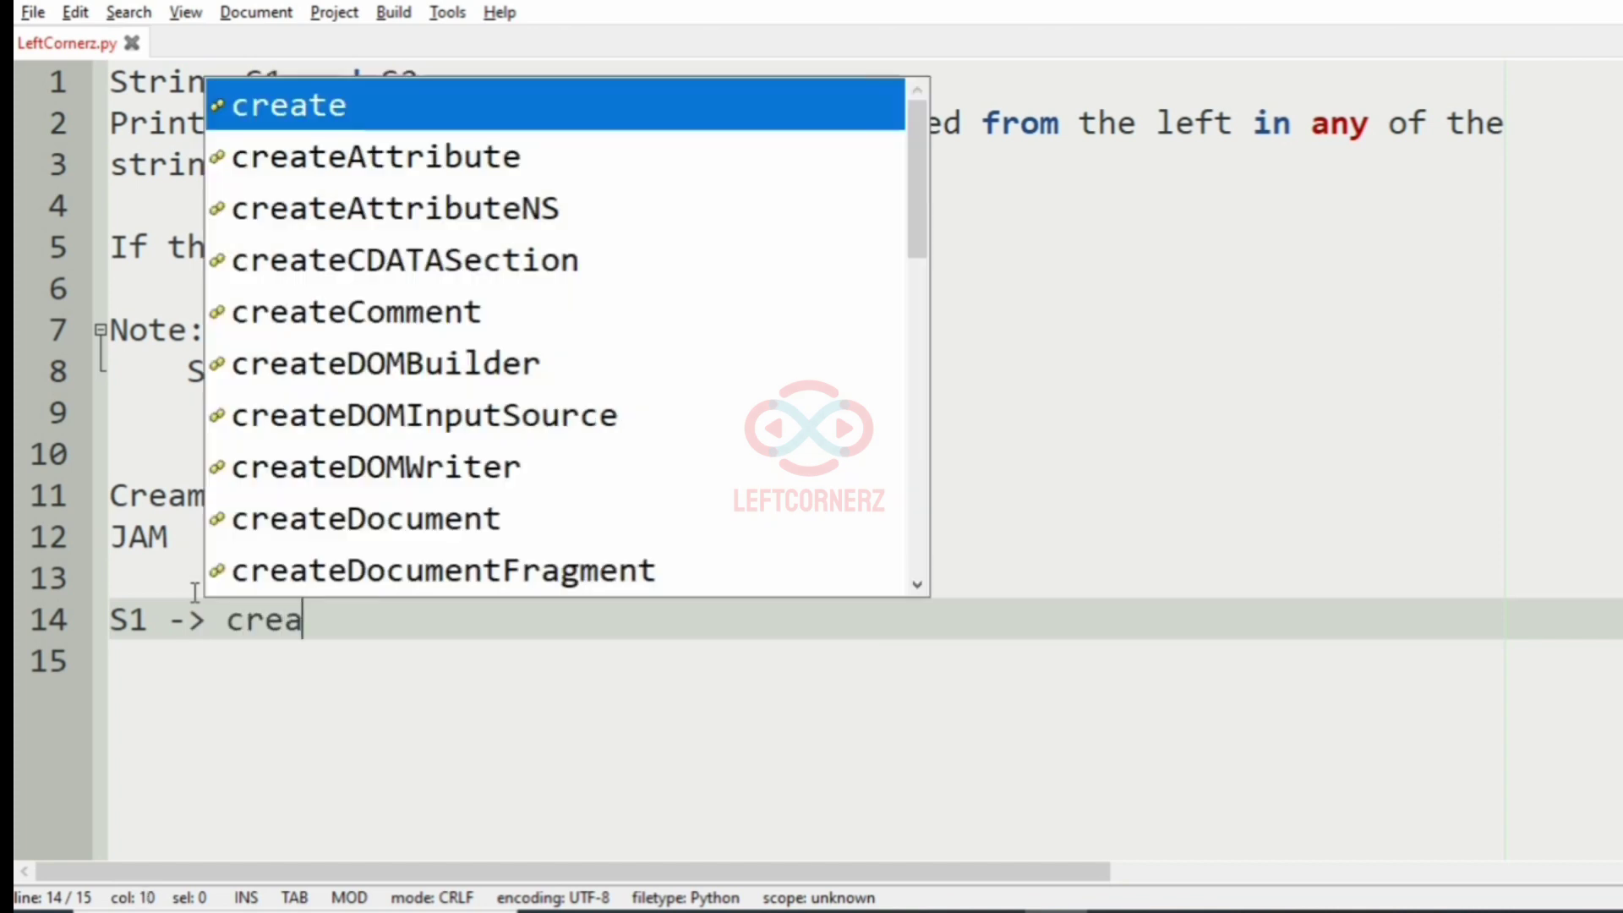
{"action": "type", "text": "m"}
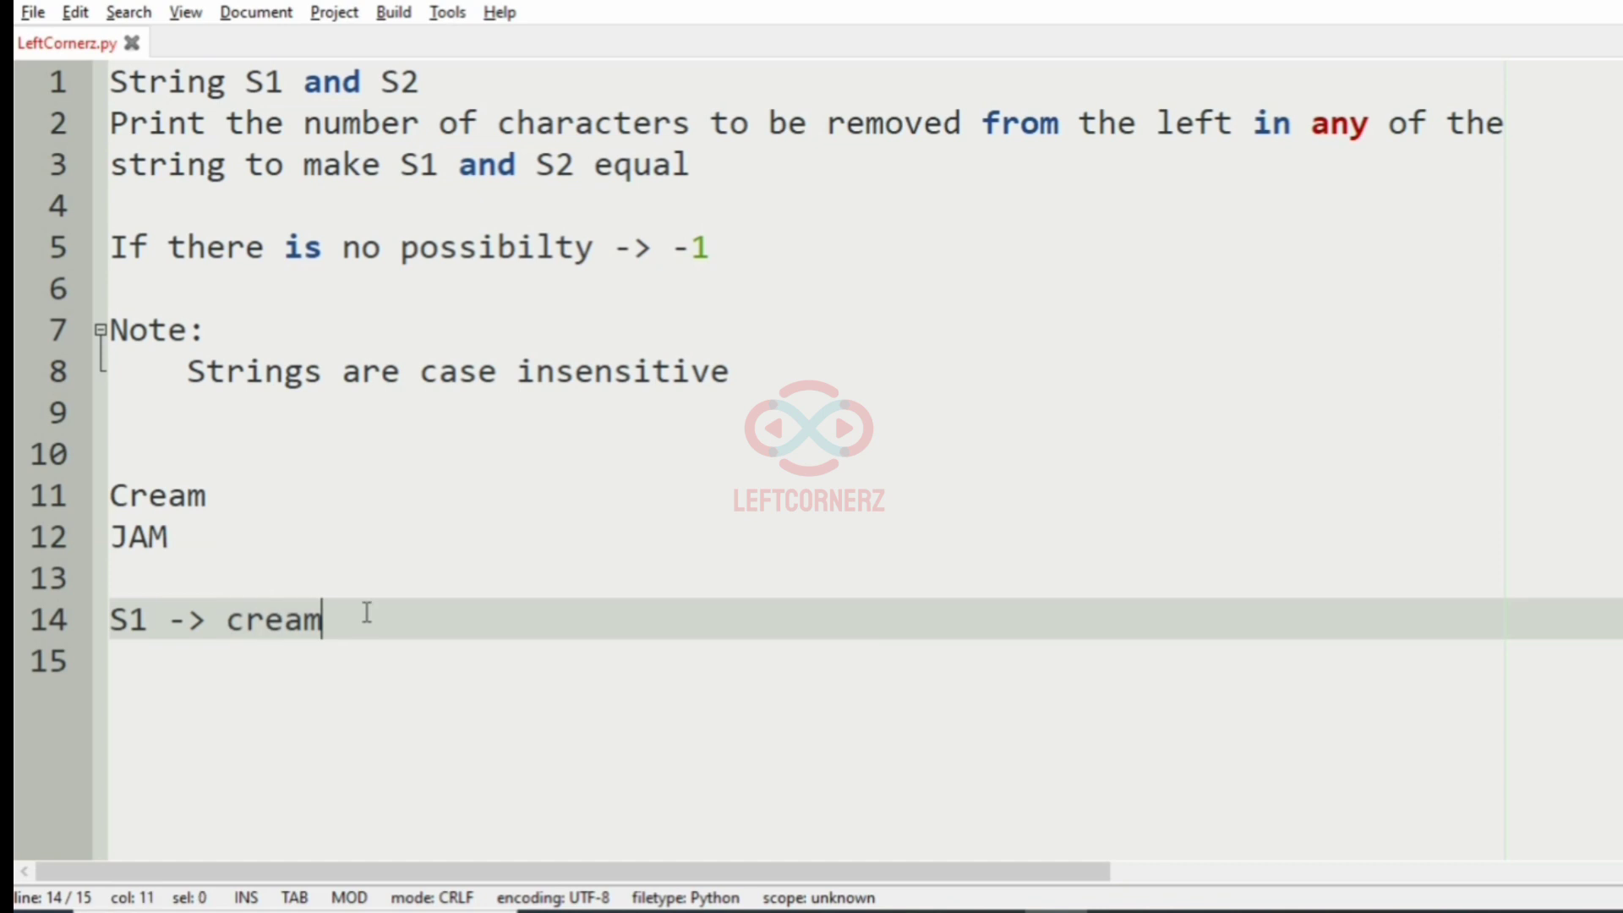
{"action": "type", "text": "S2-"}
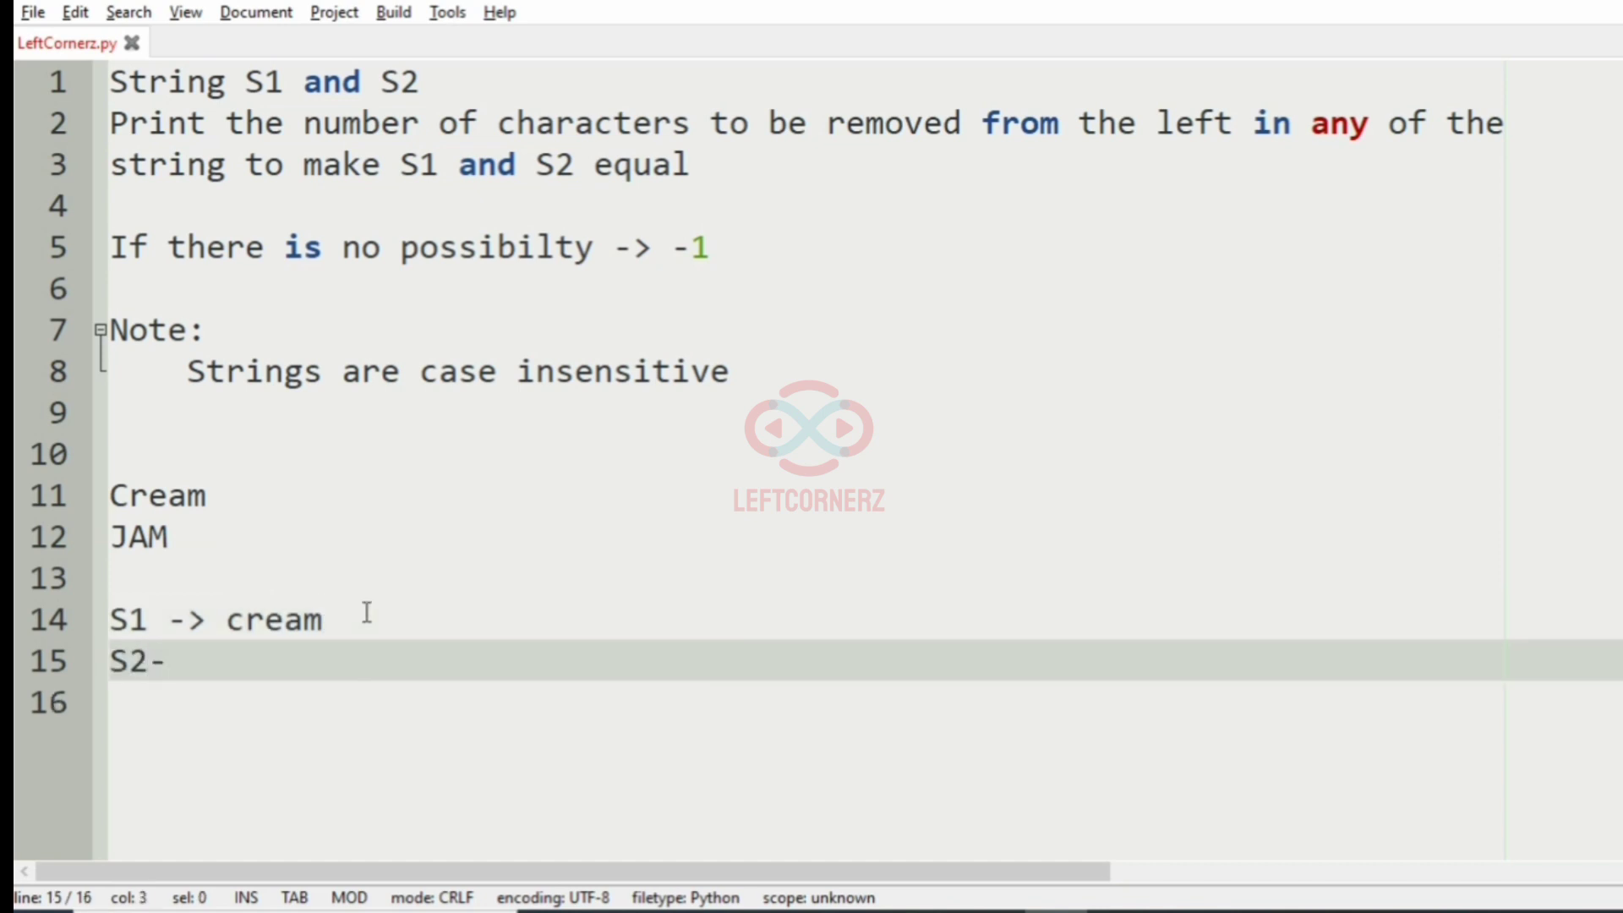
{"action": "type", "text": "> ja"}
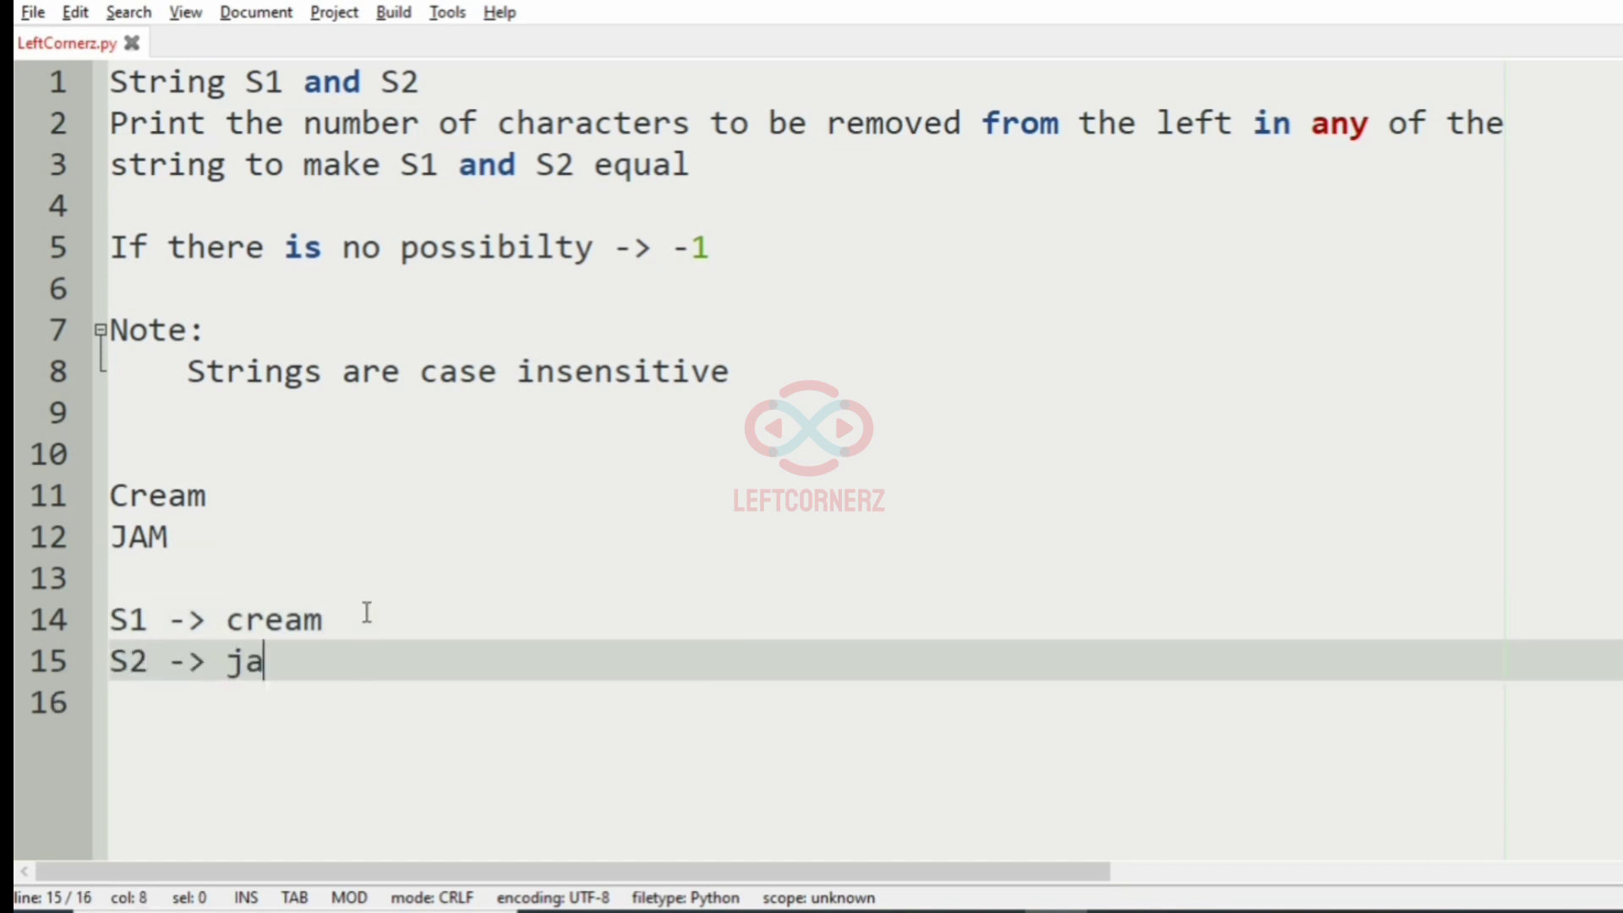
{"action": "type", "text": "m"}
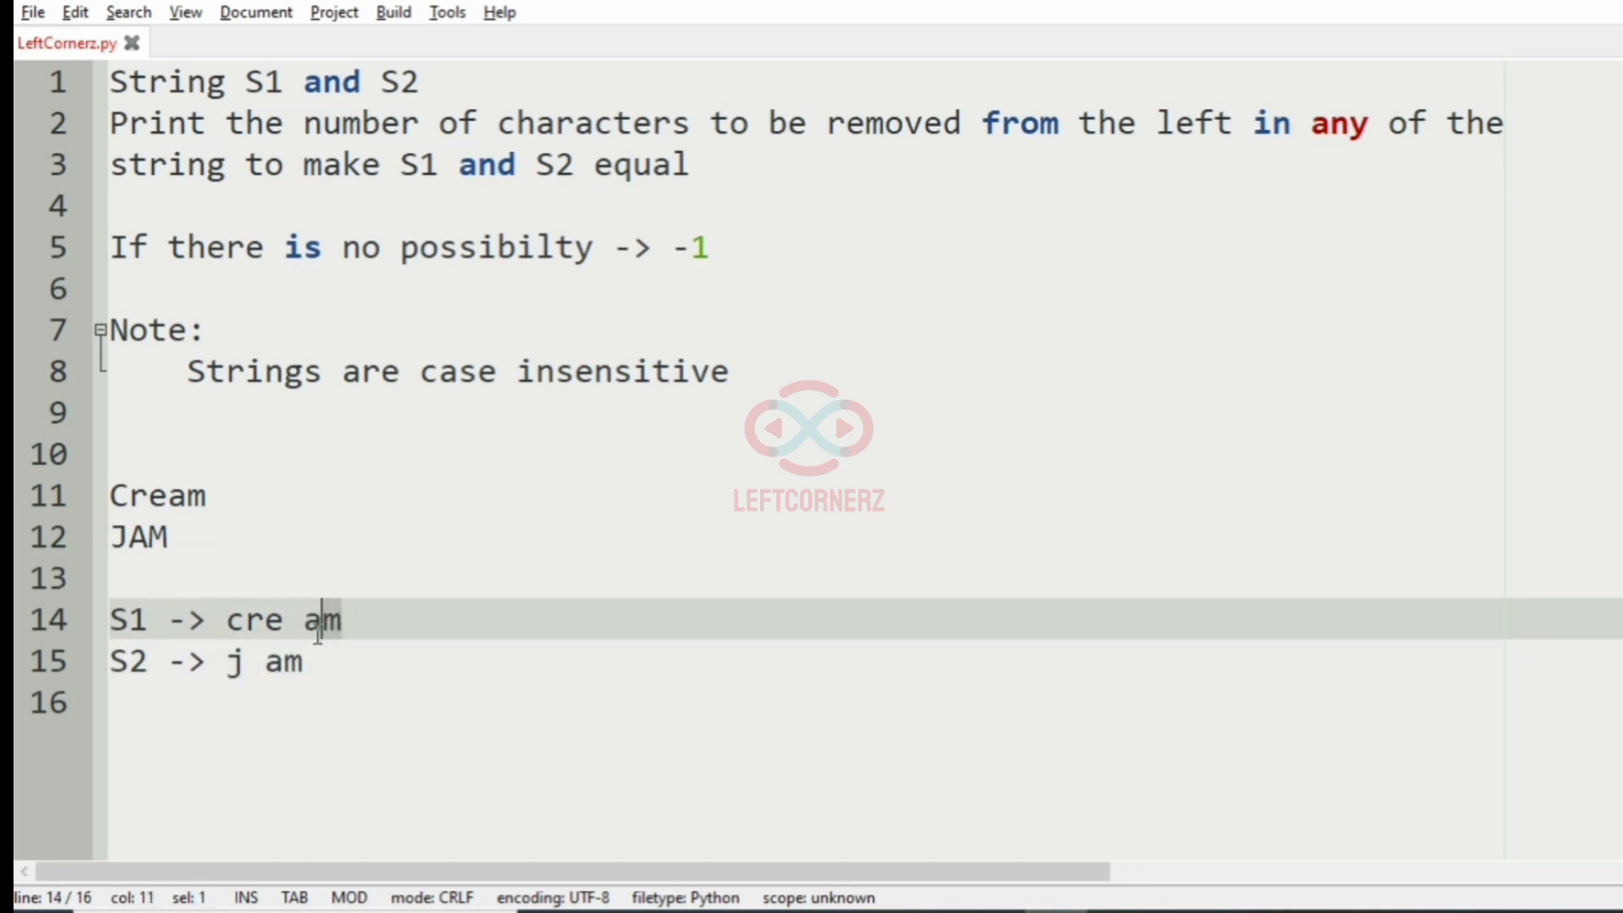
Step: Trim the matching trailing letters from both traces and add the result line '4 -> Output'
{"action": "key", "text": "BackSpace"}
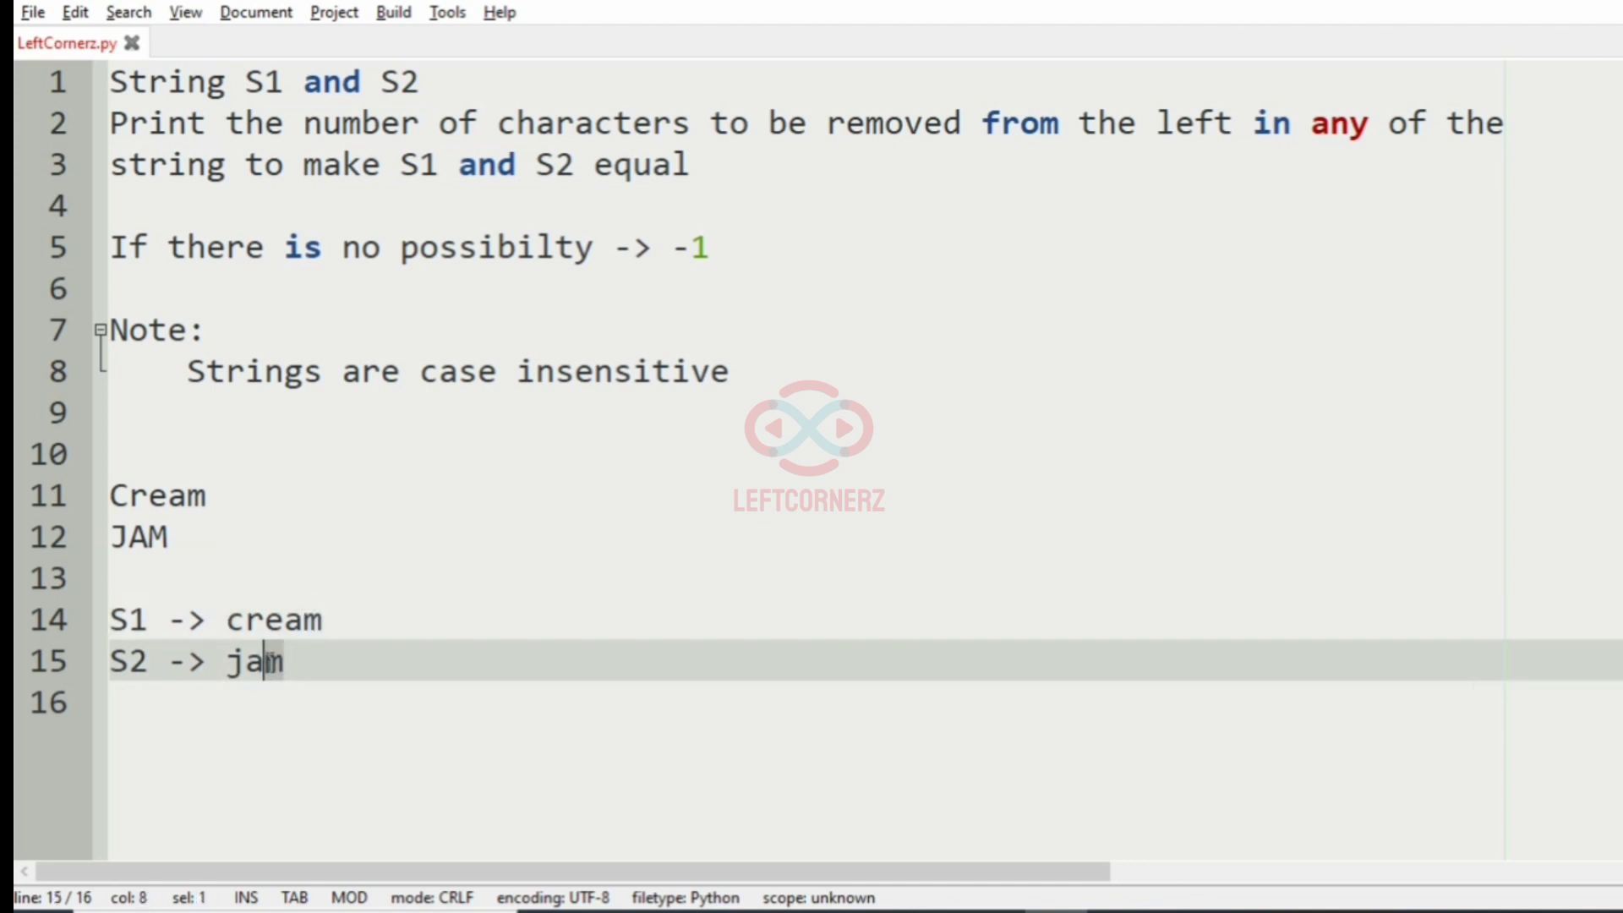
{"action": "left_click", "coordinate": [330, 619]}
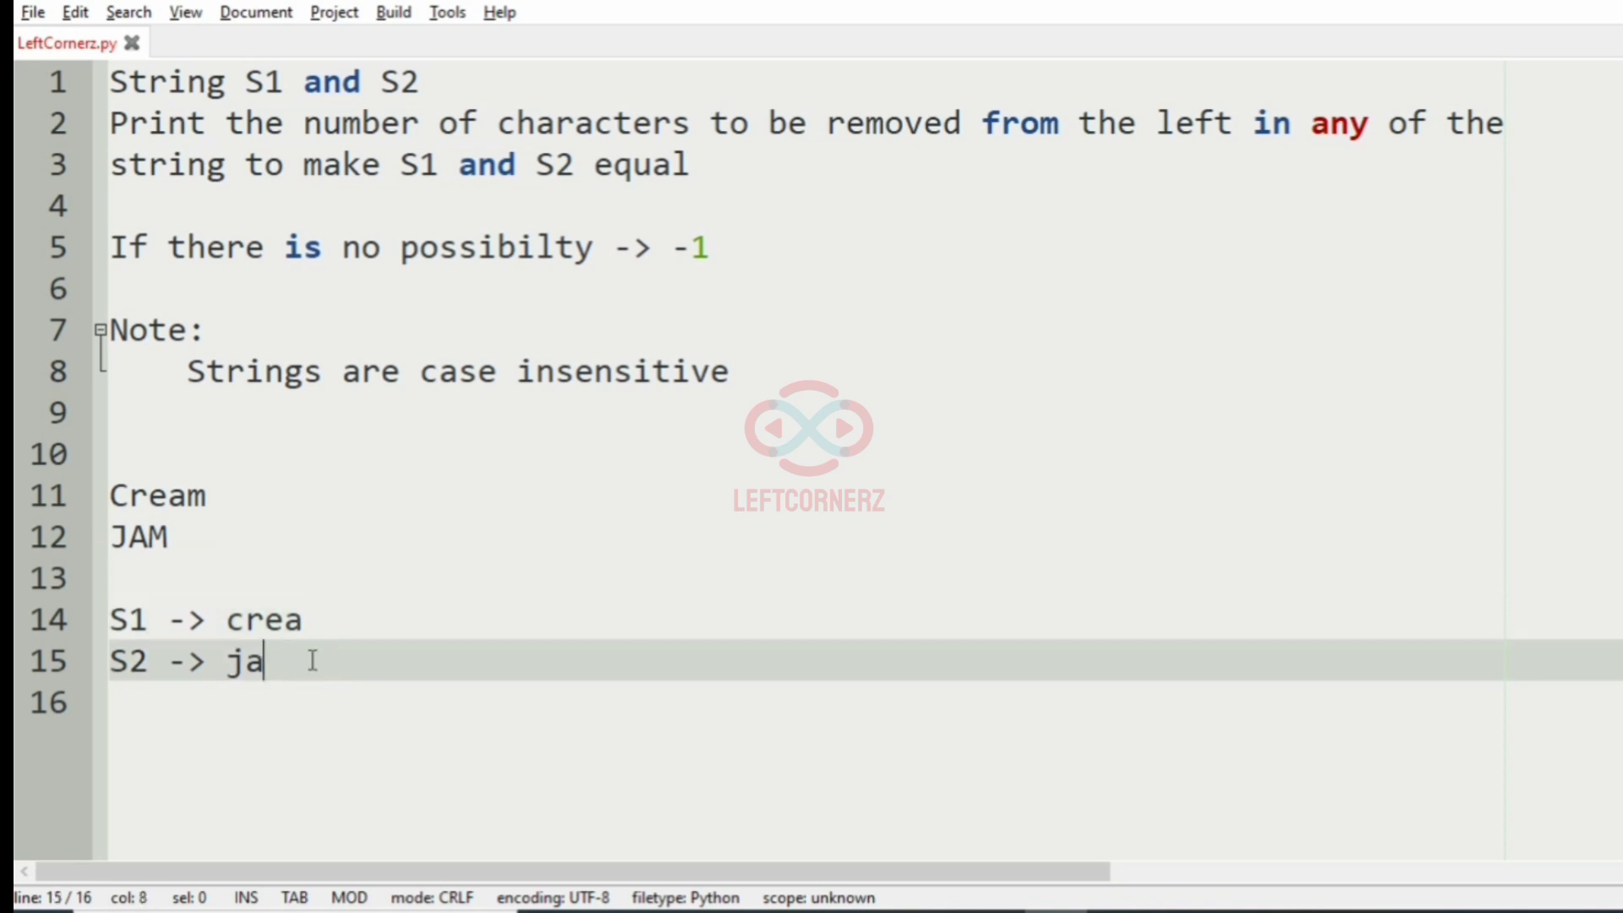
{"action": "mouse_move", "coordinate": [311, 618]}
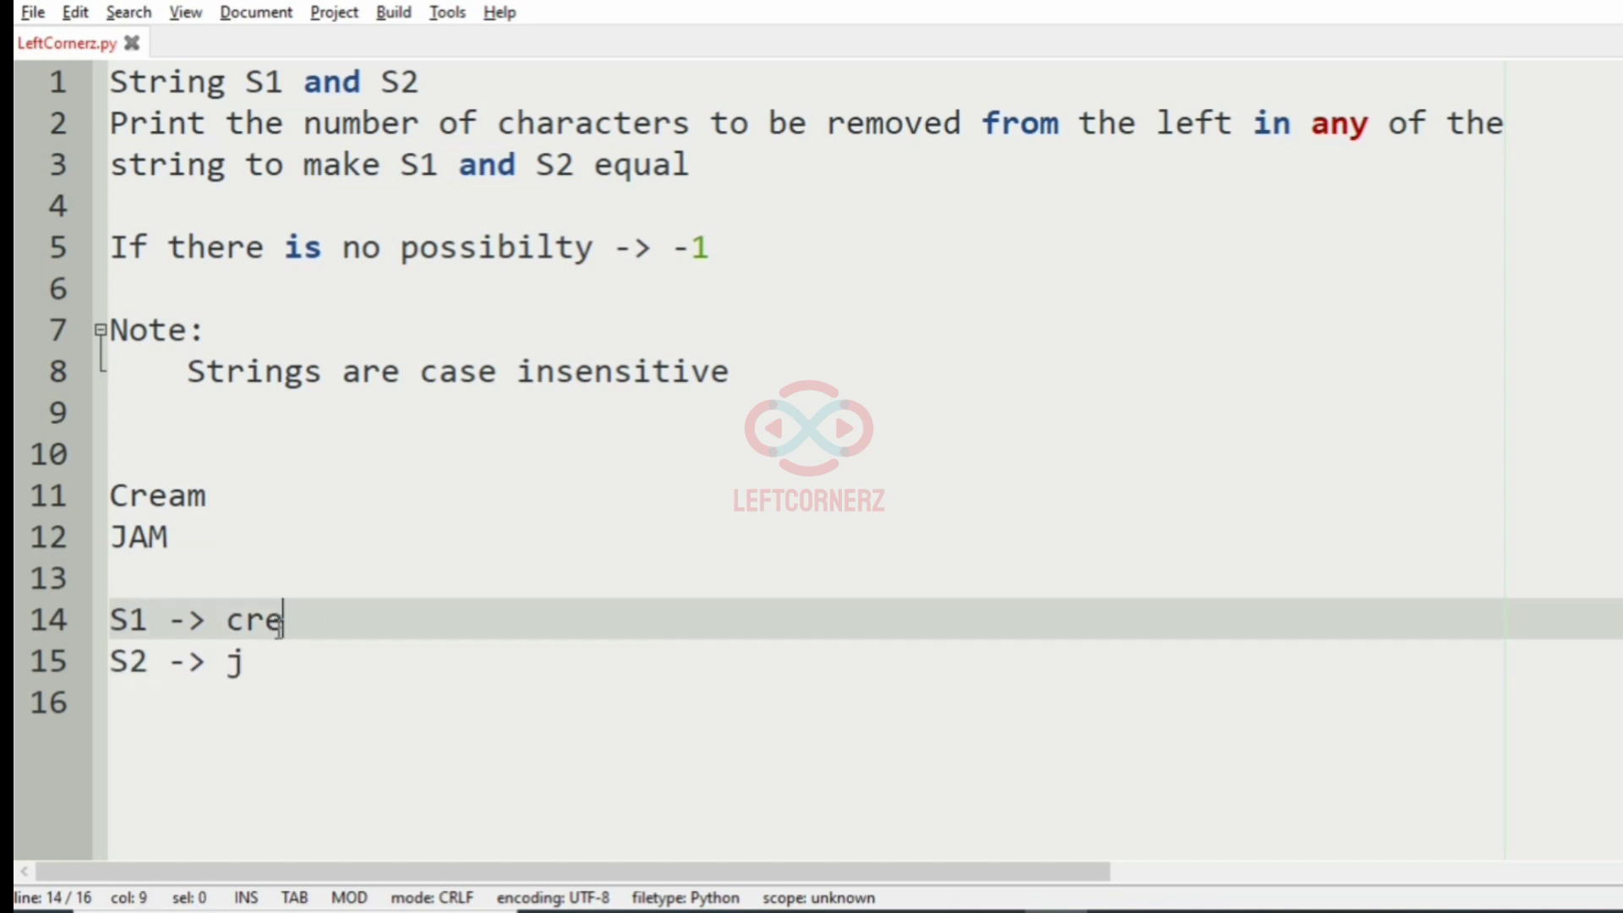
{"action": "left_click", "coordinate": [248, 661]}
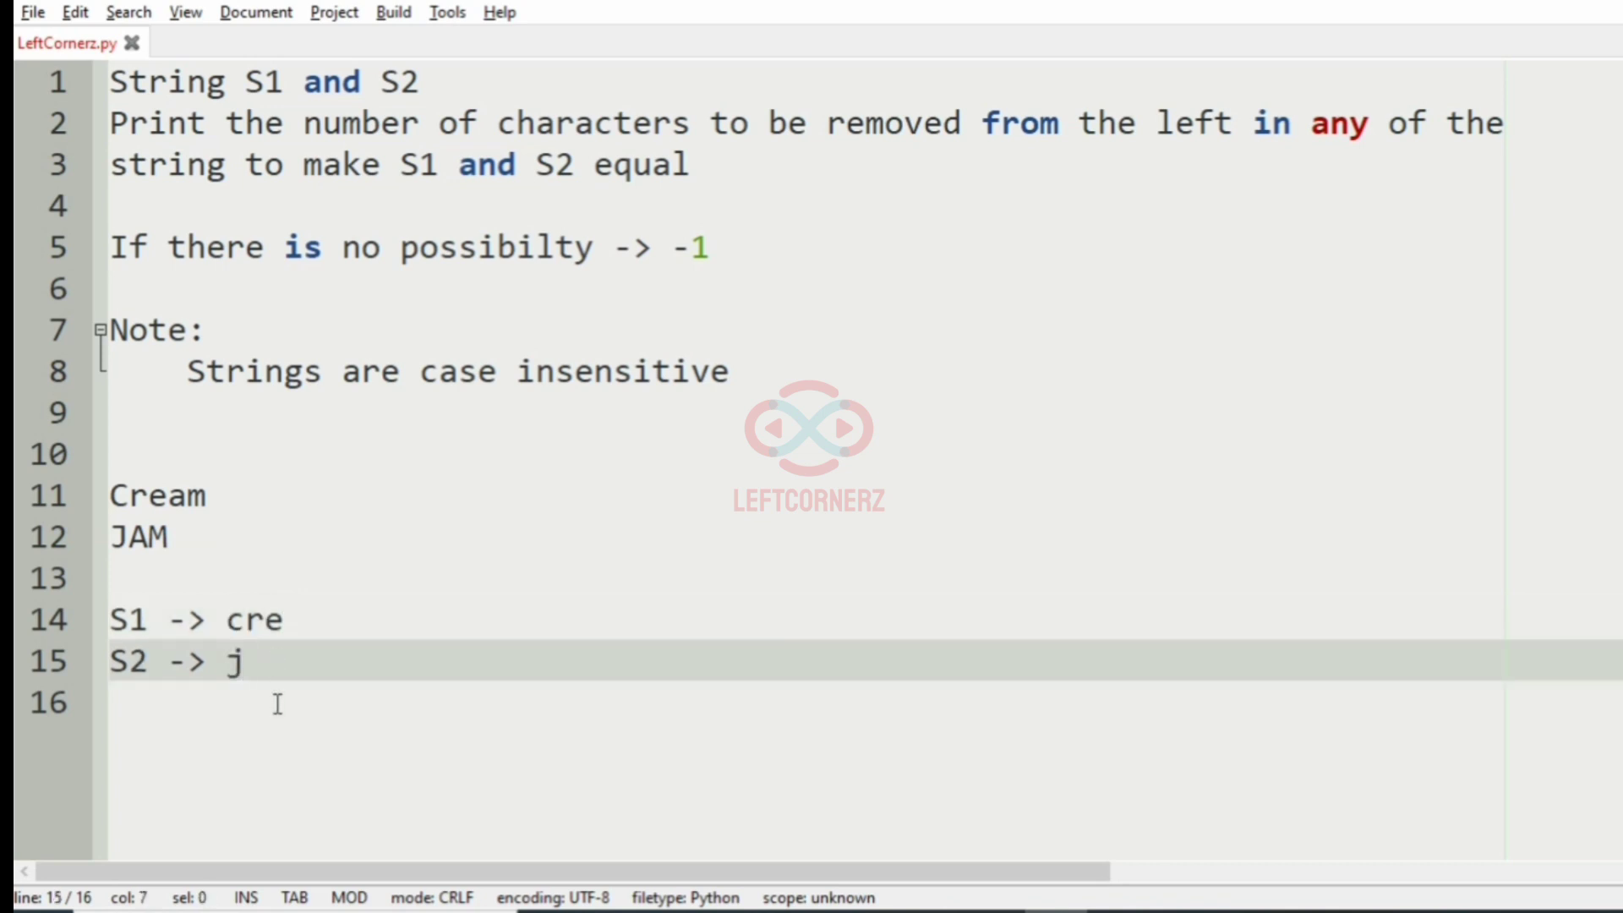
{"action": "key", "text": "Enter"}
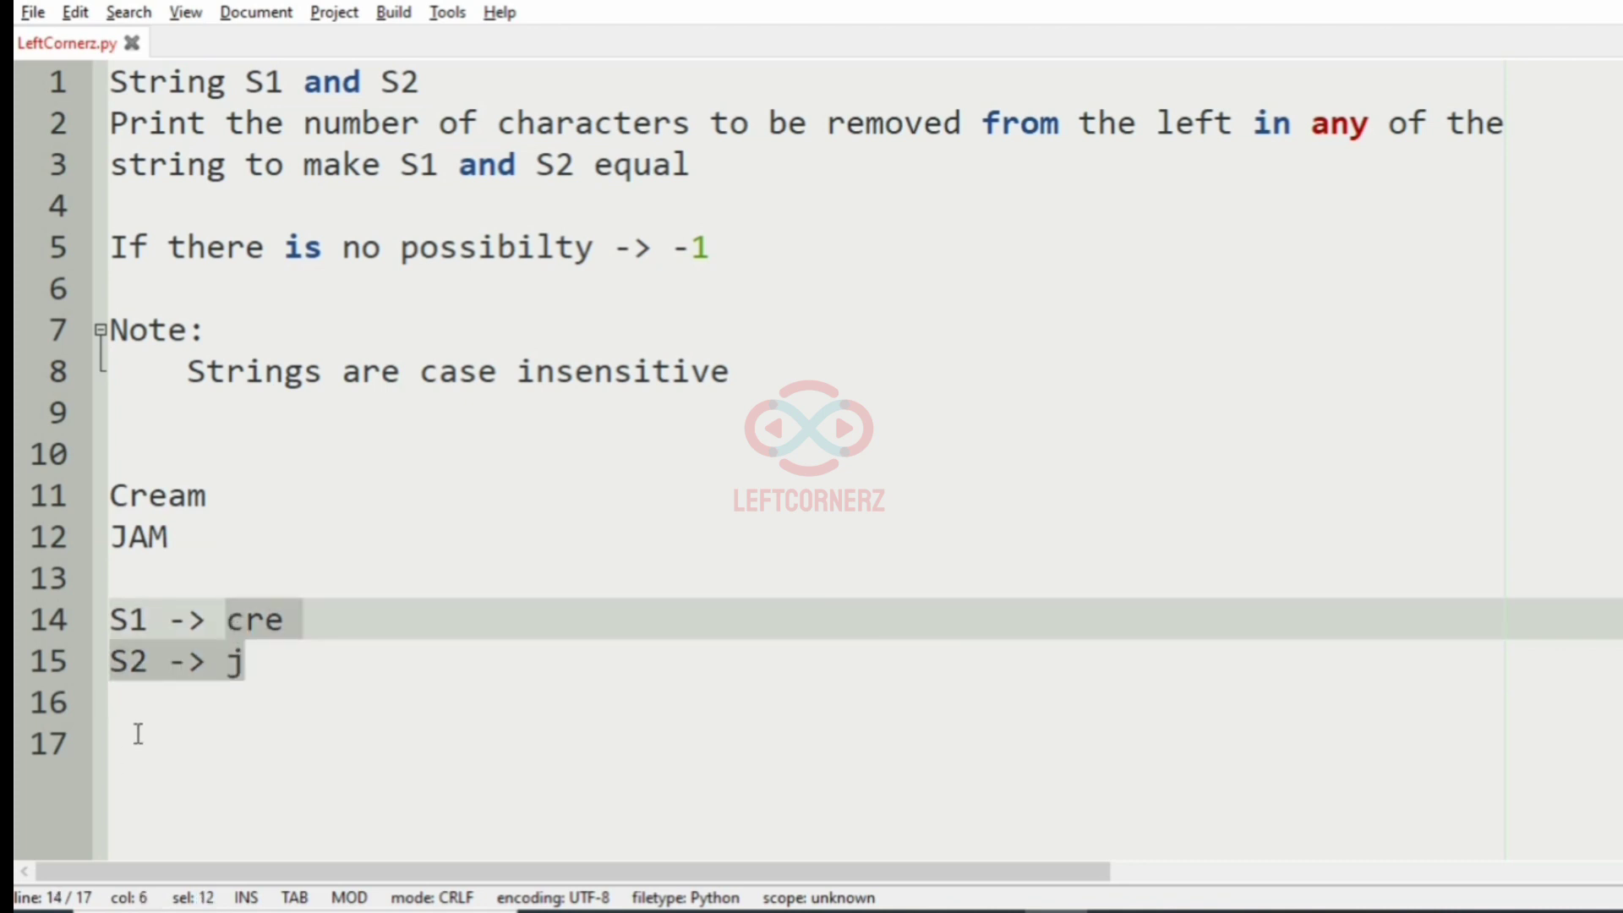
{"action": "type", "text": "4 ->"}
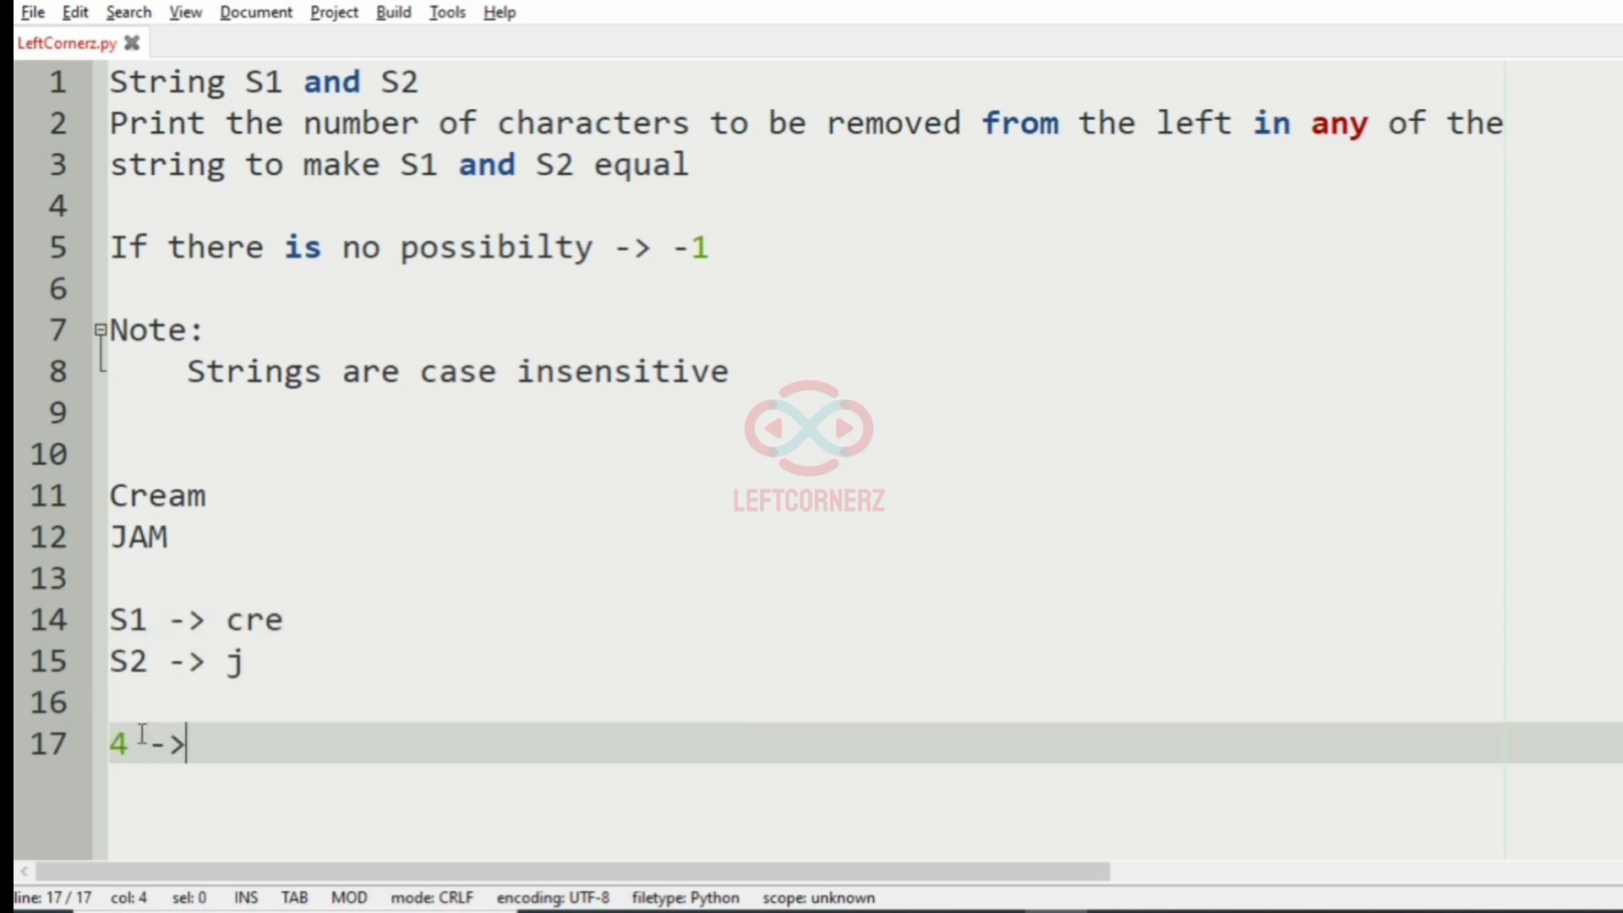
{"action": "type", "text": "Output"}
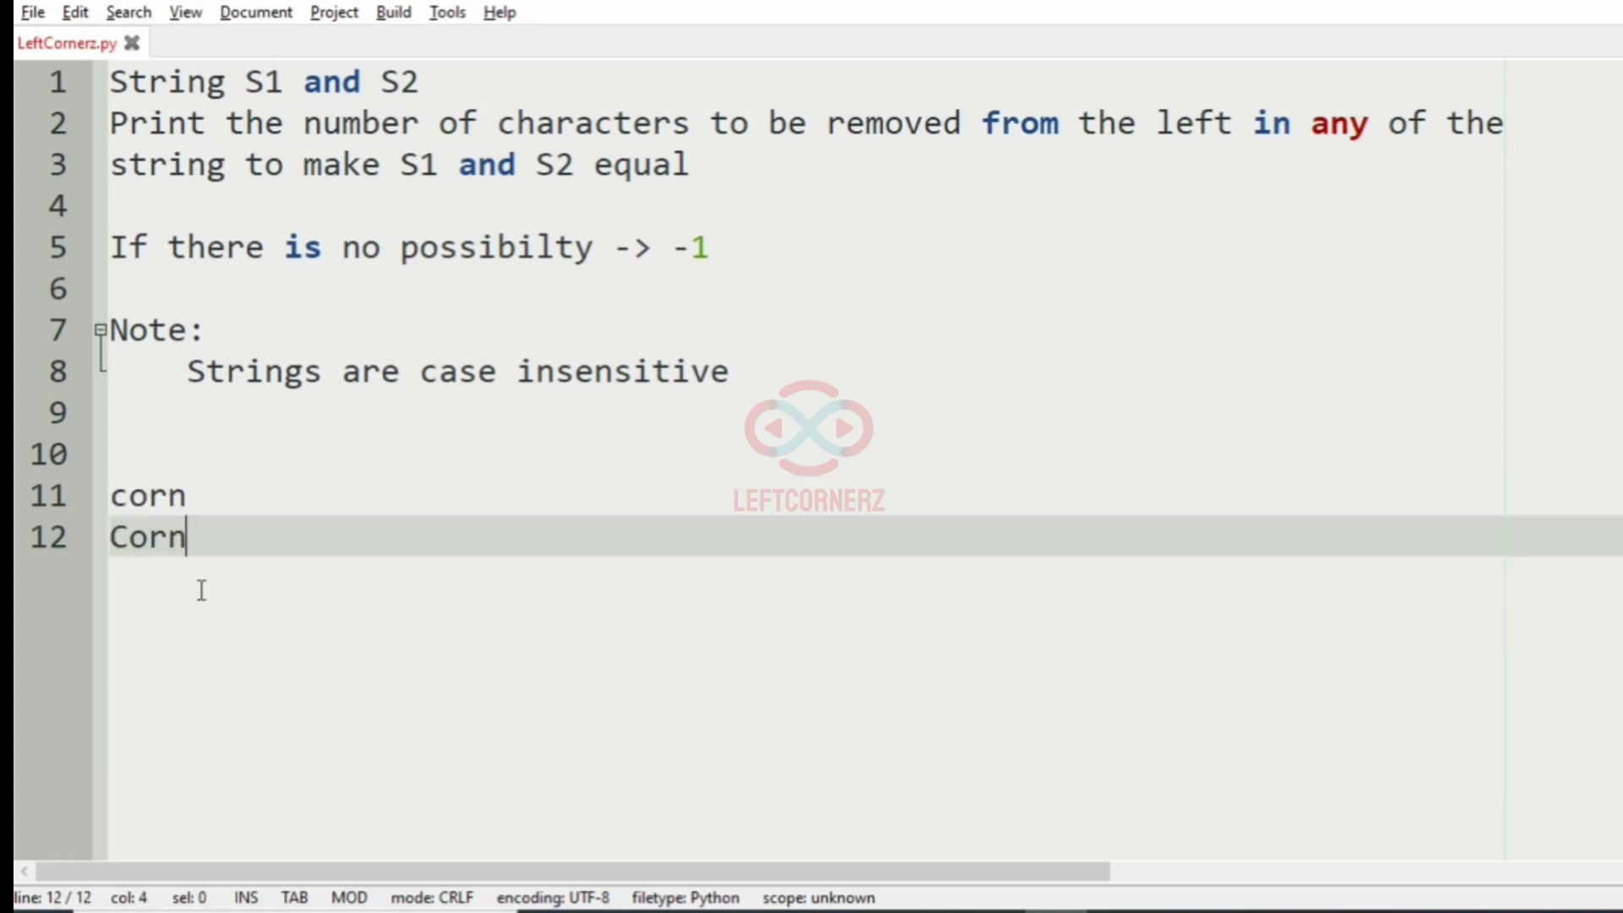
Step: Write the corn / Corn traces and backspace letters until both S1 and S2 are empty
{"action": "type", "text": "S1 -> co"}
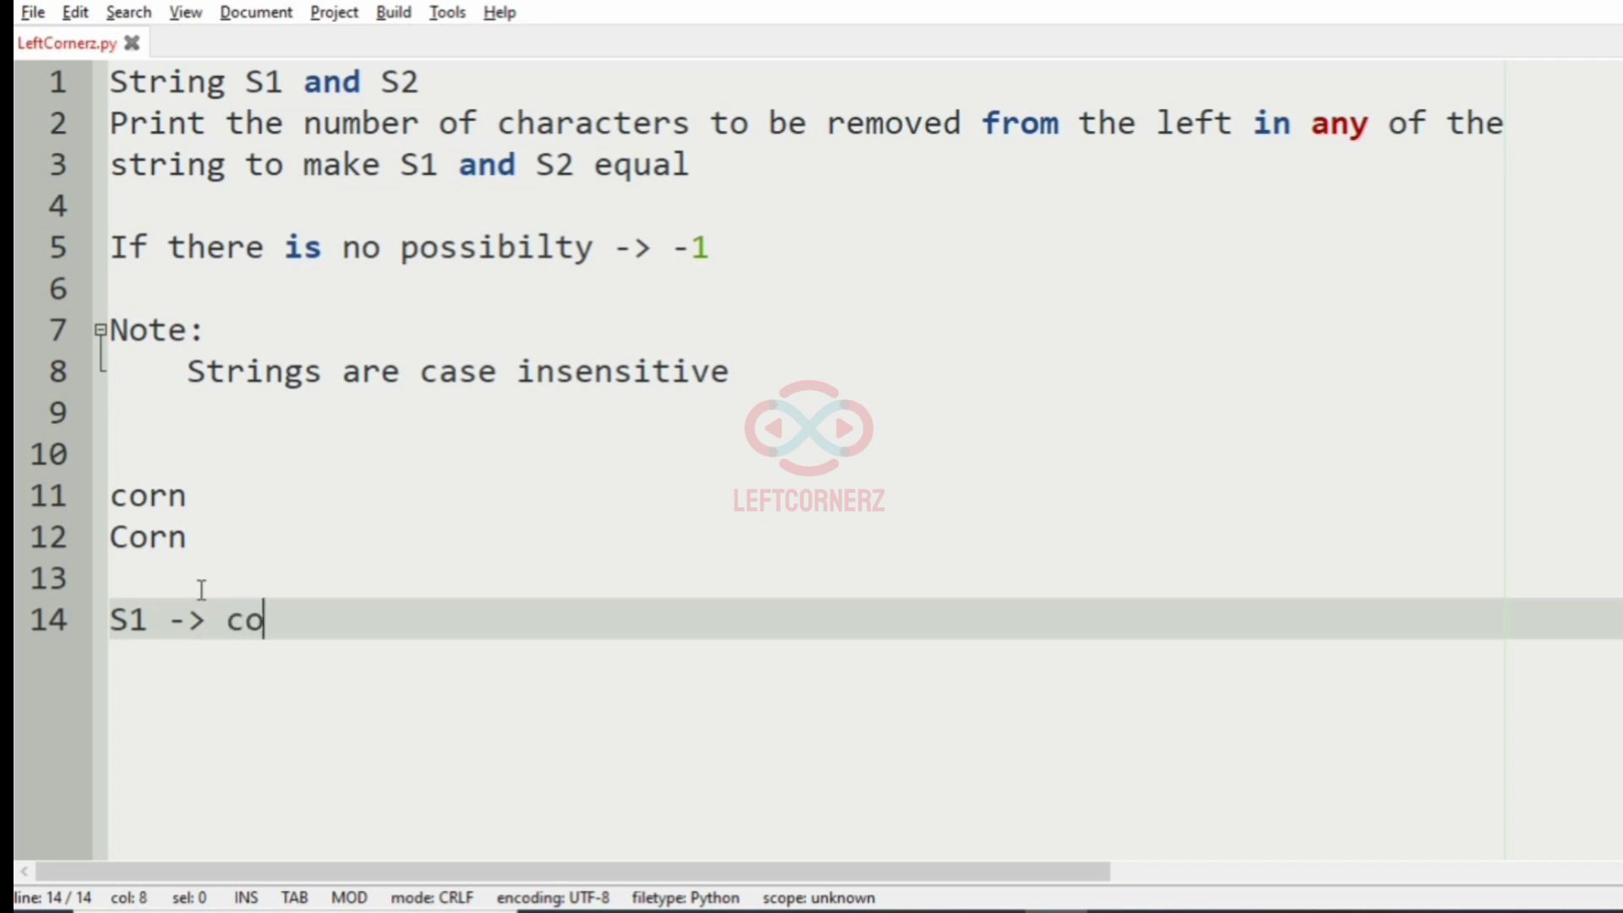
{"action": "type", "text": "rn"}
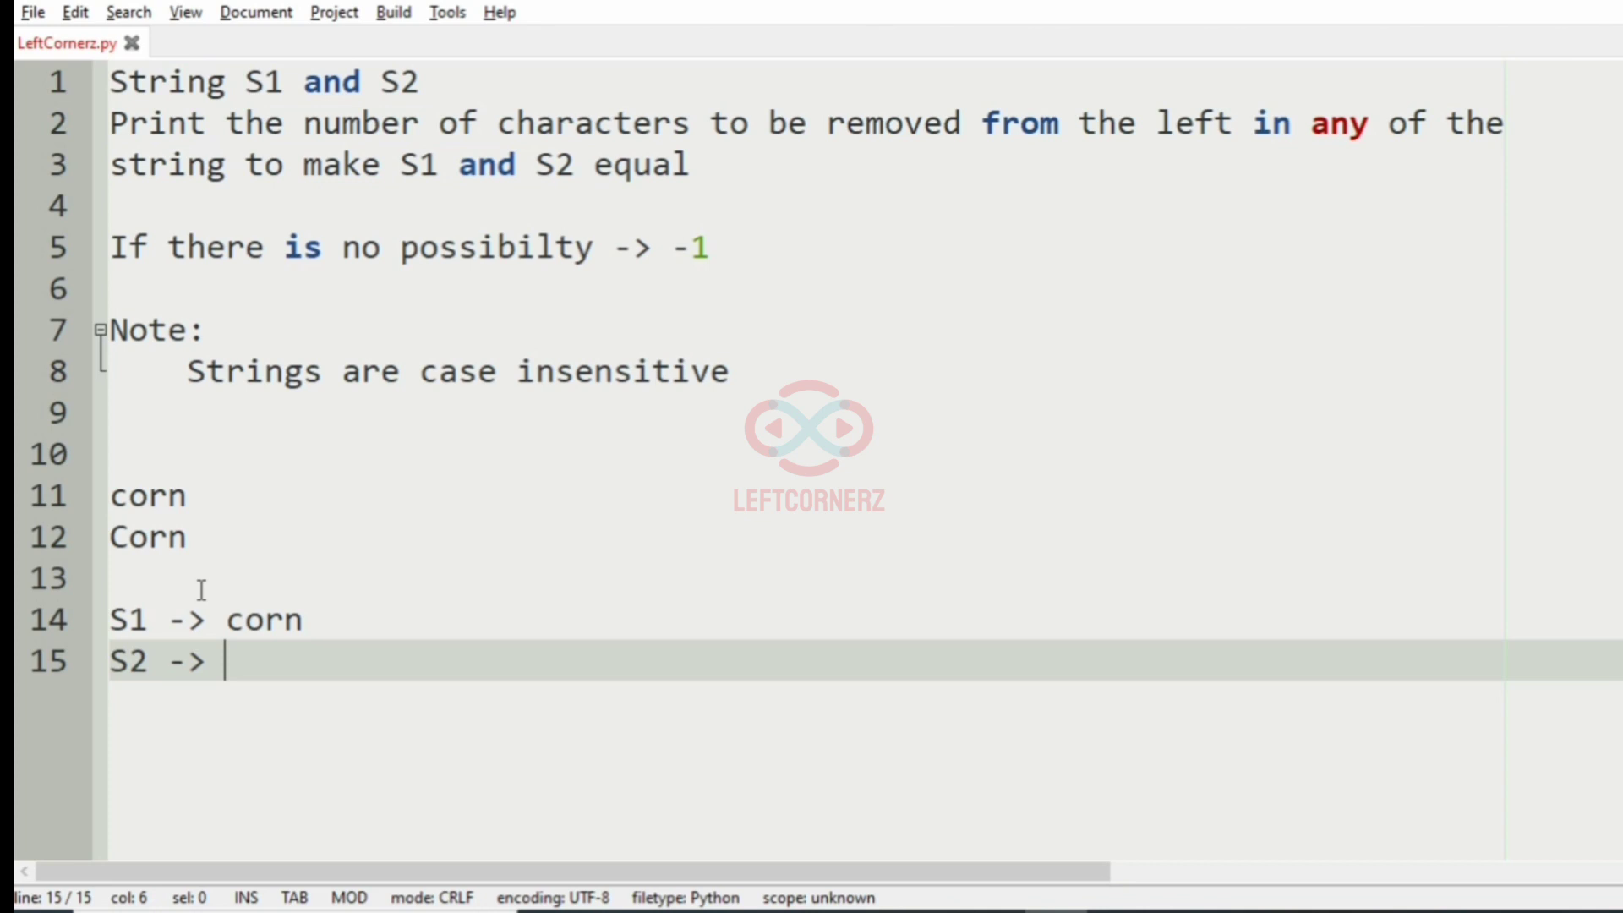
{"action": "type", "text": "corn"}
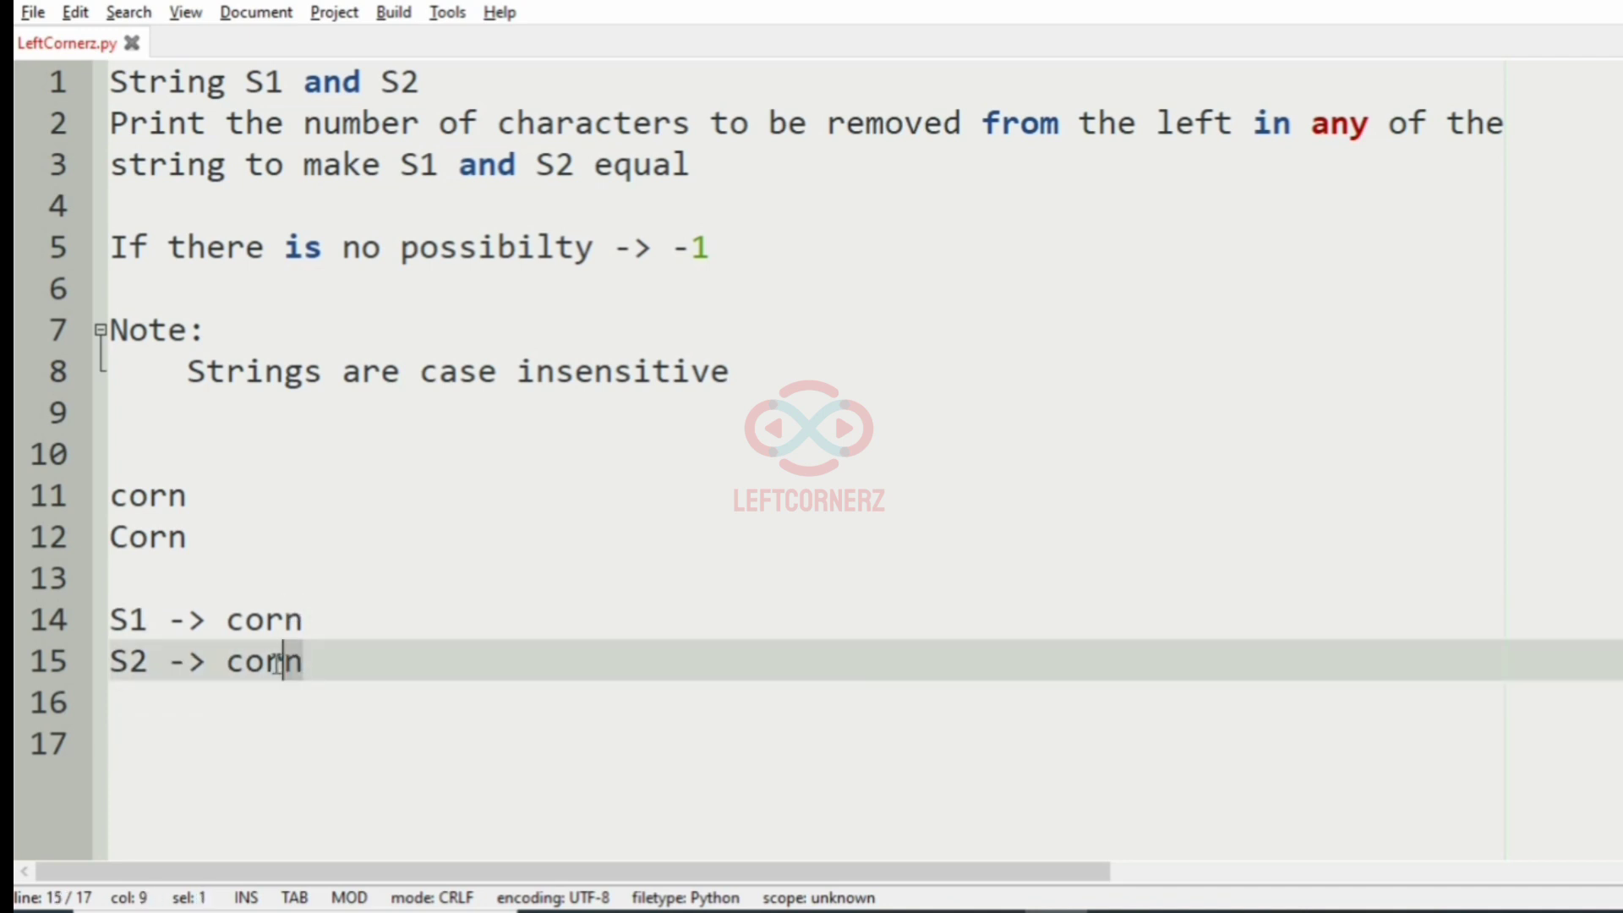
{"action": "key", "text": "BackSpace"}
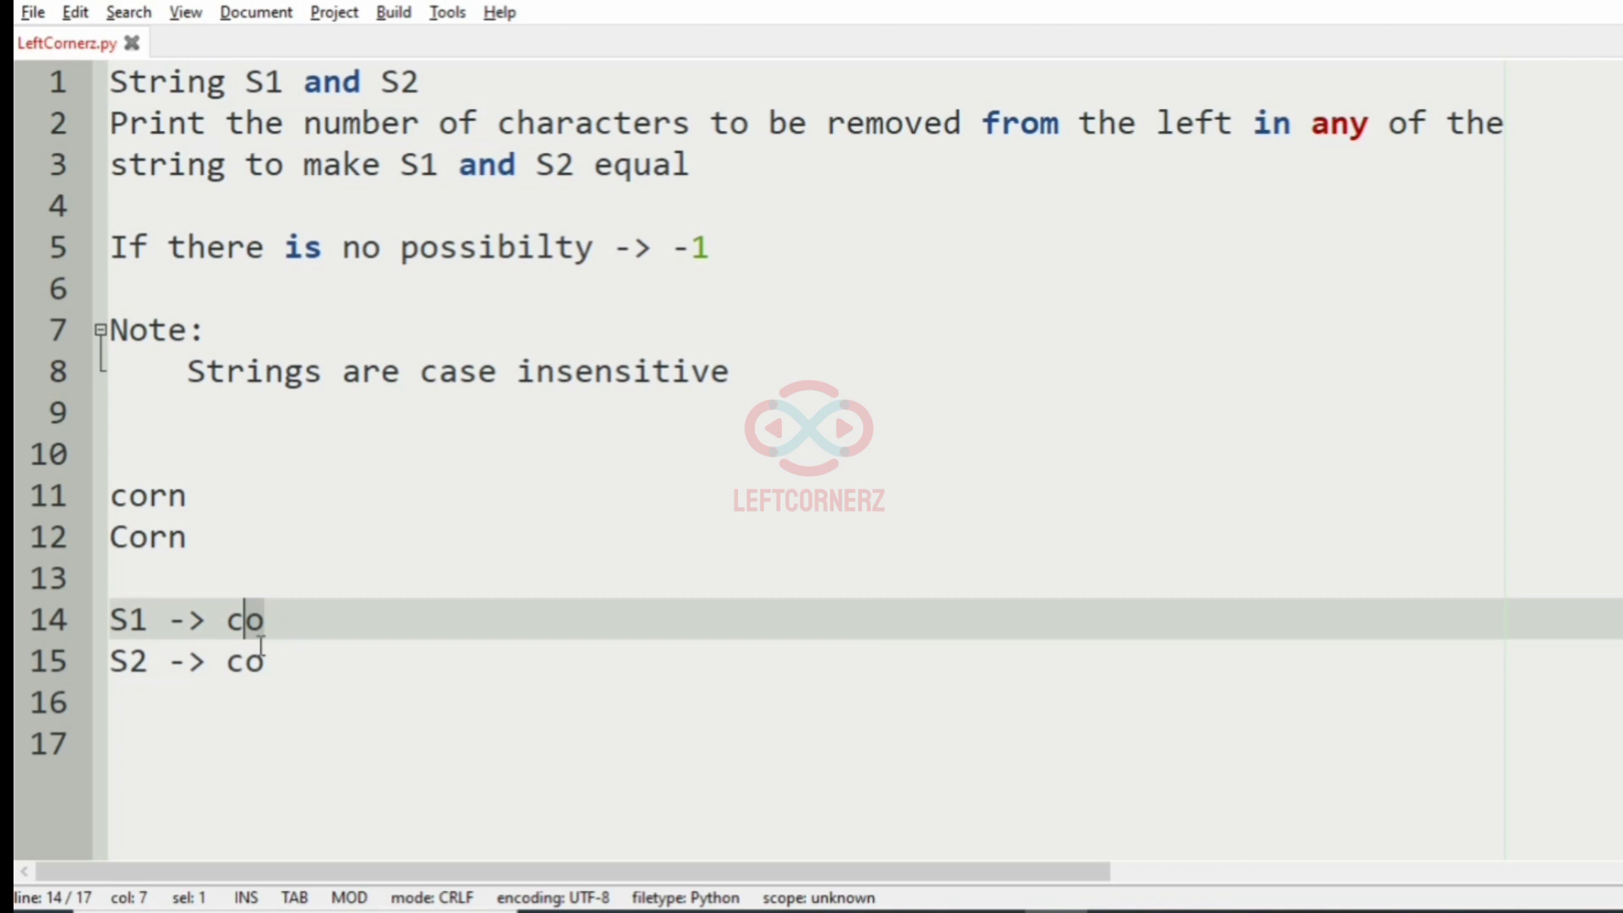
{"action": "key", "text": "BackSpace"}
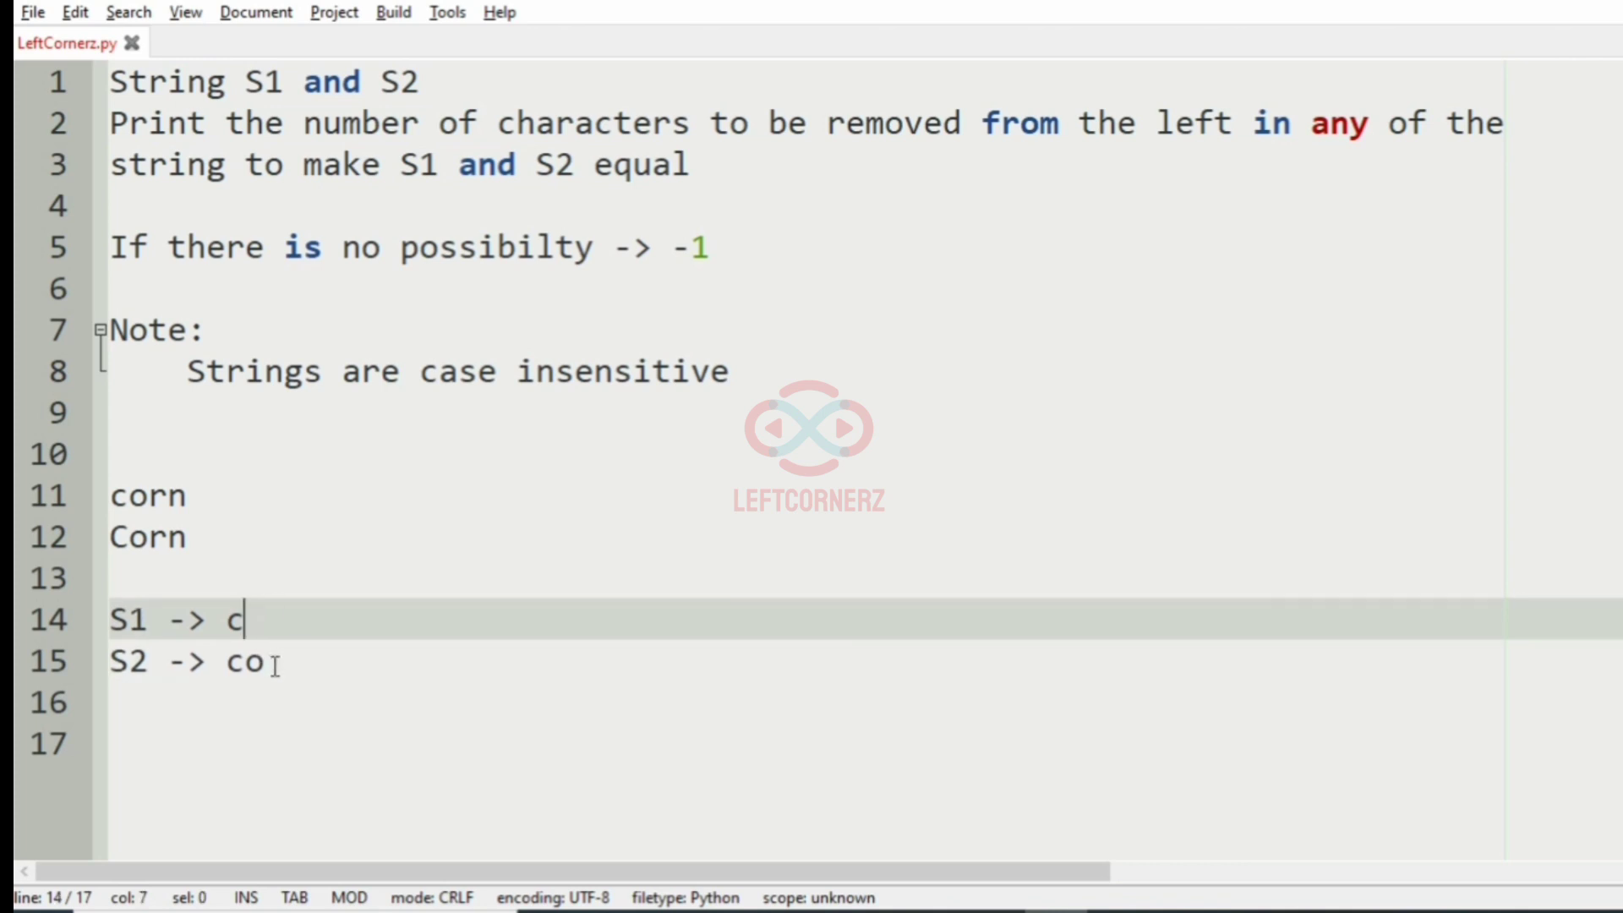
{"action": "key", "text": "Backspace"}
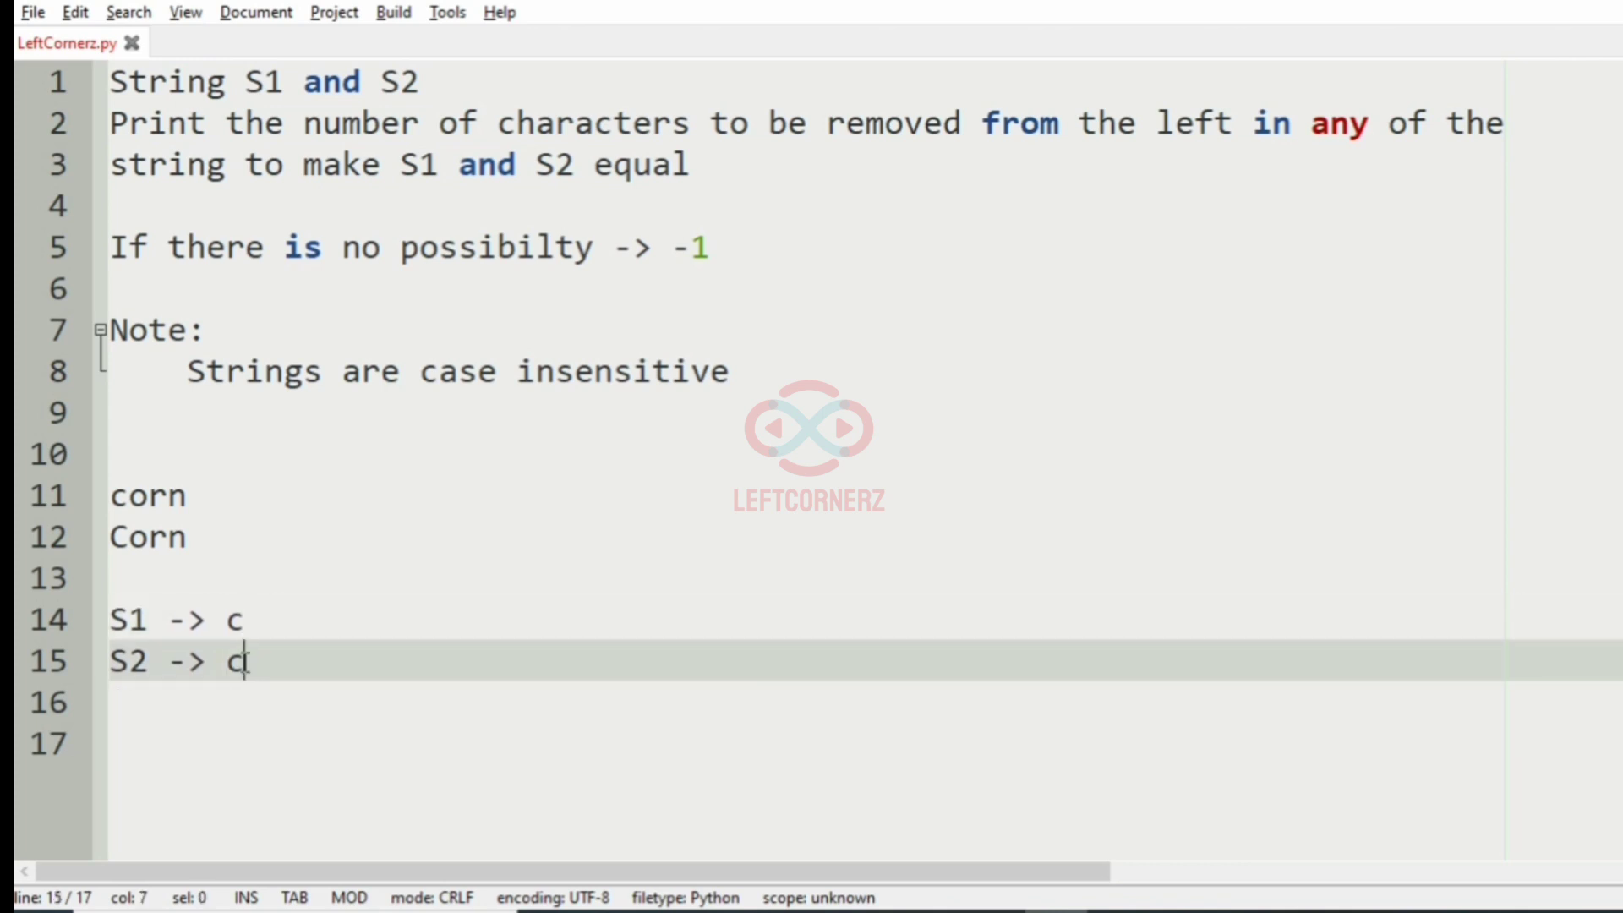
{"action": "key", "text": "BackSpace"}
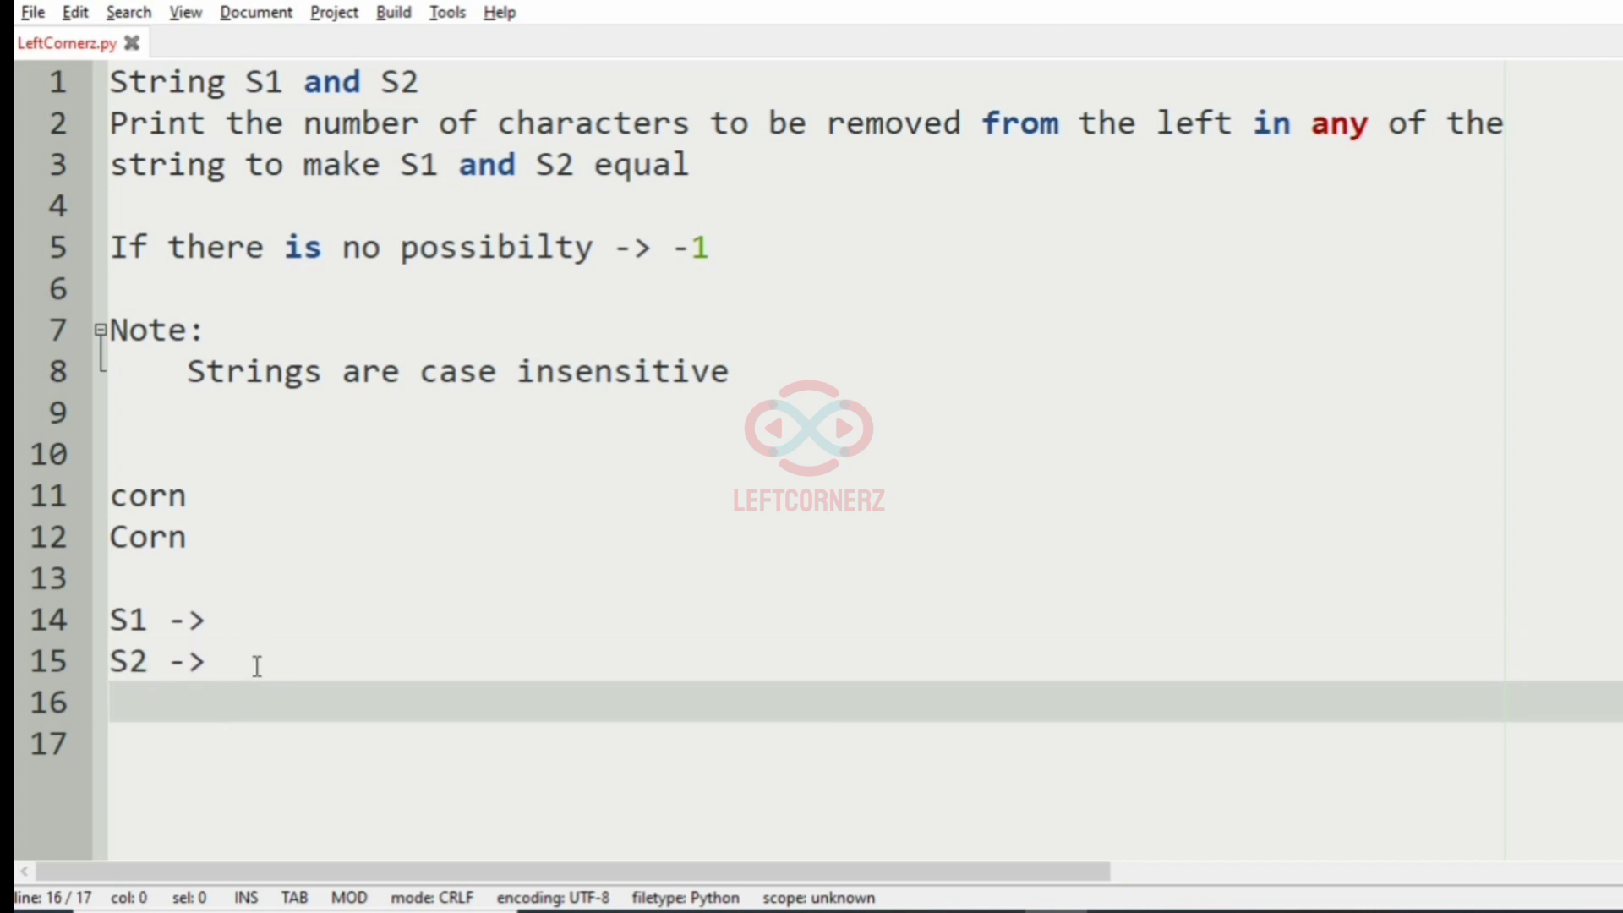
Step: Add the result line '0 -> Output' below the corn traces
{"action": "key", "text": "enter"}
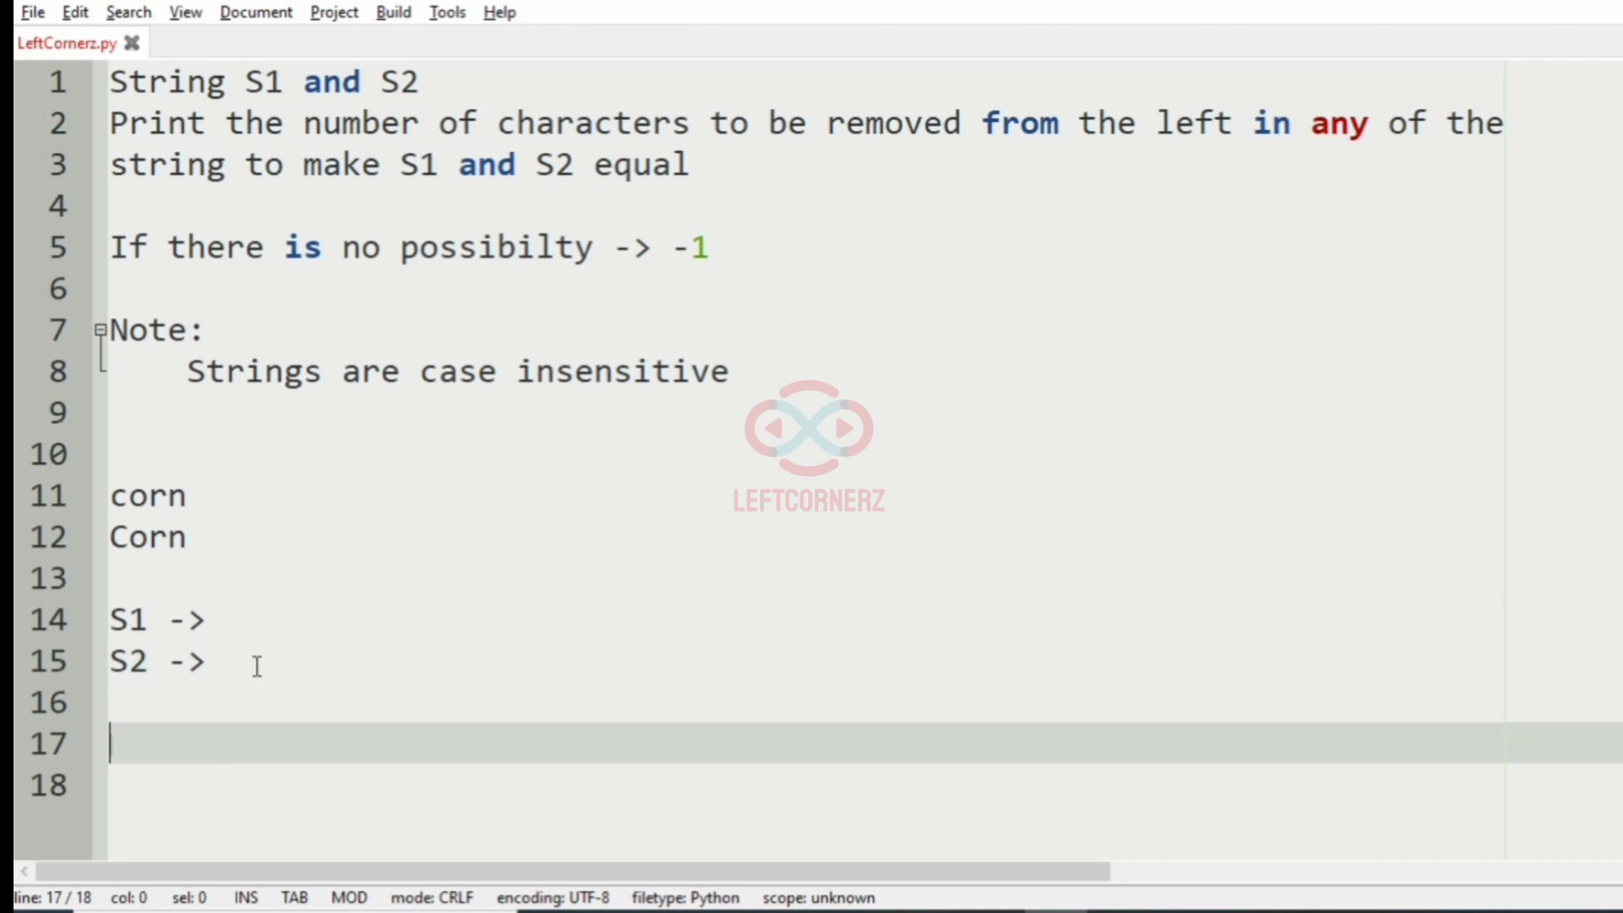
{"action": "type", "text": "0 ->"}
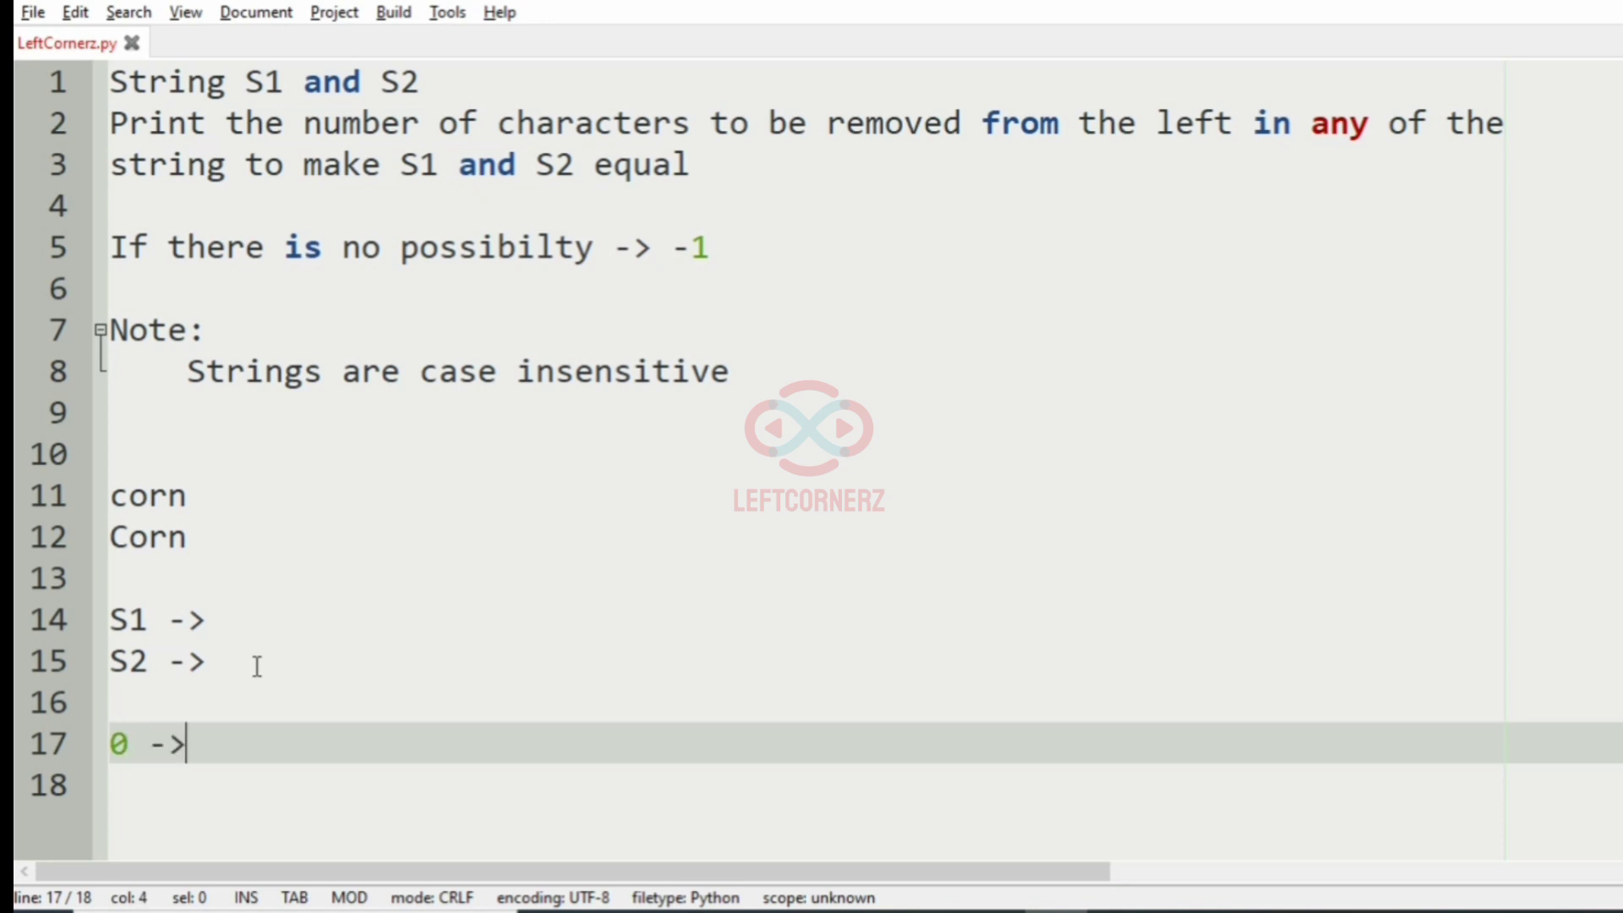
{"action": "type", "text": "Outp"}
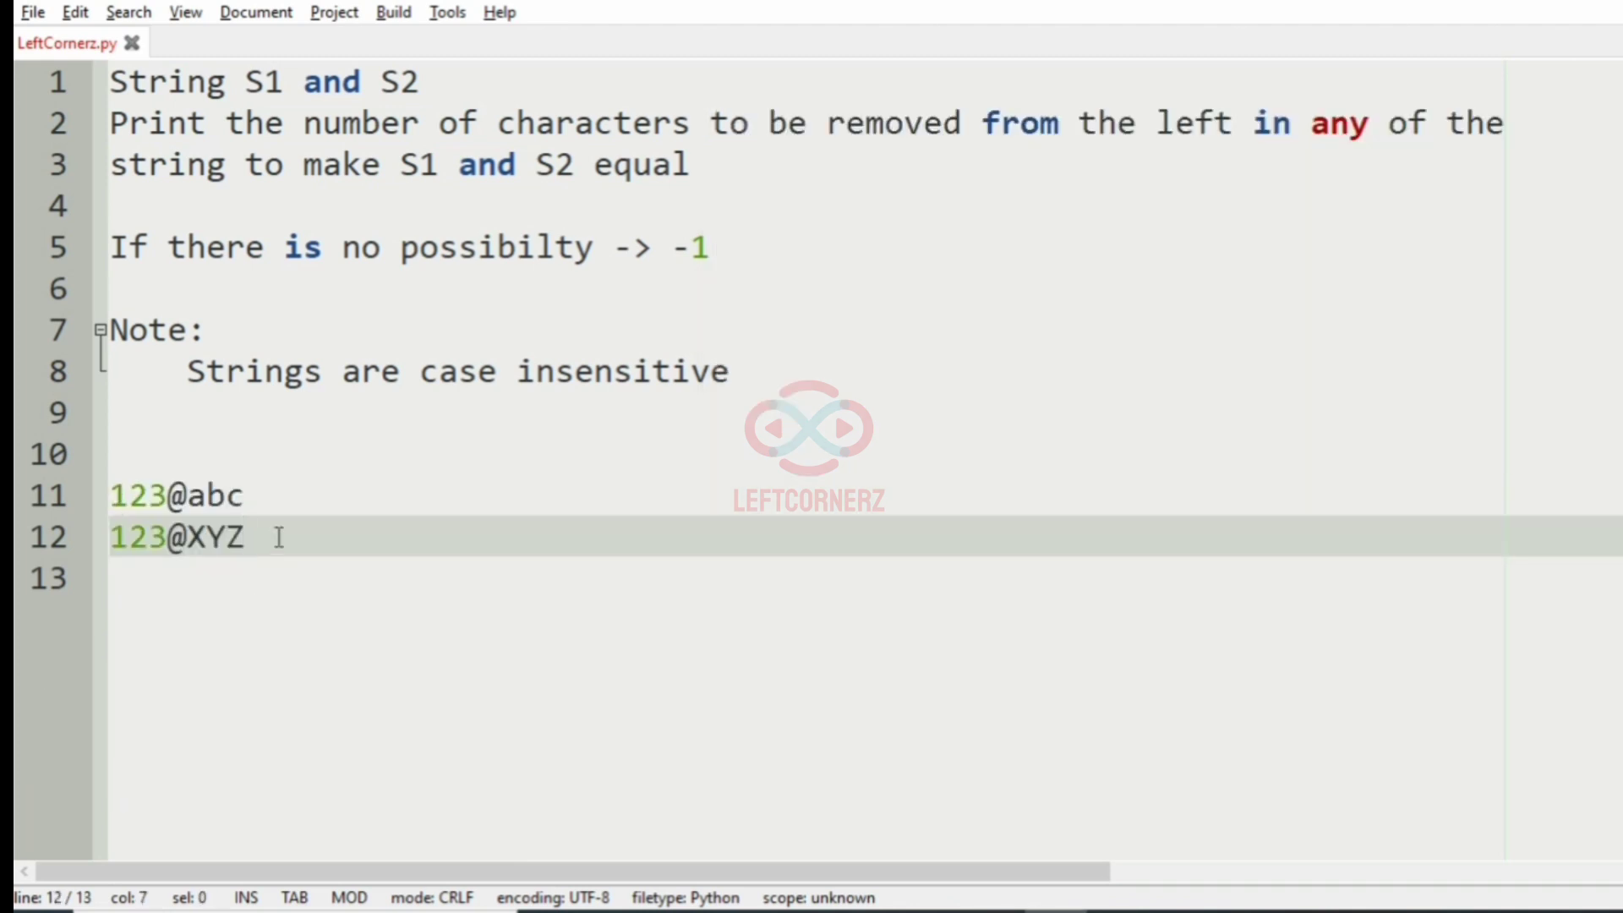
Step: Write the traces 'S1 -> 123@abc' and 'S2 -> 123@XYZ', checking both line ends
{"action": "type", "text": "S1"}
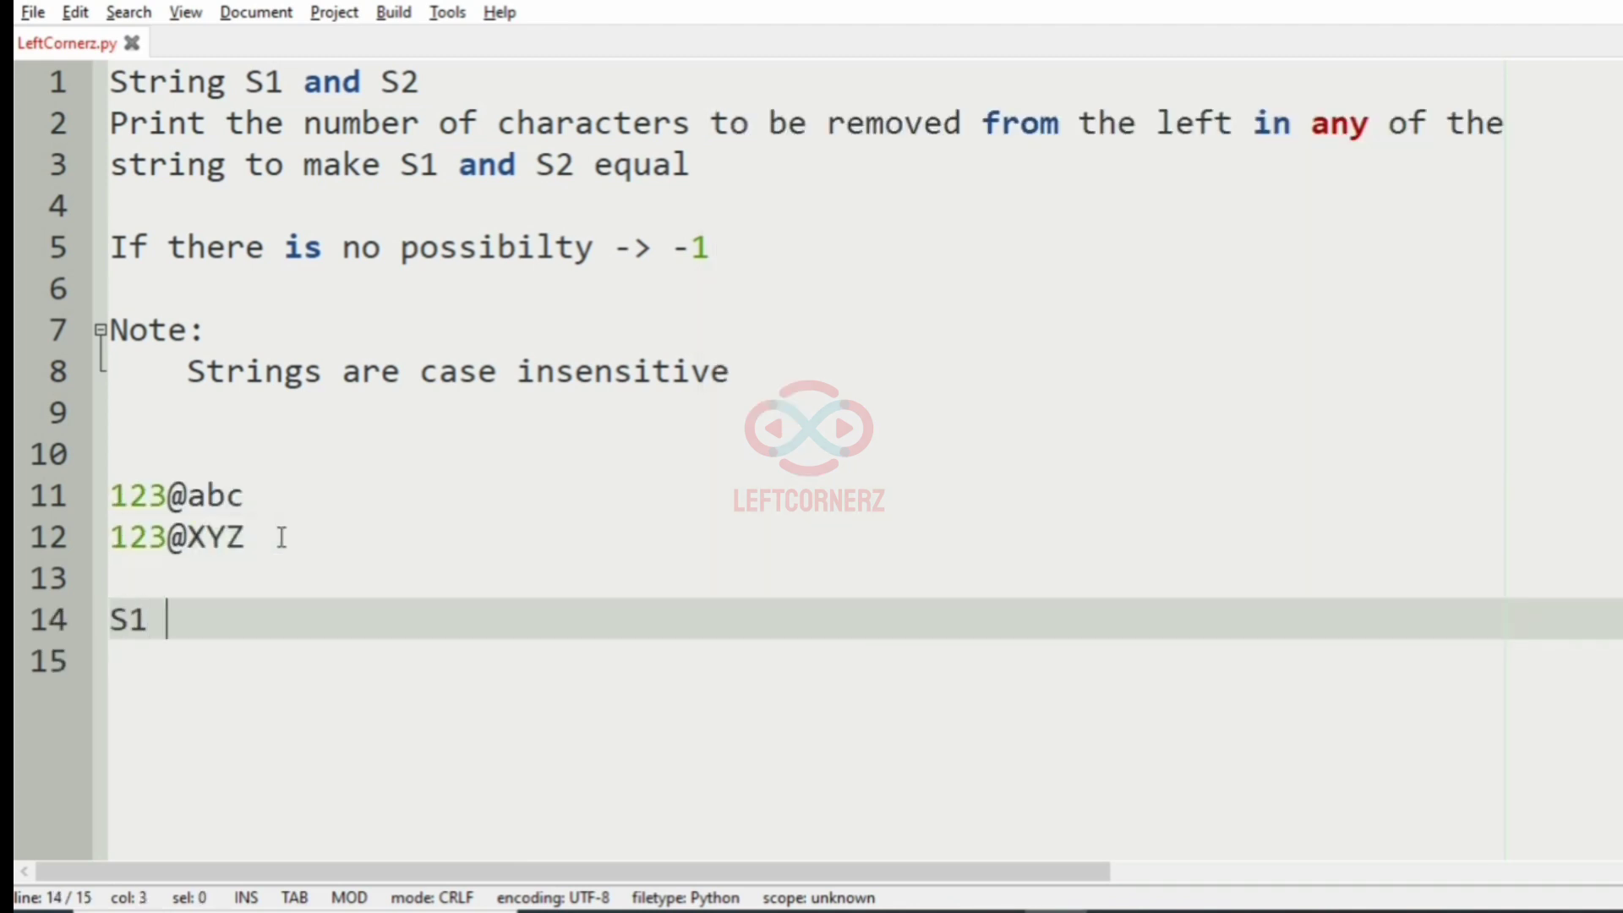
{"action": "type", "text": "-> 123@a"}
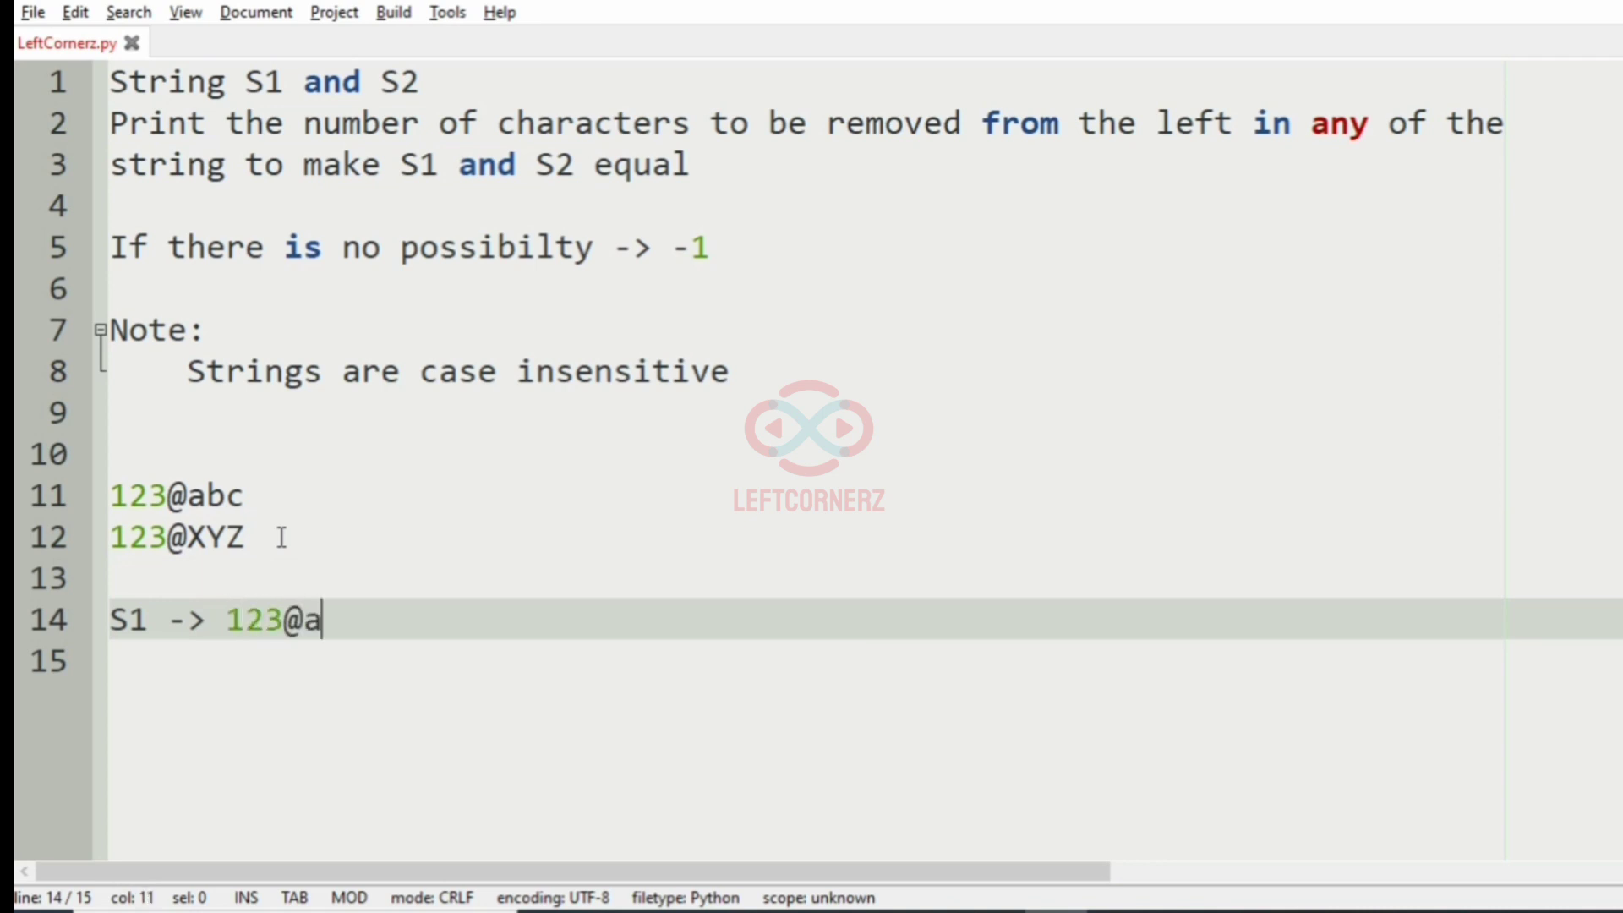
{"action": "type", "text": "bc"}
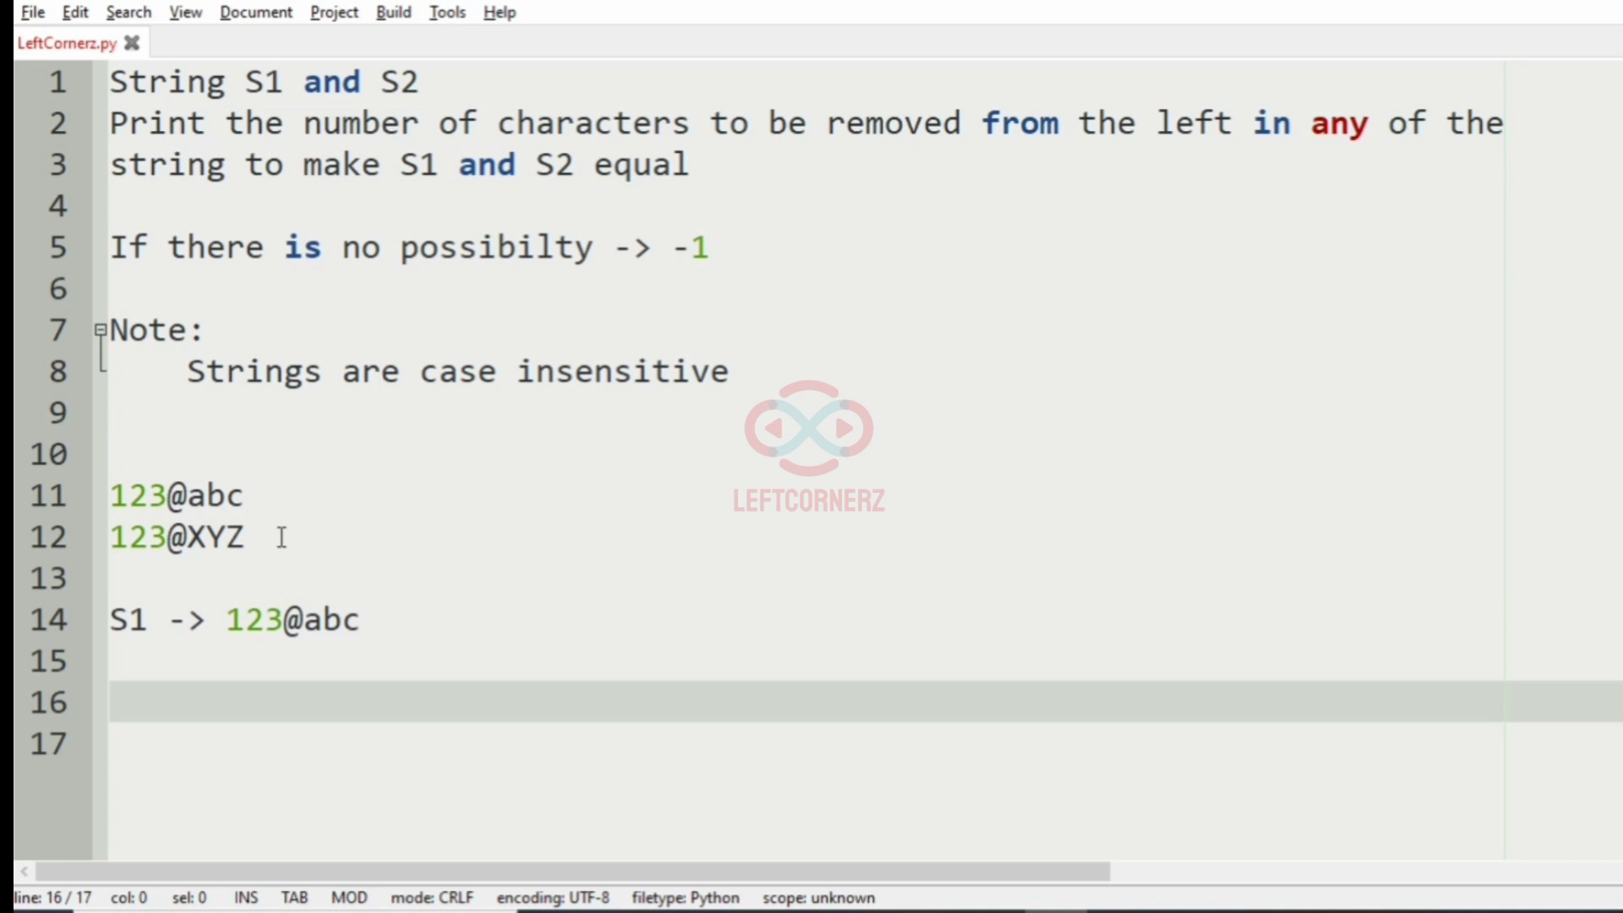
{"action": "type", "text": "S2 ->"}
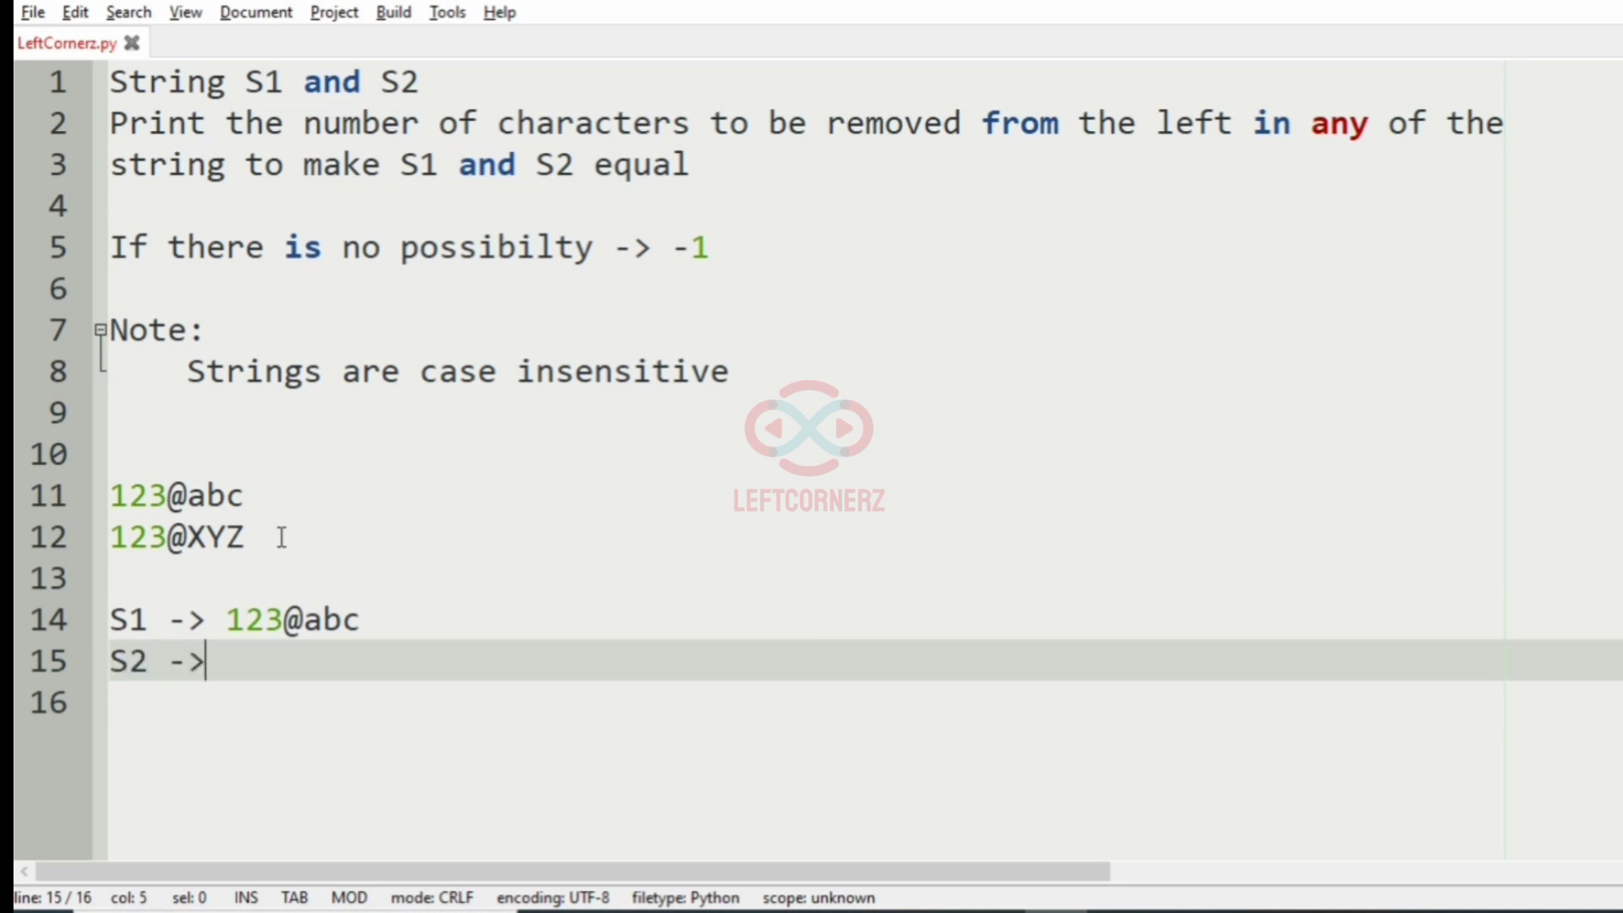
{"action": "type", "text": "123"}
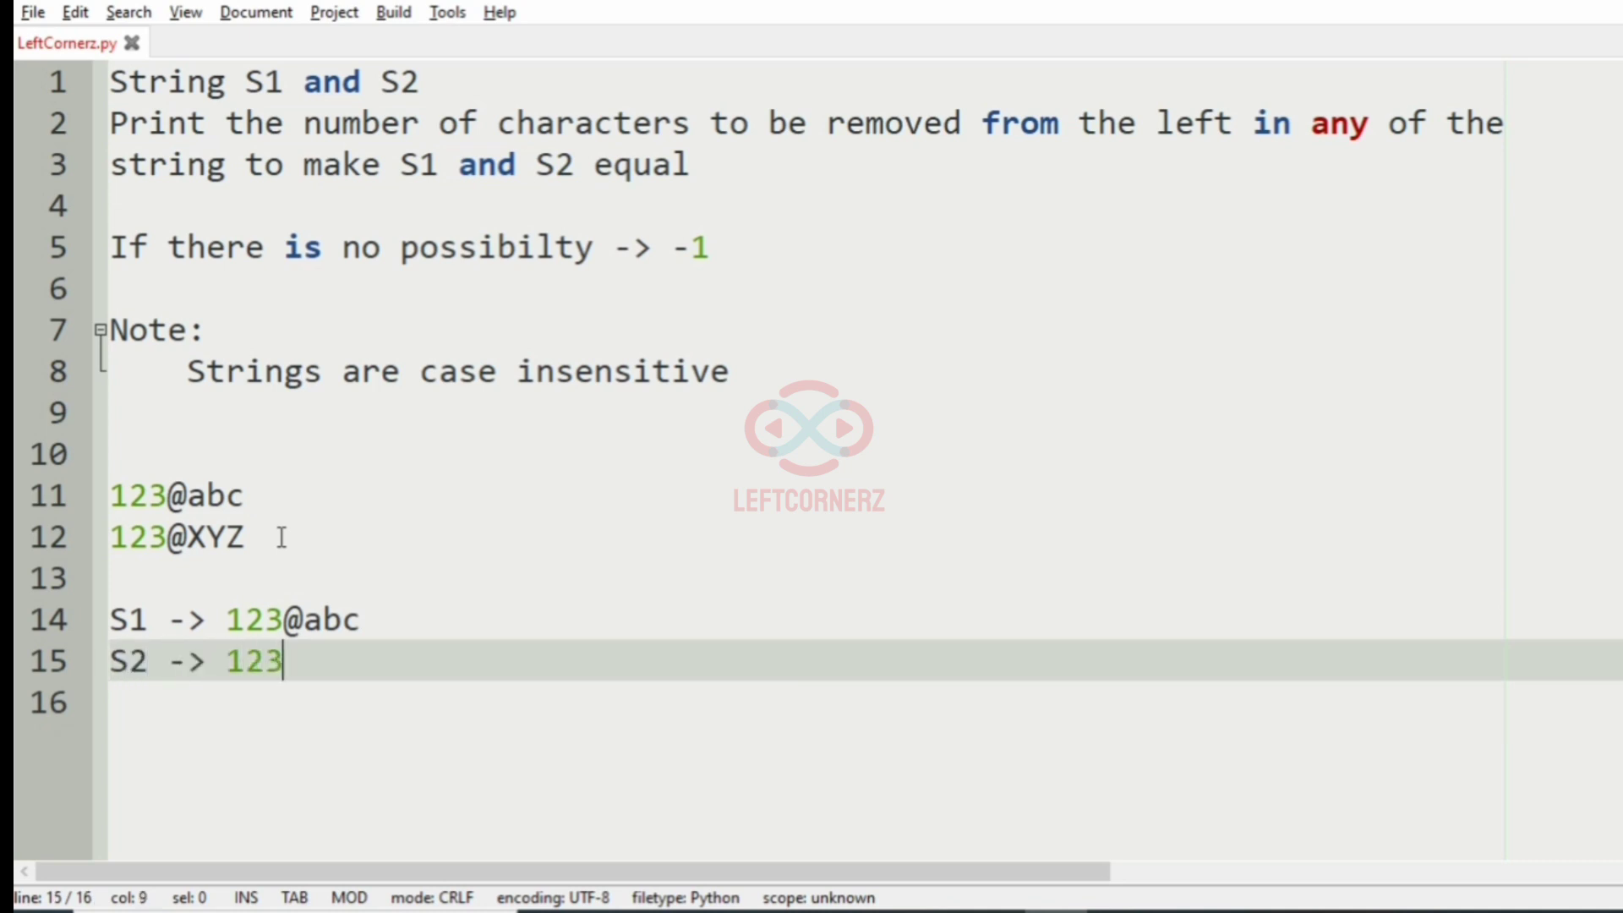
{"action": "type", "text": "@"}
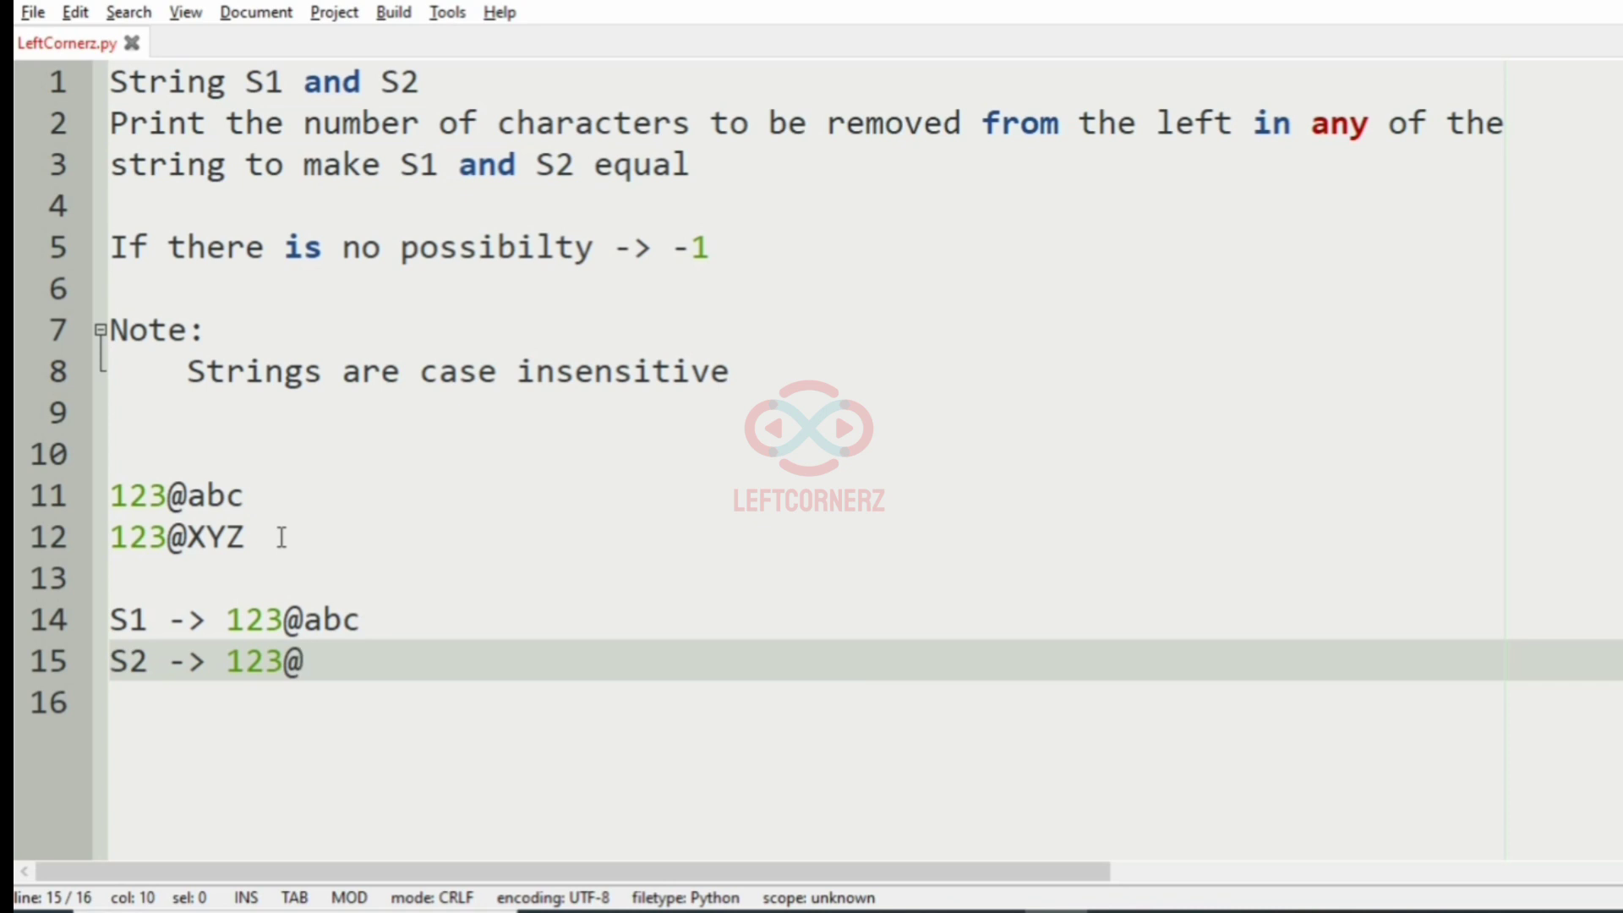
{"action": "type", "text": "XYZ"}
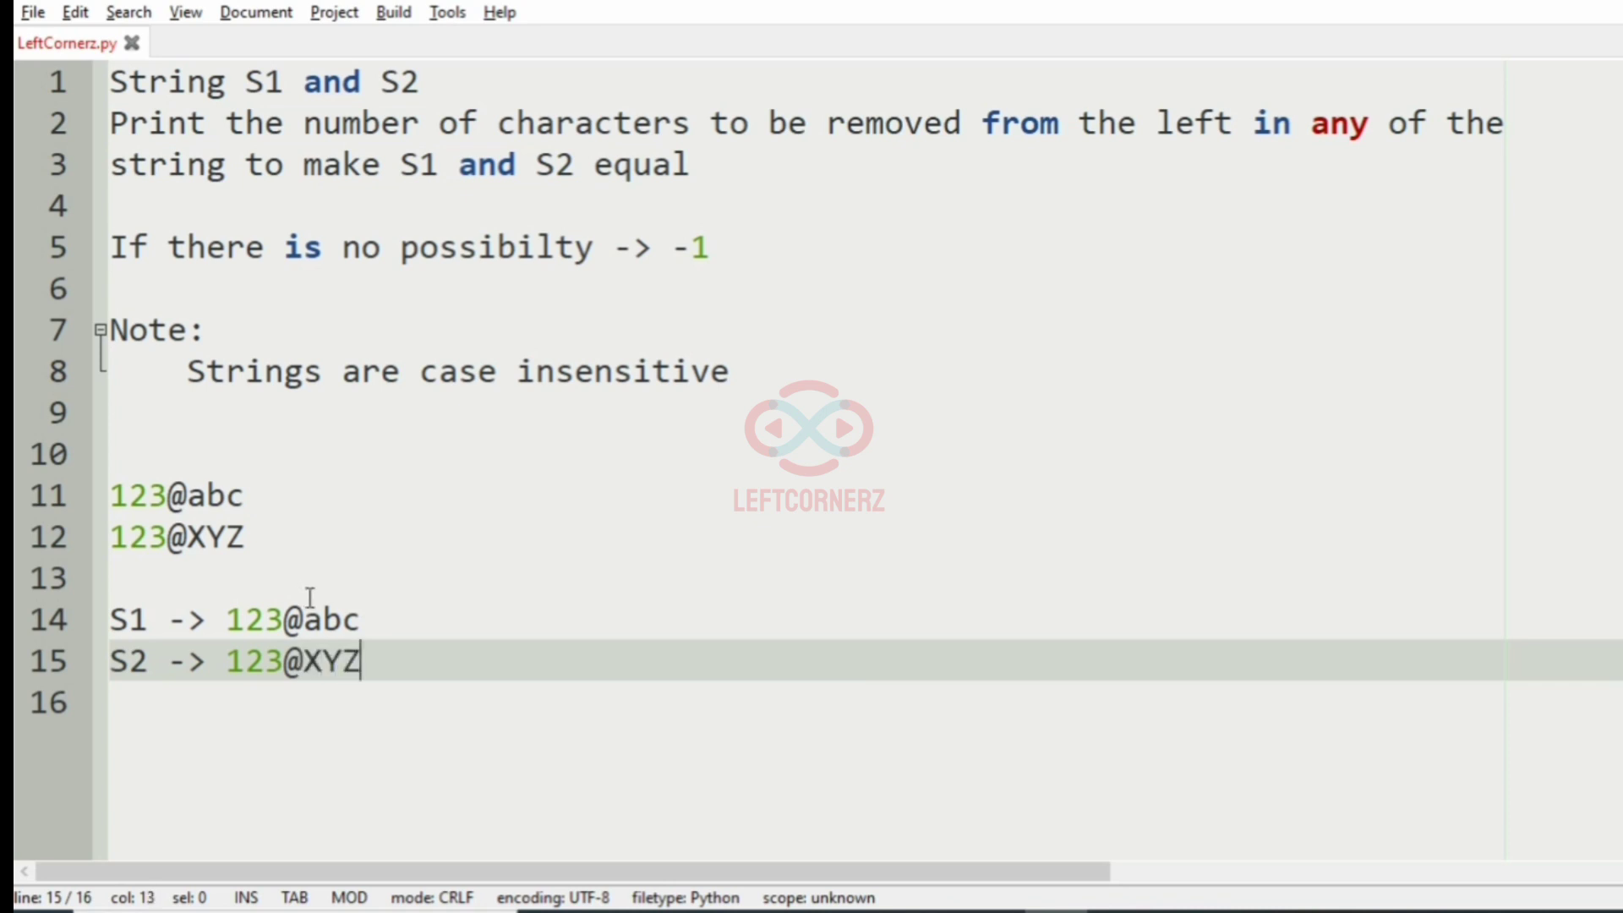
{"action": "left_click", "coordinate": [365, 618]}
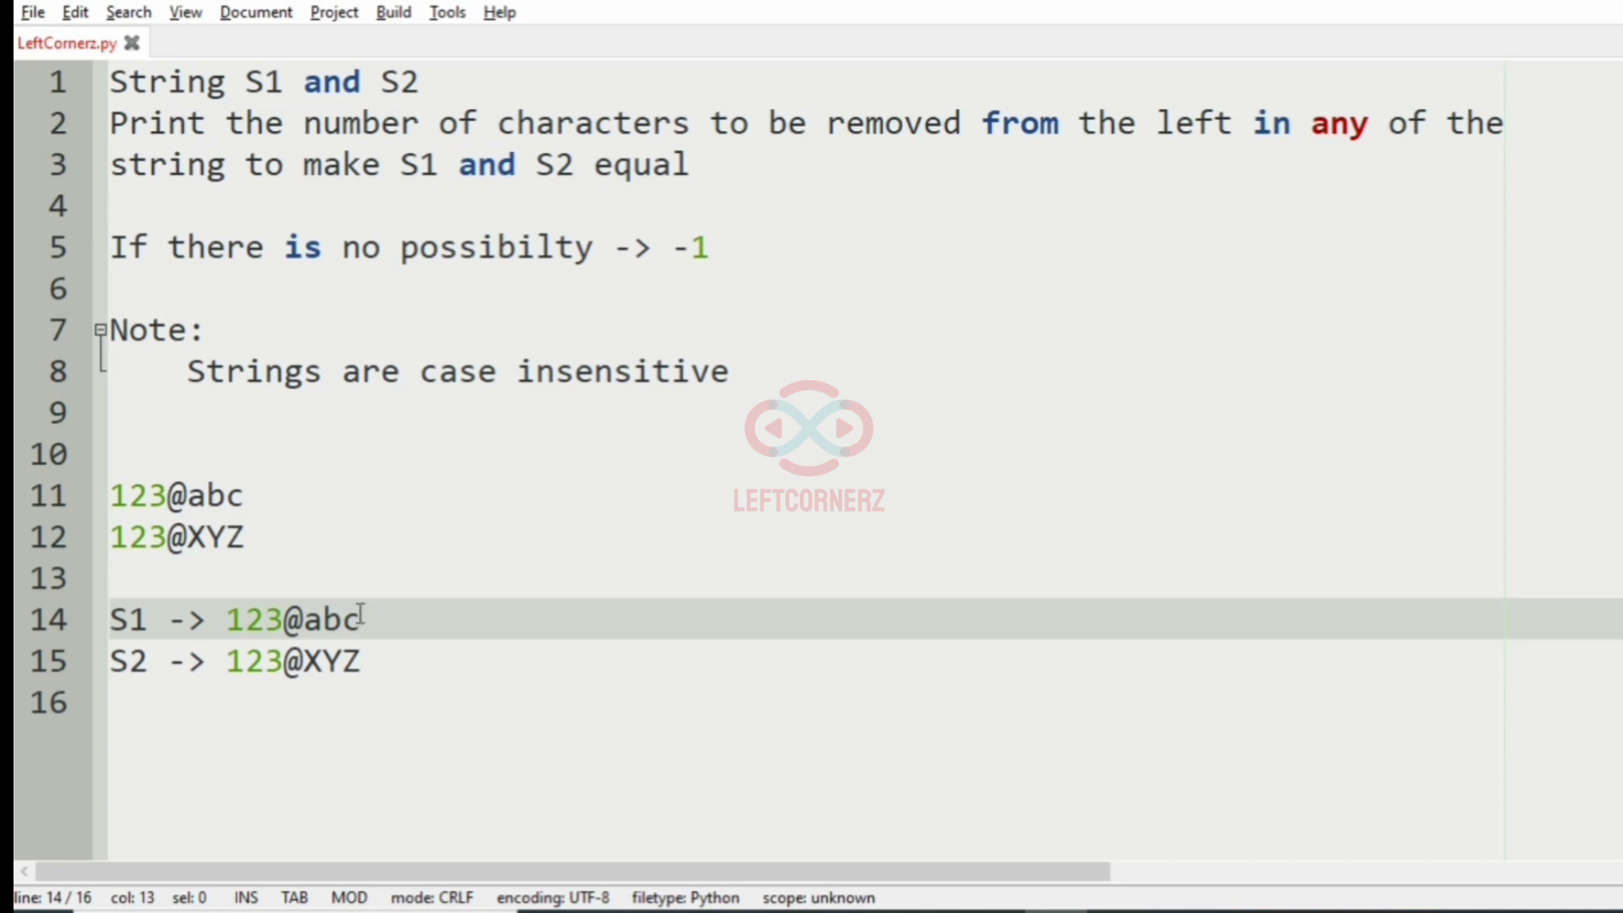
{"action": "left_click", "coordinate": [351, 661]}
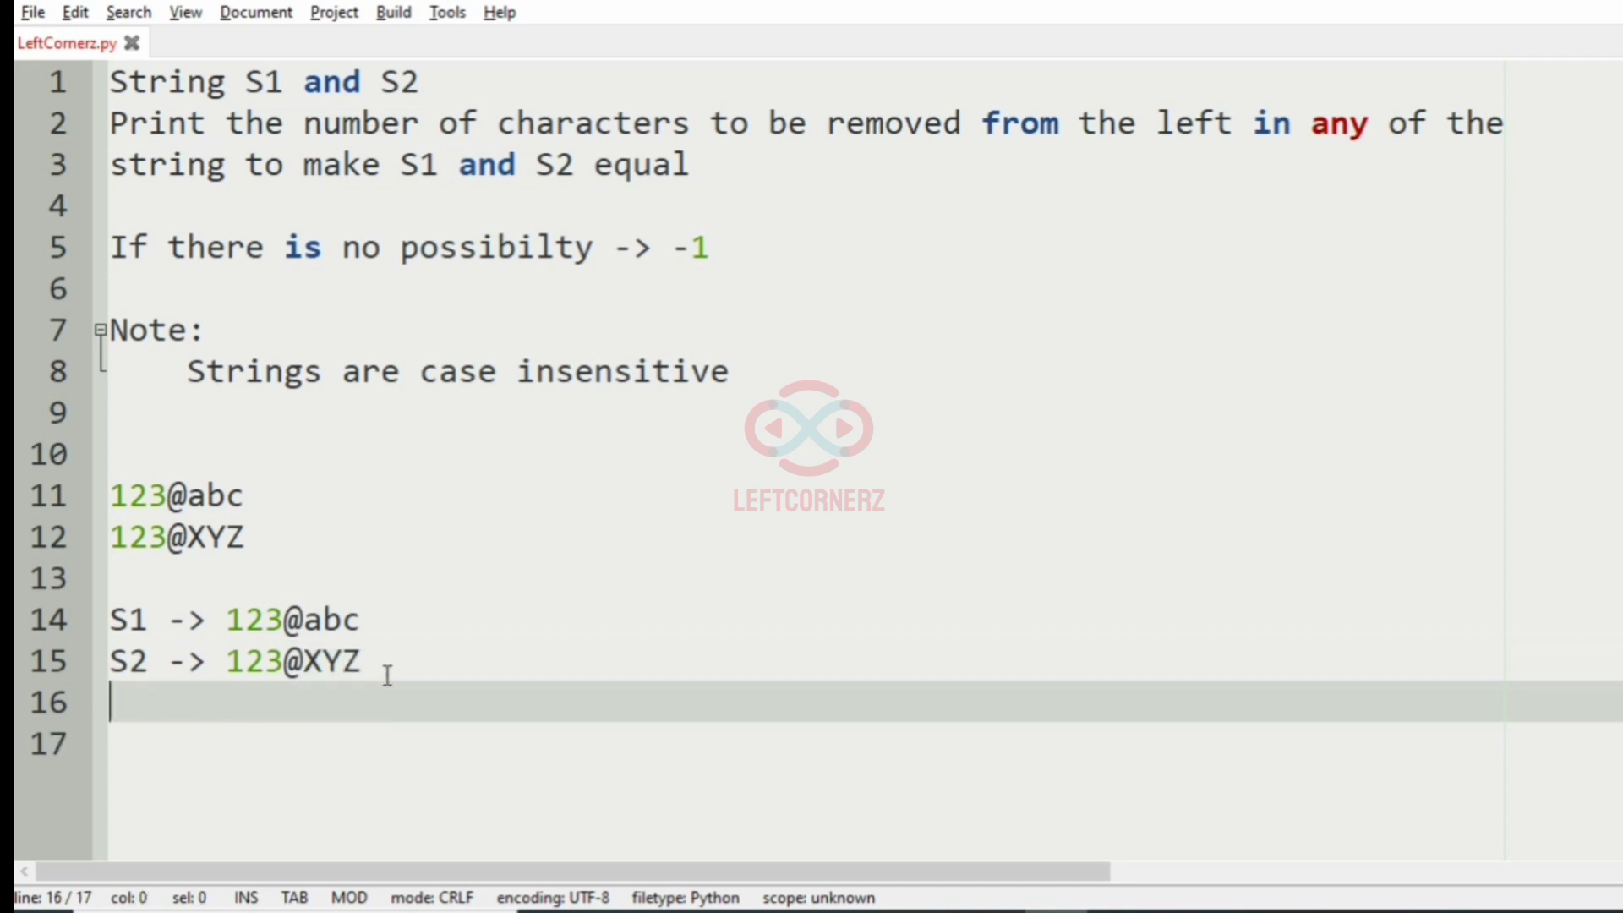
Step: Add the result line '-1 -> Output' for the 123@abc / 123@XYZ example
{"action": "type", "text": "-1 -"}
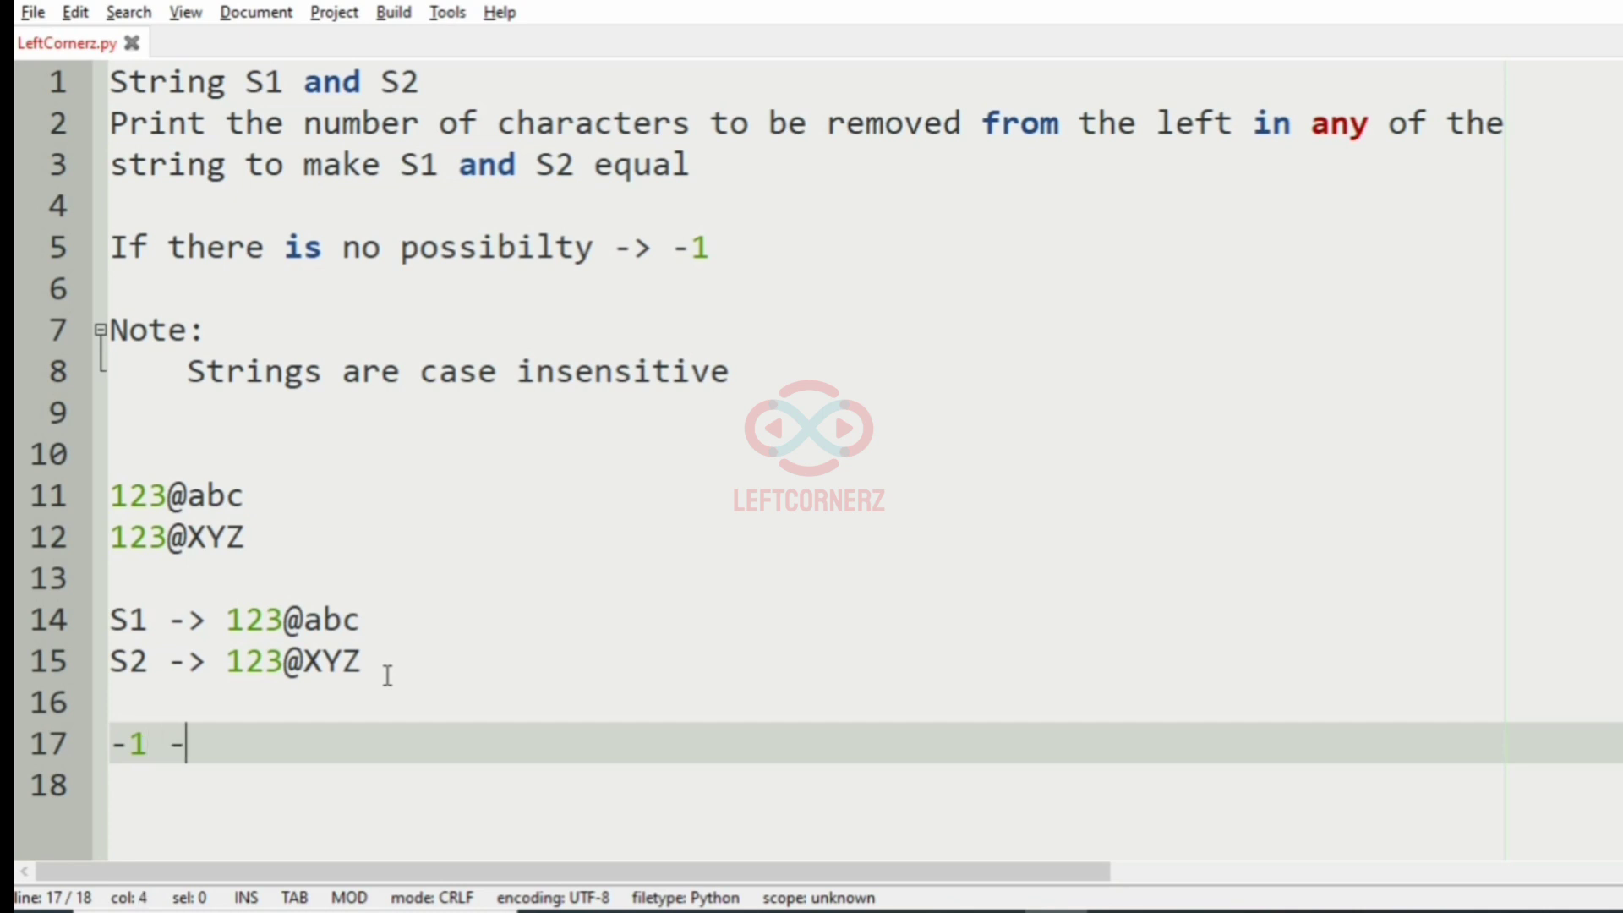
{"action": "type", "text": ">"}
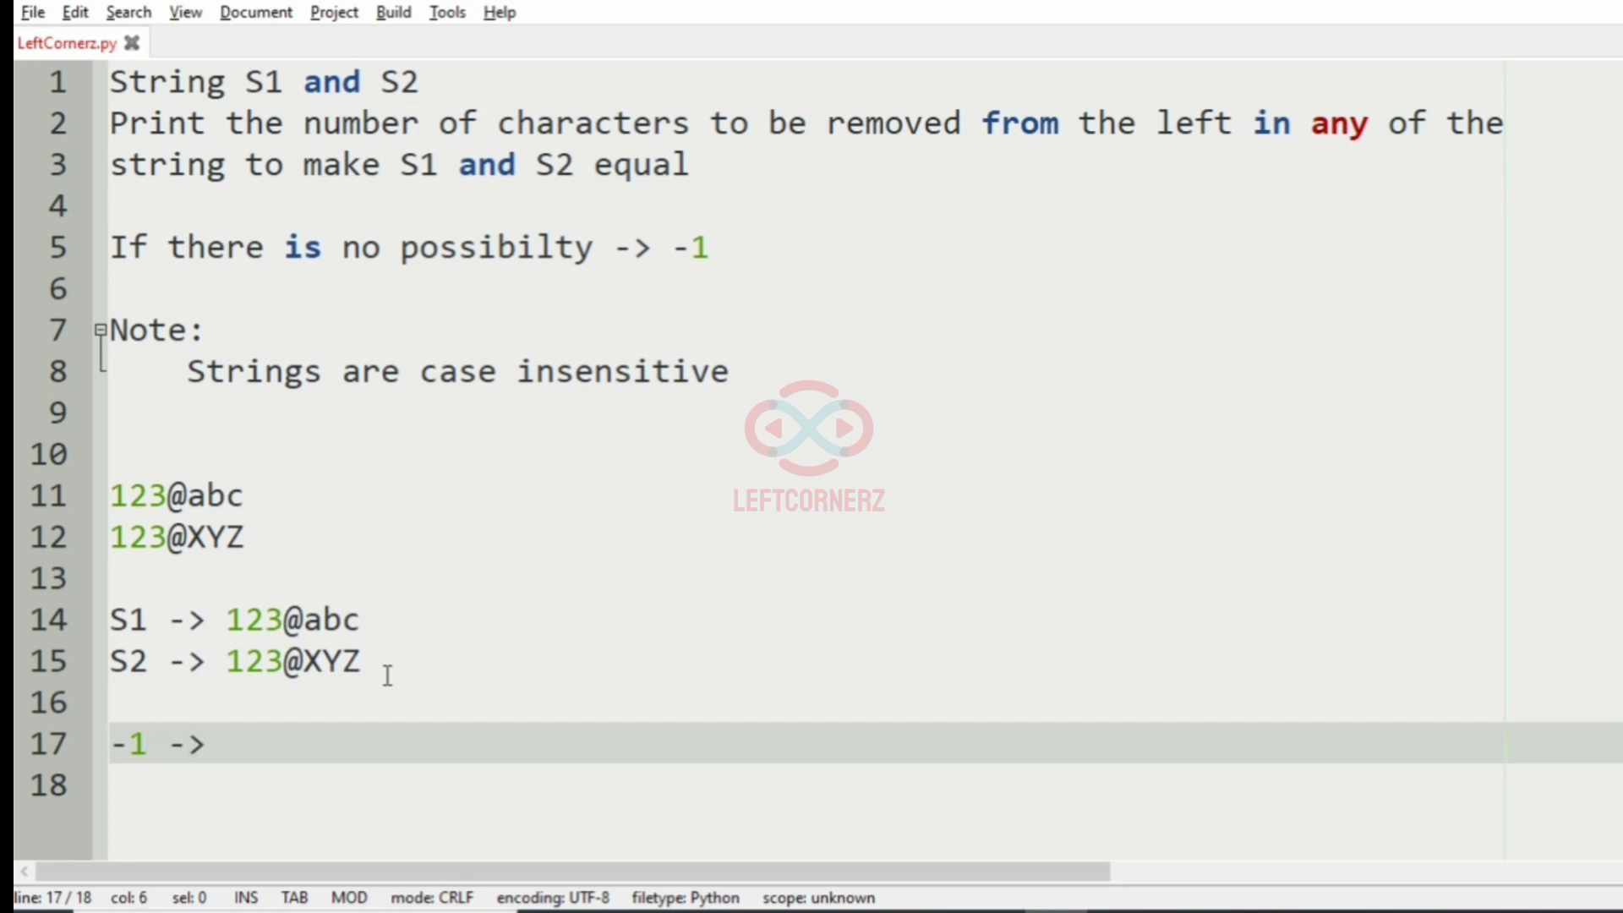
{"action": "type", "text": "Output"}
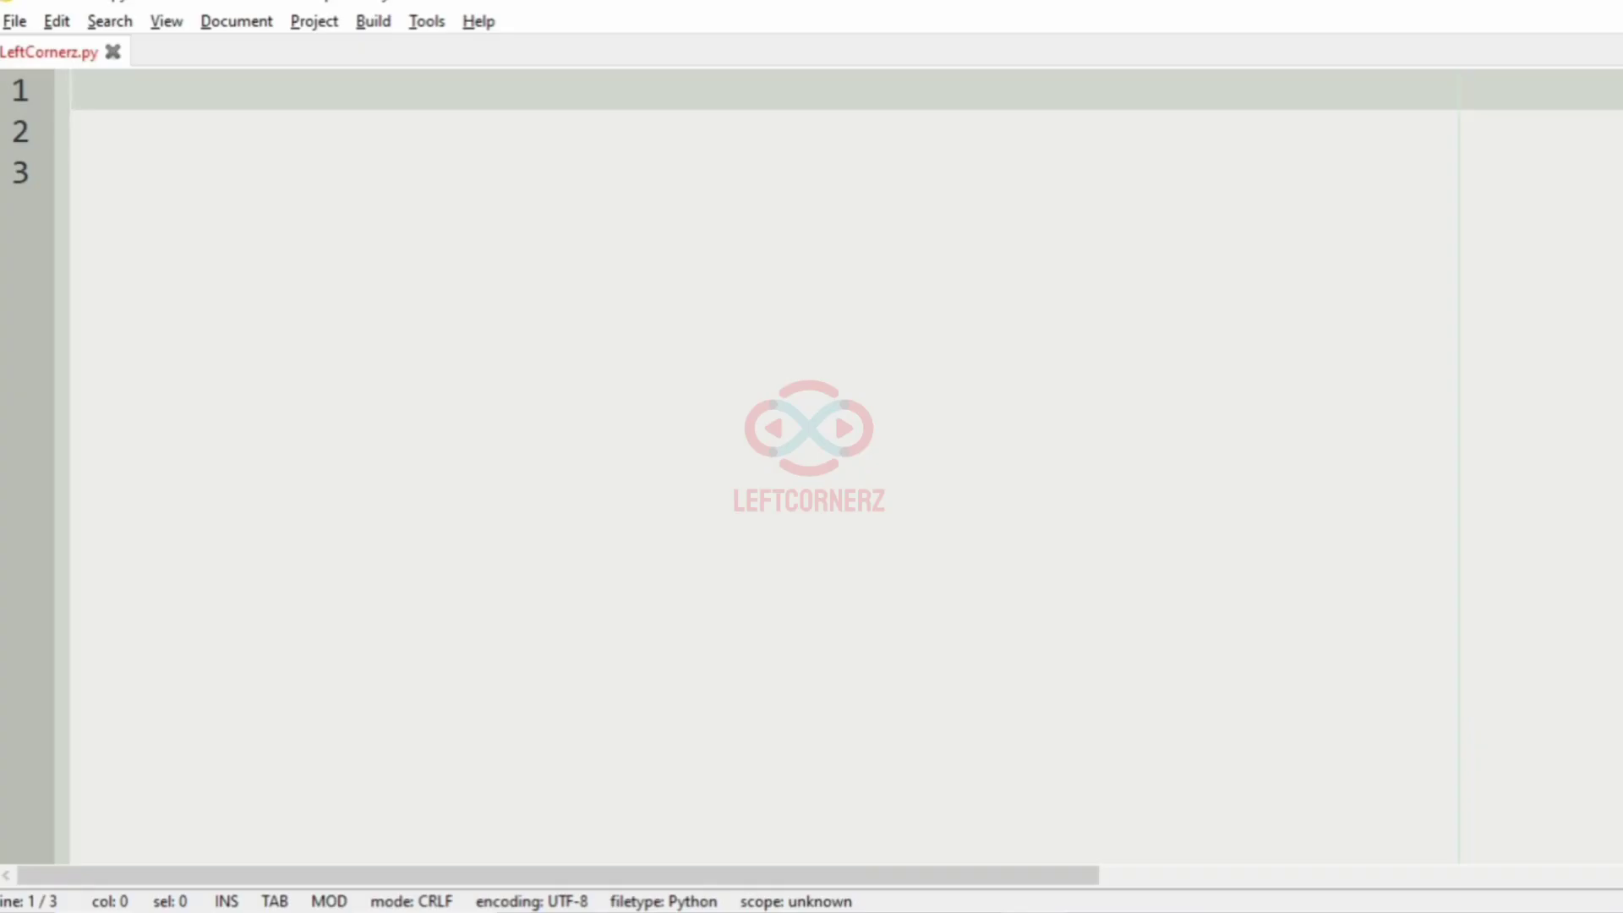
Step: Write S1=input().strip().lower()
{"action": "type", "text": "S1="}
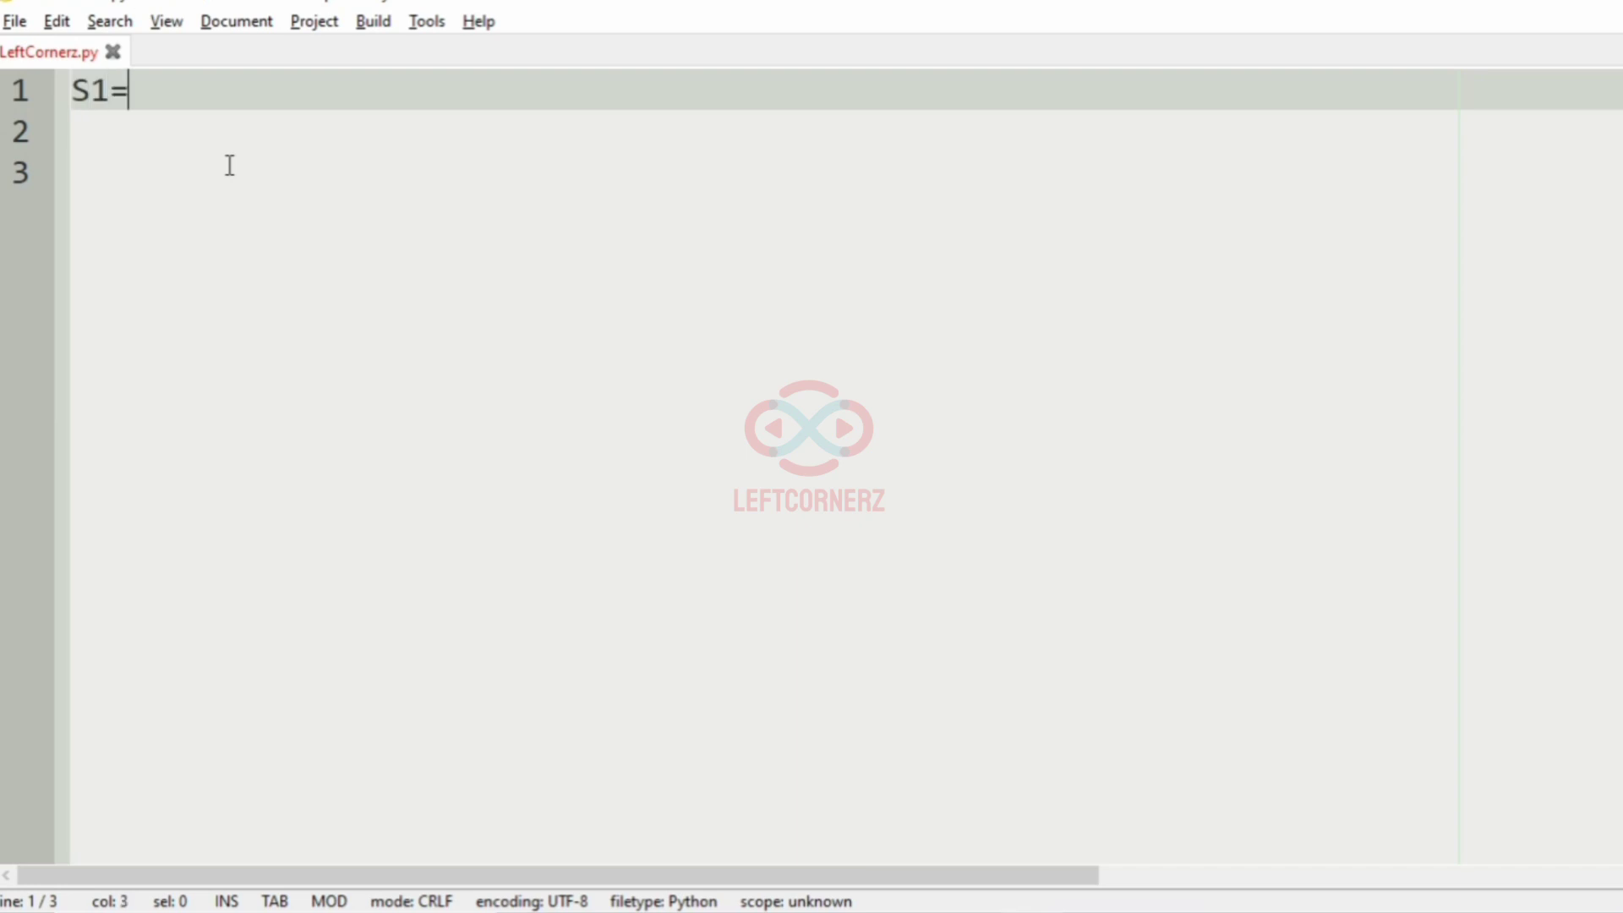
{"action": "type", "text": "input())"}
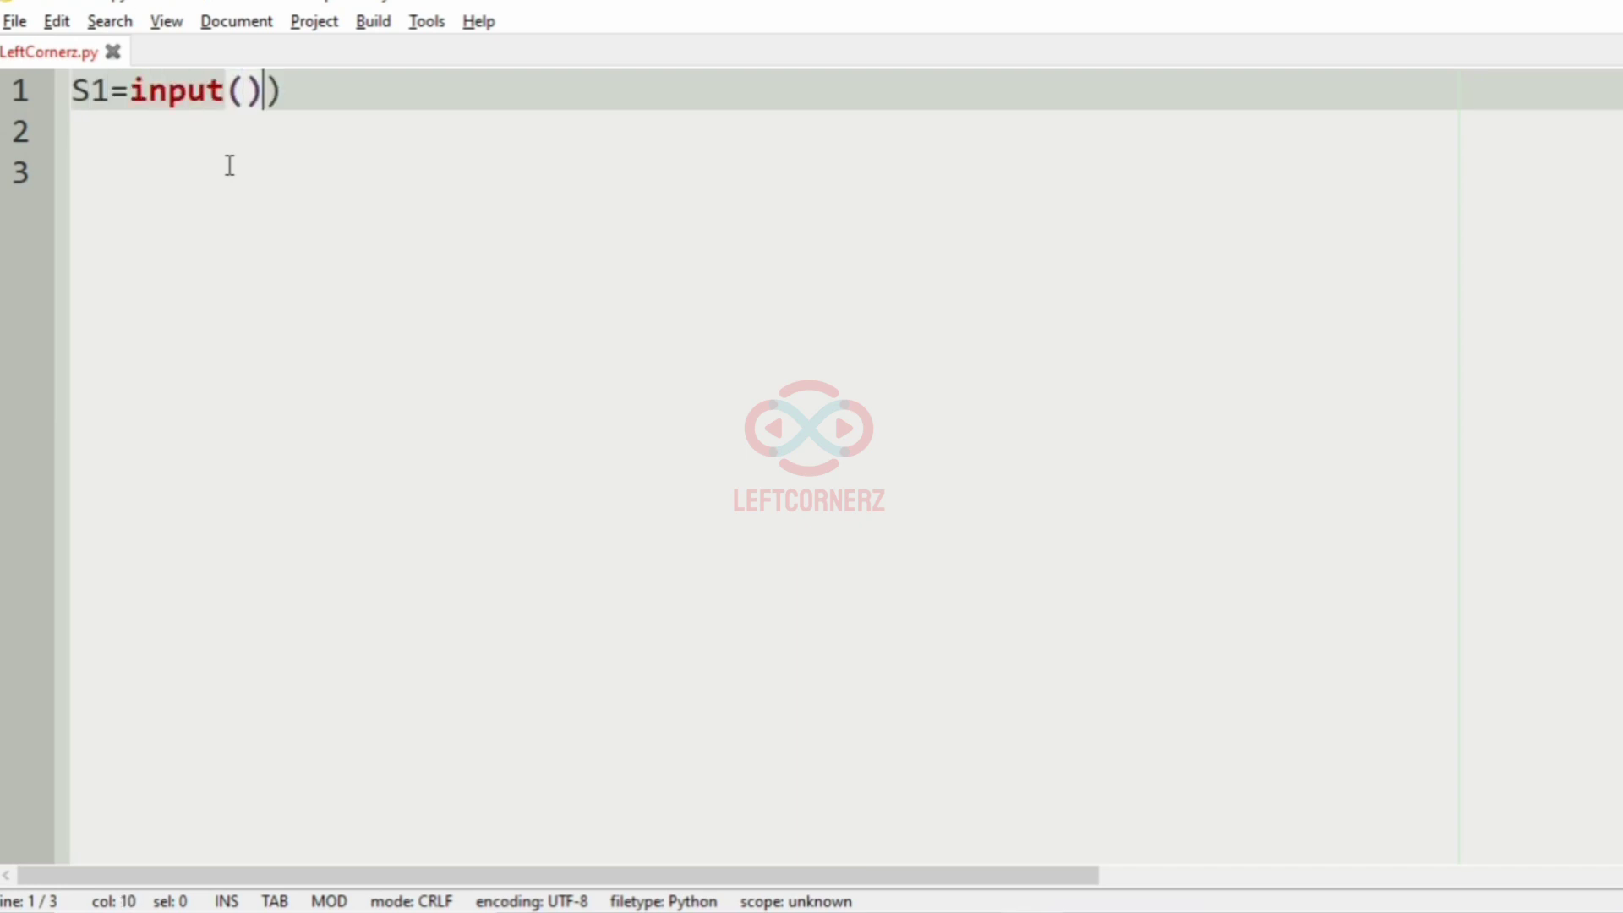
{"action": "type", "text": ".strip()"}
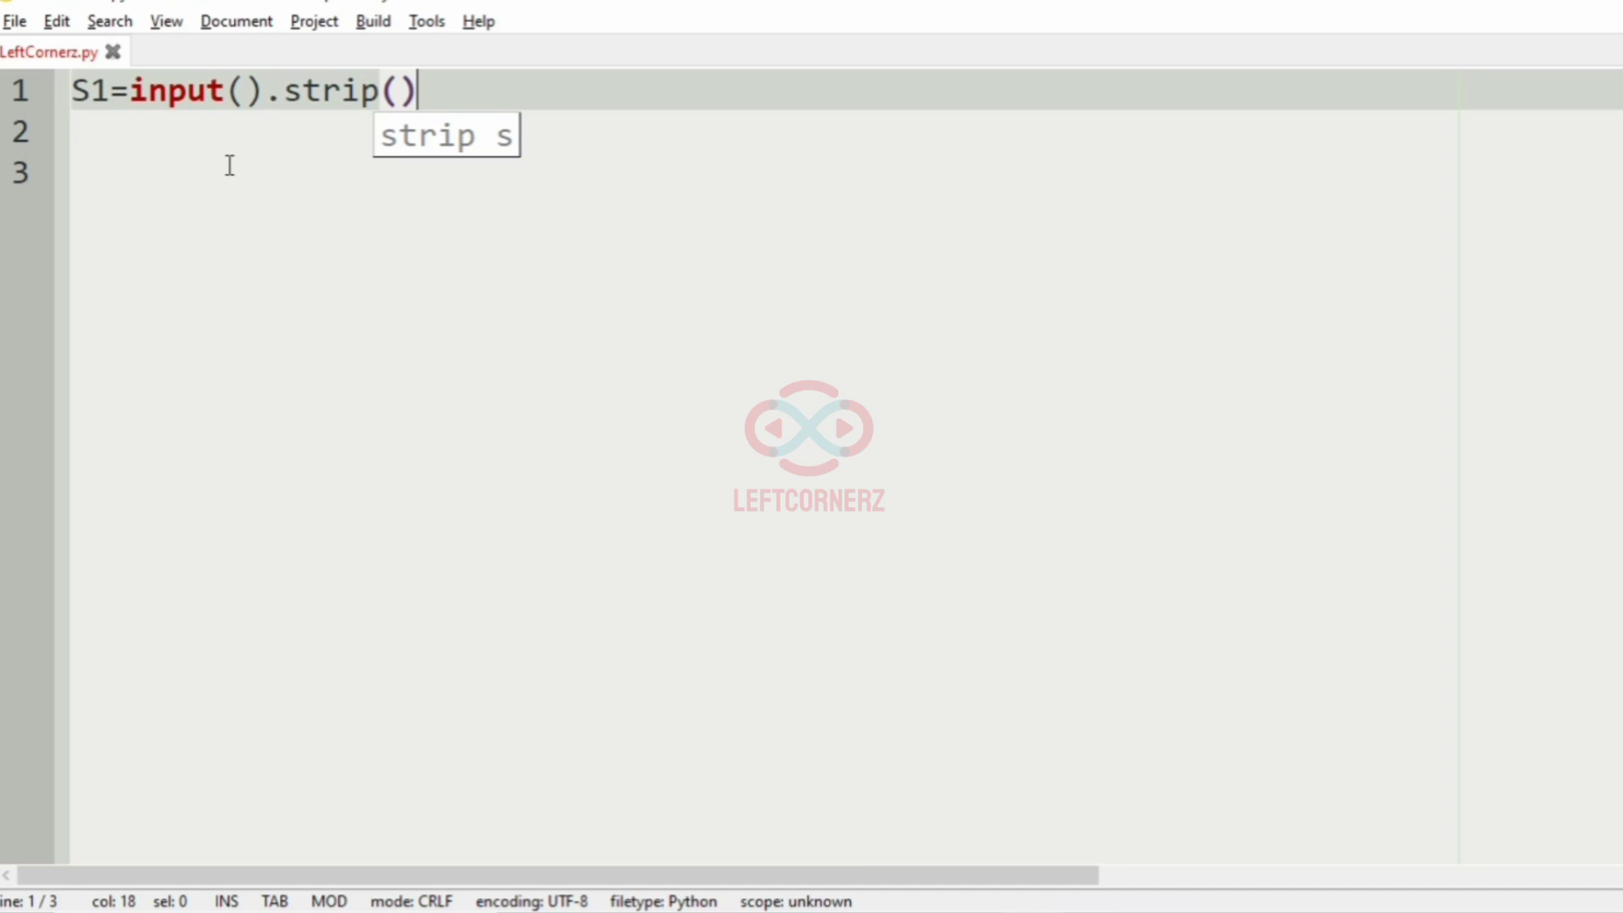
{"action": "type", "text": ".lo"}
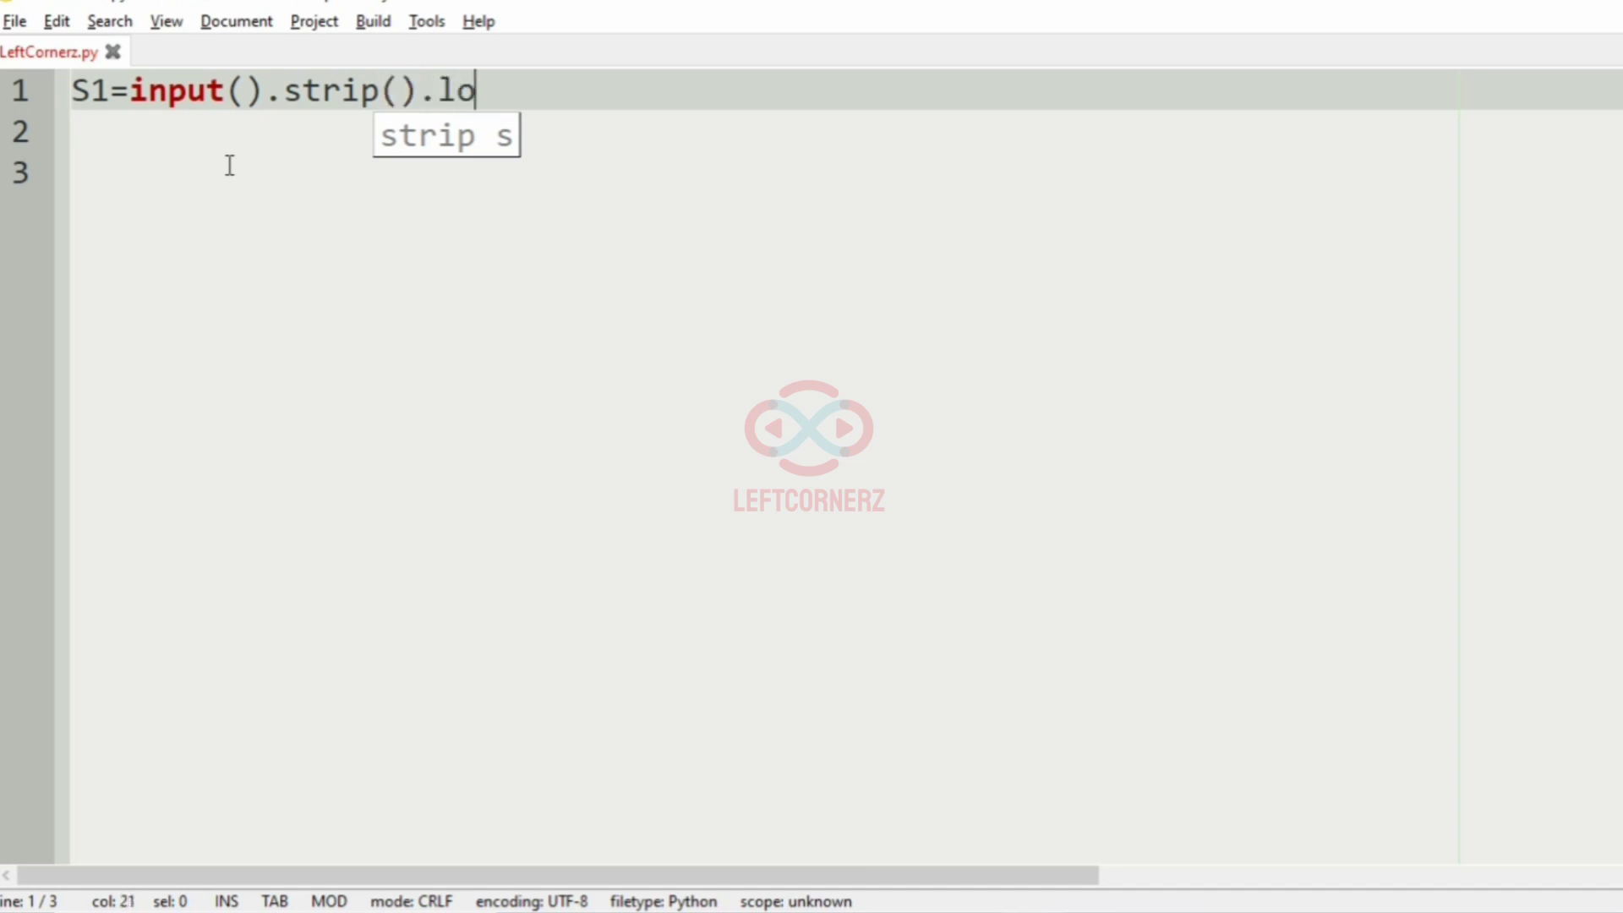
{"action": "type", "text": "wer()"}
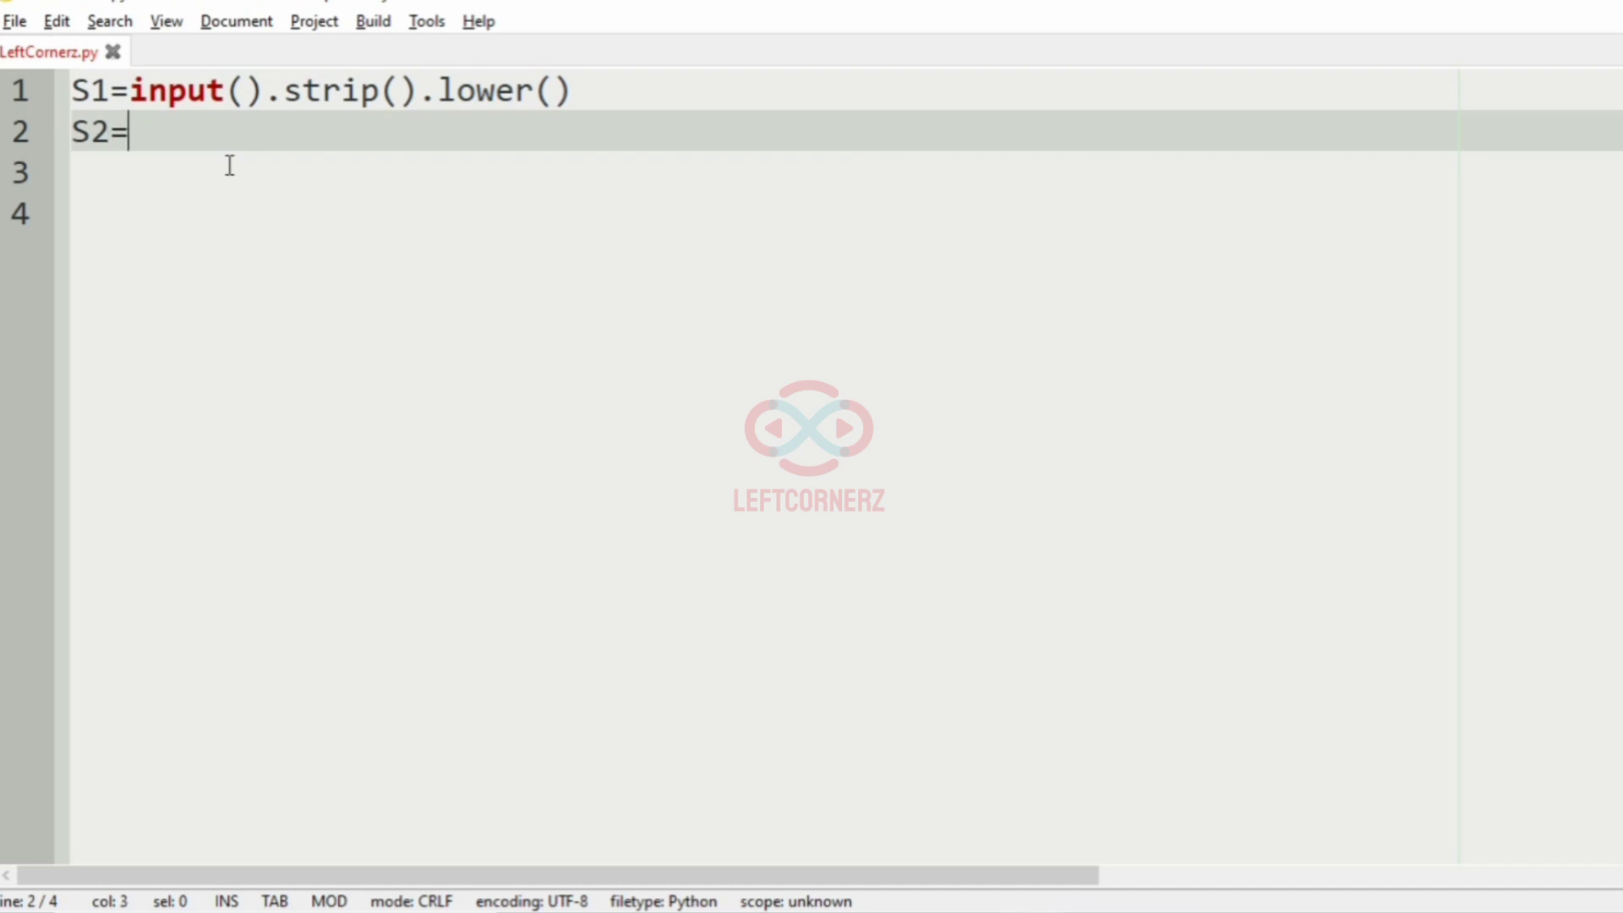
Step: Write S2=input().strip().lower() and begin wrapping S1's input in list(
{"action": "type", "text": "input("}
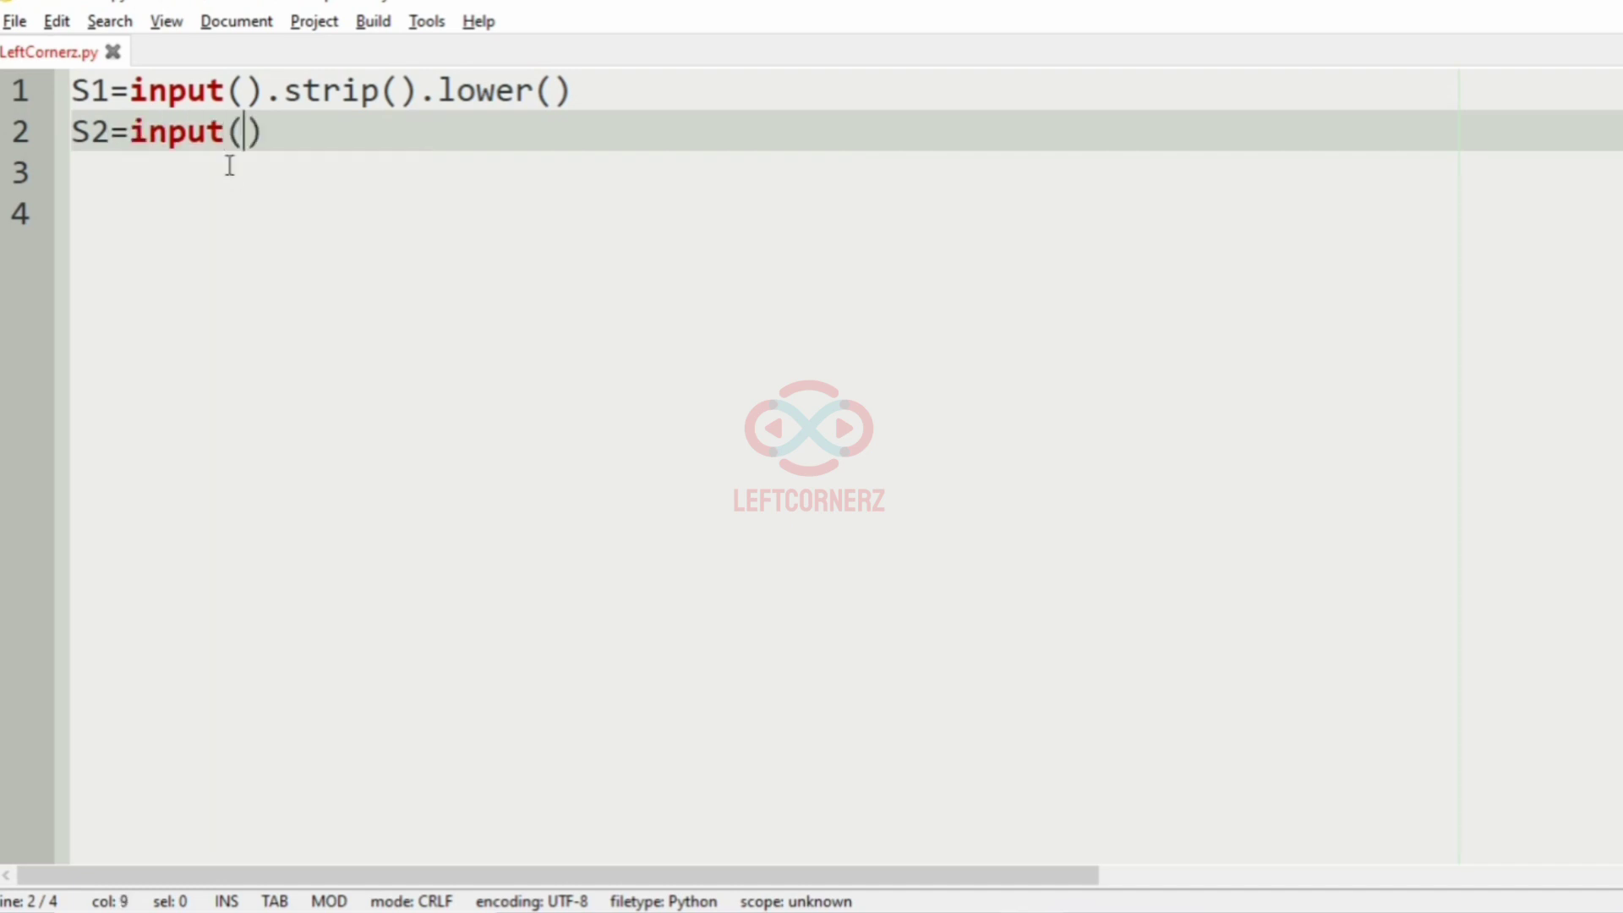
{"action": "type", "text": ".strip"}
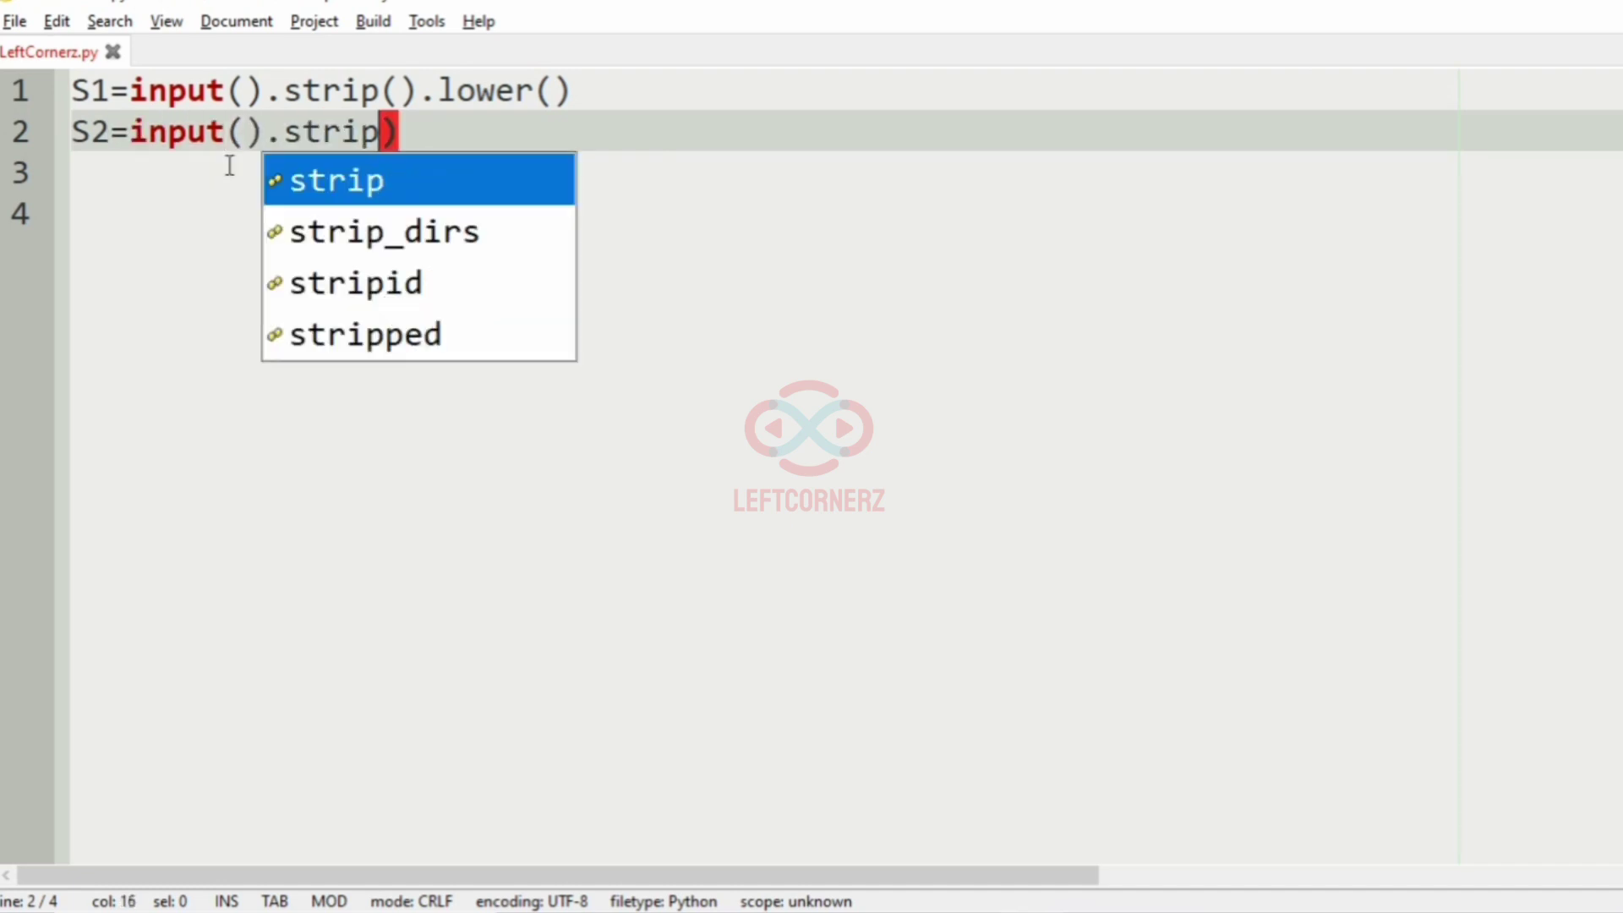
{"action": "type", "text": "().low"}
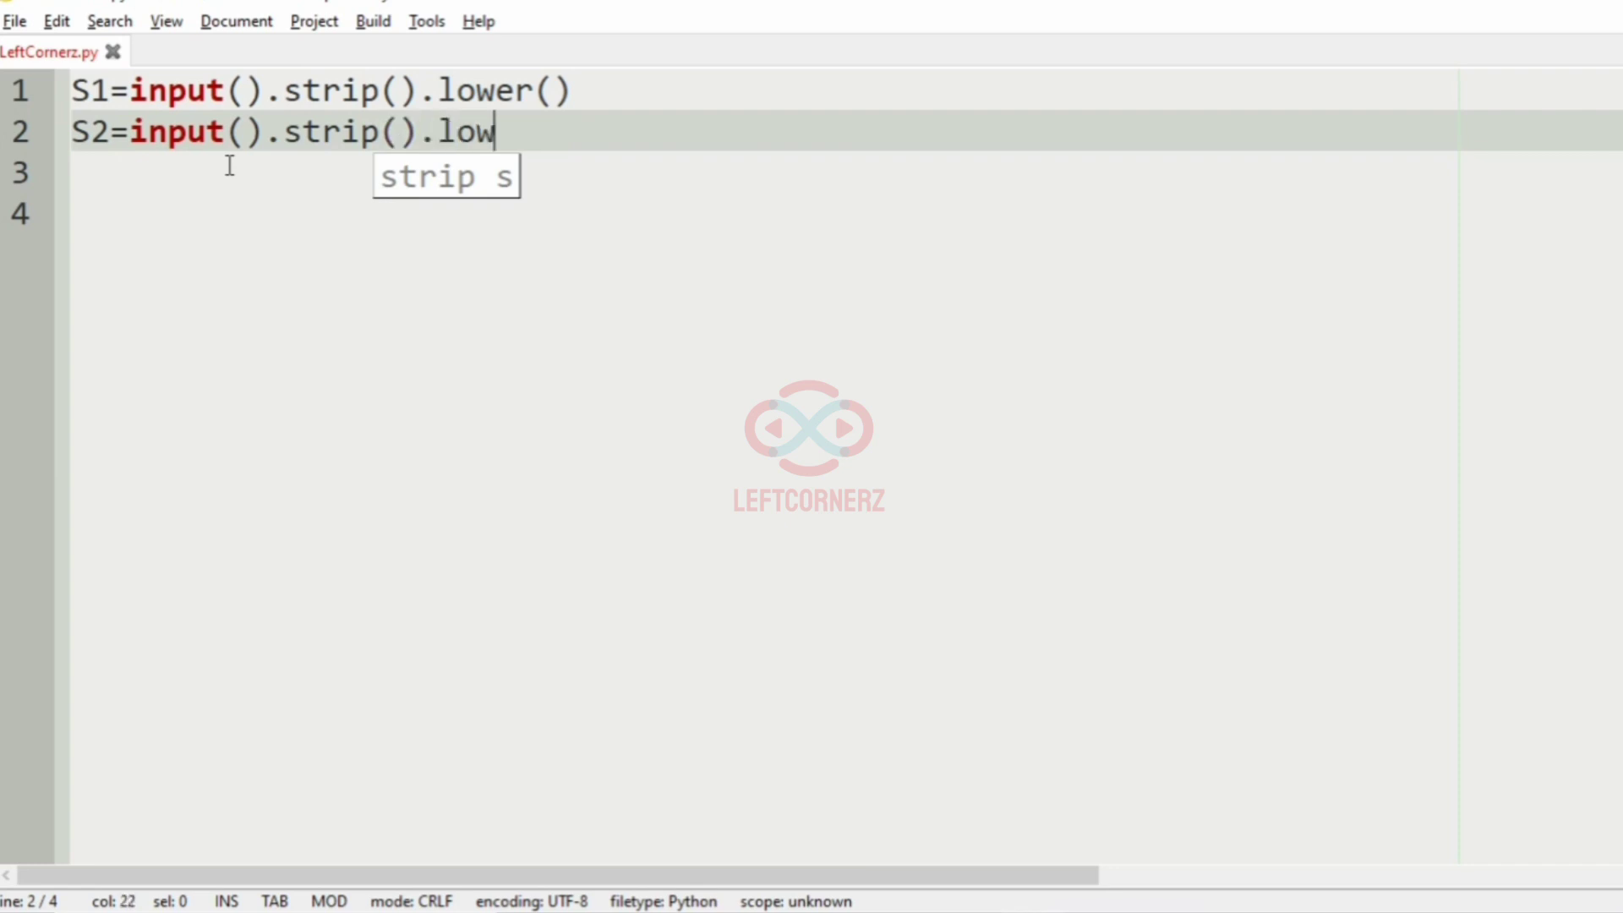
{"action": "type", "text": "er()"}
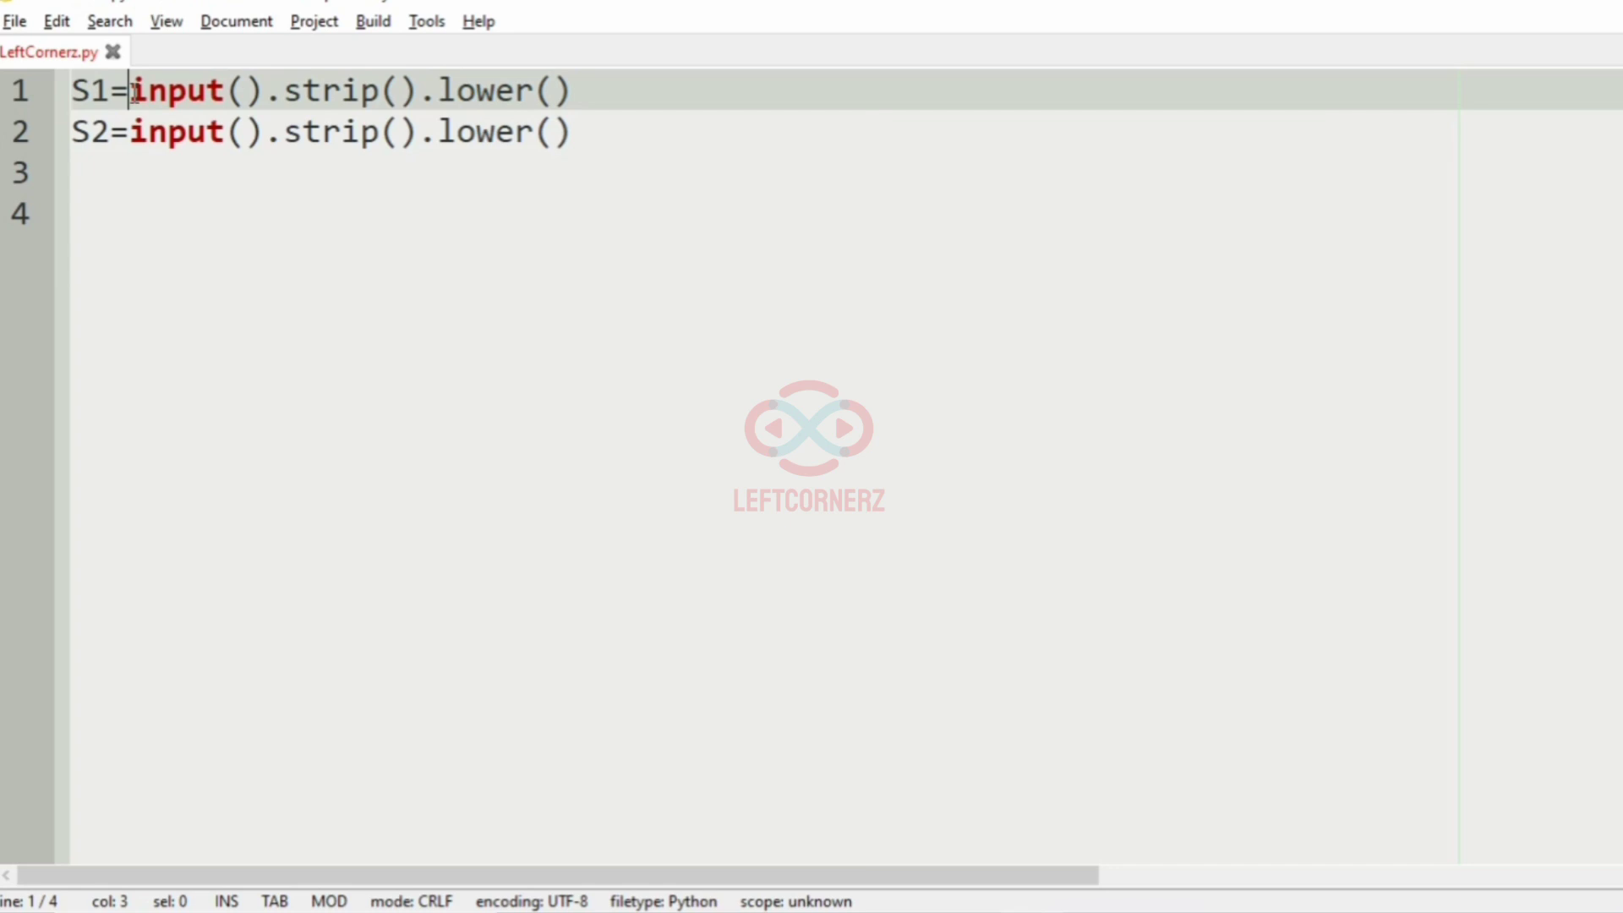
{"action": "type", "text": "lis"}
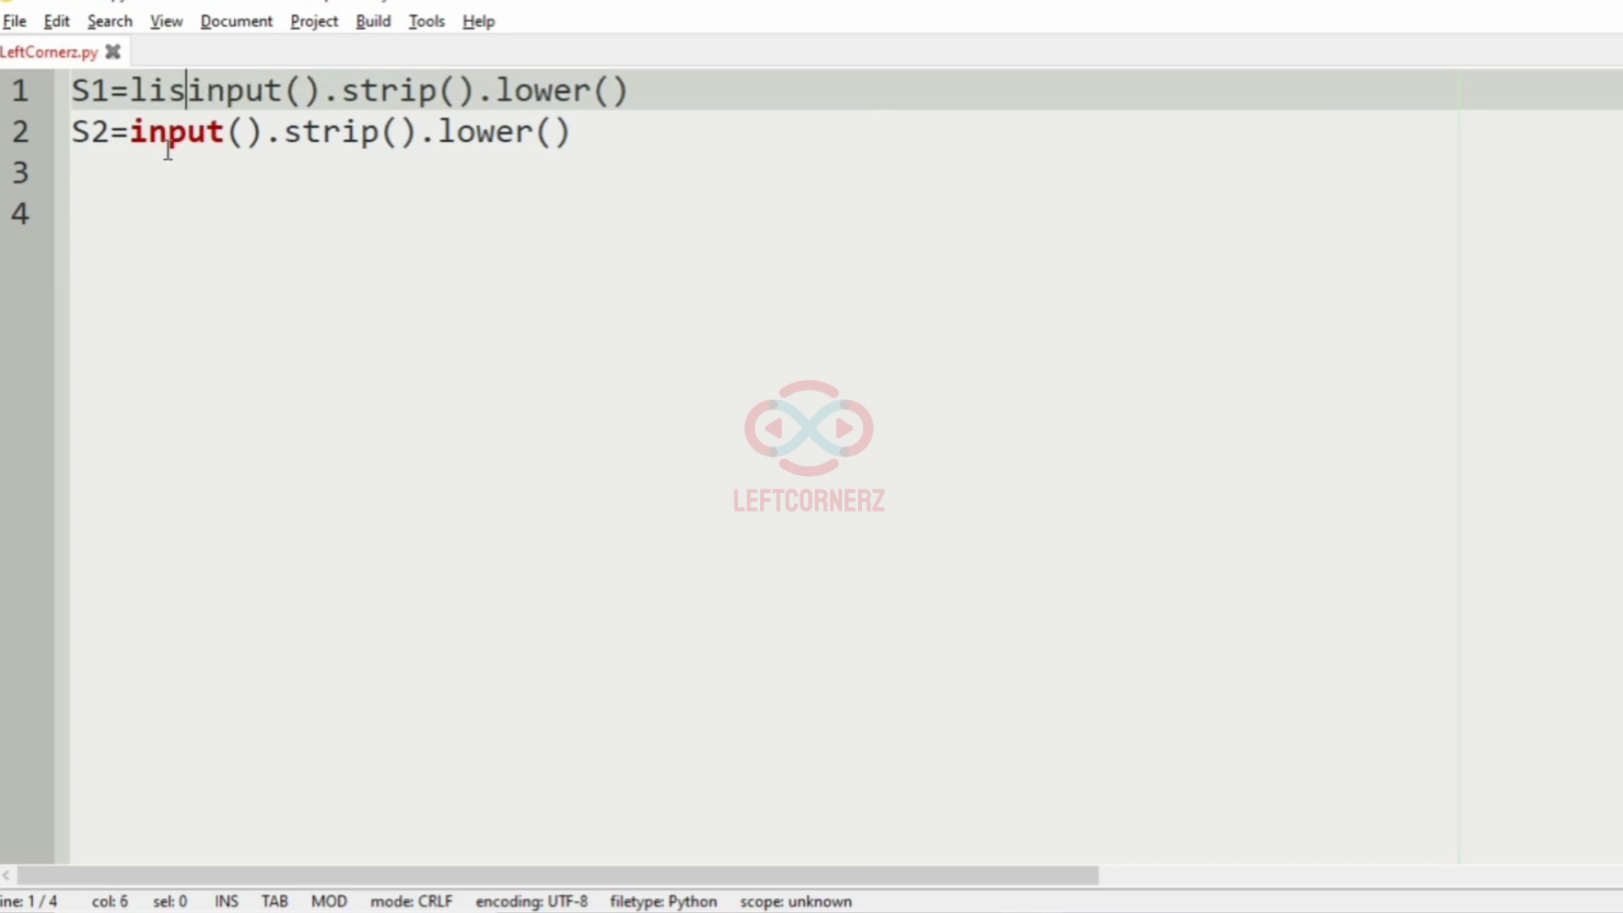
{"action": "type", "text": "("}
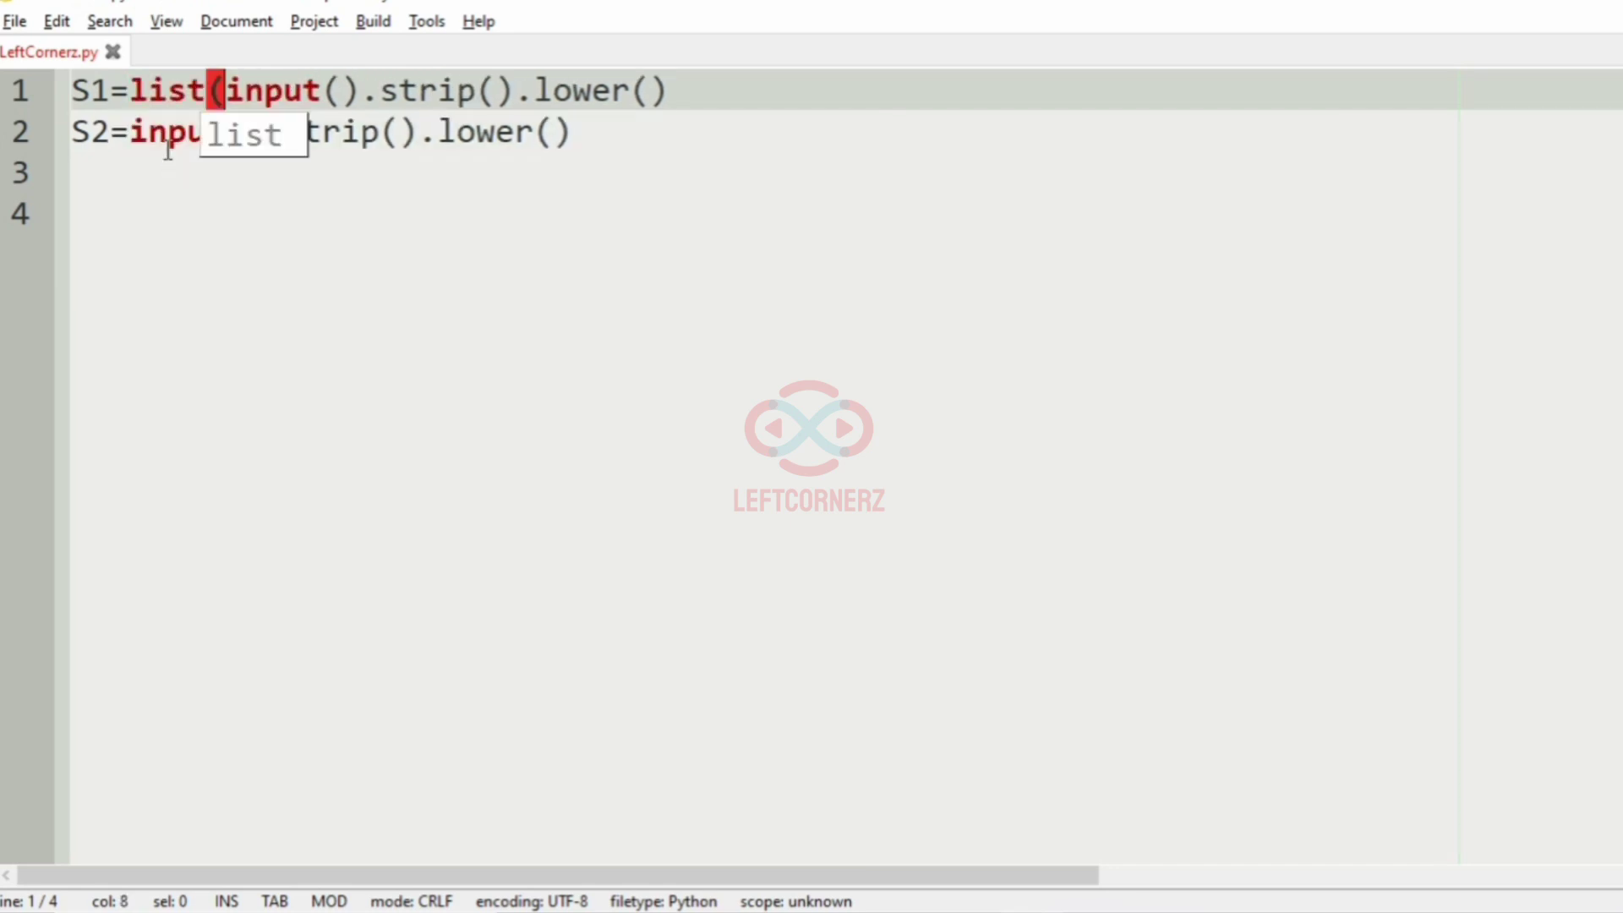
Step: Close list(...) on the S1 line and add list( to the S2 line
{"action": "type", "text": ")"}
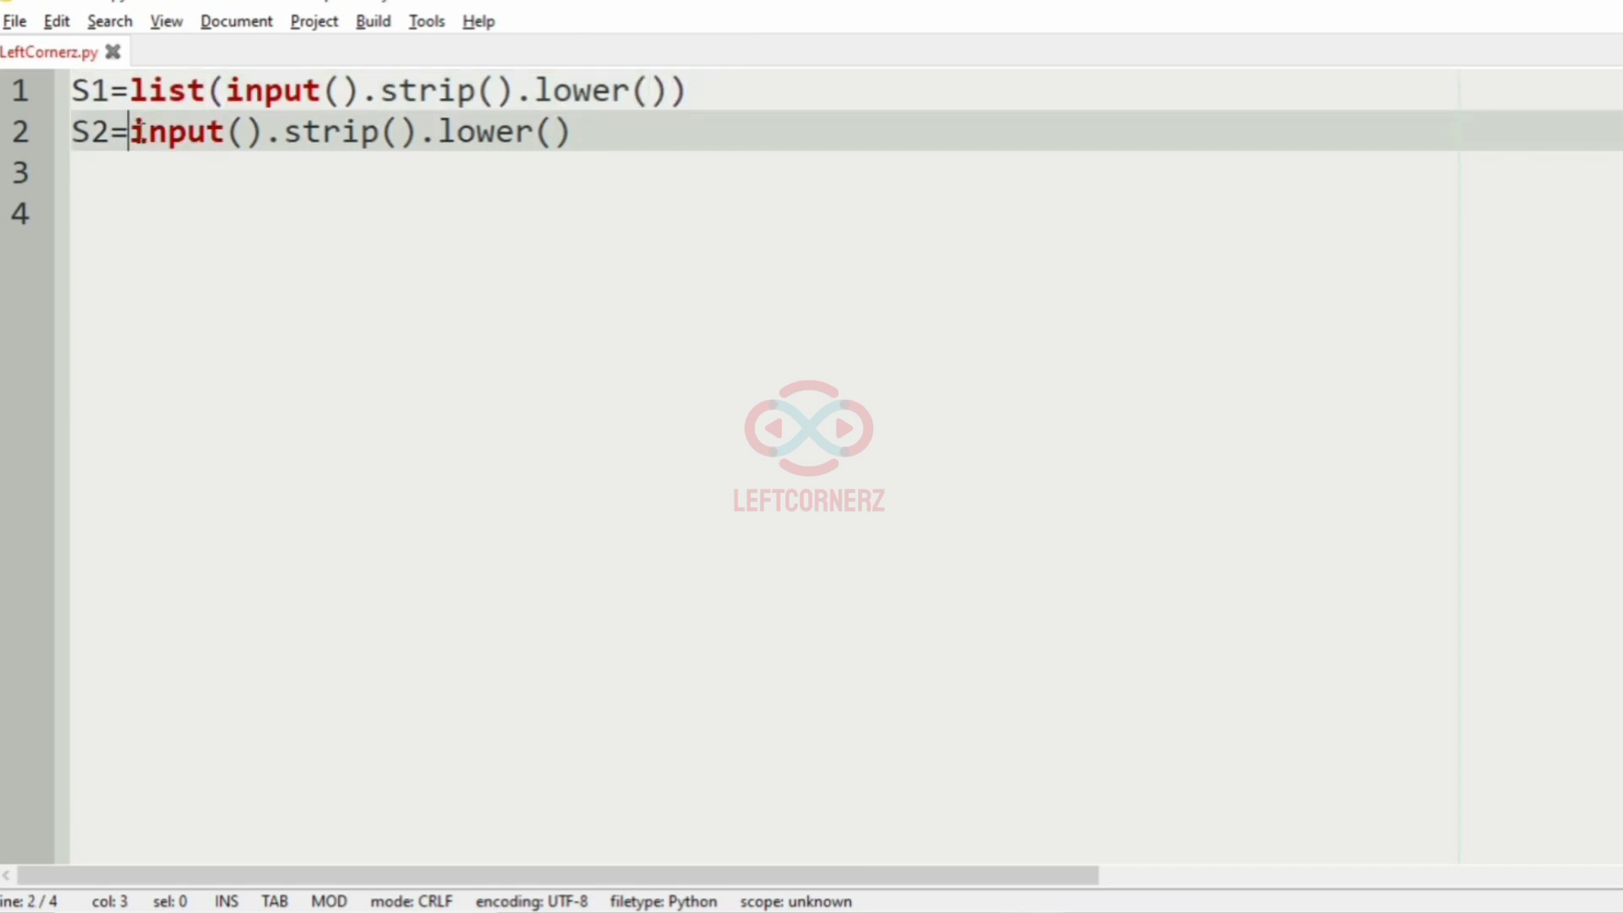
{"action": "type", "text": "list("}
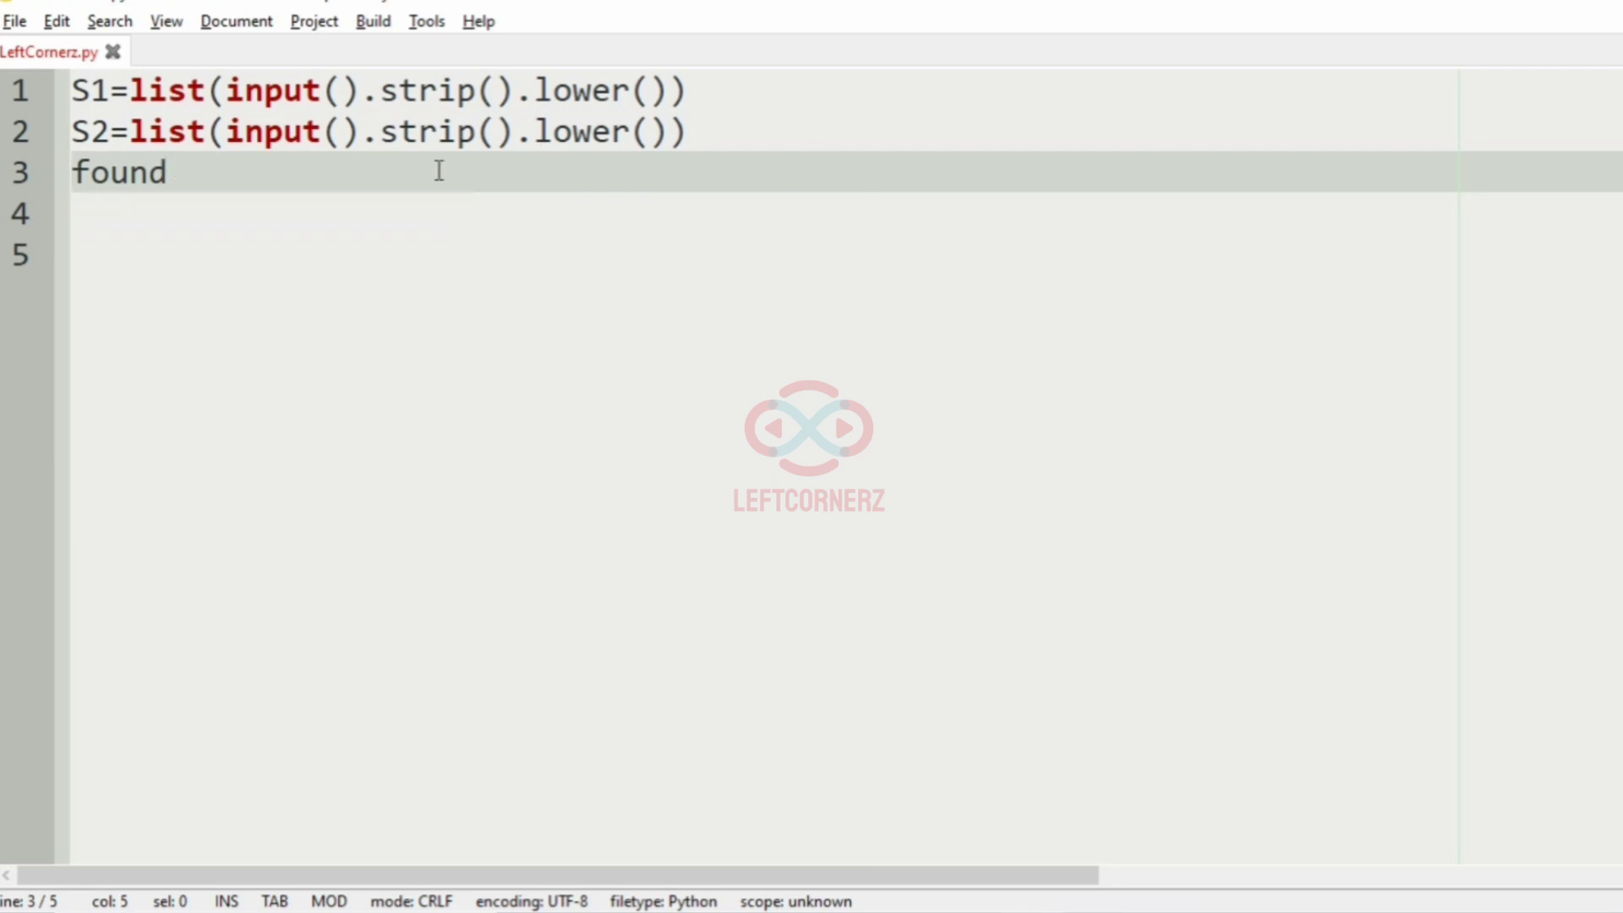
Step: Set found=False on line 3 and move to an empty line 4 below it
{"action": "type", "text": "=False"}
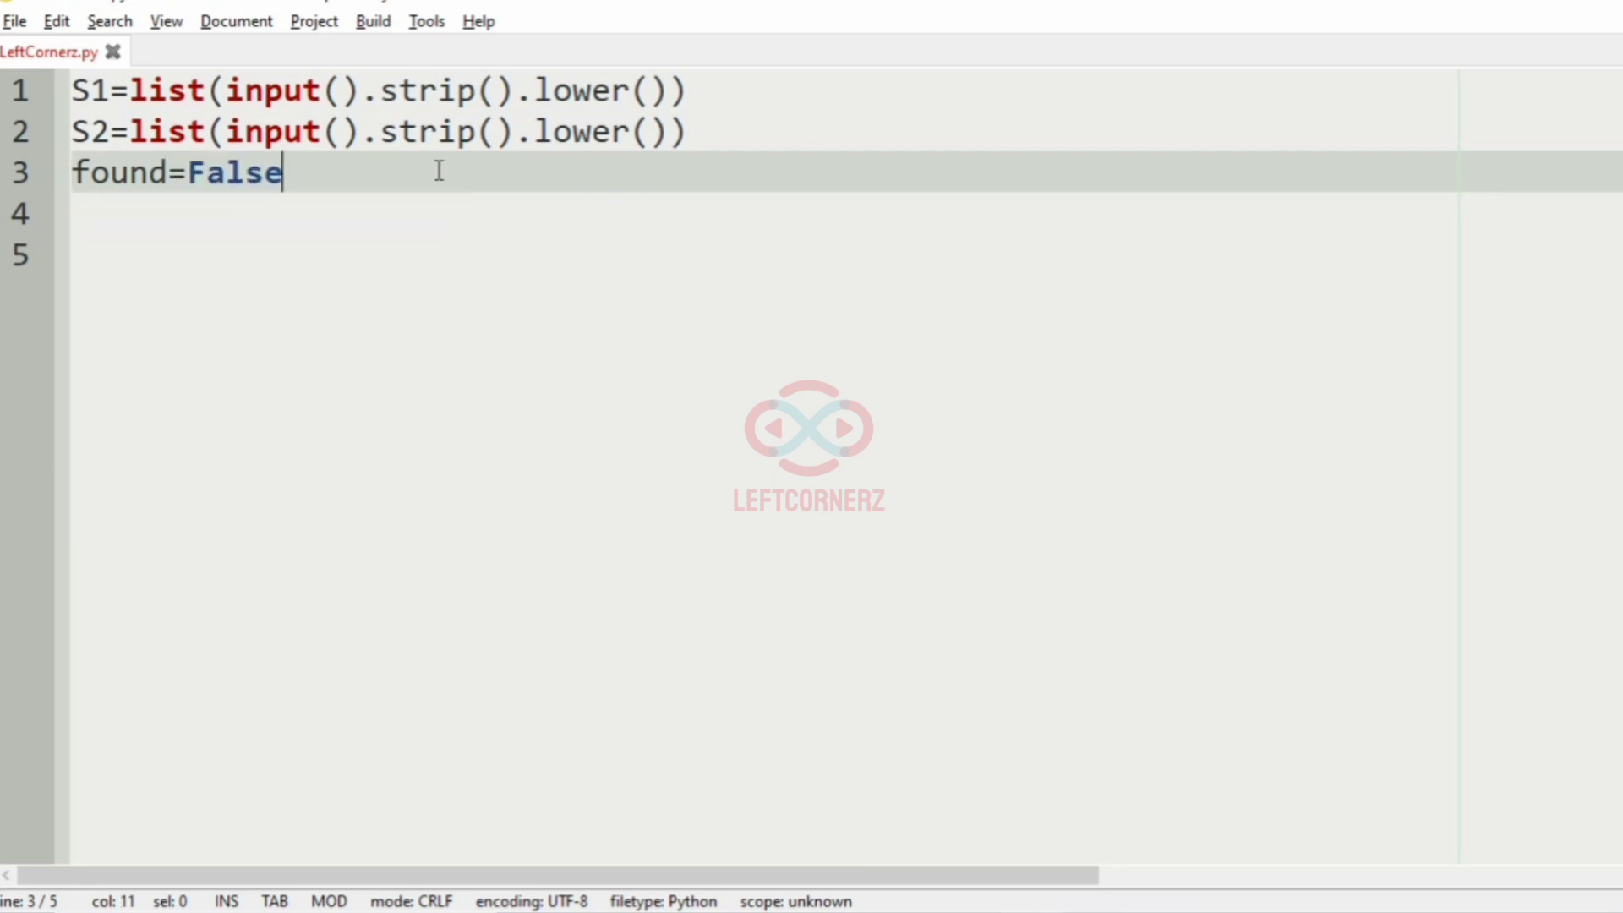
{"action": "left_click_drag", "start_coordinate": [282, 172], "coordinate": [103, 172]}
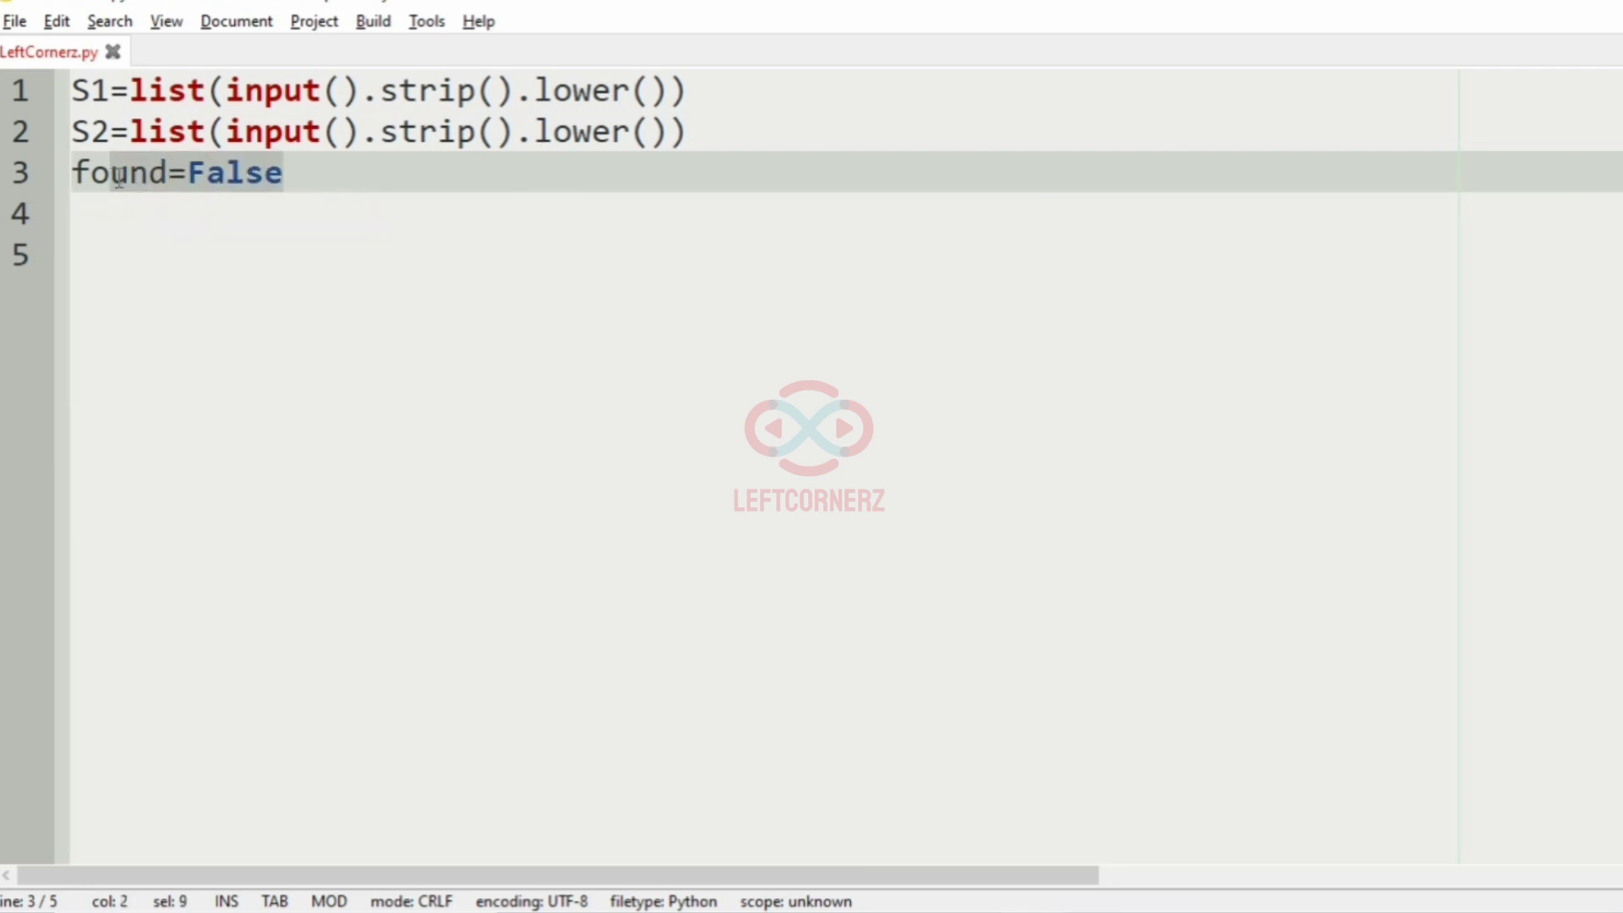
{"action": "left_click", "coordinate": [284, 172]}
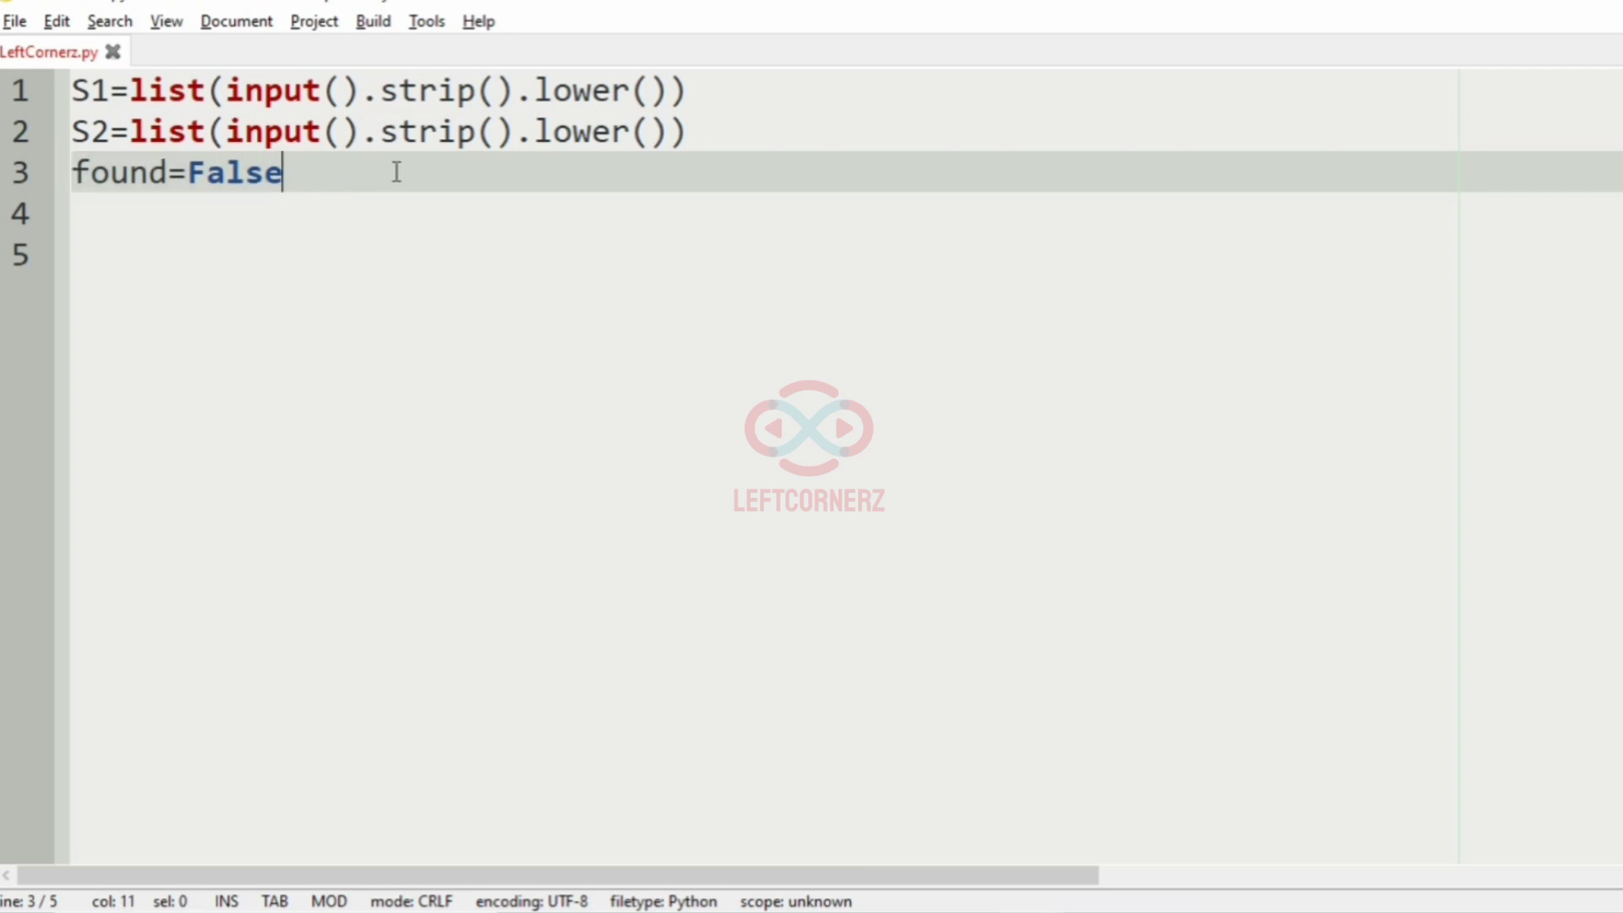
{"action": "key", "text": "enter"}
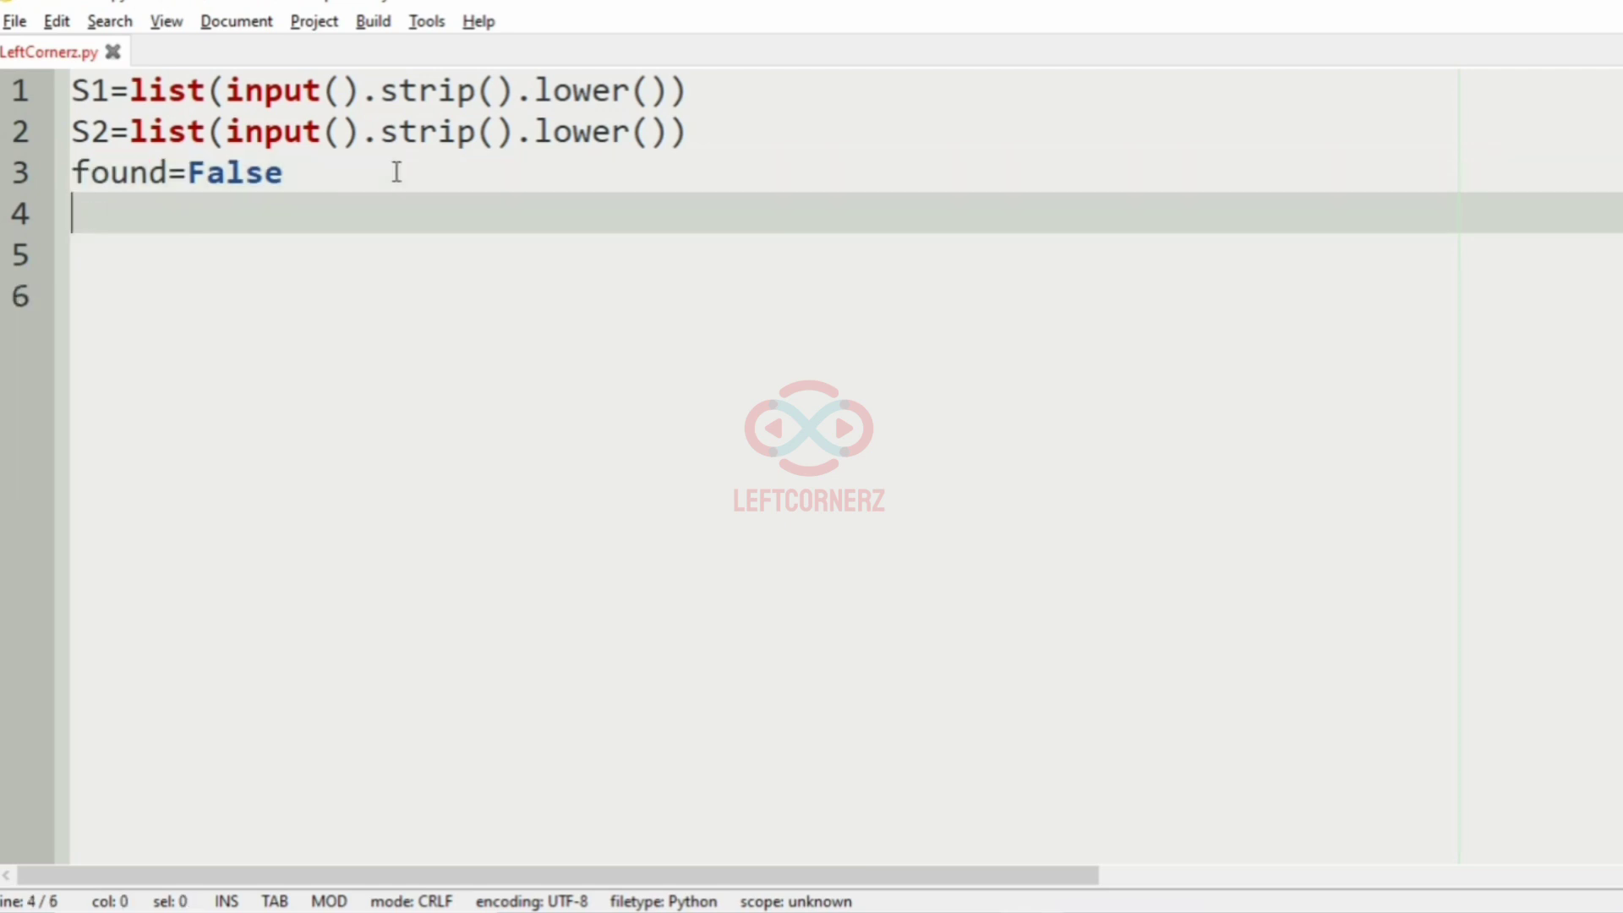
{"action": "left_click", "coordinate": [280, 172]}
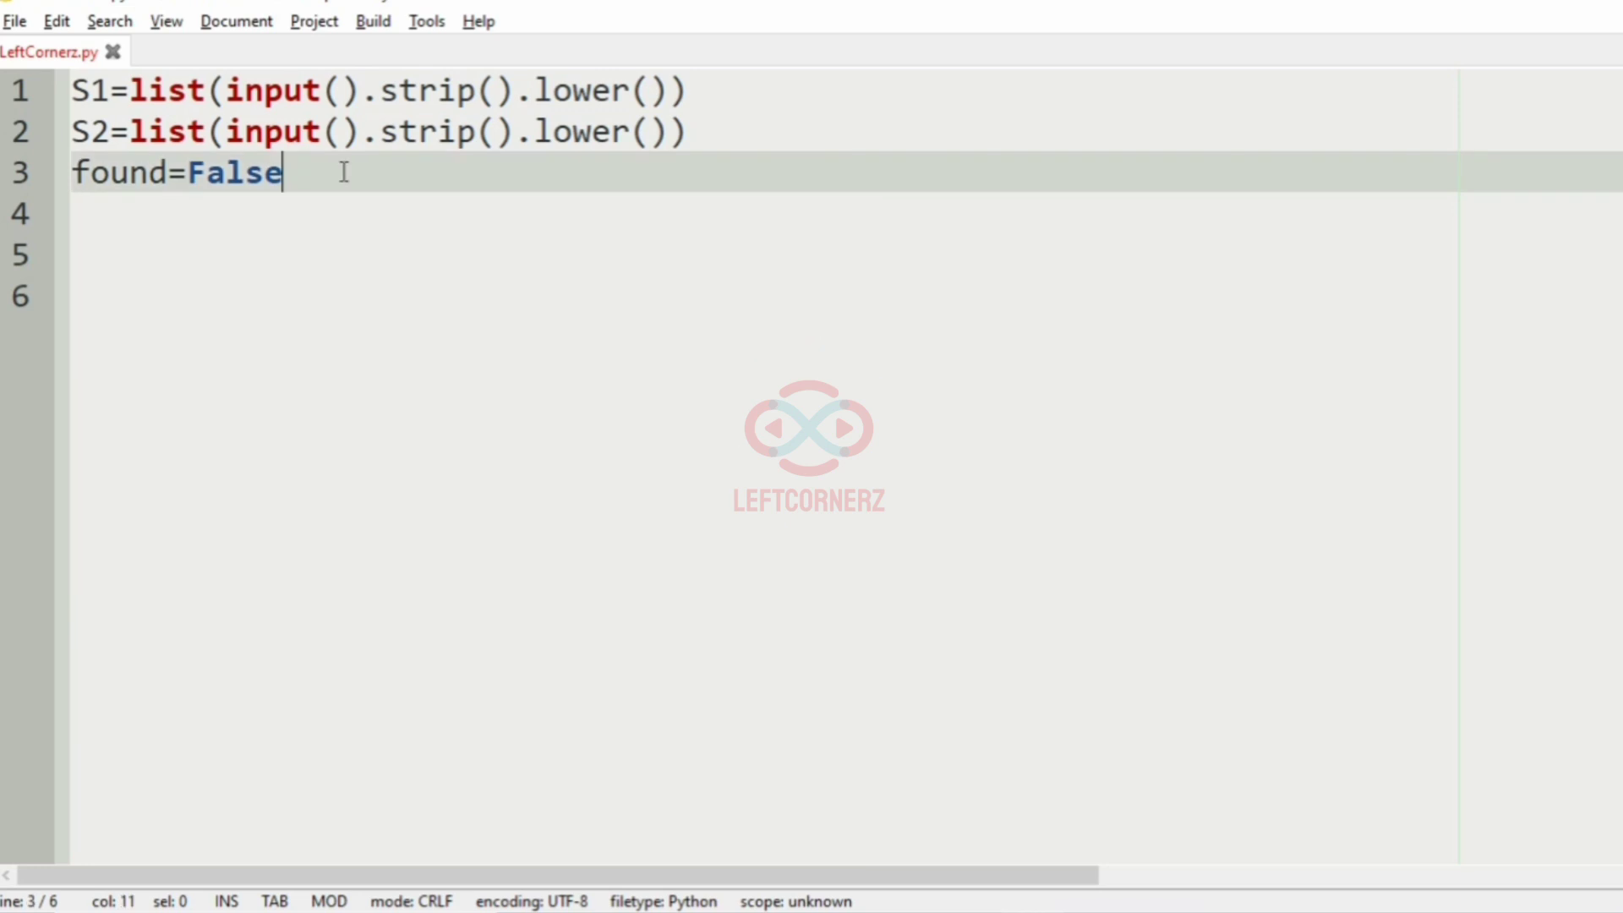
{"action": "key", "text": "enter"}
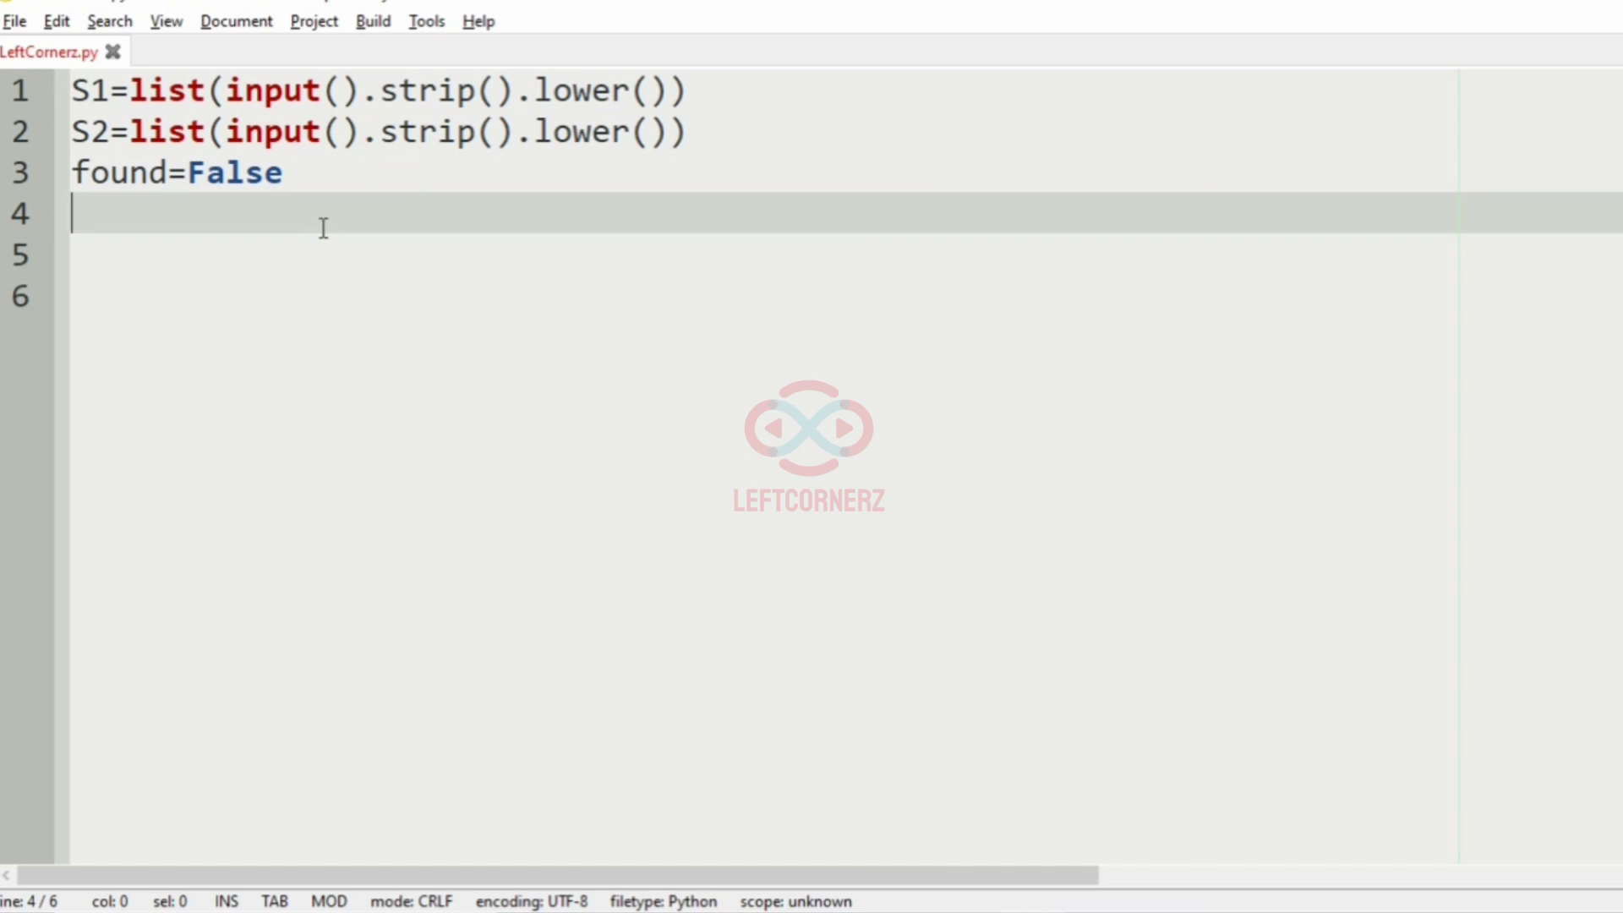
Step: Add the loop header 'while S1 and S2:' on line 4
{"action": "type", "text": "while"}
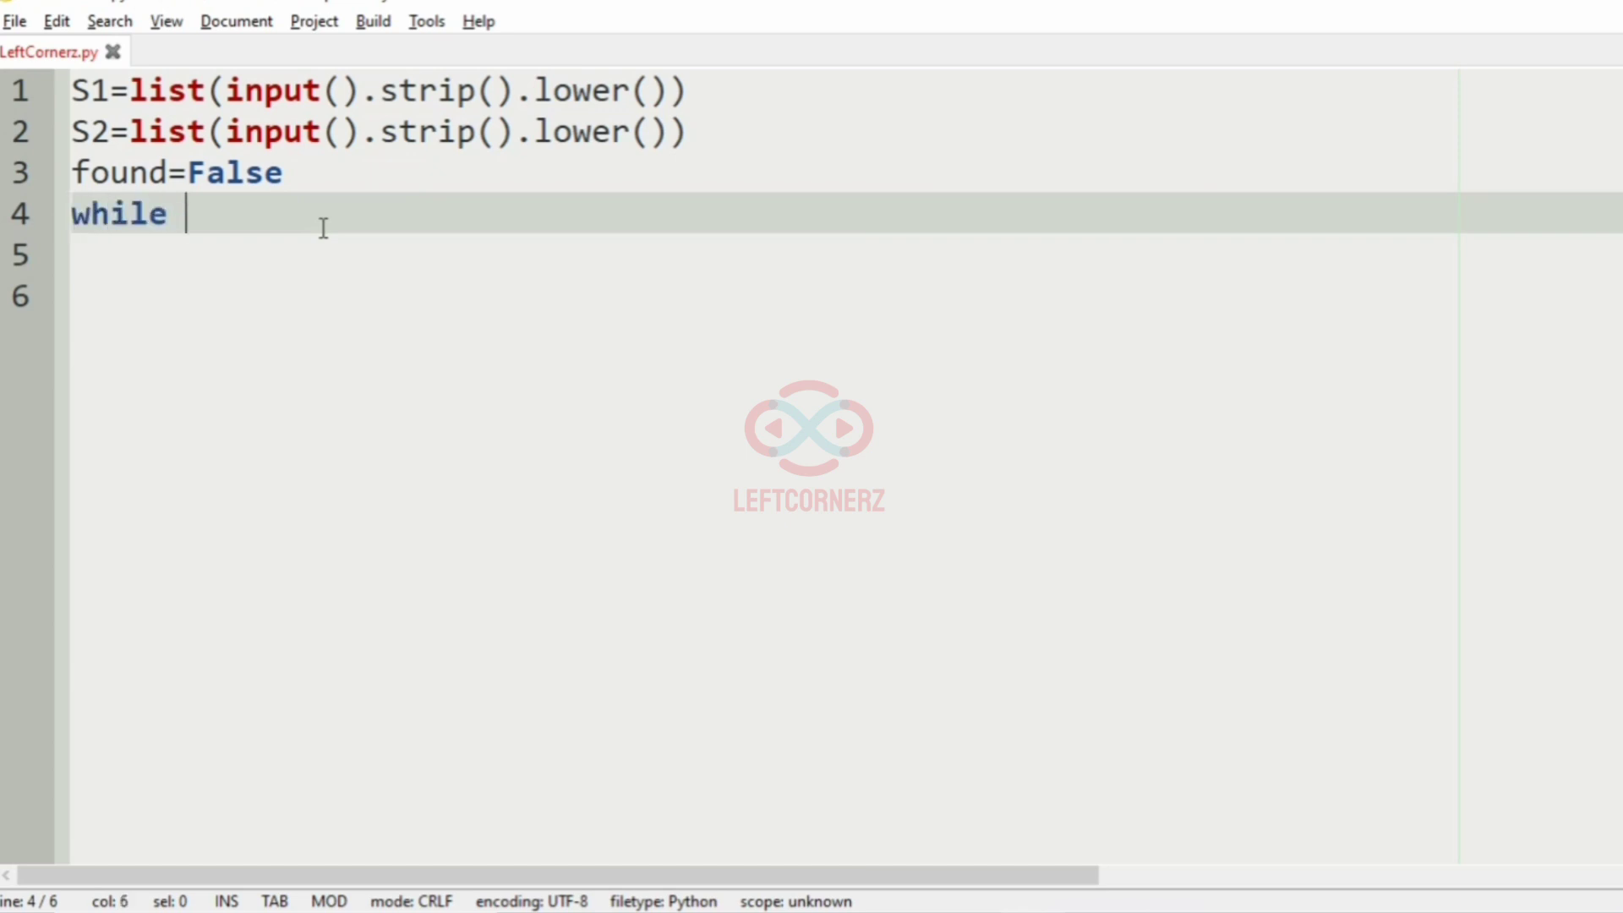
{"action": "type", "text": "S1 and"}
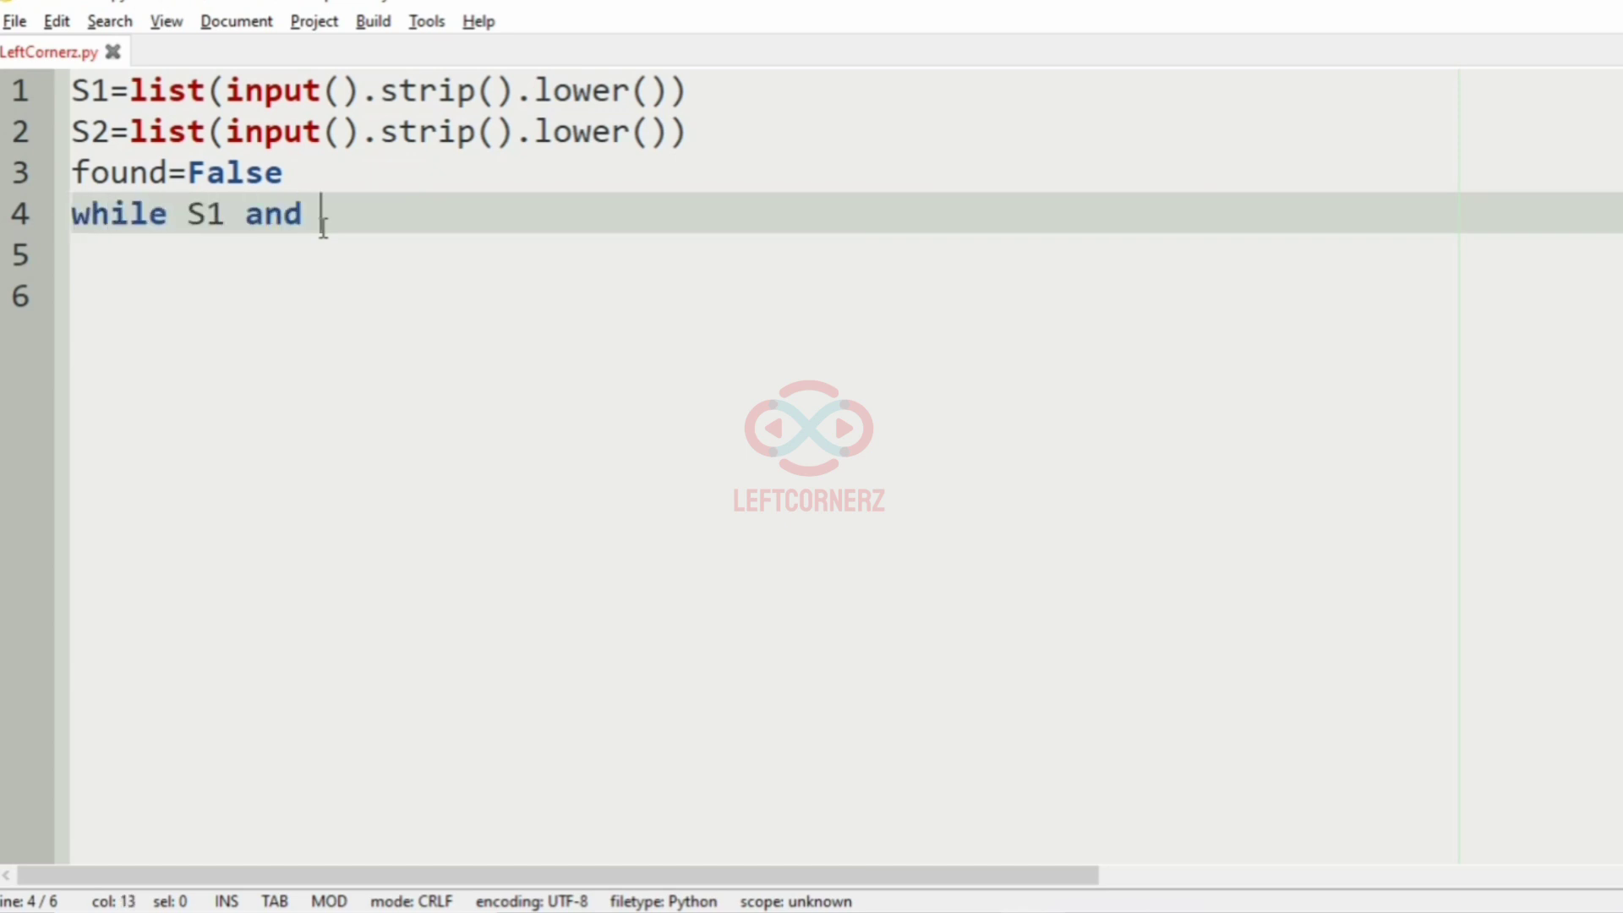
{"action": "type", "text": "S2"}
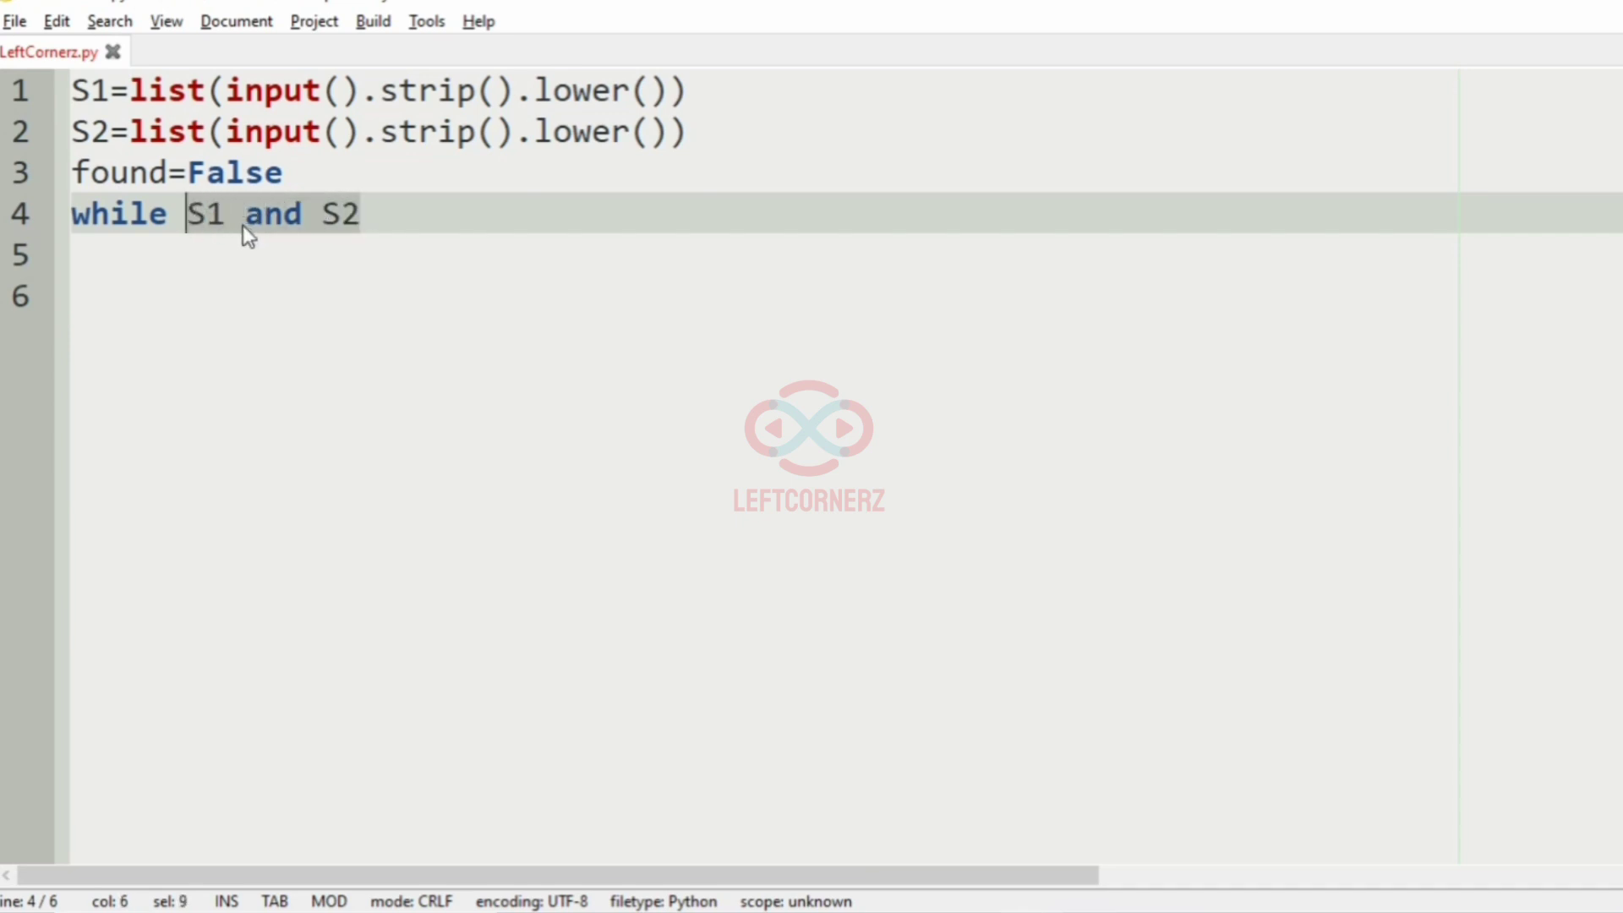
{"action": "type", "text": ":"}
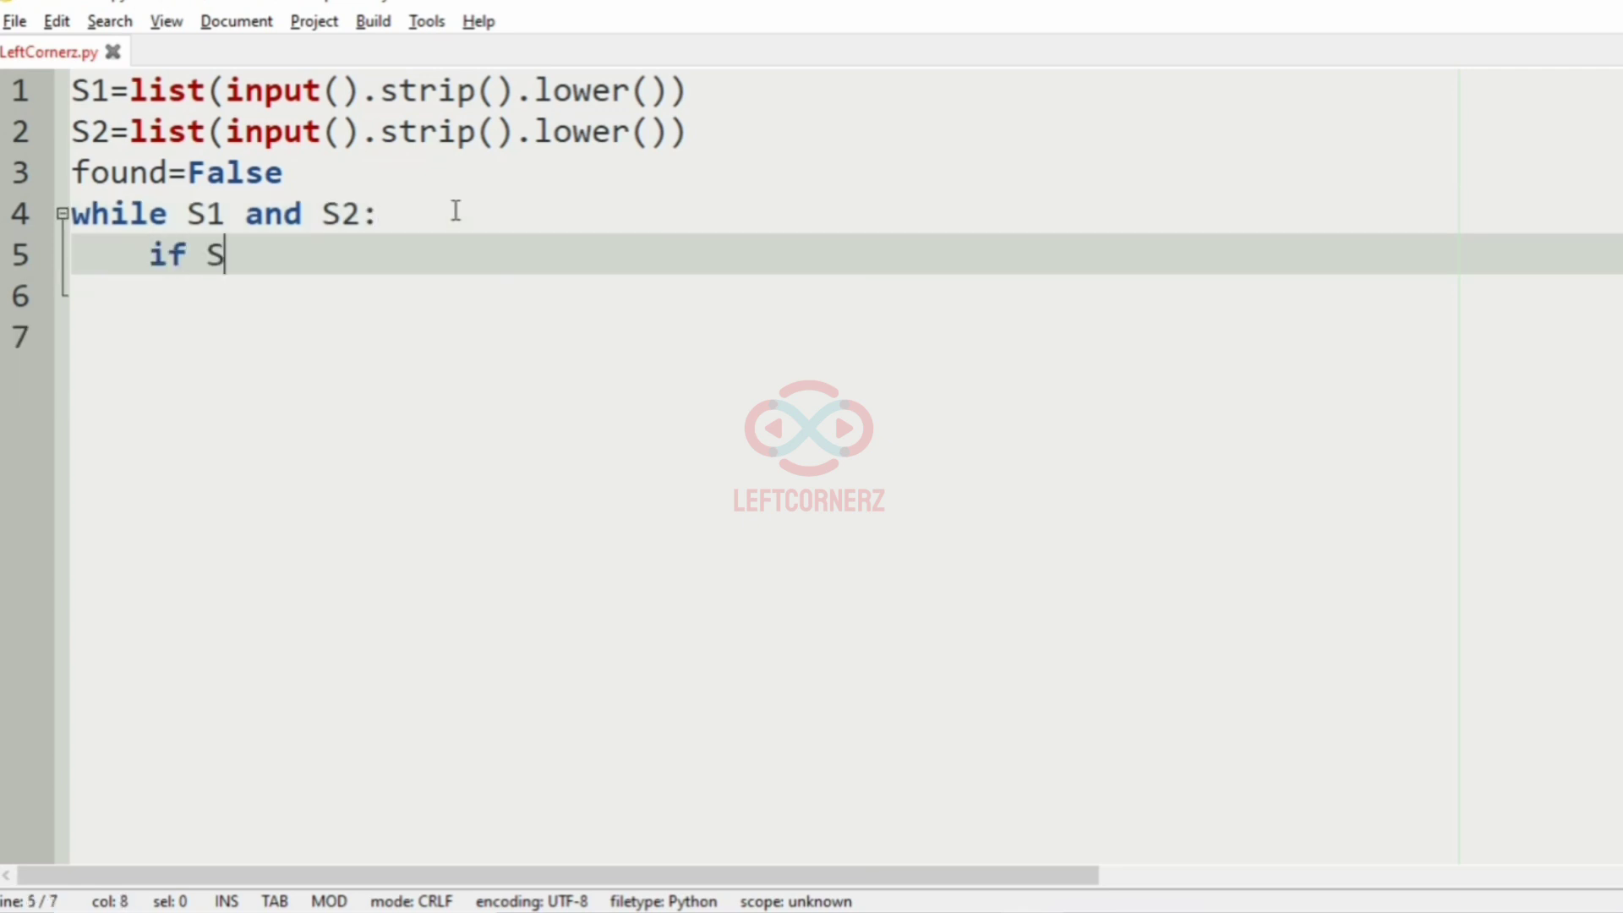
Step: Add the condition 'if S1[-1]==S2[-1]:' comparing the last characters
{"action": "type", "text": "1[-1]"}
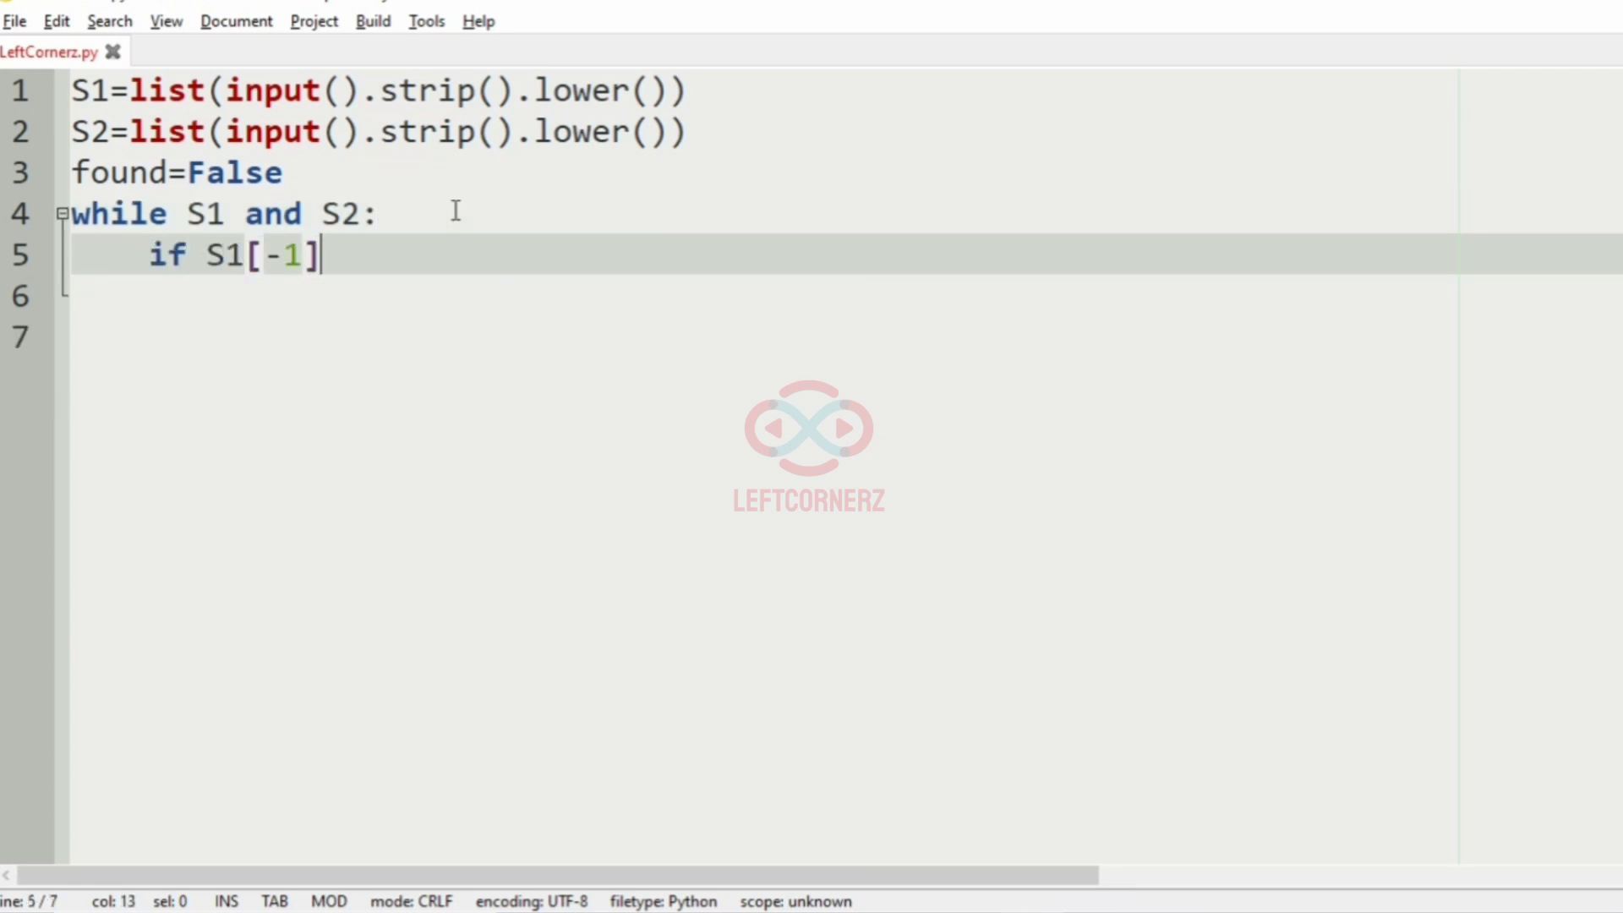
{"action": "type", "text": "=="}
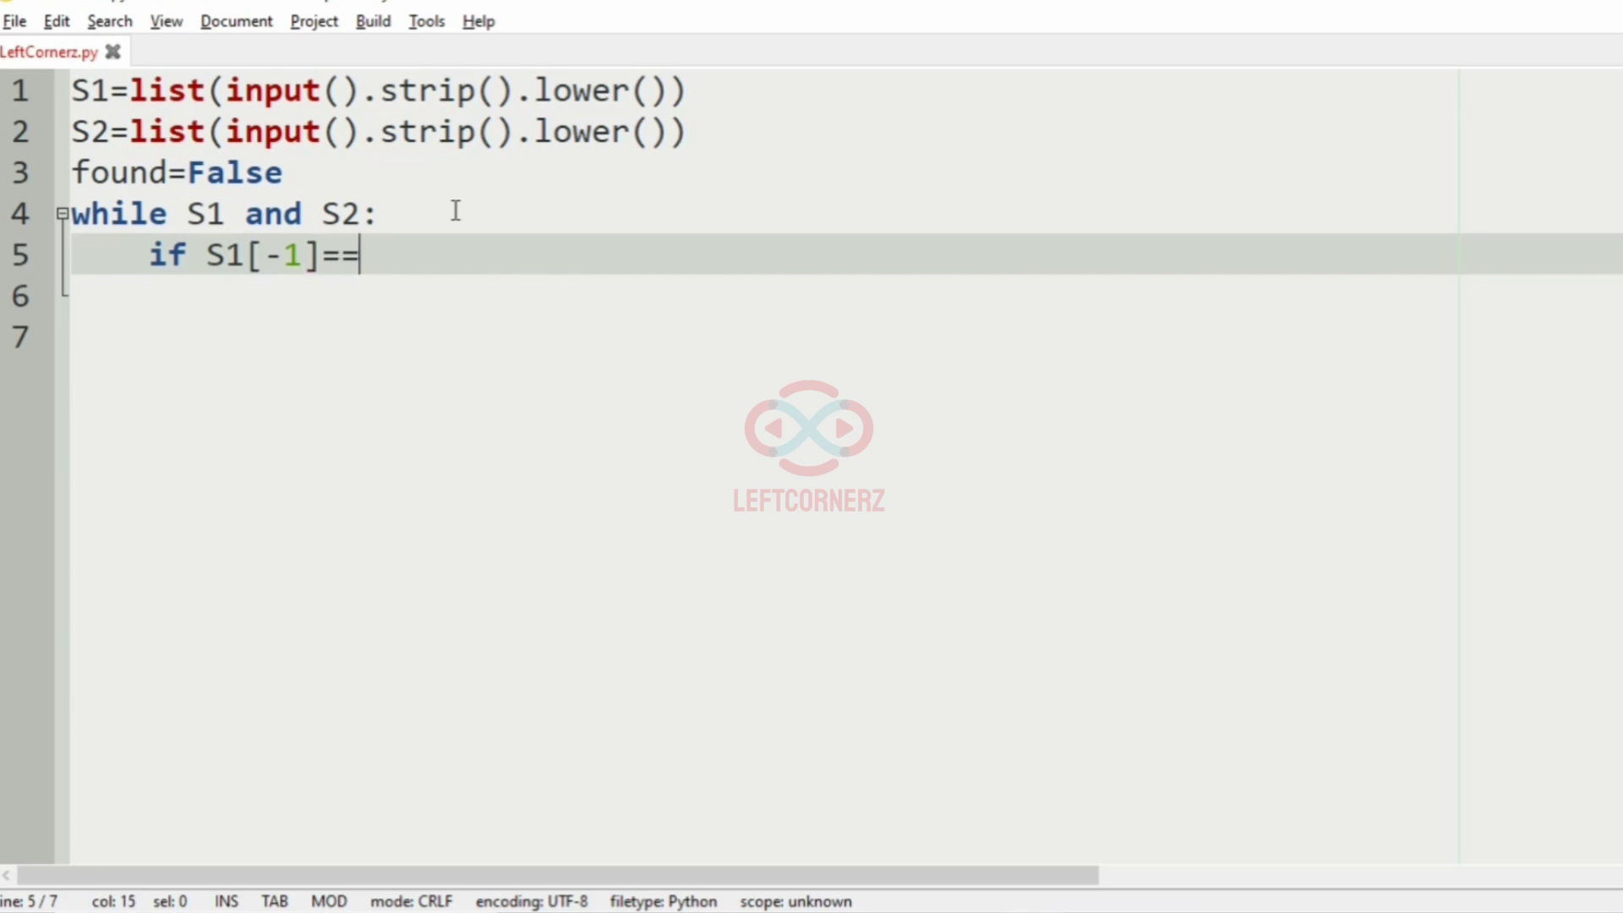
{"action": "type", "text": "S2[-"}
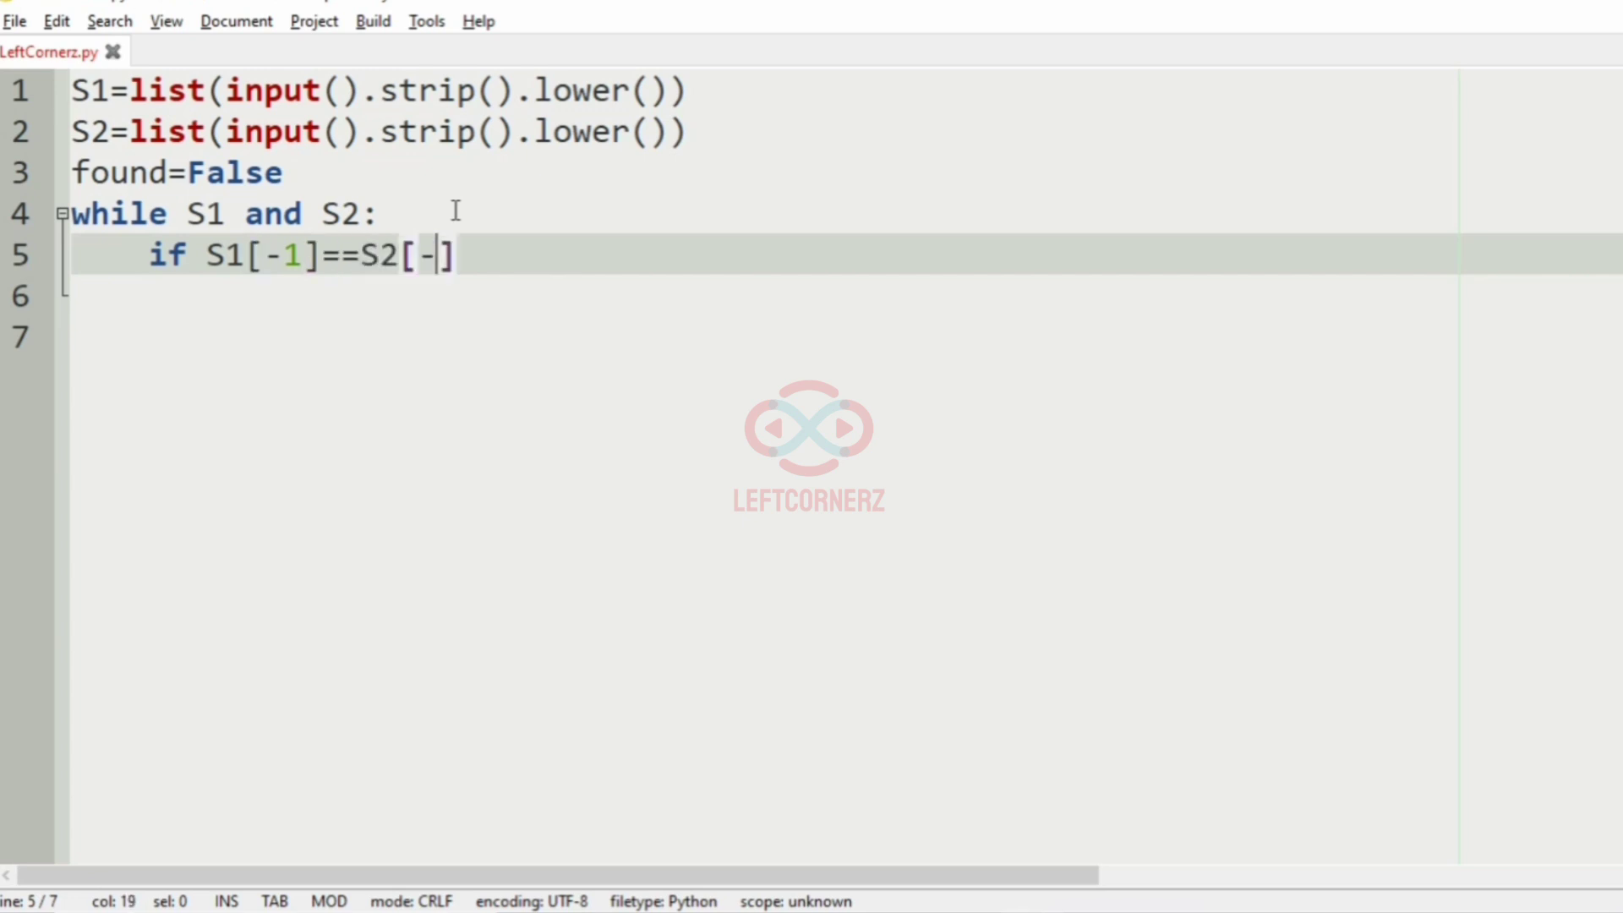
{"action": "type", "text": "1"}
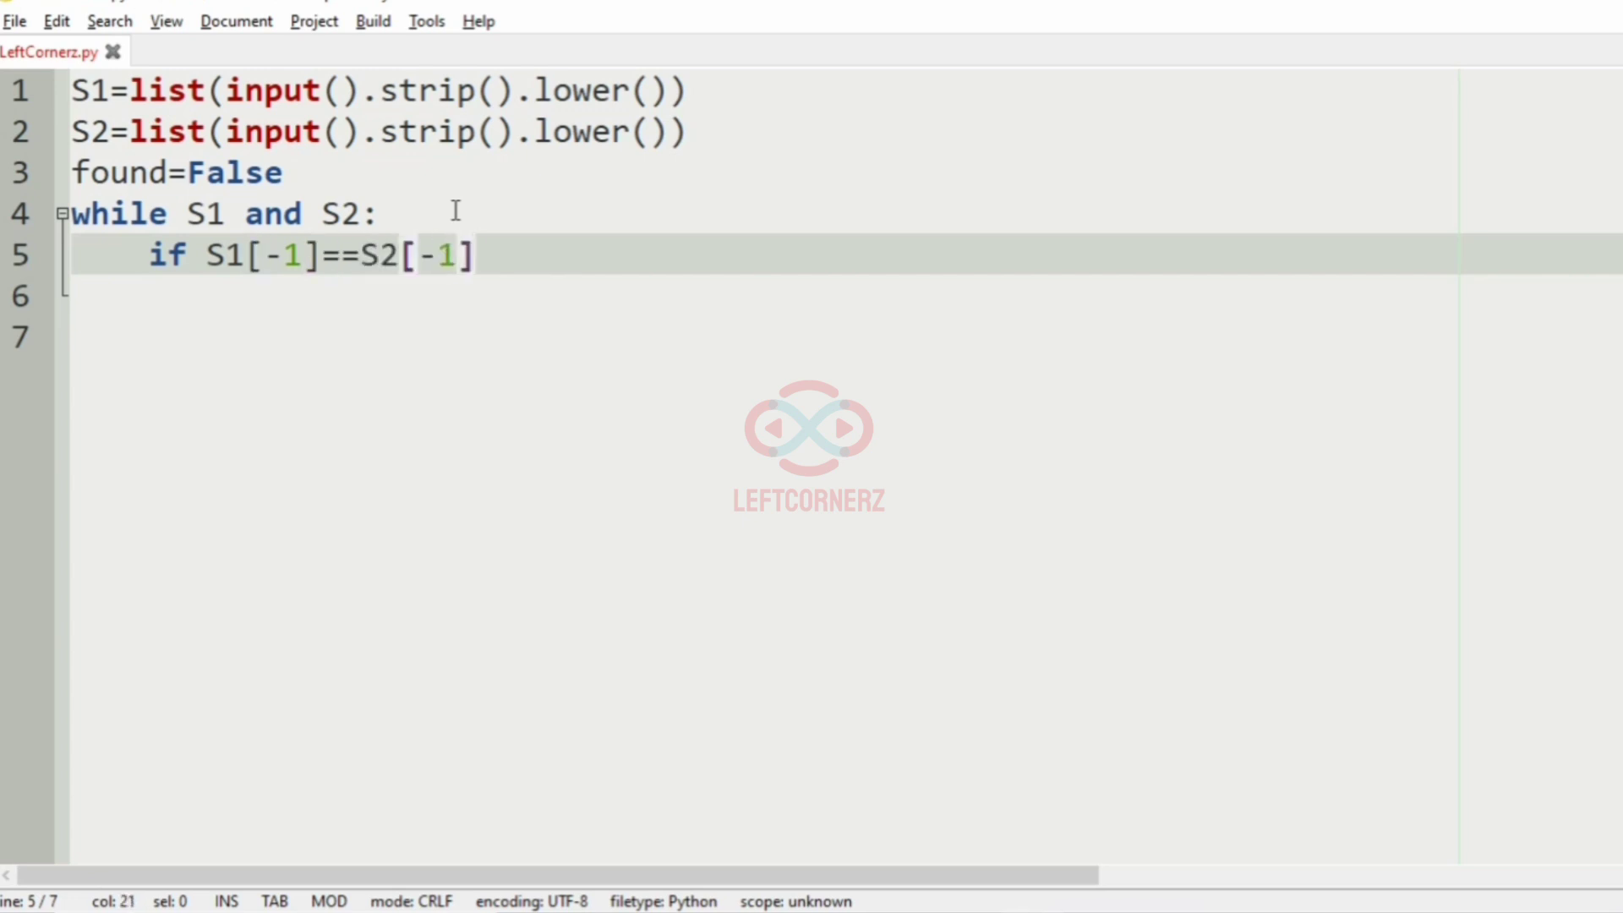
{"action": "type", "text": ":"}
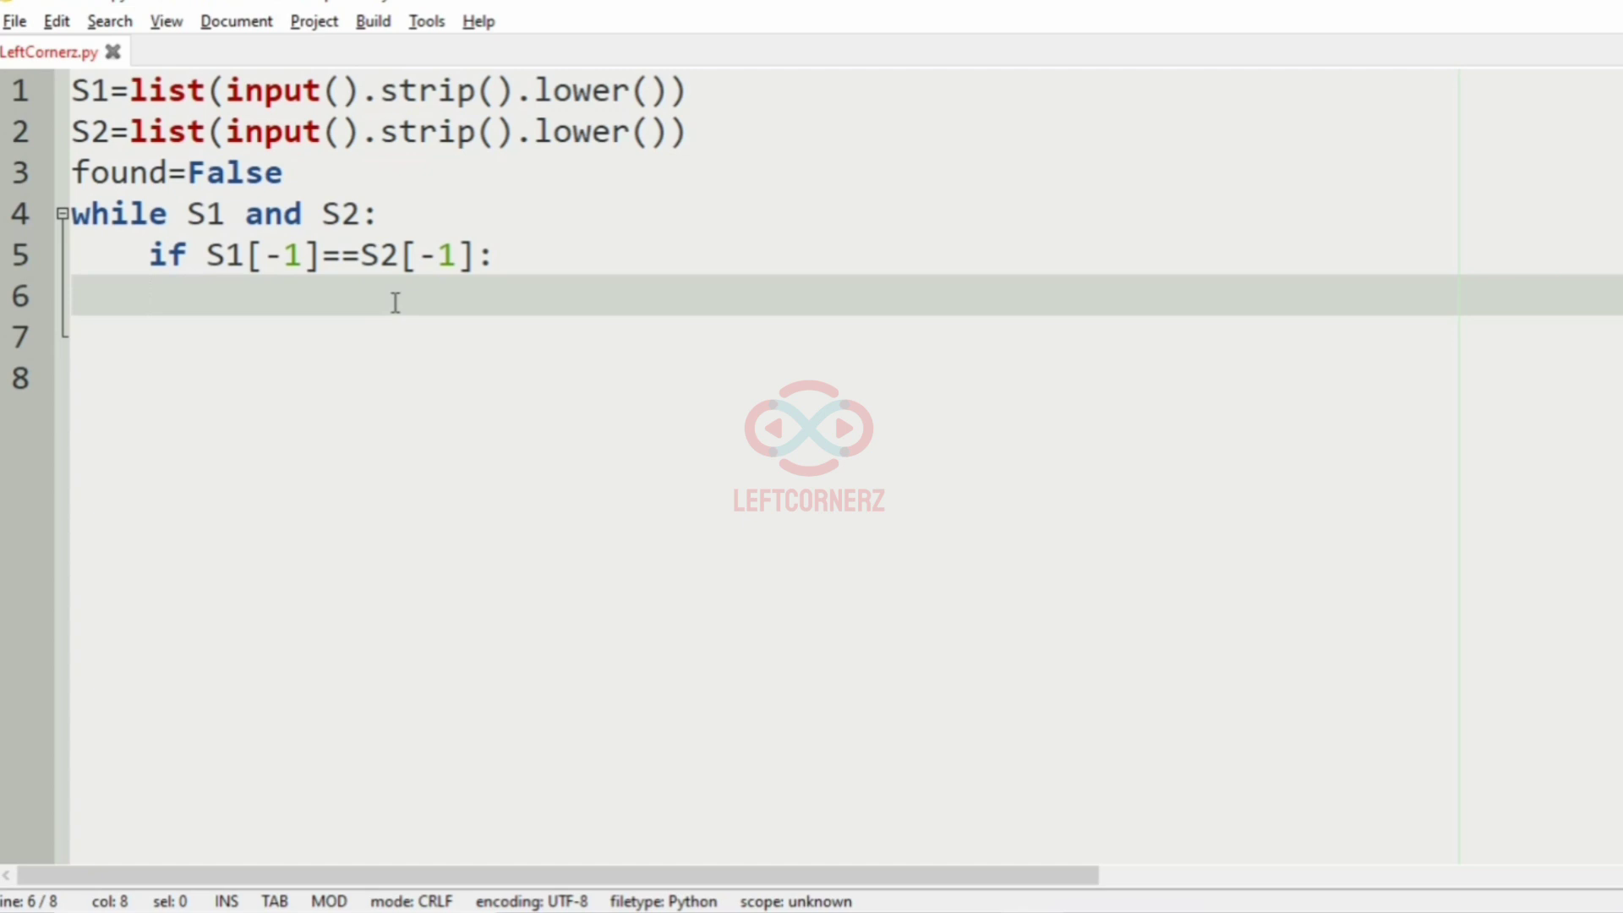
Step: Inside the if, set found to True and pop the last element from S1 and S2
{"action": "type", "text": "found"}
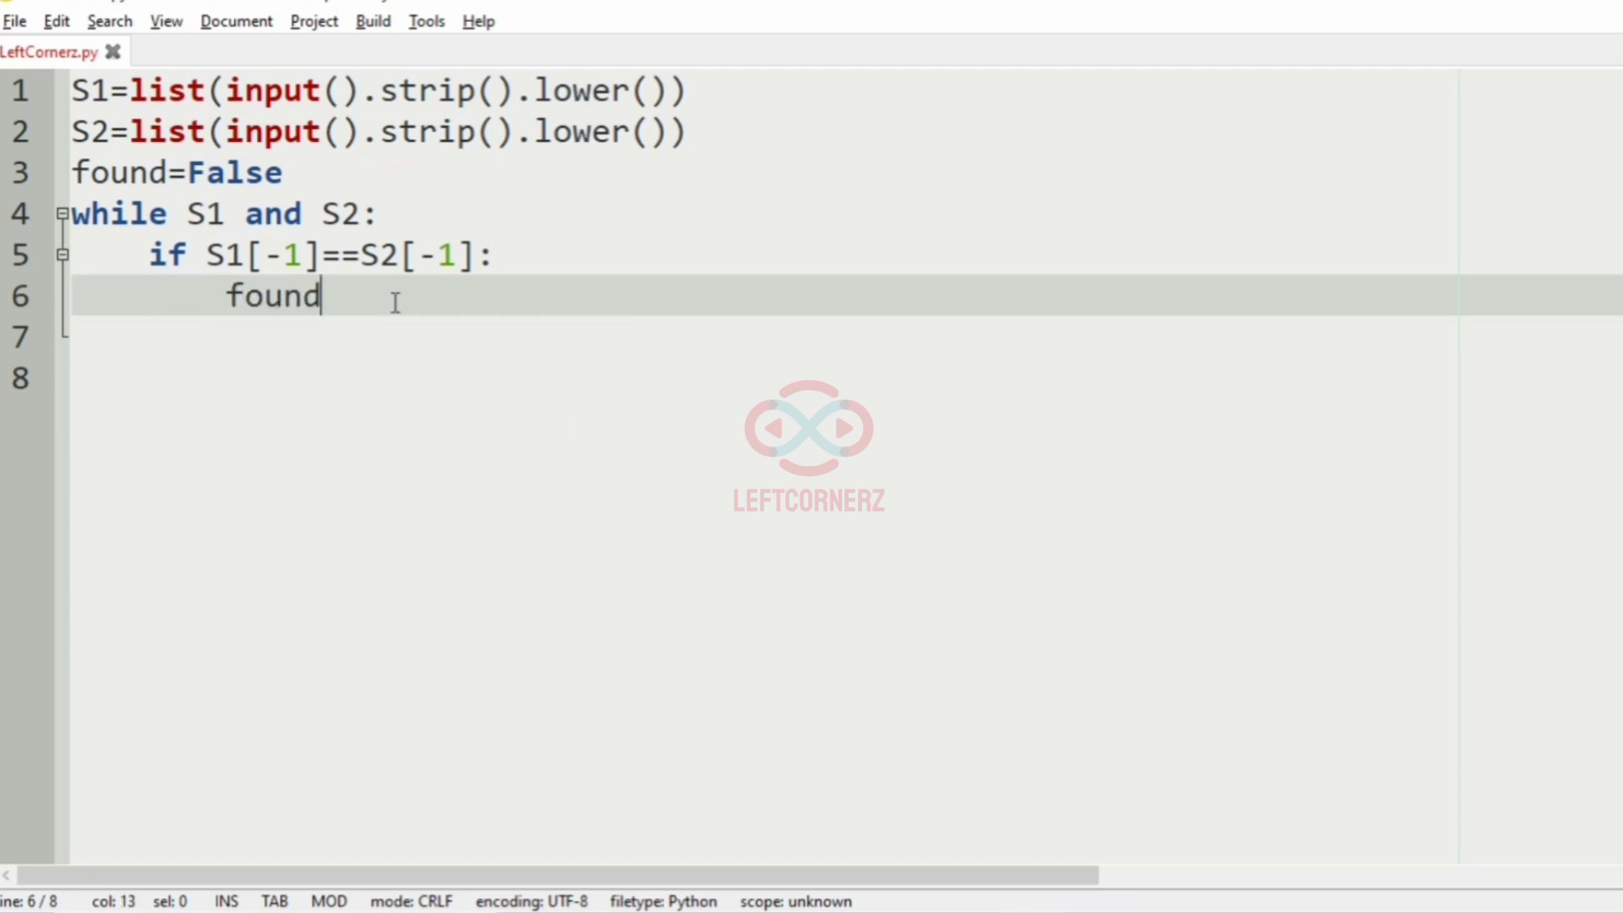
{"action": "type", "text": "=Ture"}
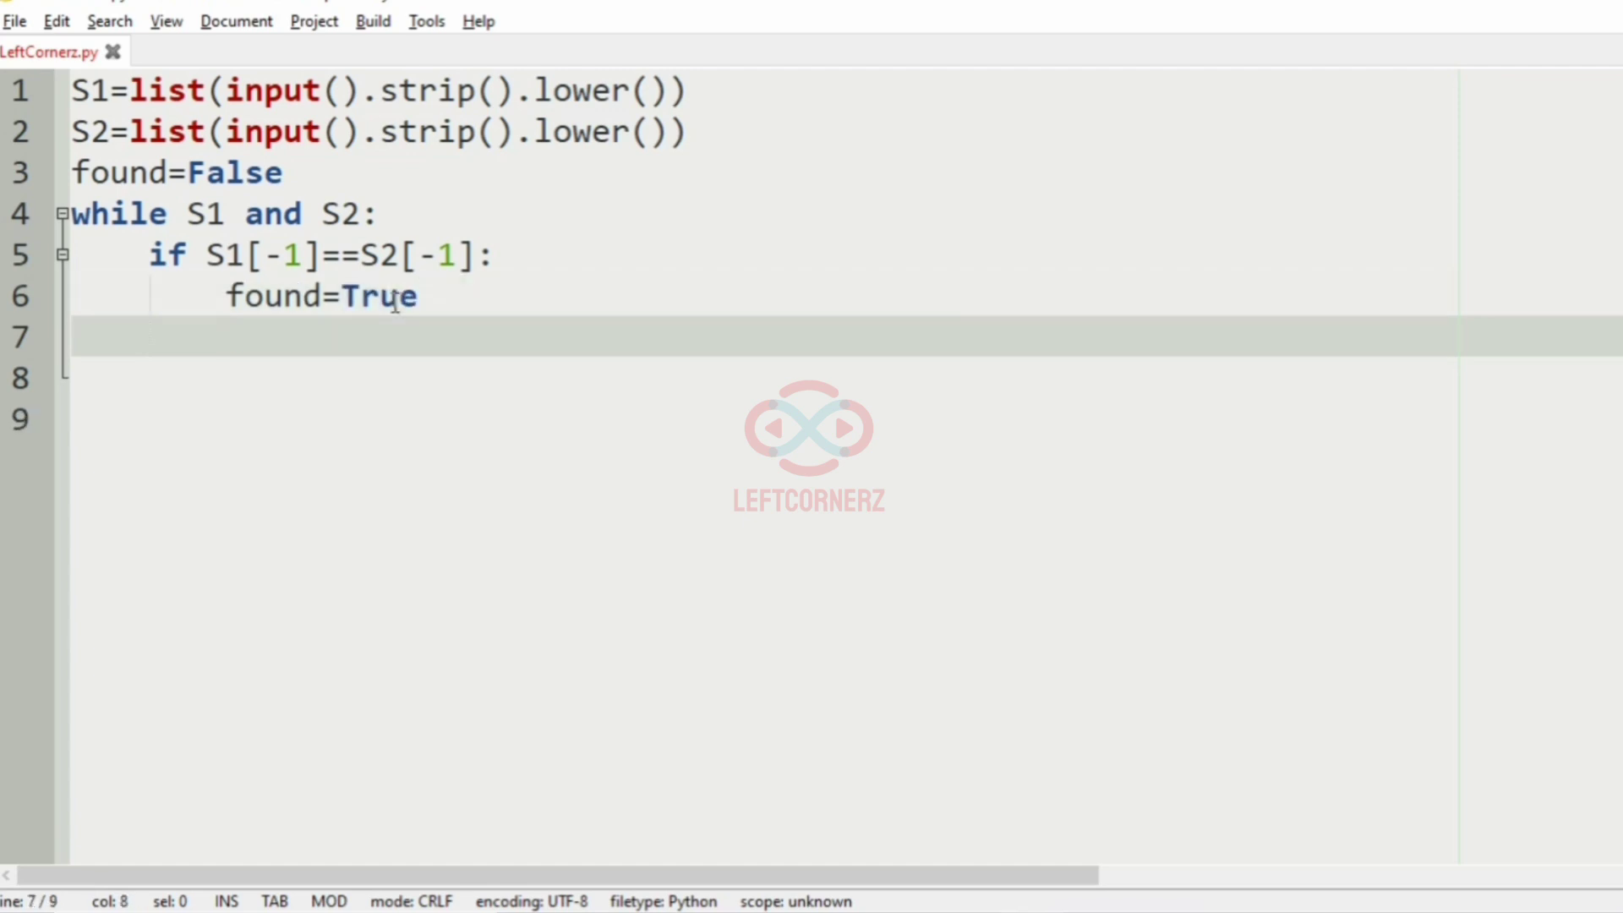
{"action": "type", "text": "S1.pop"}
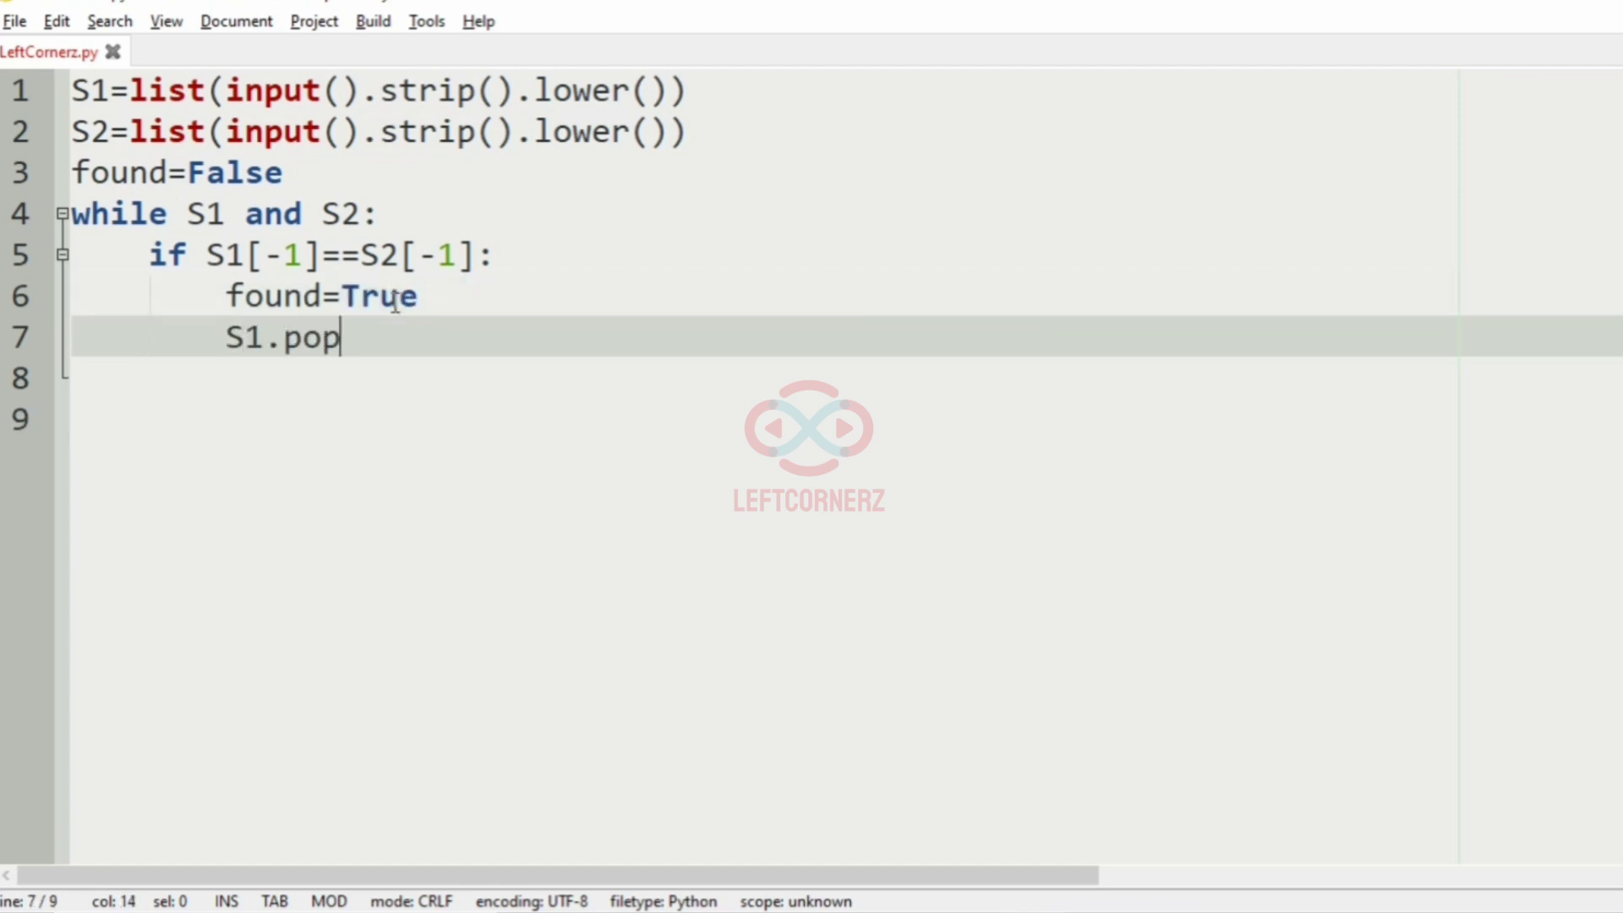
{"action": "type", "text": "(-"}
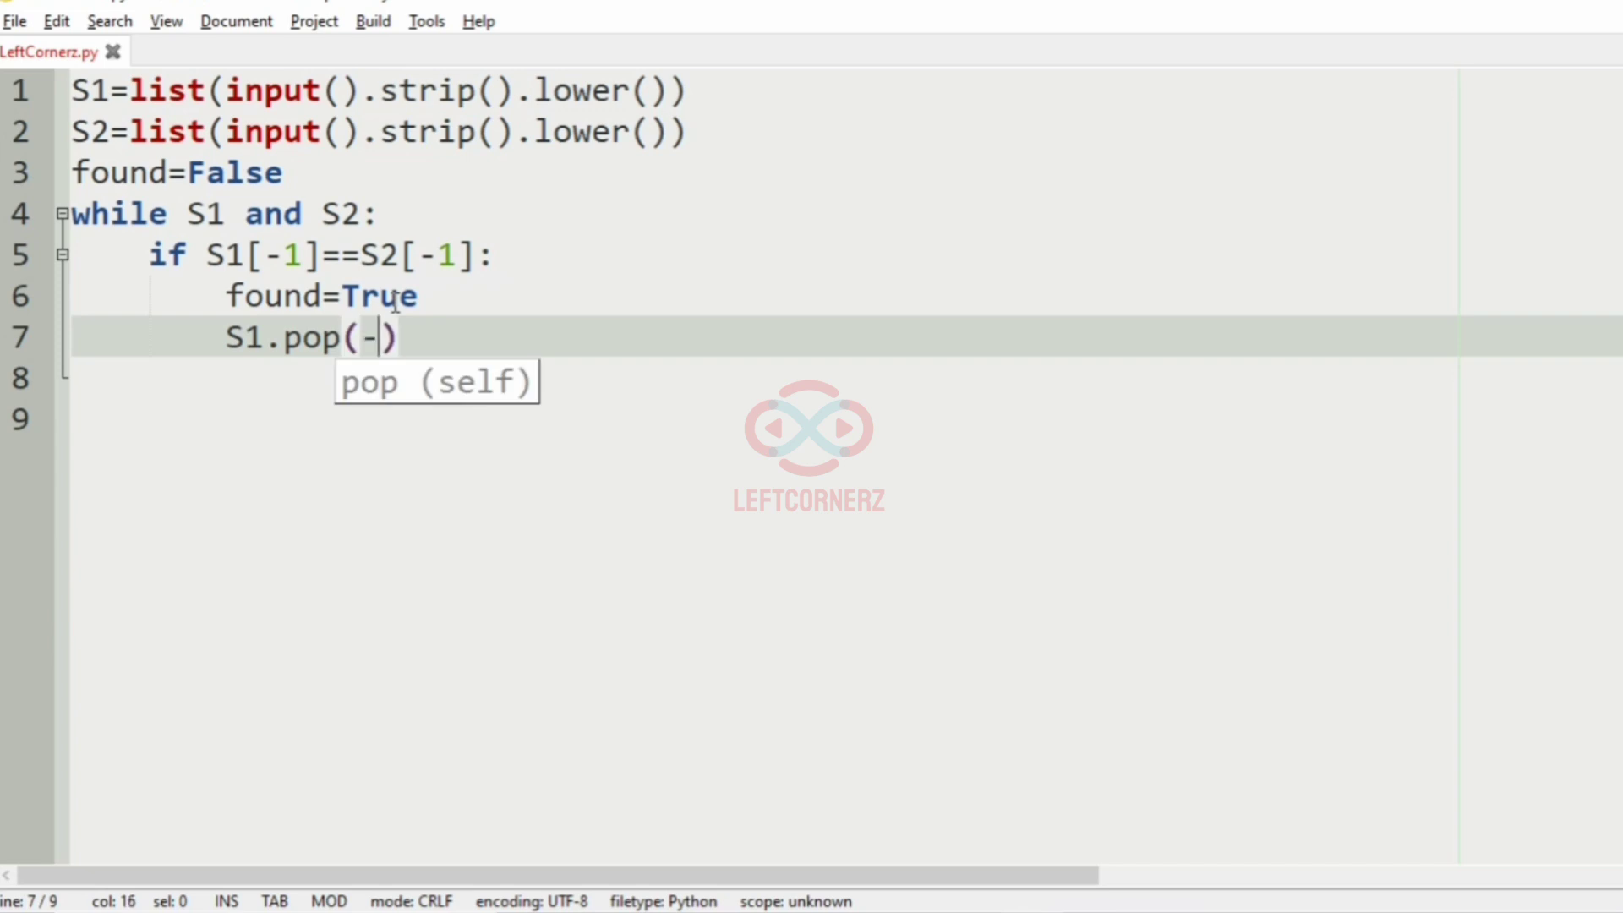
{"action": "type", "text": "1)"}
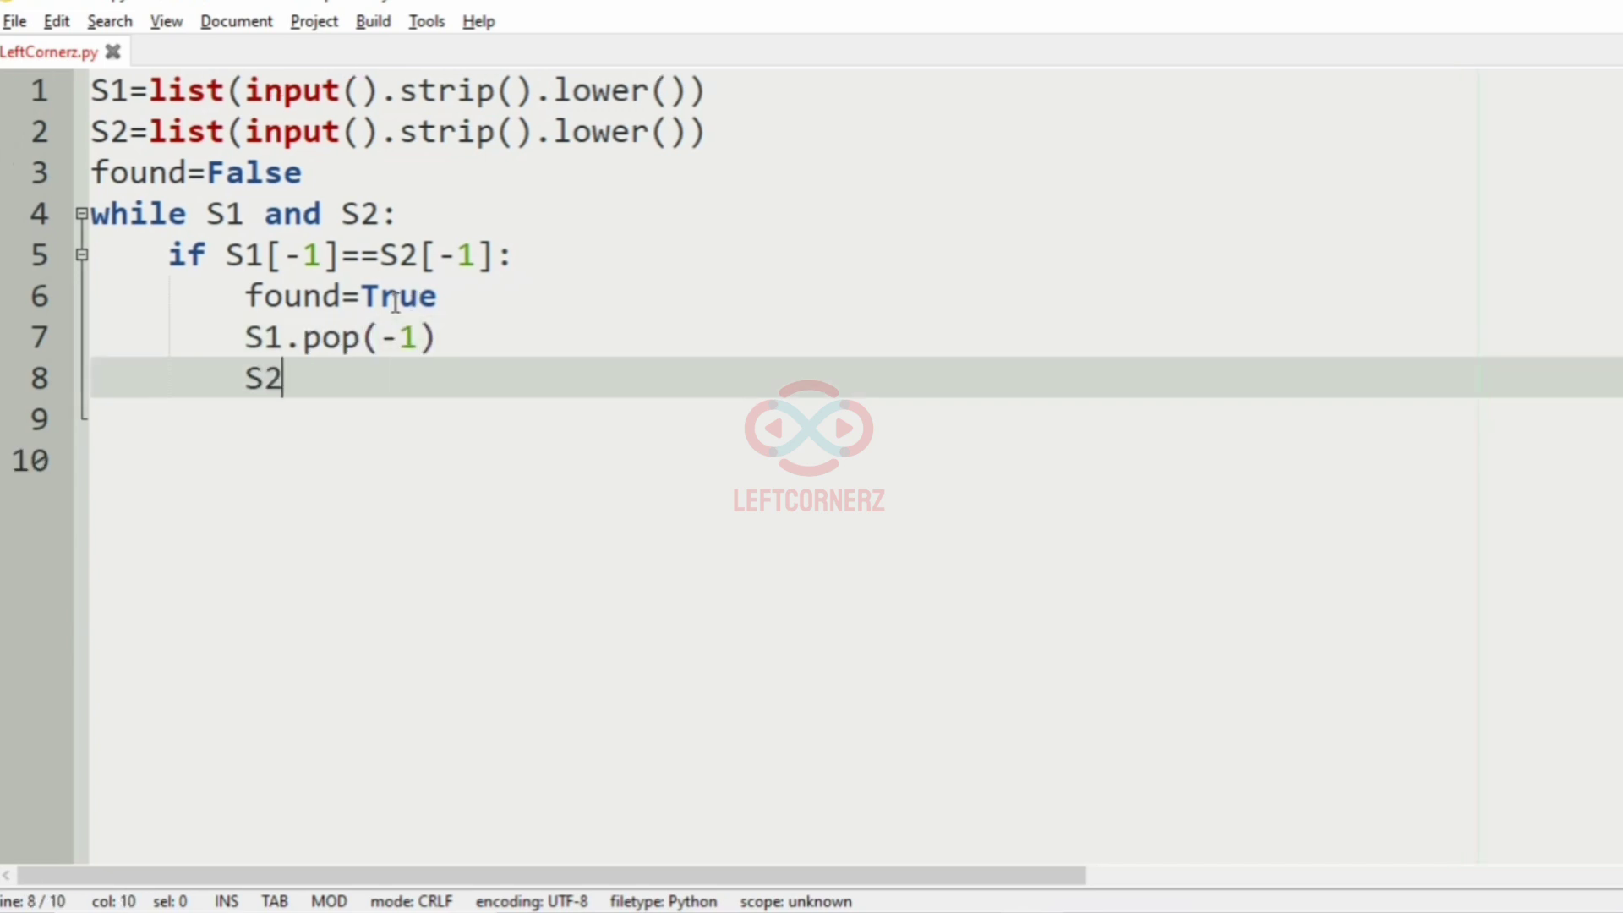
{"action": "type", "text": "."}
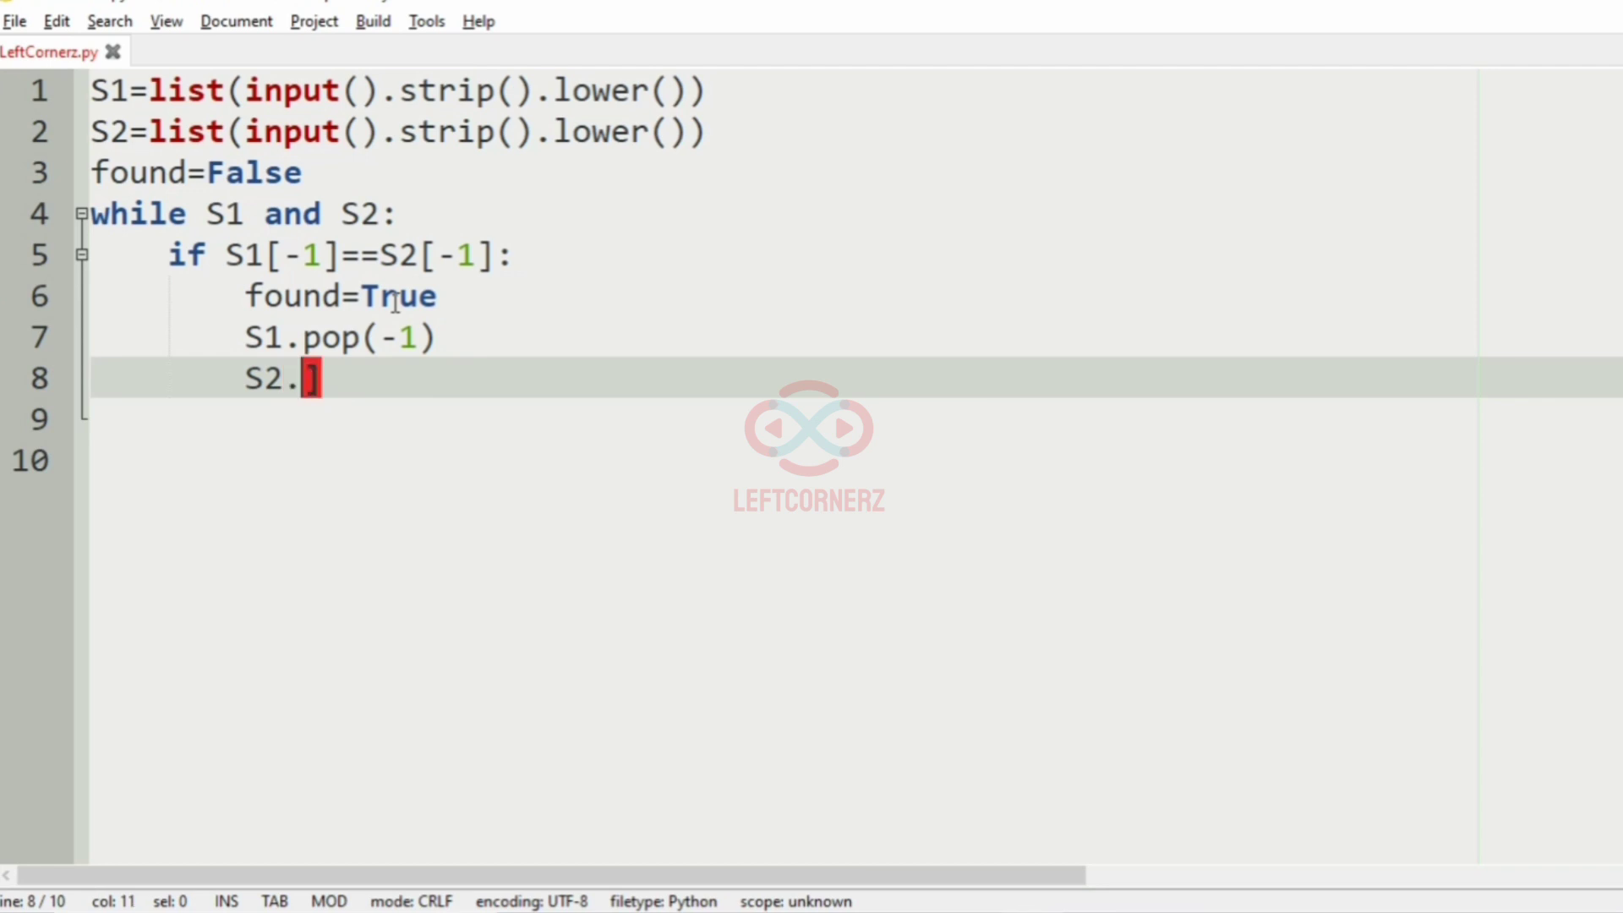
{"action": "type", "text": "pop(-1)"}
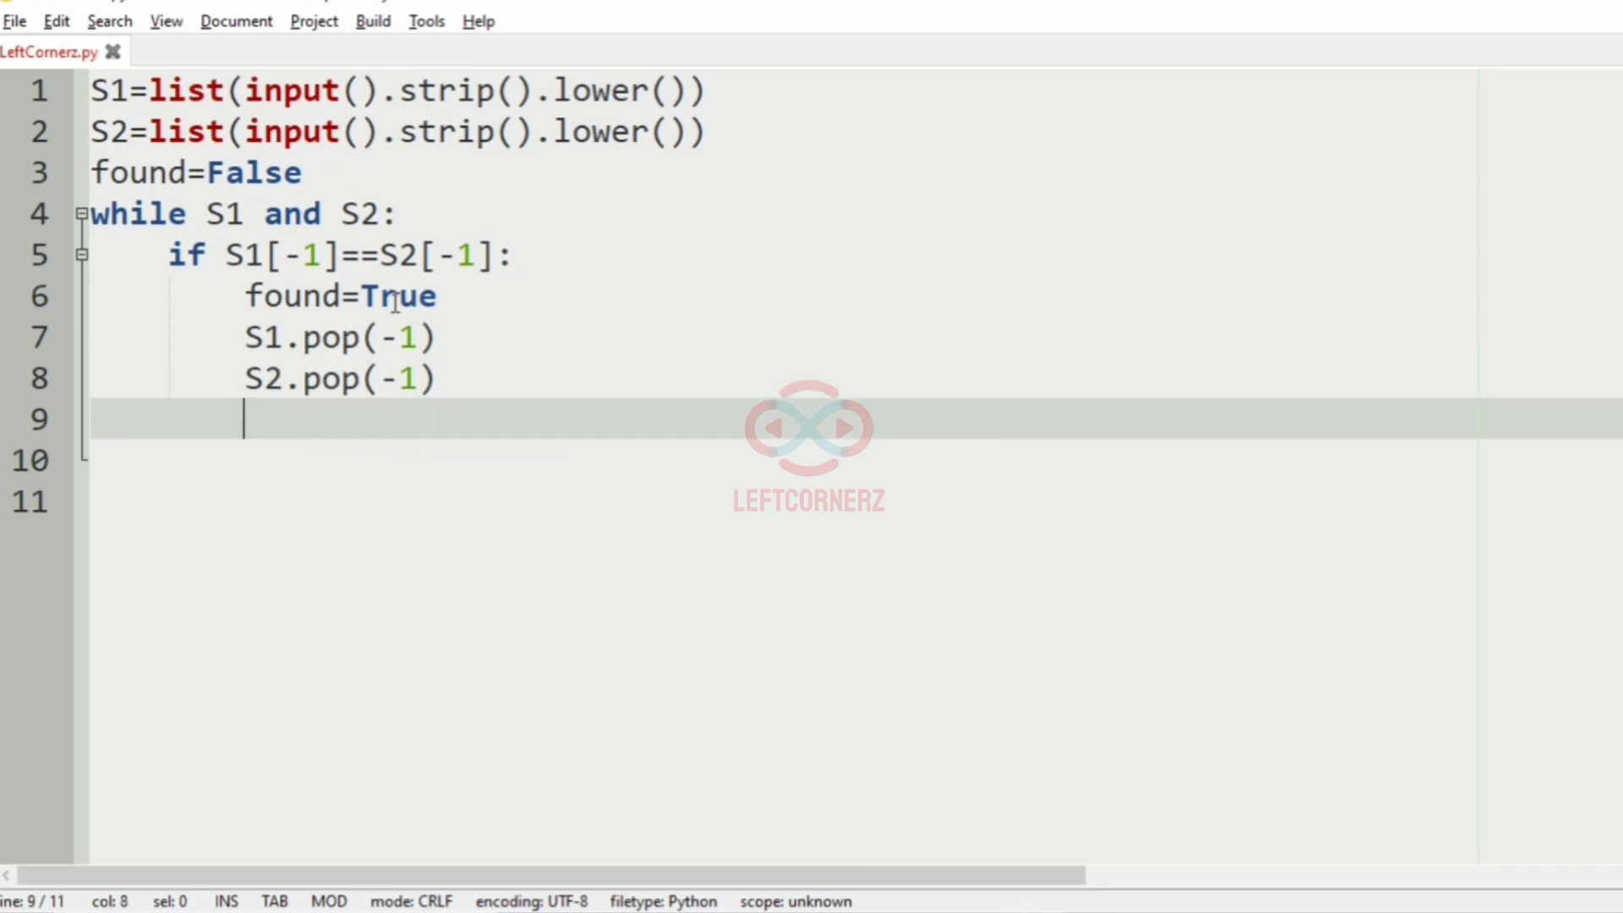
Step: Add an 'else:' branch that breaks out of the loop
{"action": "type", "text": "else:"}
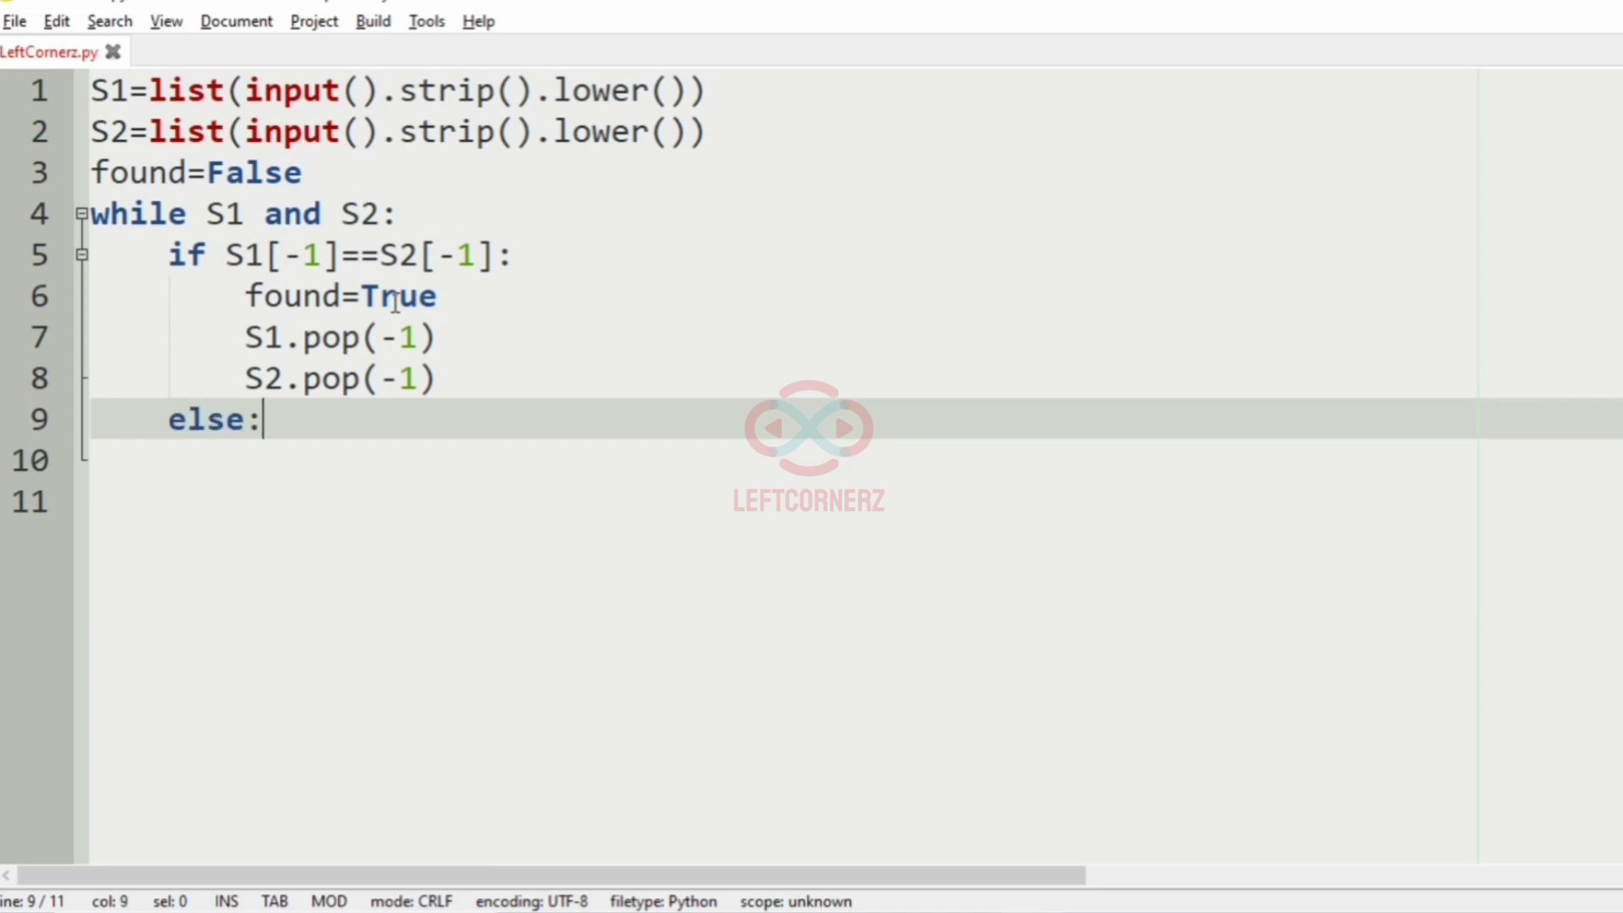
{"action": "type", "text": "break"}
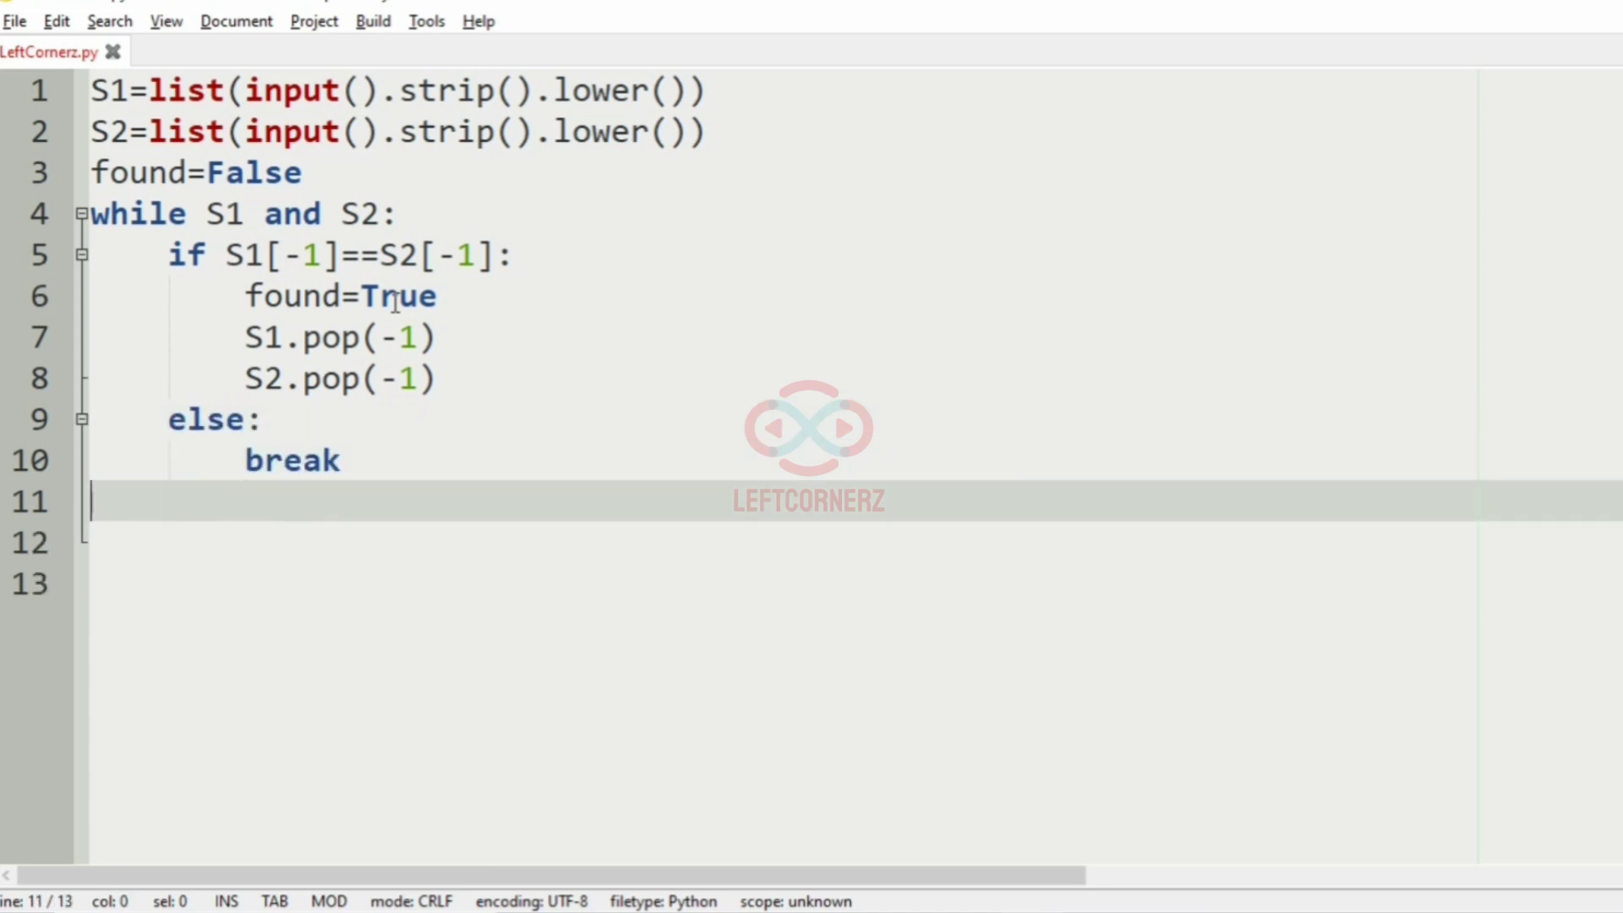
Step: After the loop, write 'if found:' printing len(S1)+len(S2)
{"action": "type", "text": "if"}
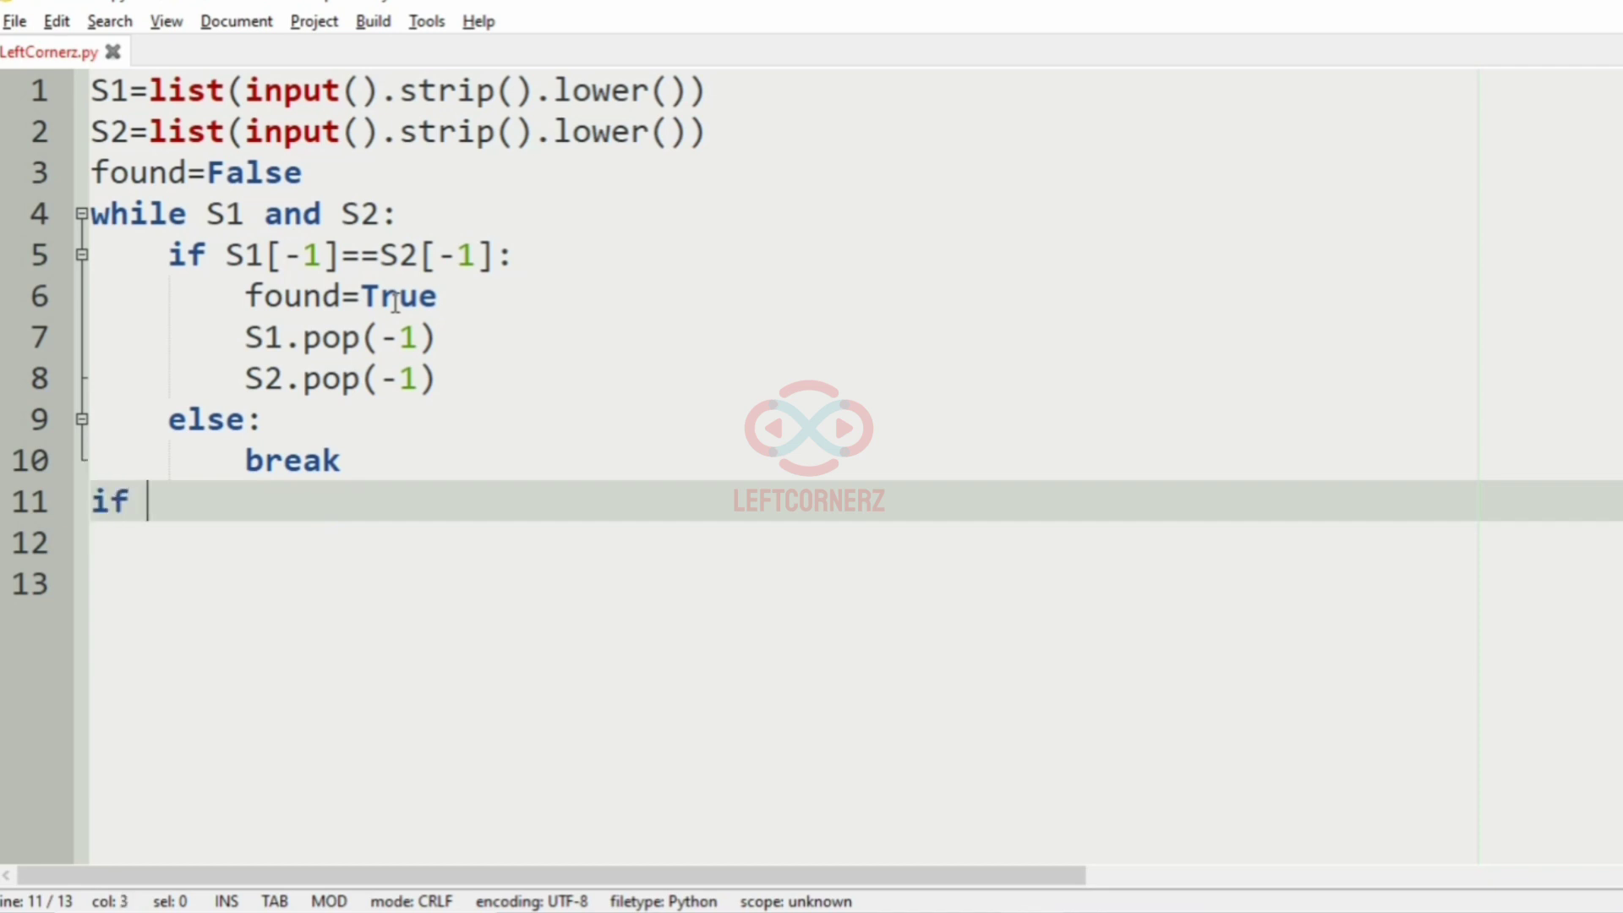
{"action": "type", "text": "found:"}
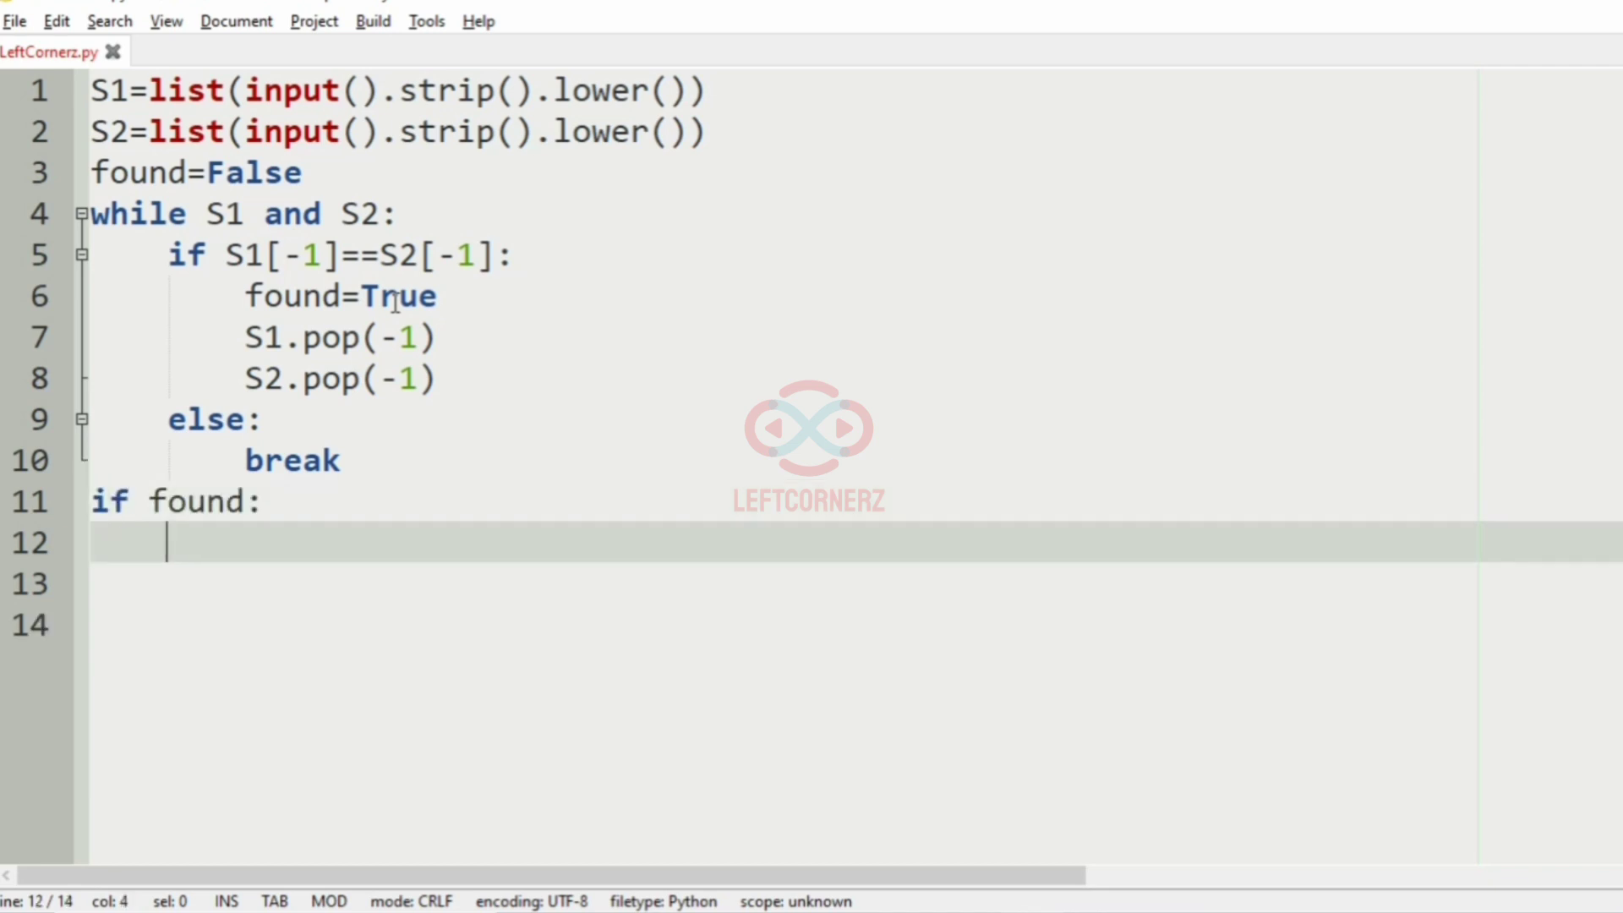
{"action": "type", "text": "print("}
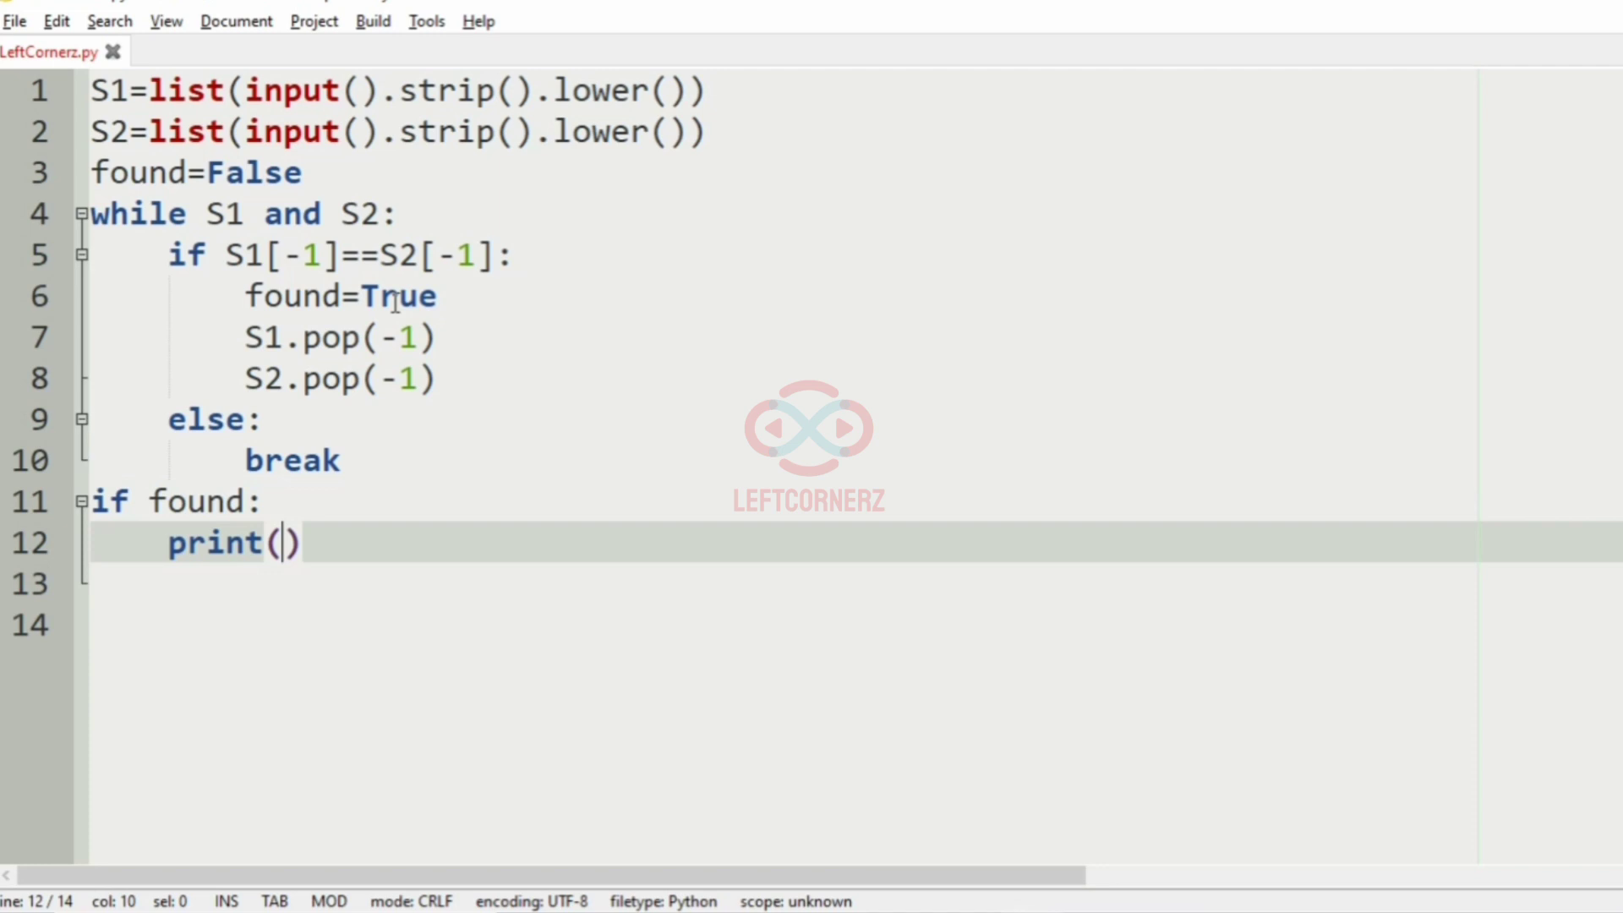
{"action": "type", "text": "len("}
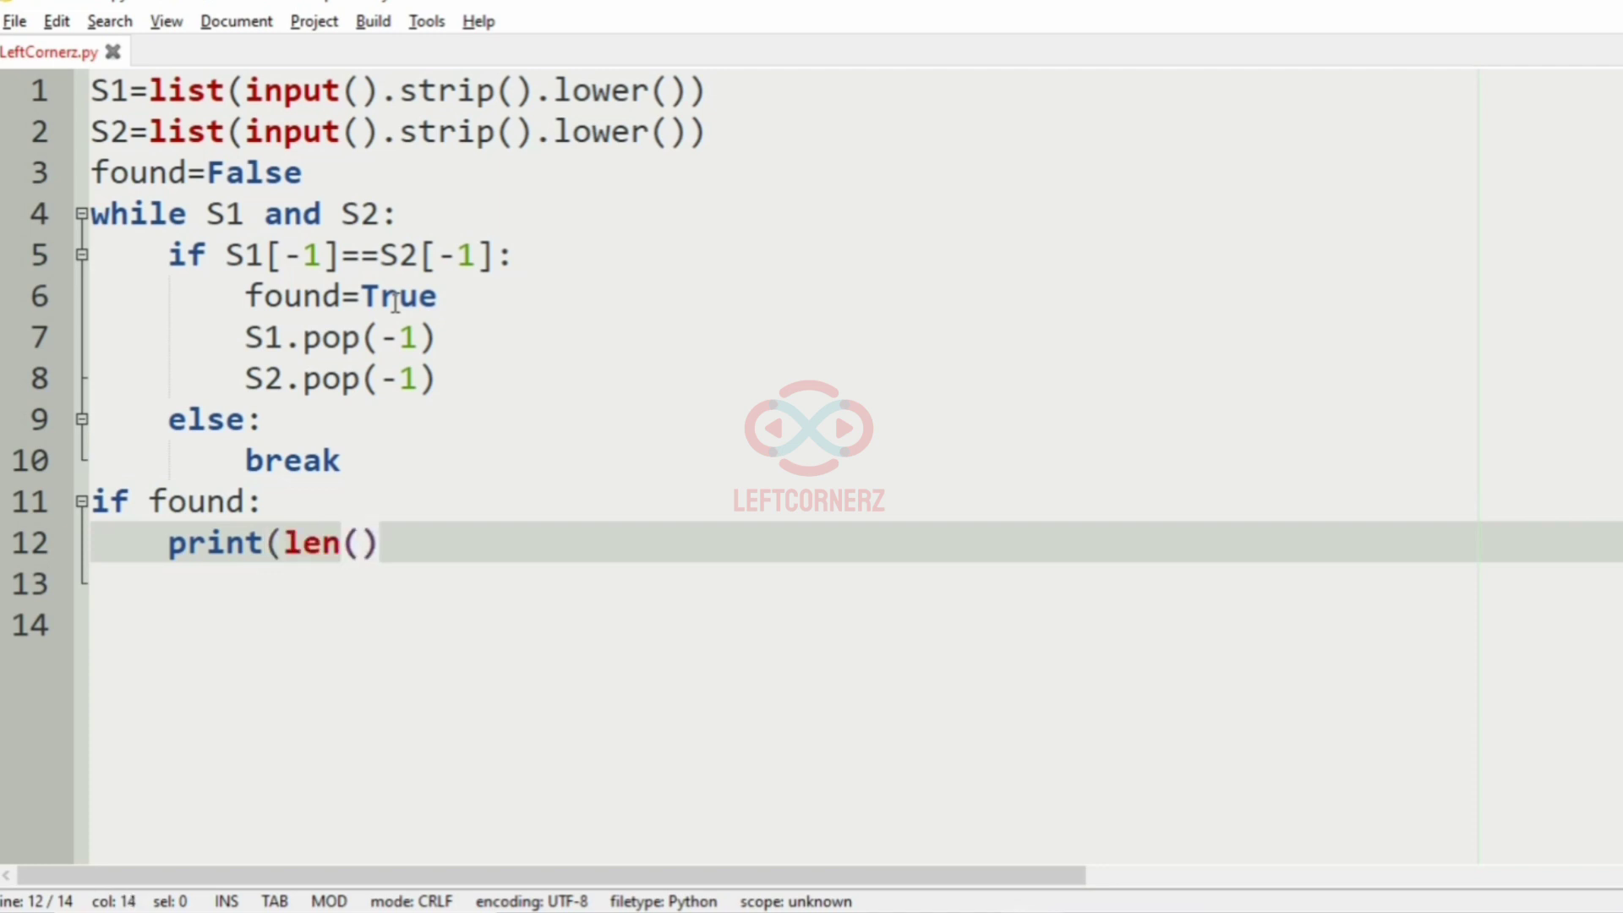
{"action": "type", "text": "S1)+len"}
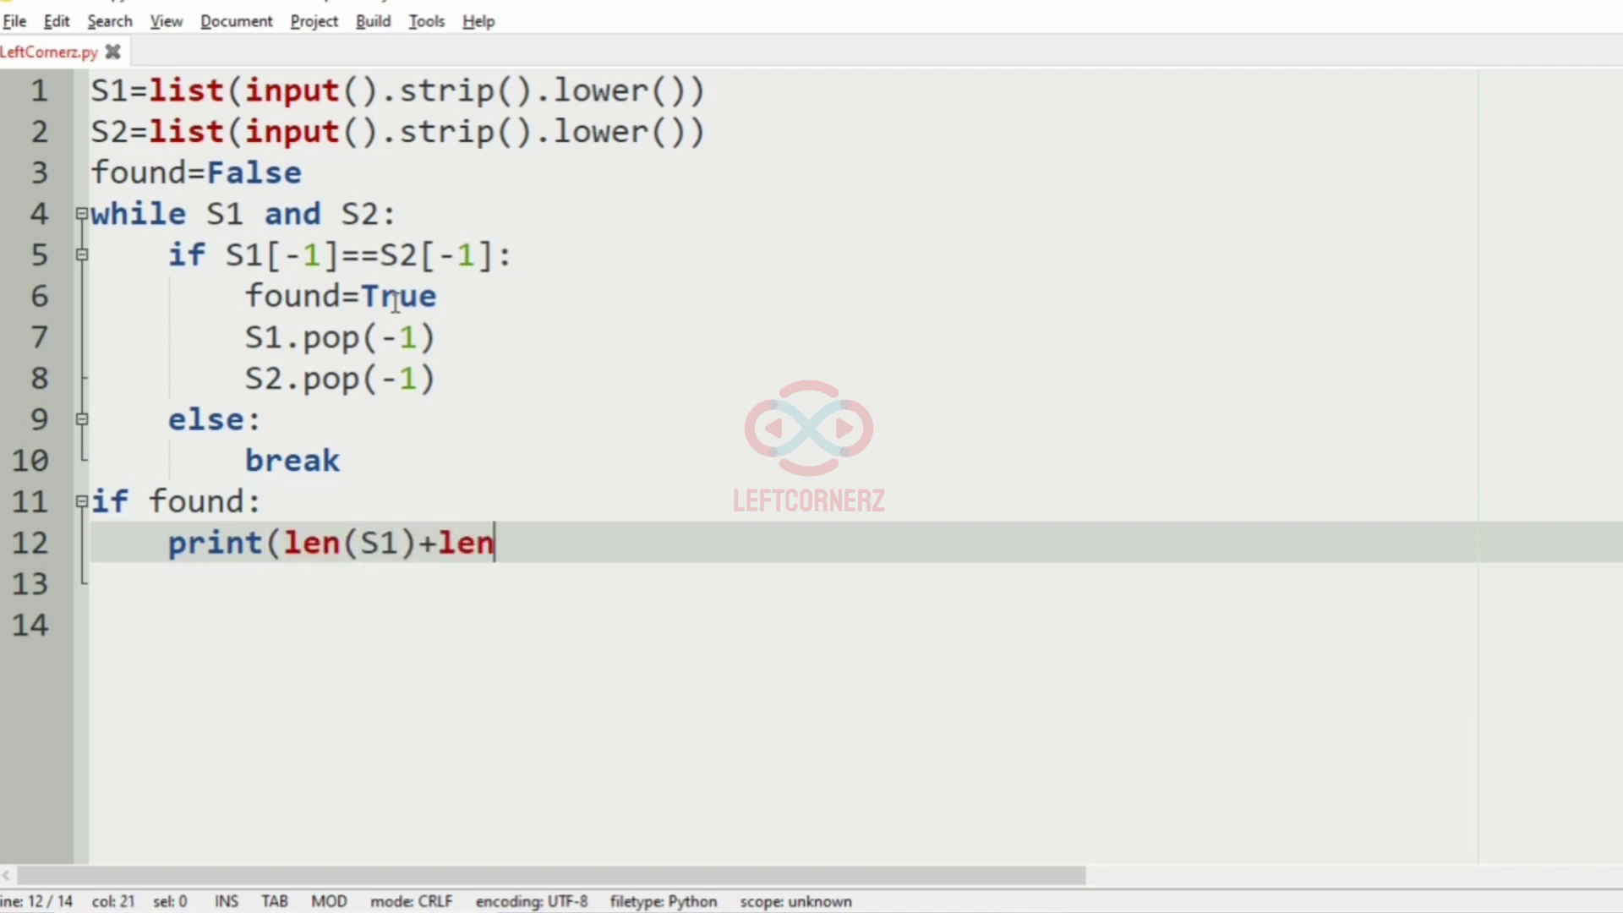
{"action": "type", "text": "(S2)"}
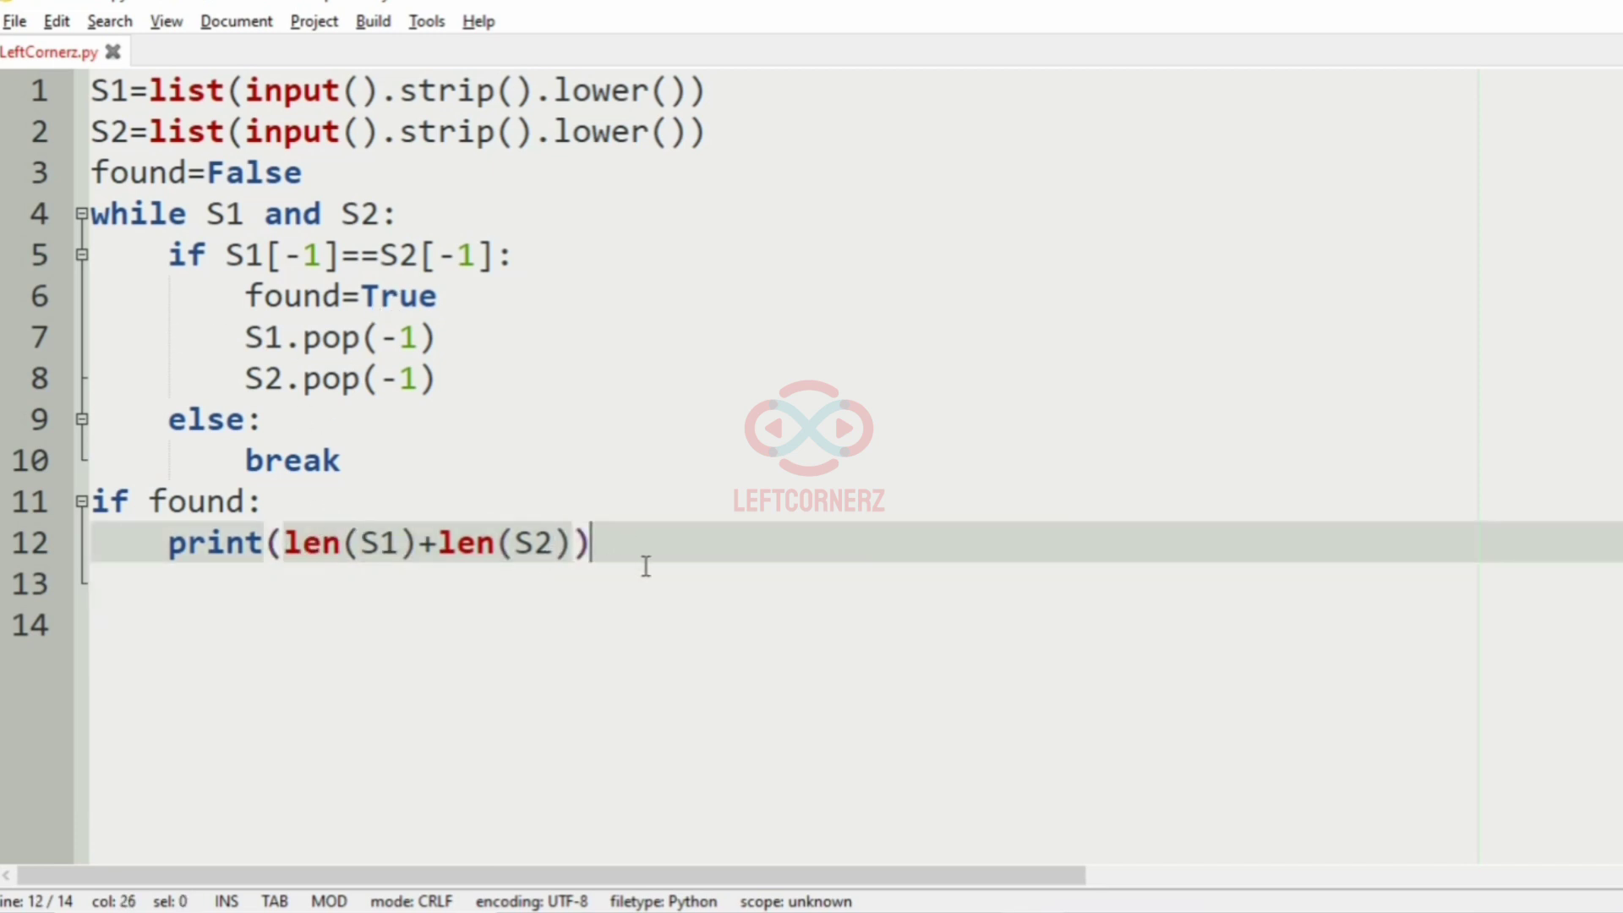
Step: Add the 'else:' branch that prints -1
{"action": "type", "text": "el"}
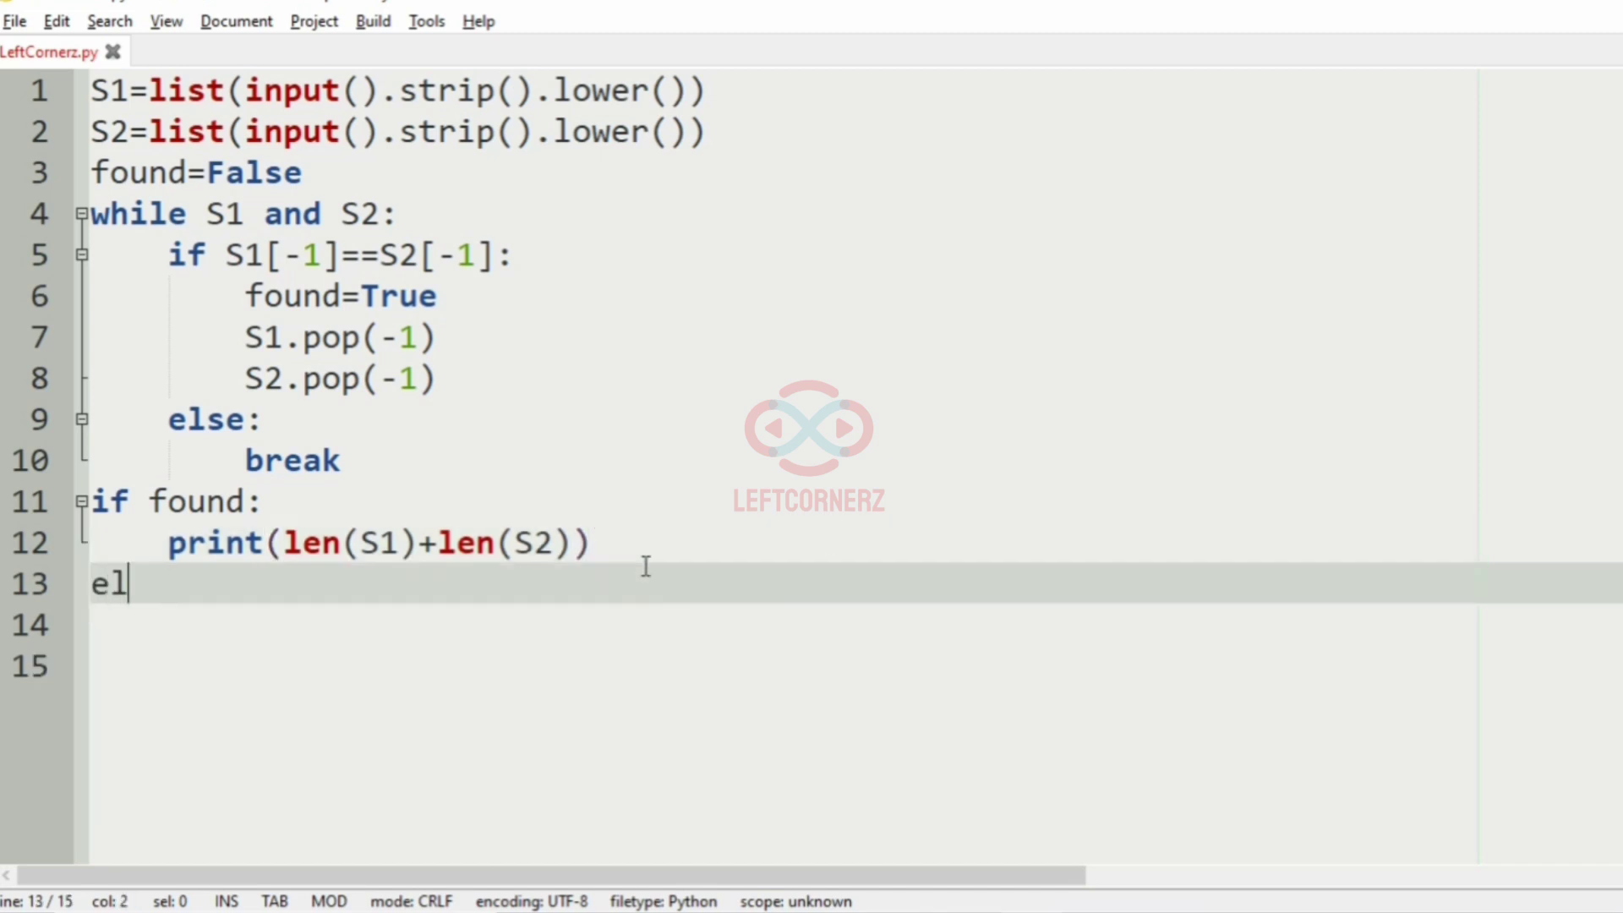
{"action": "type", "text": "se:"}
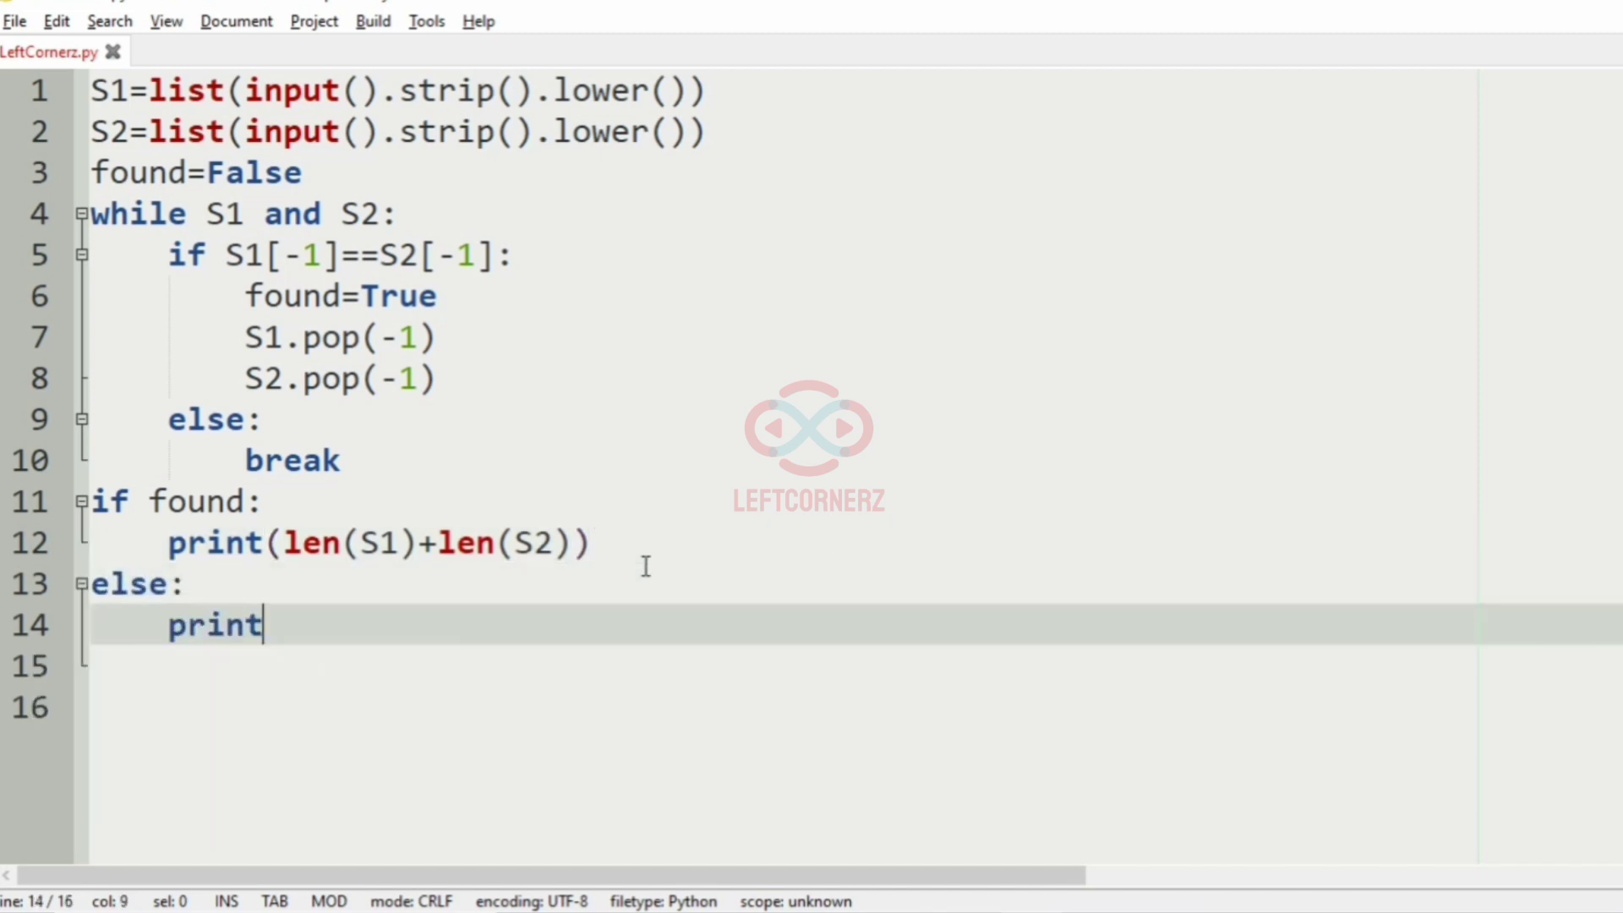
{"action": "type", "text": "(-1)"}
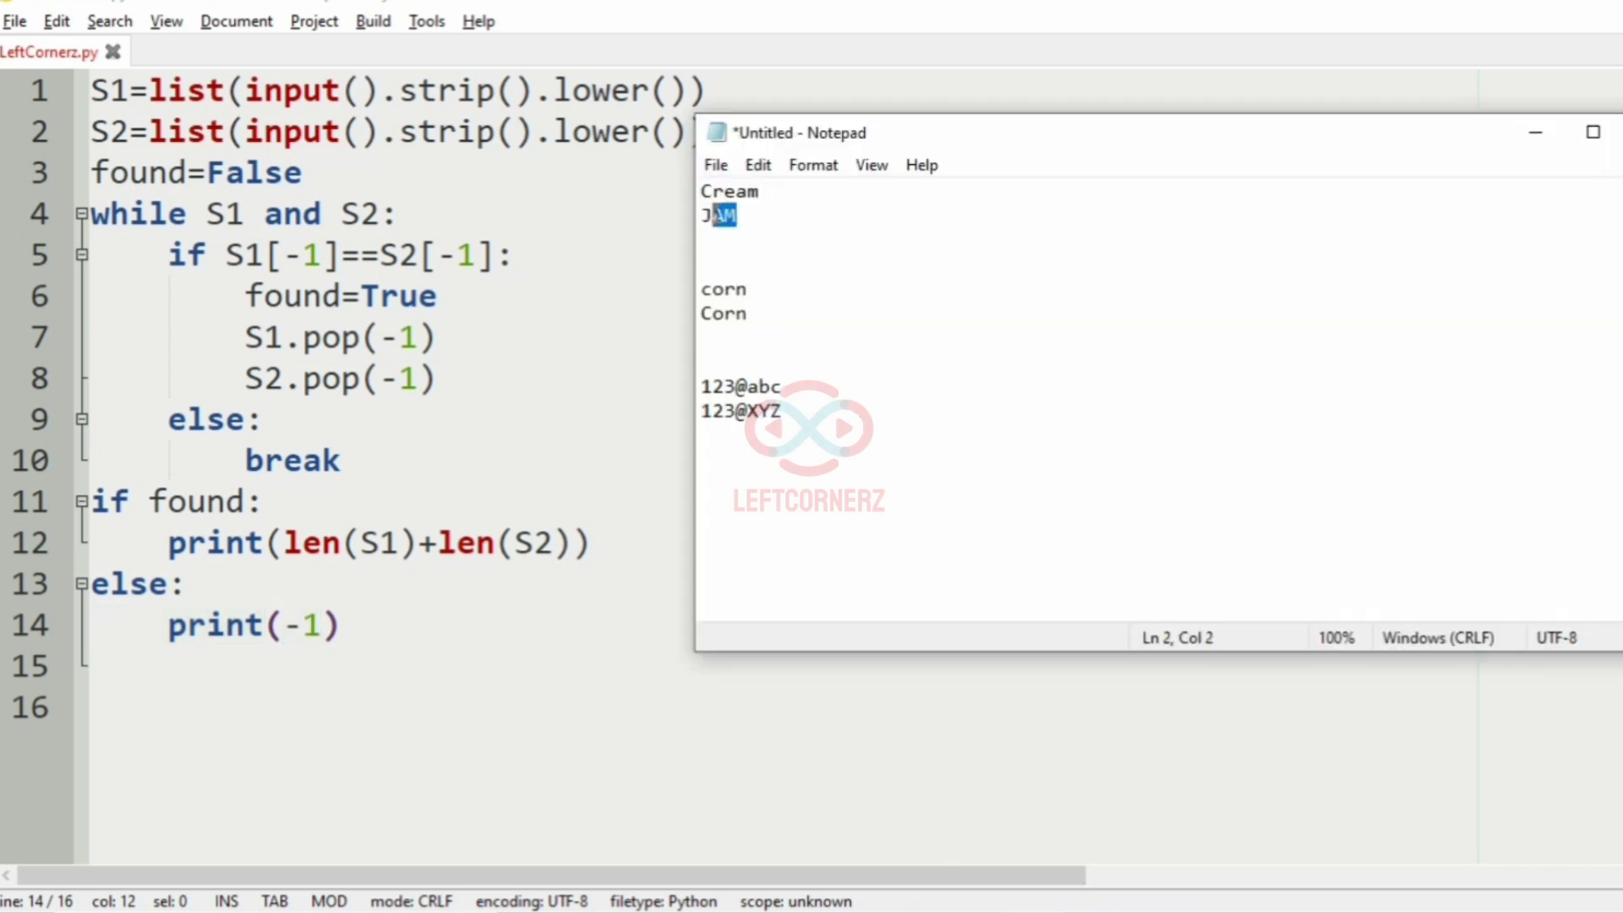
{"action": "left_click", "coordinate": [560, 377]}
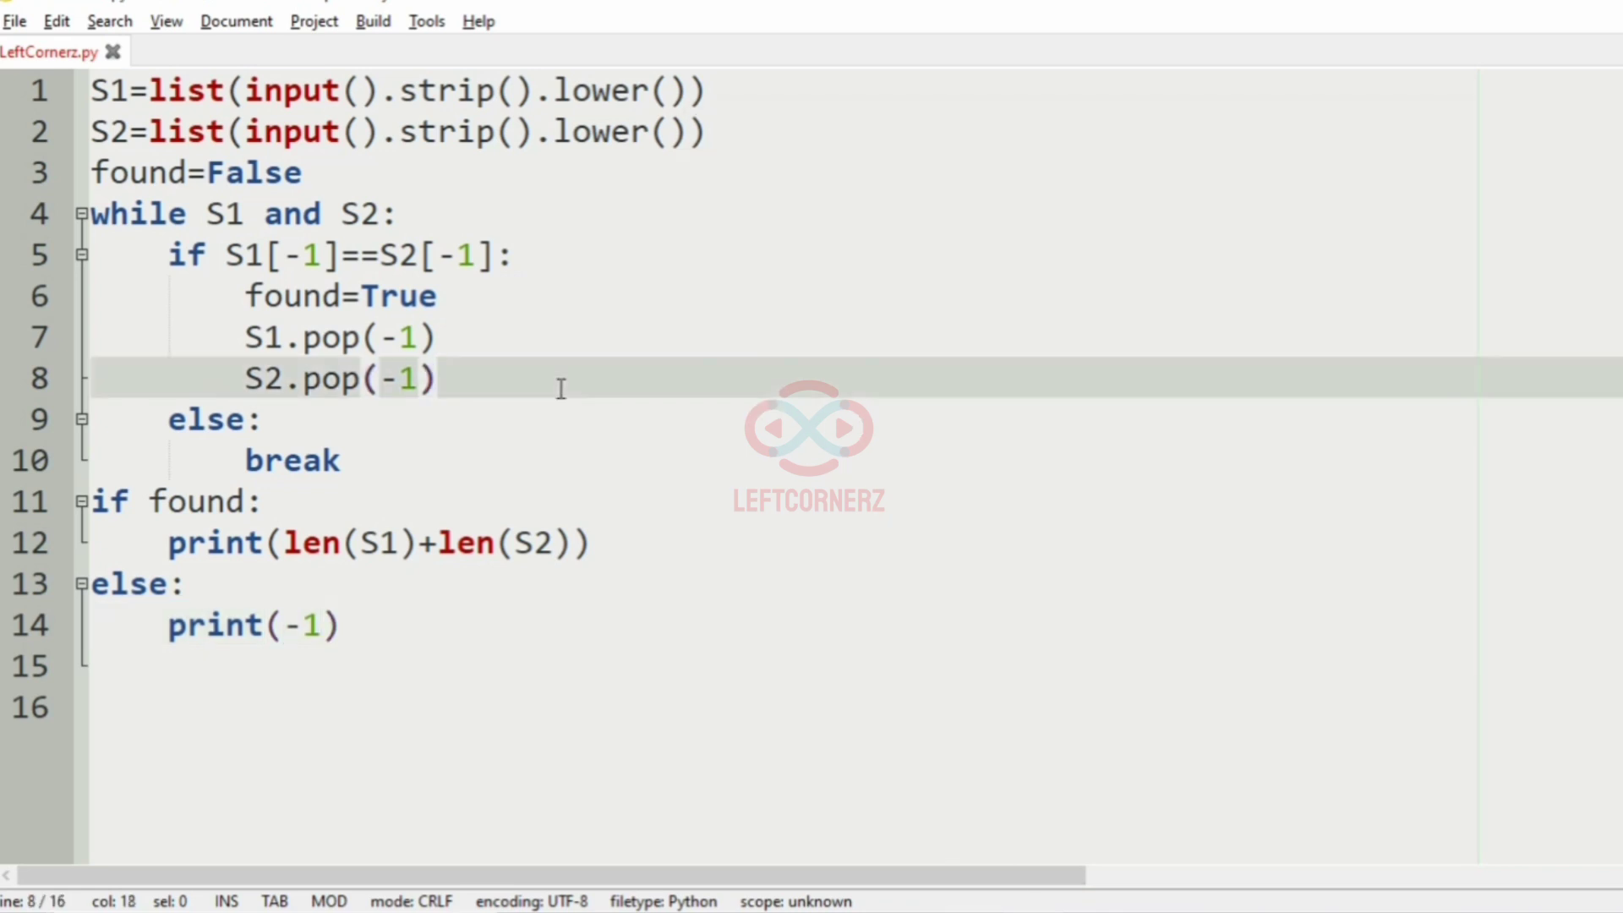